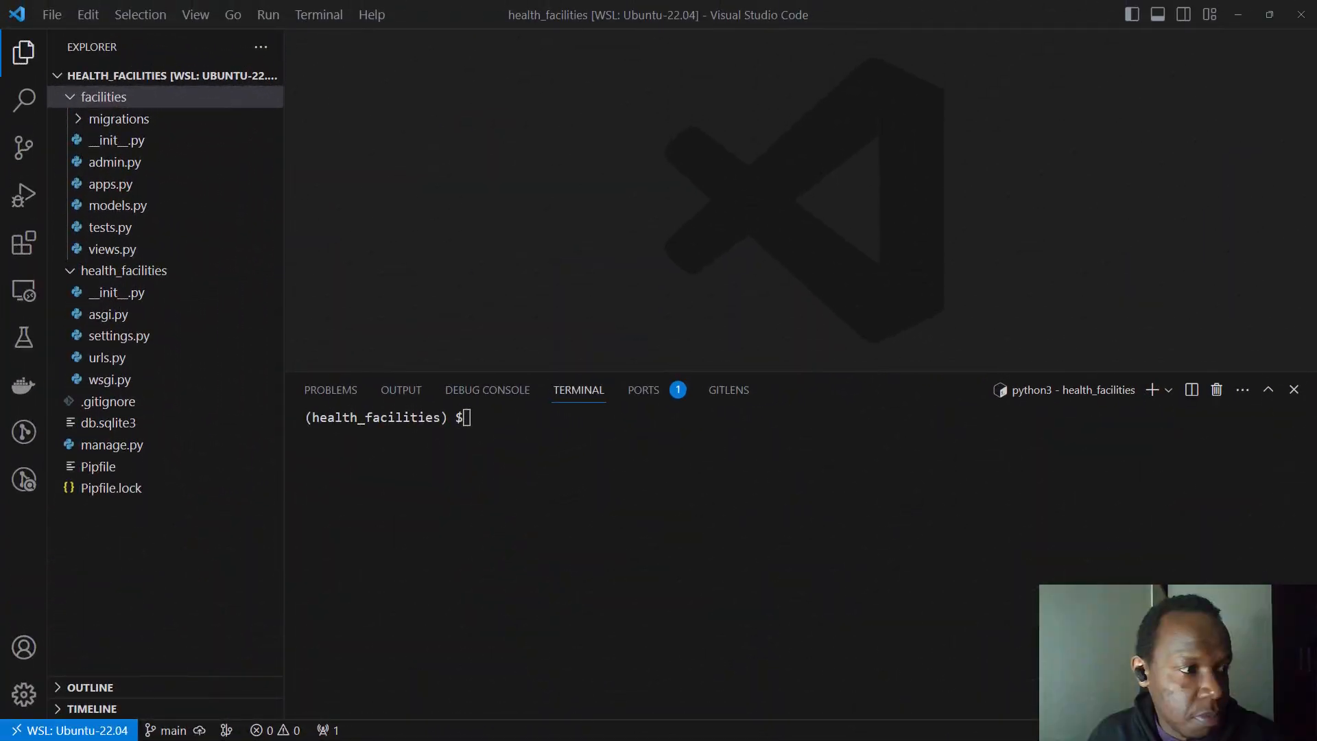
mouse_move(773, 481)
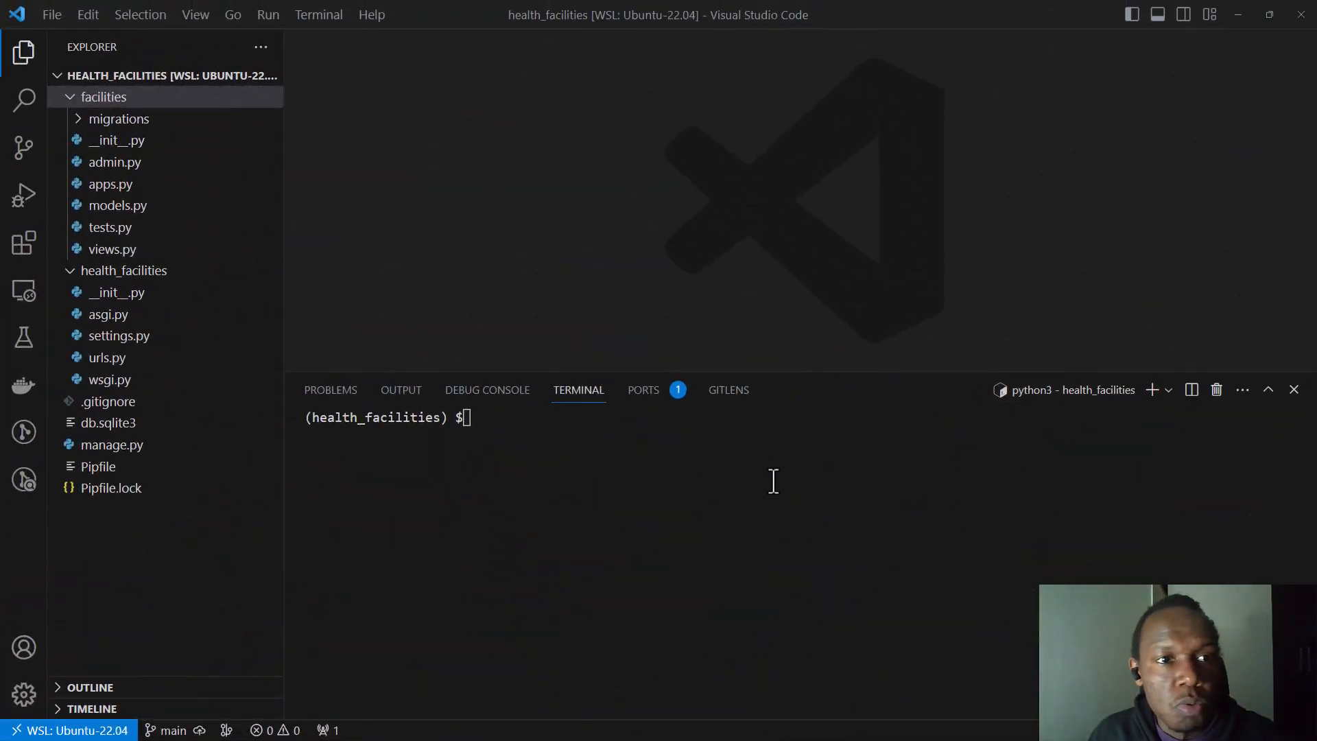
mouse_move(758, 475)
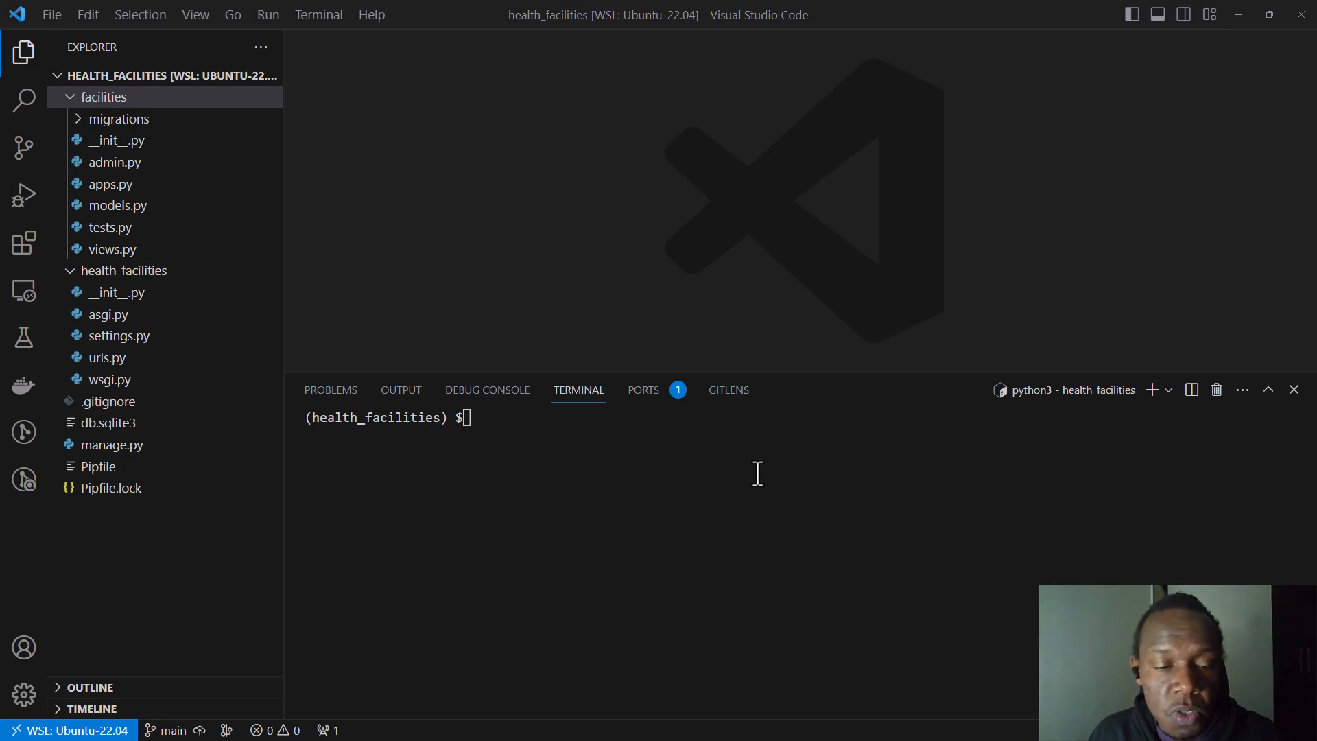
mouse_move(746, 475)
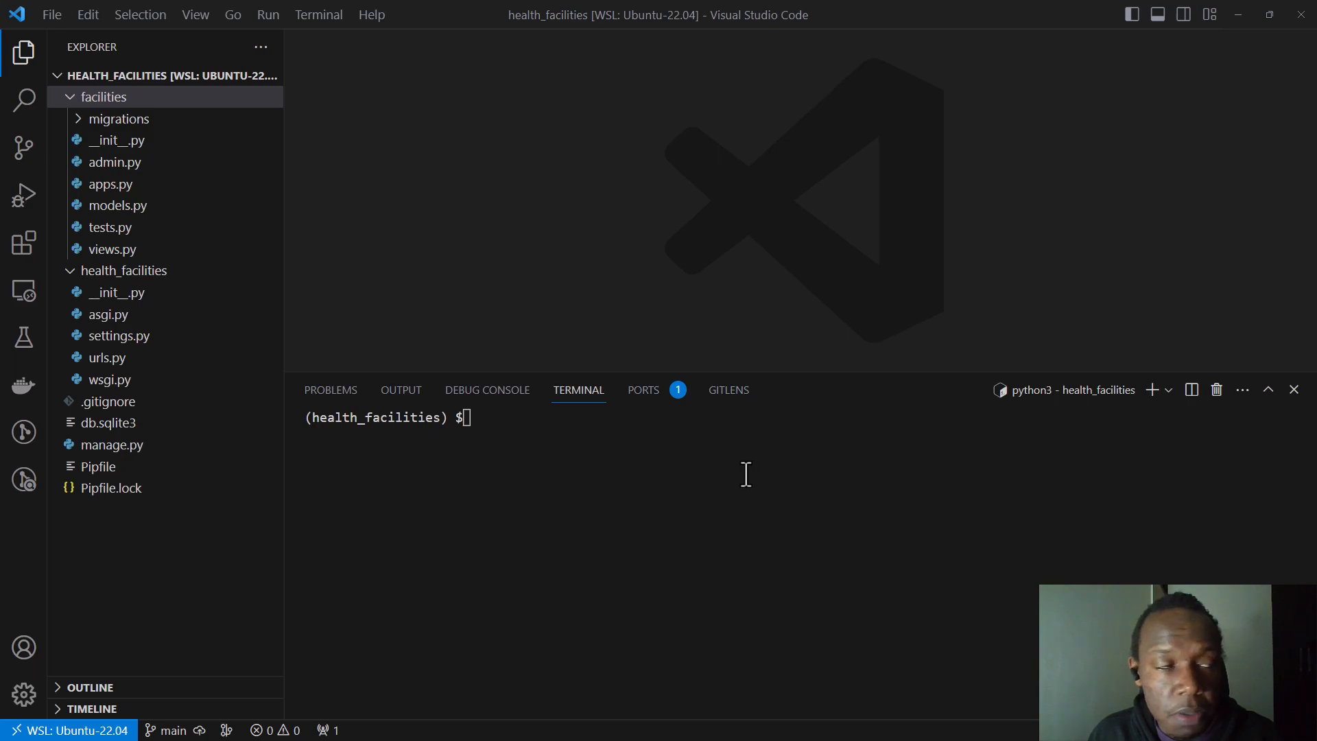
mouse_move(798, 476)
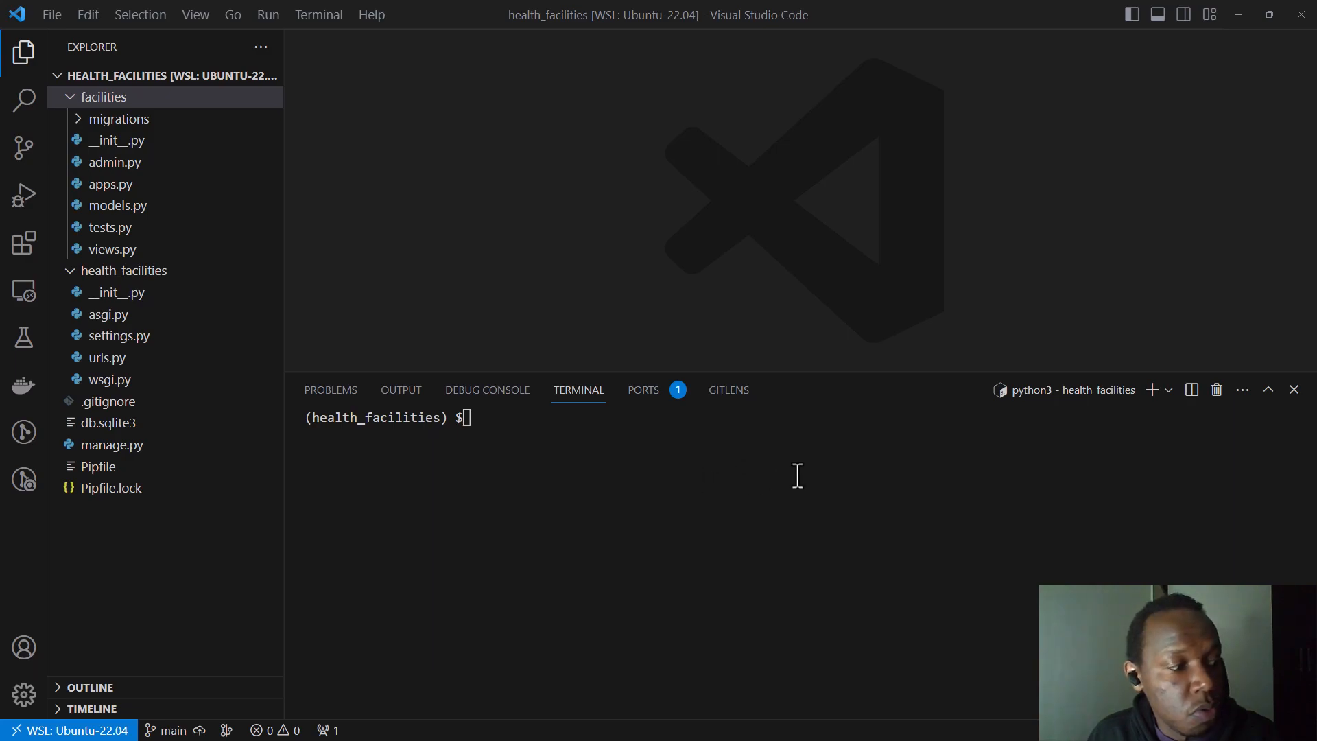
mouse_move(800, 524)
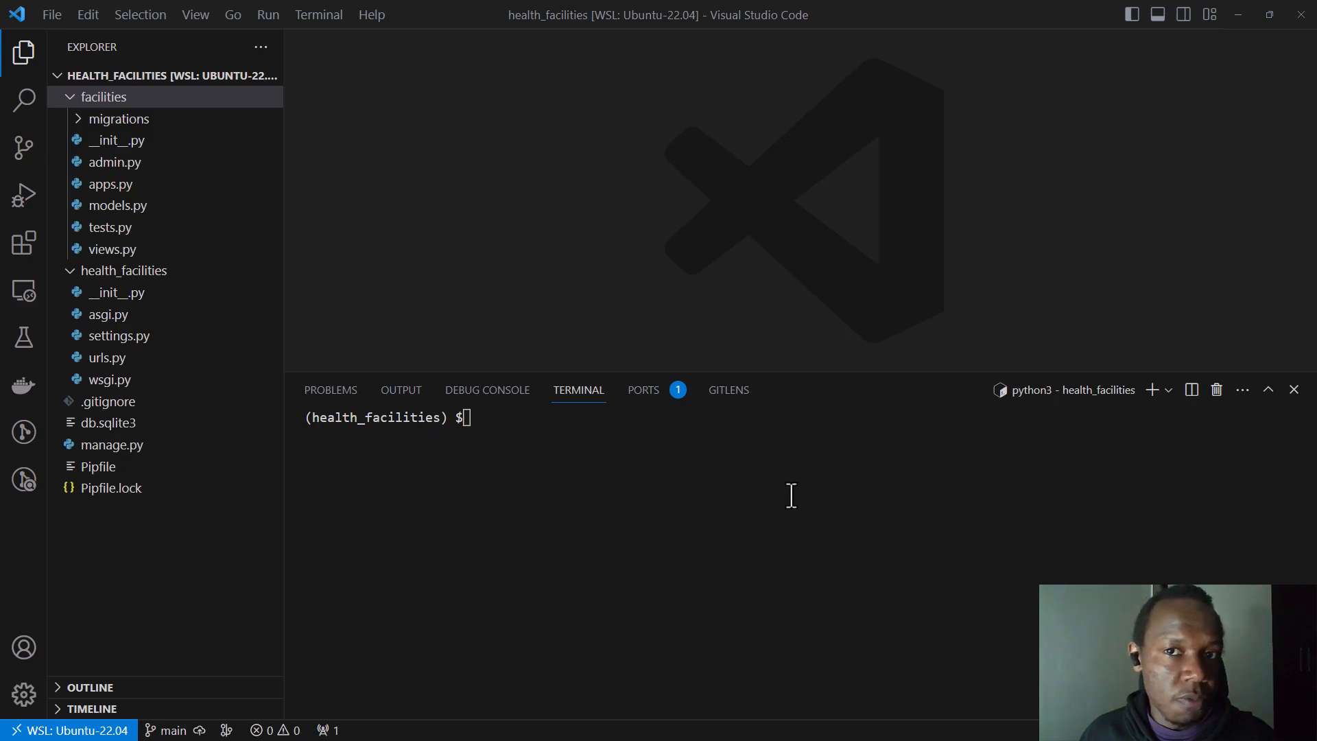
mouse_move(456, 537)
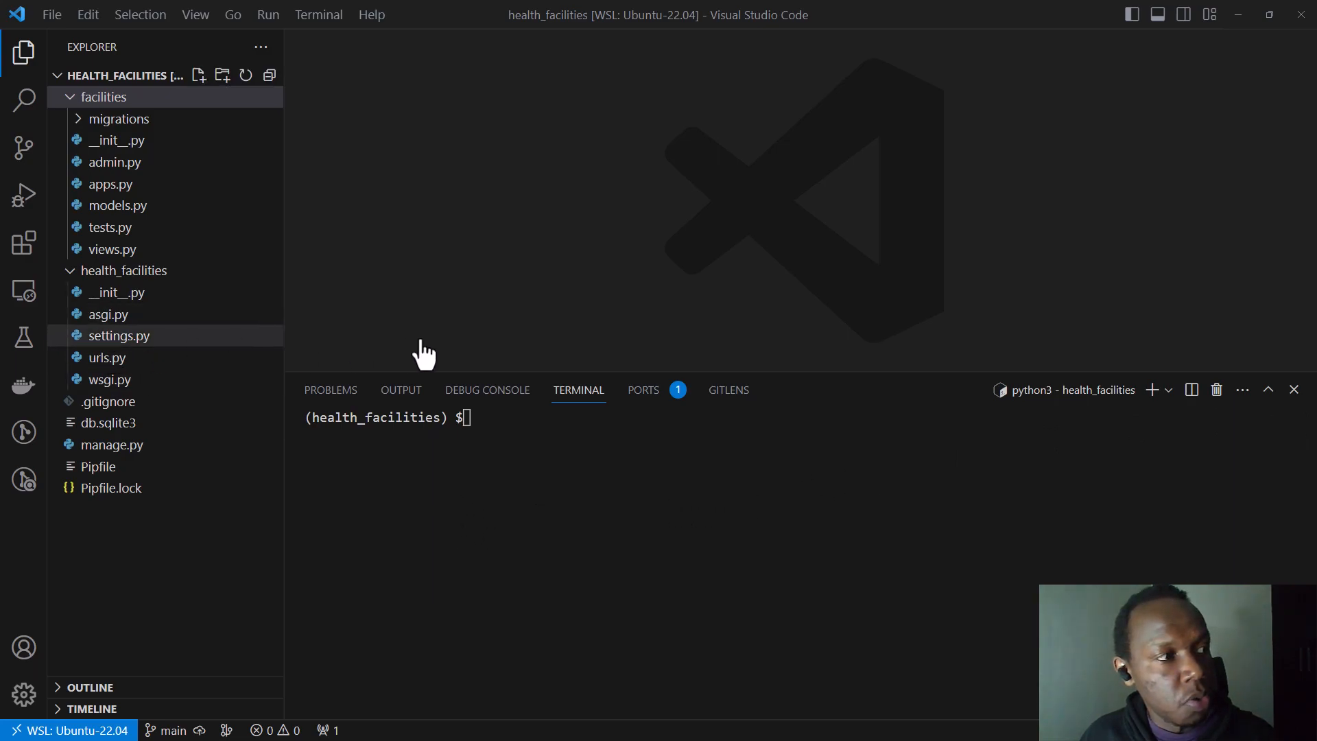
- Point DATABASES default in settings.py at PostGIS health_facilities on 127.0.0.1, port 5432
double_click(118, 335)
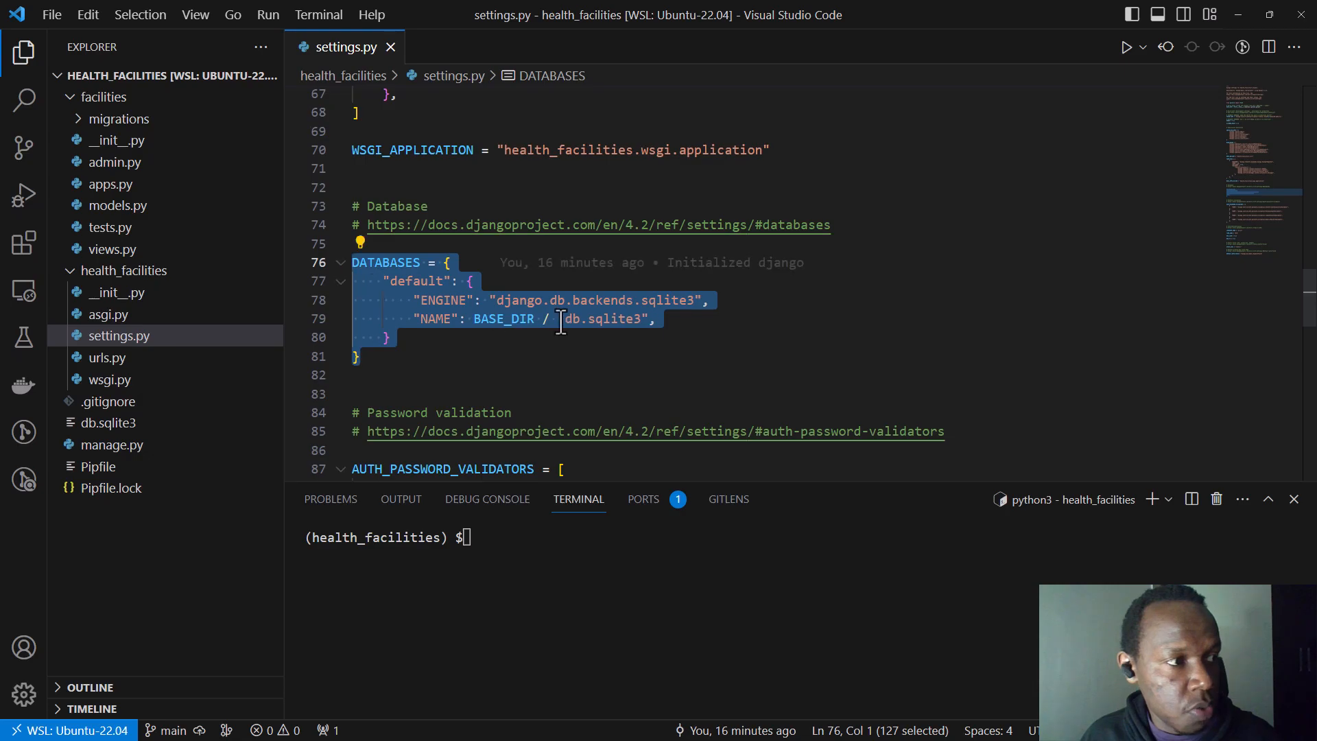
mouse_move(620, 319)
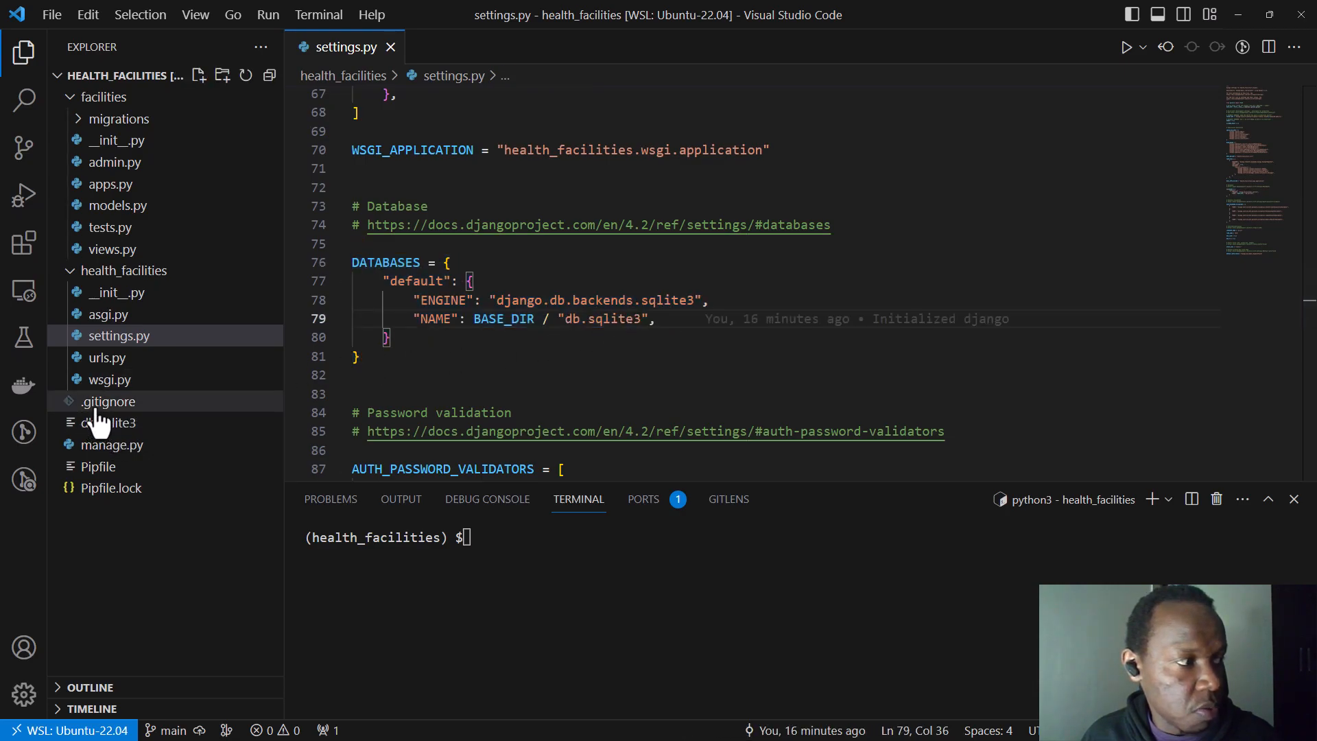
mouse_move(106, 423)
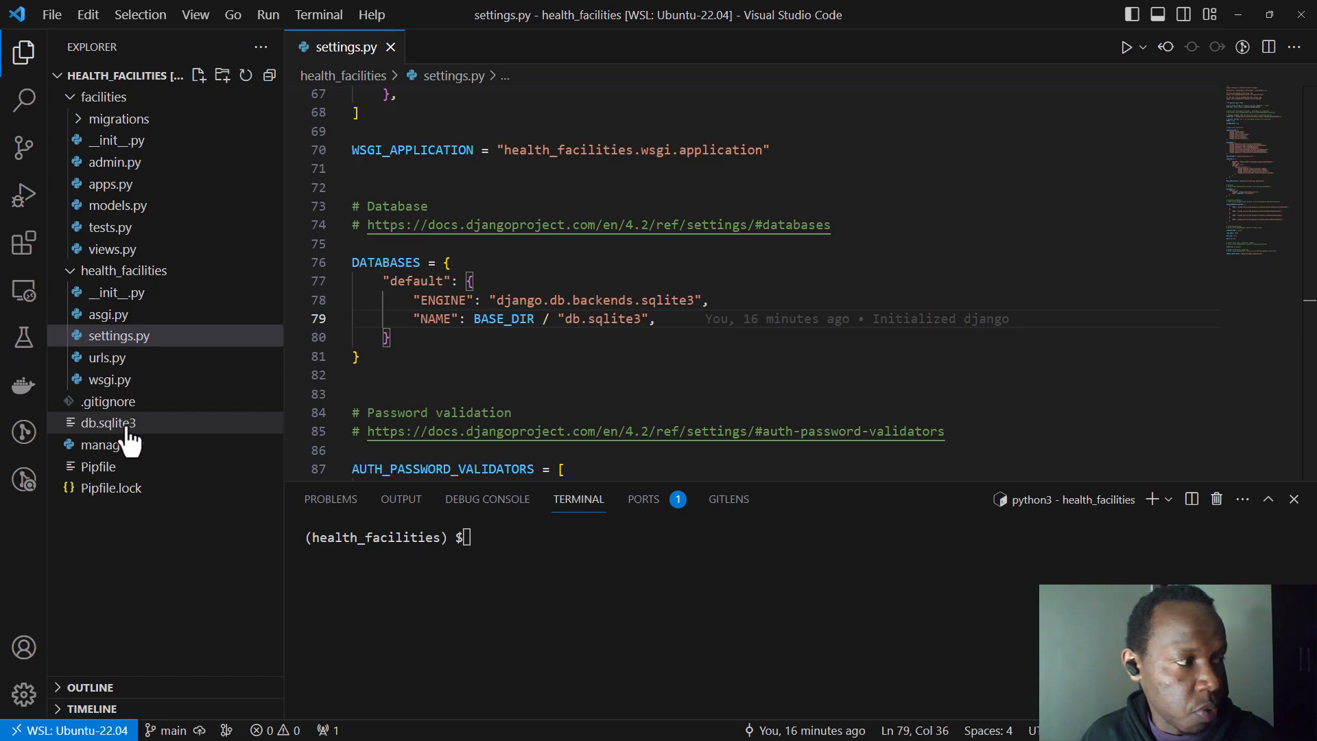
mouse_move(123, 439)
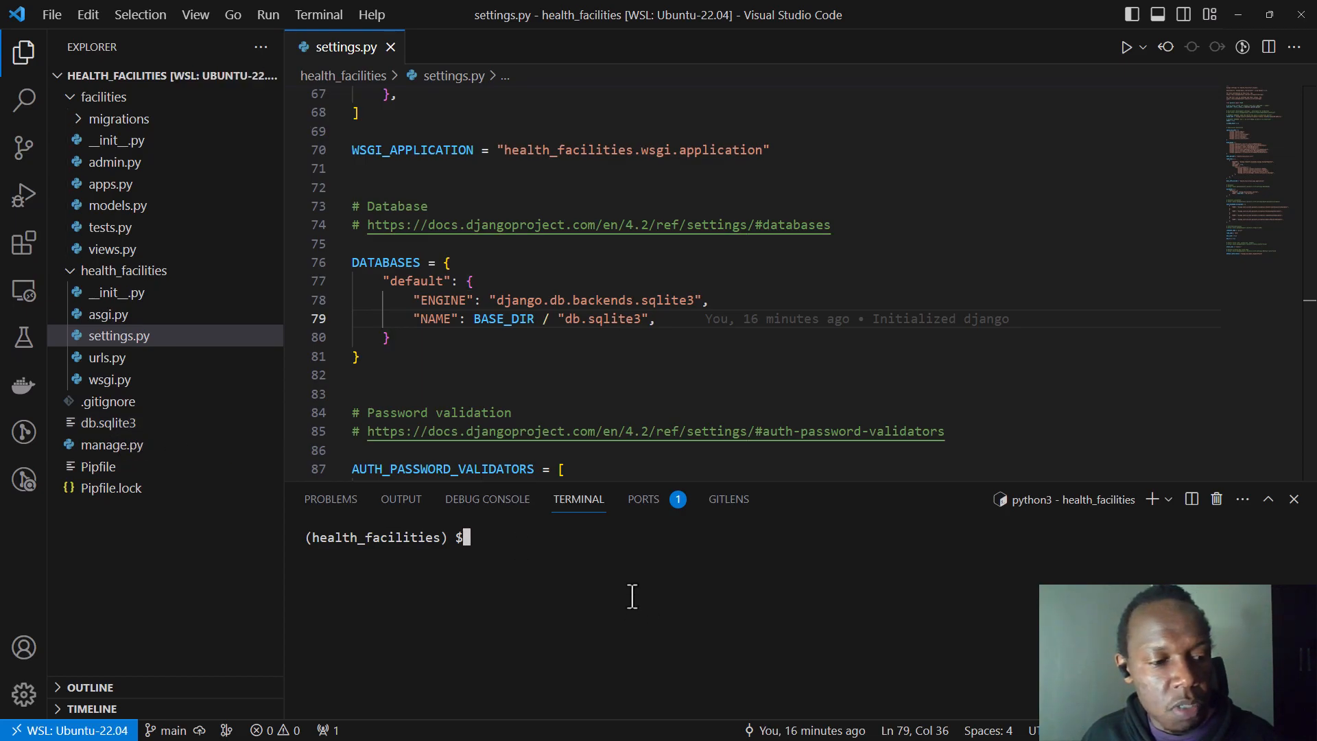
mouse_move(553, 623)
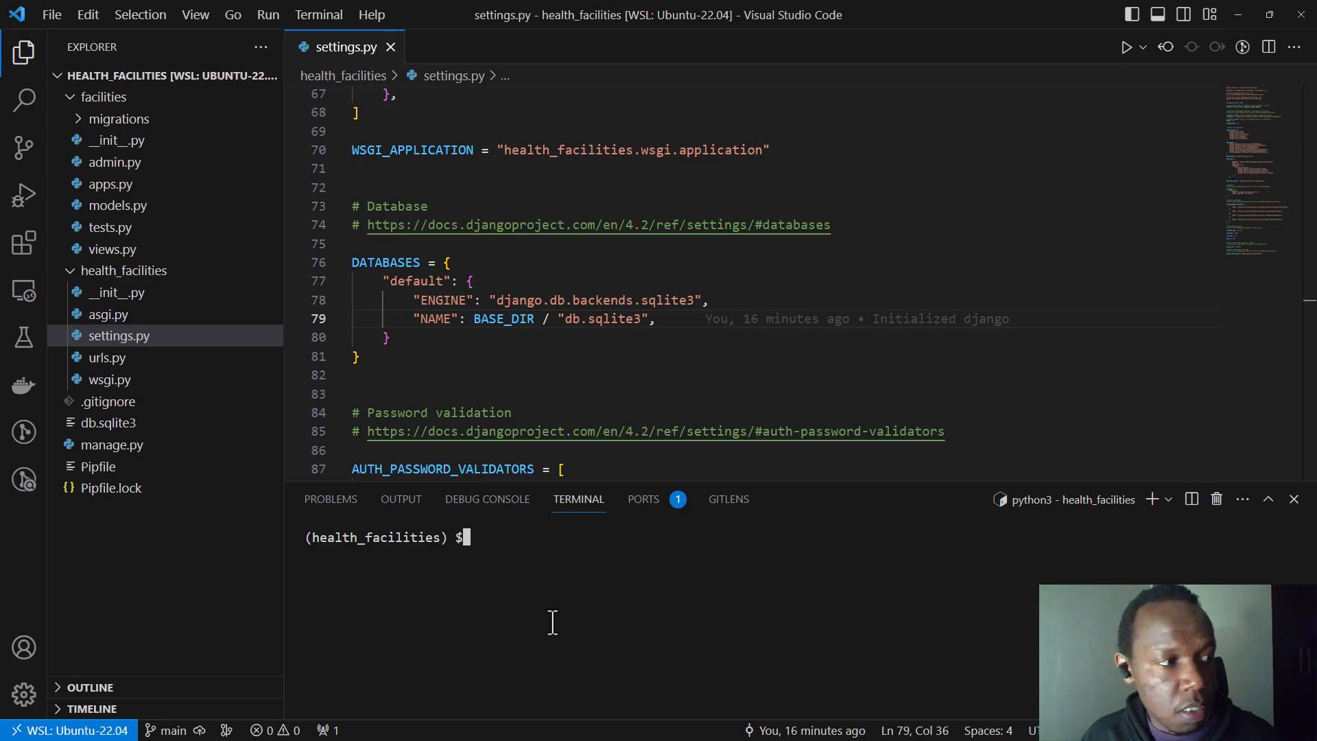
mouse_move(779, 552)
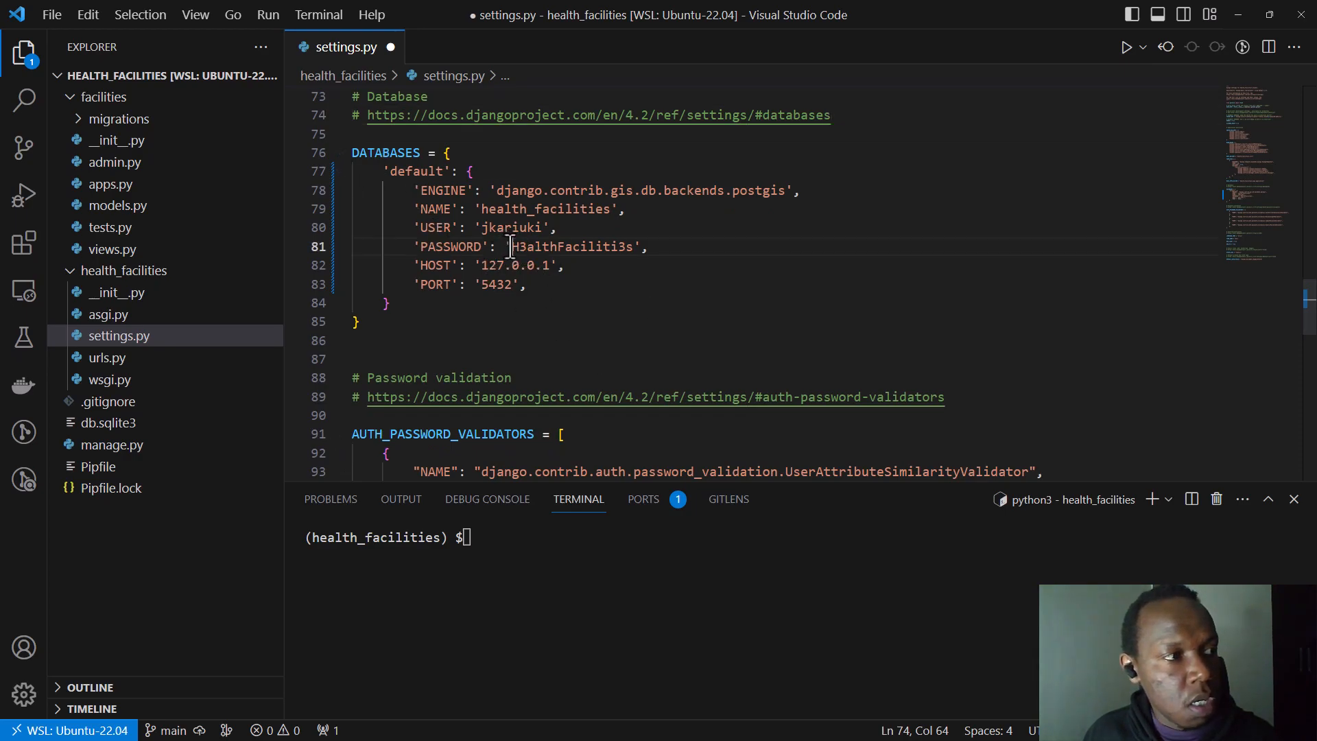
click(529, 284)
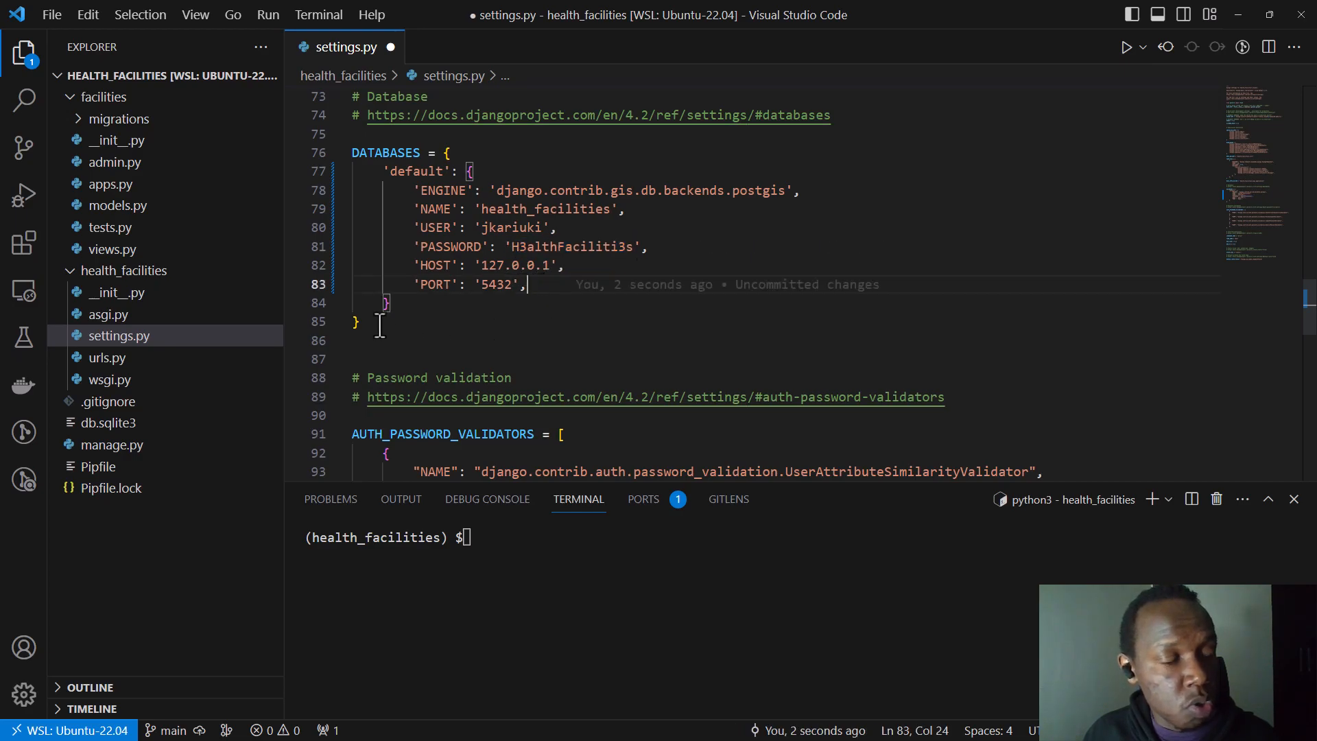
mouse_move(413, 335)
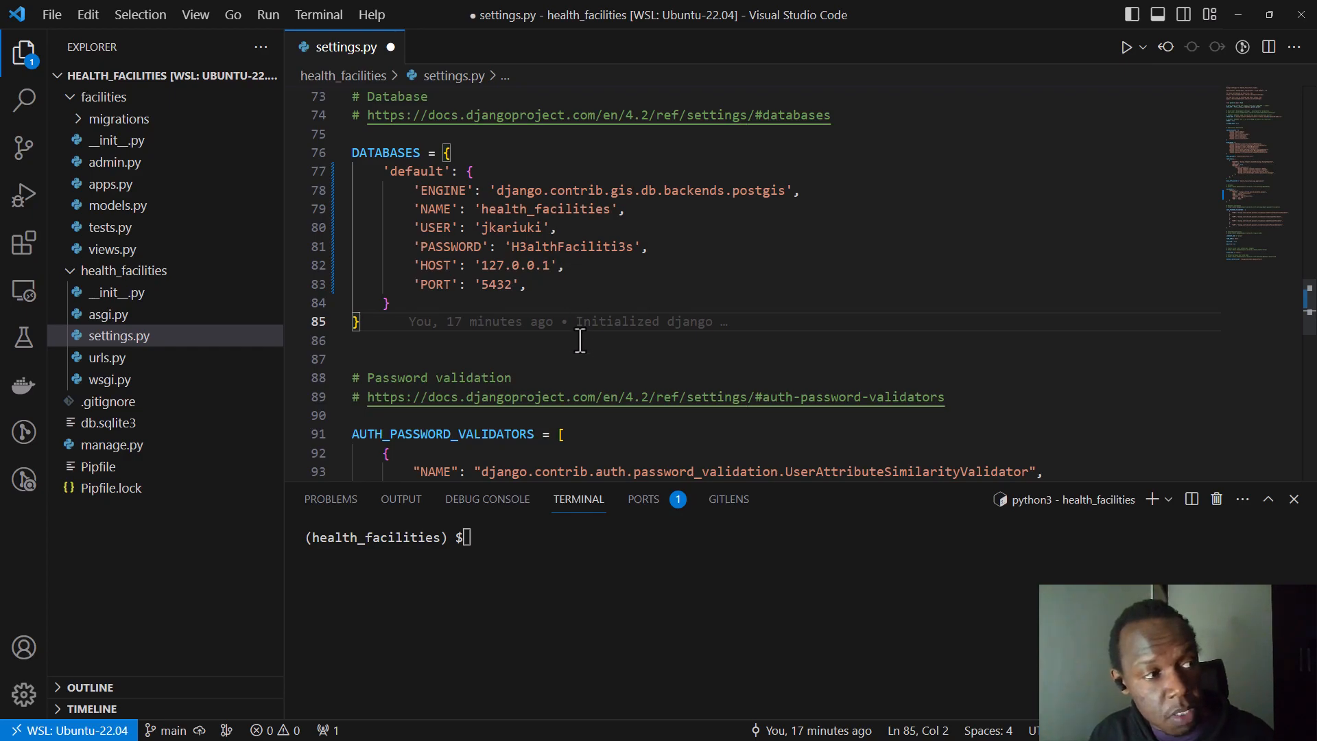
mouse_move(428, 265)
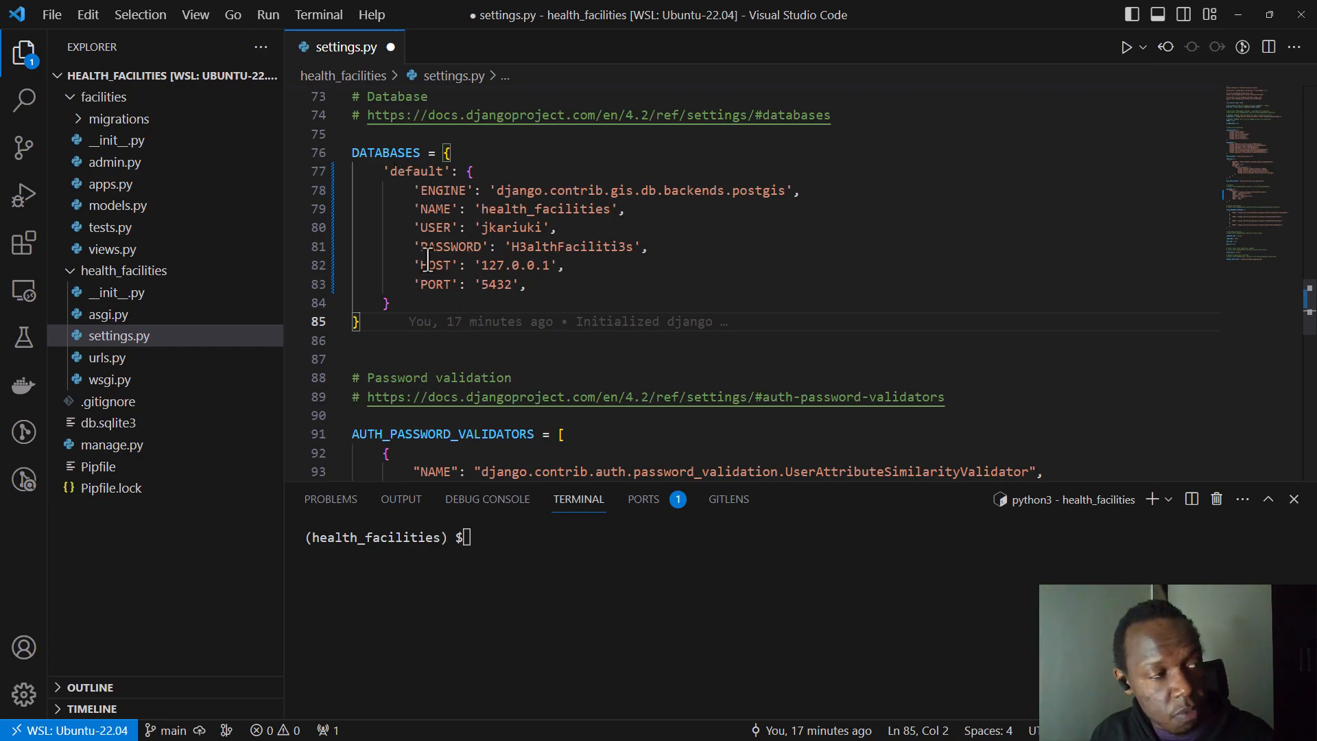
mouse_move(701, 562)
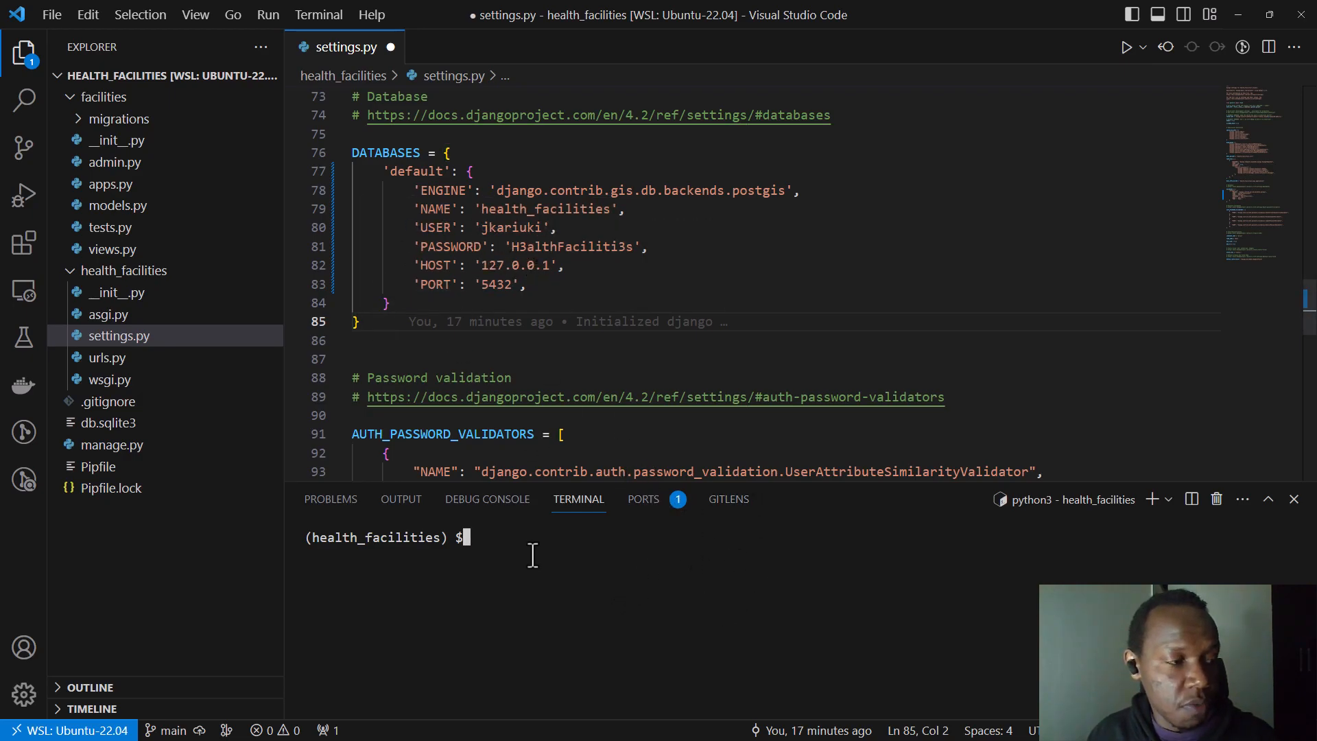
- Check out settings.py from git and run python manage.py migrate against the PostGIS database
text(git checkout health_facilities/settings.py)
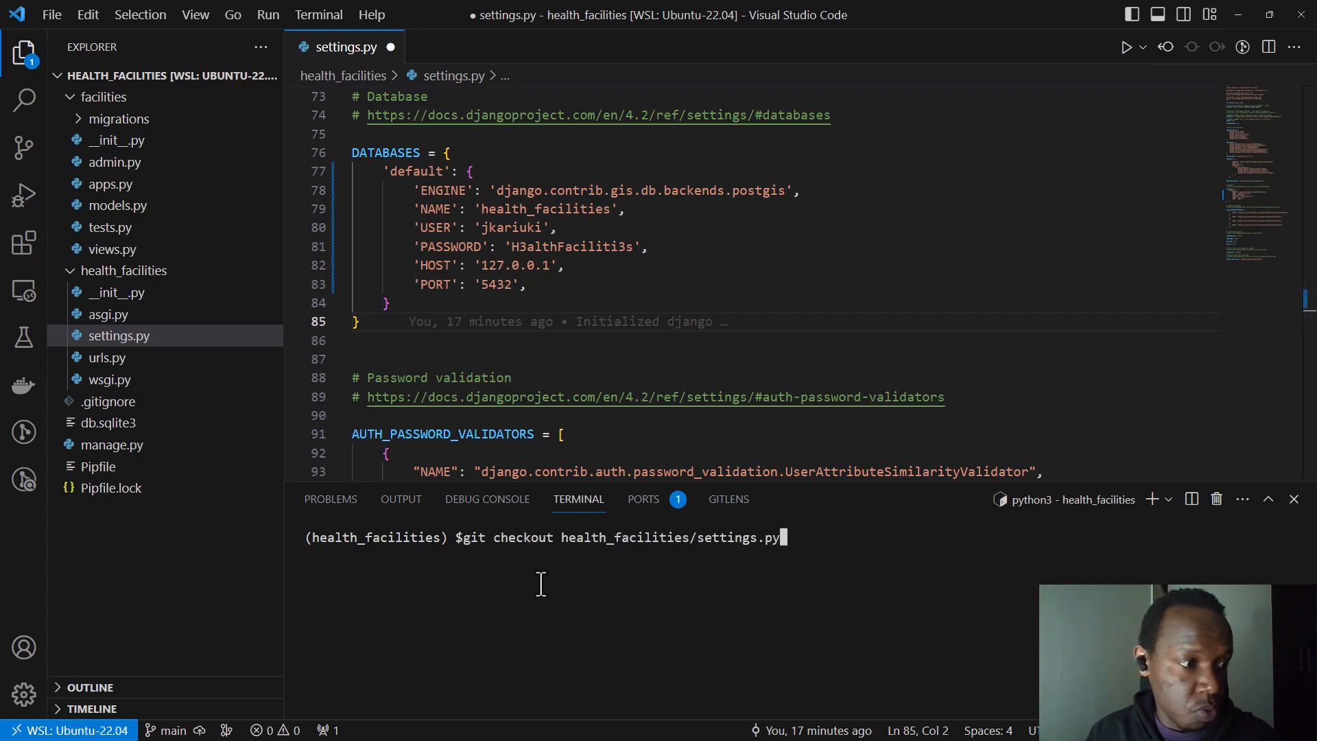
text(python manage.py migrate)
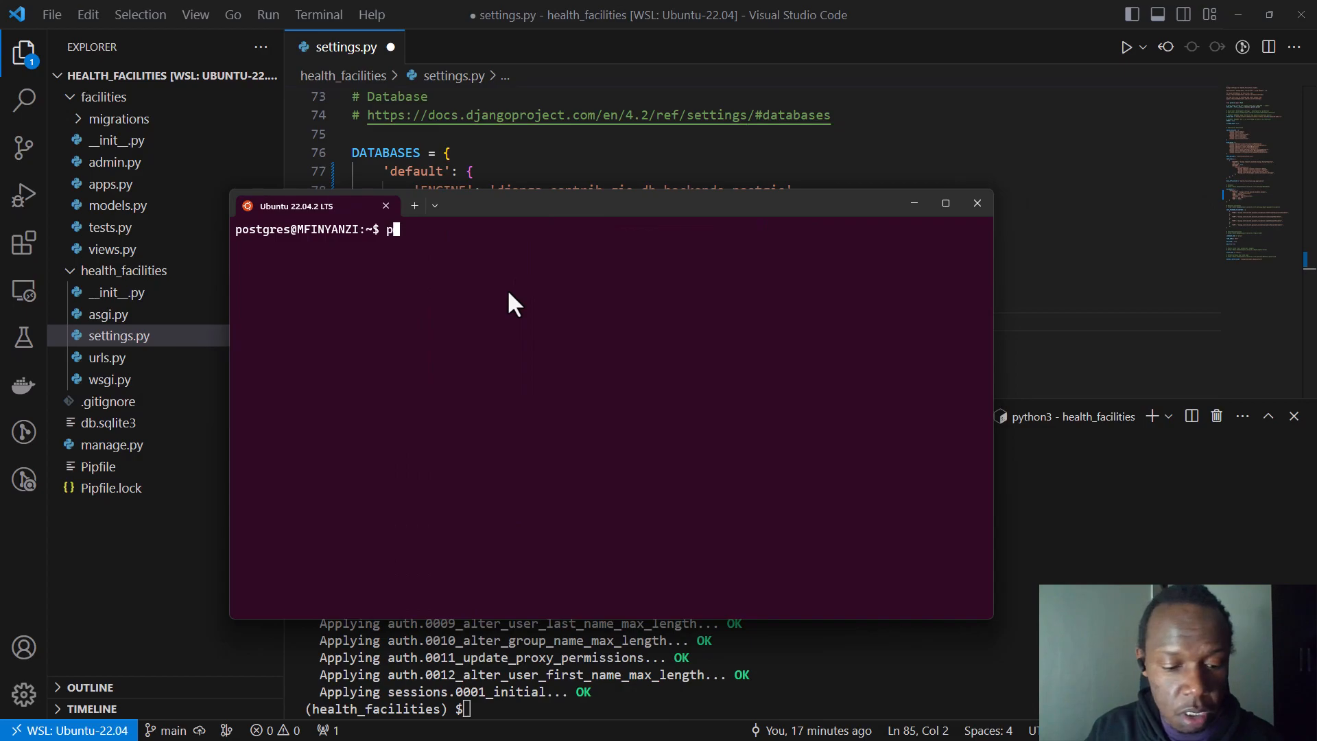
- In psql connect to health_facilities and list its tables, showing Django tables and spatial_ref_sys
text(psql)
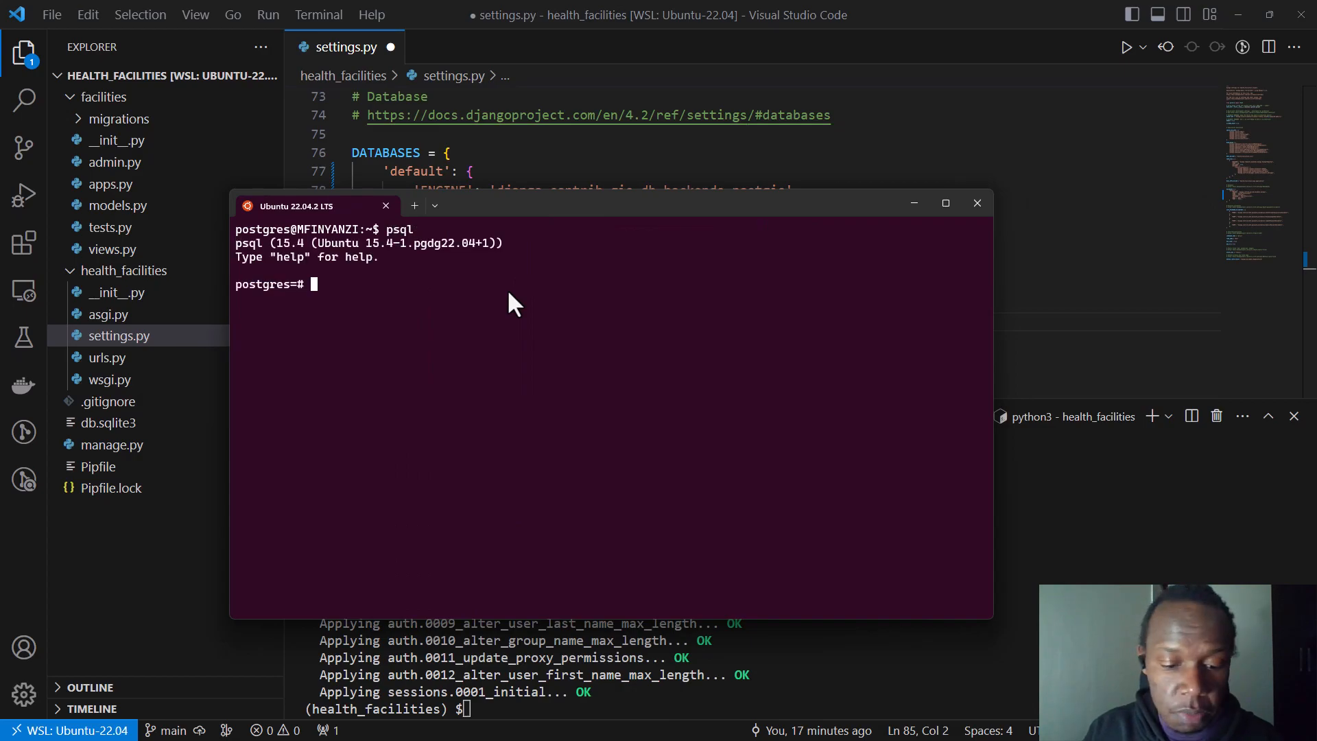
text(\c)
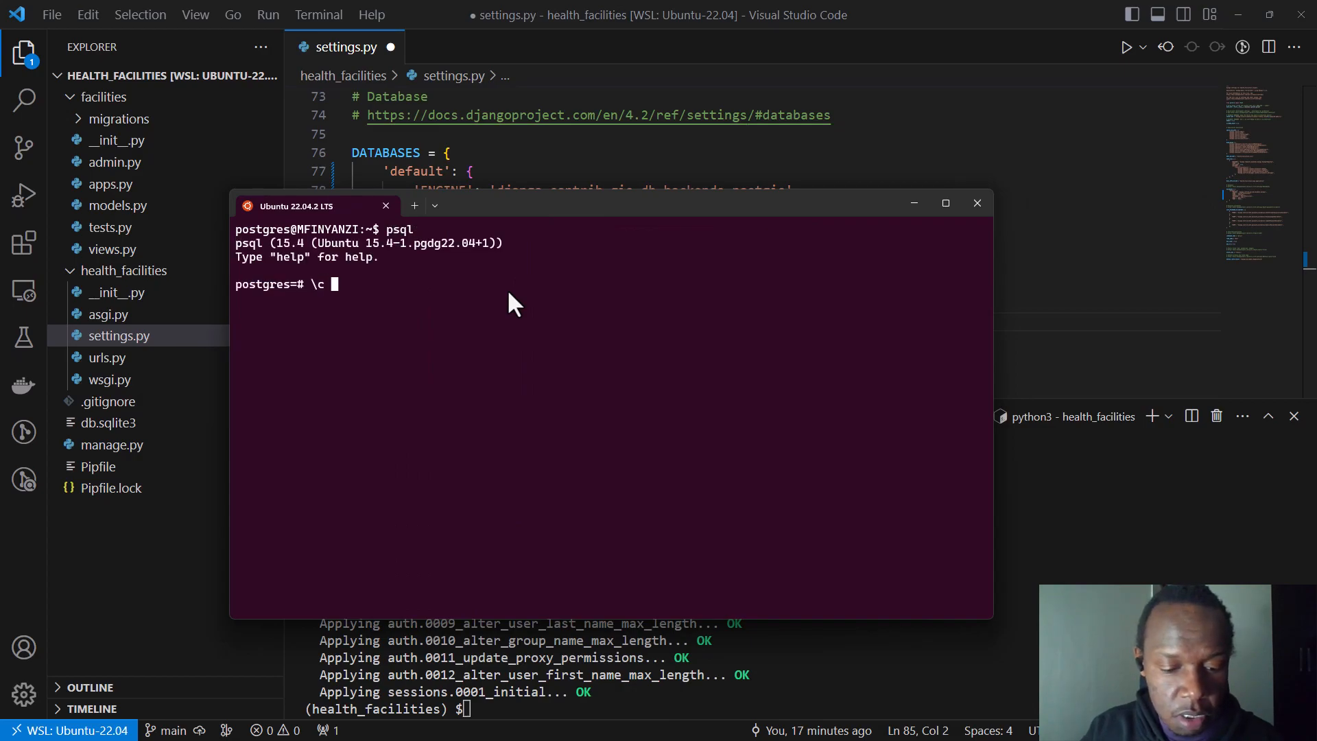
text(health_facilities)
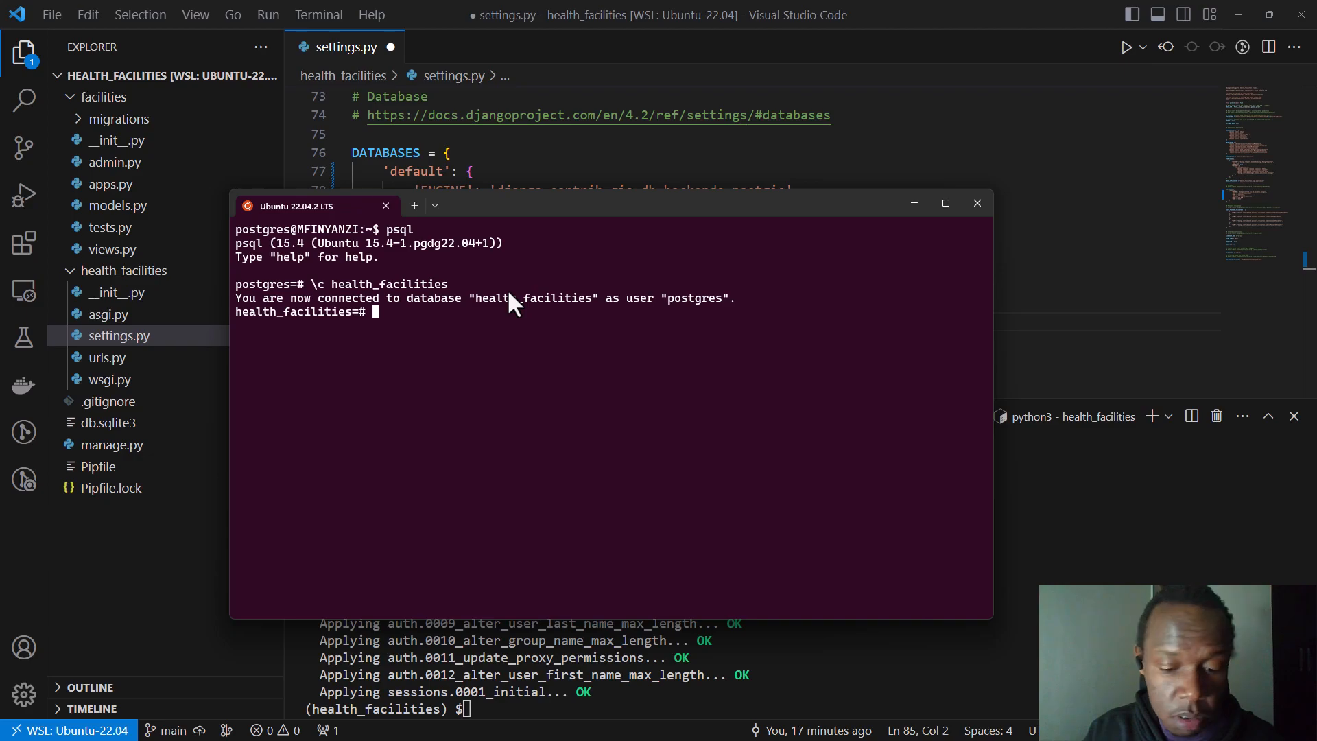
text(\dt)
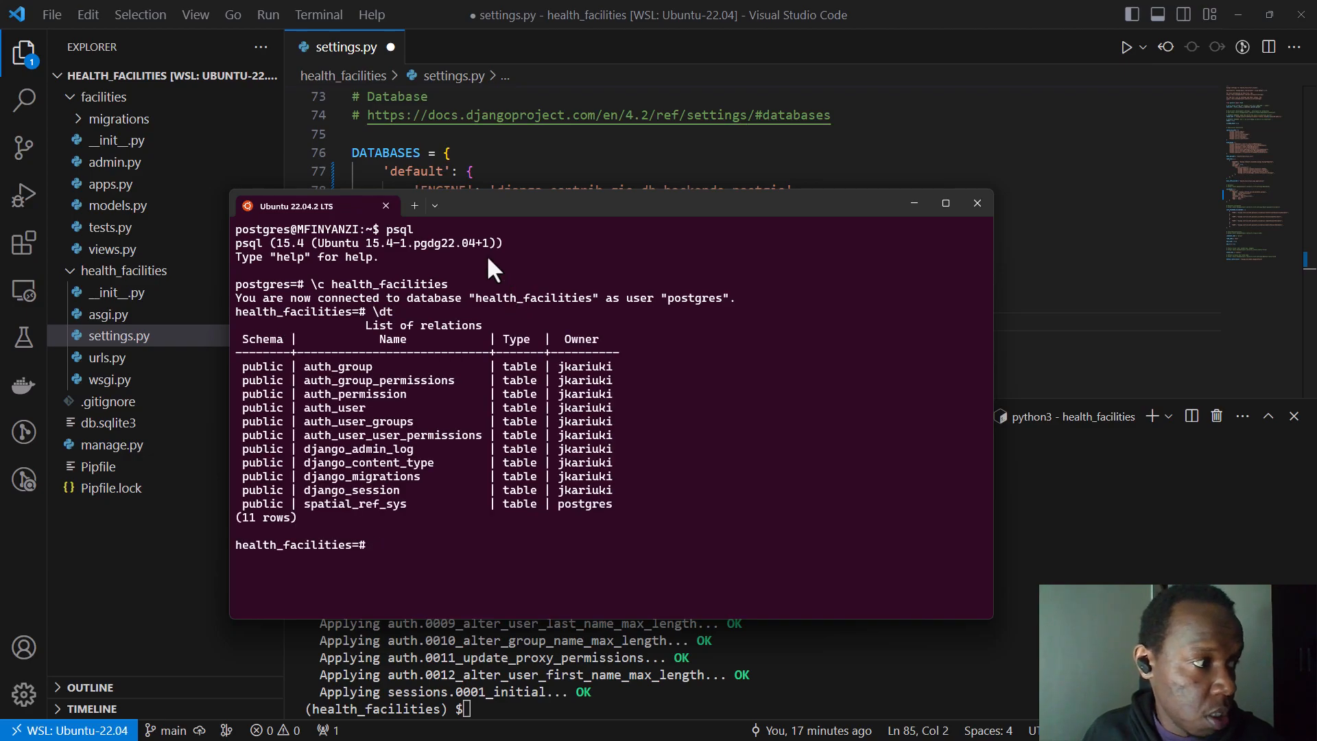
mouse_move(306, 489)
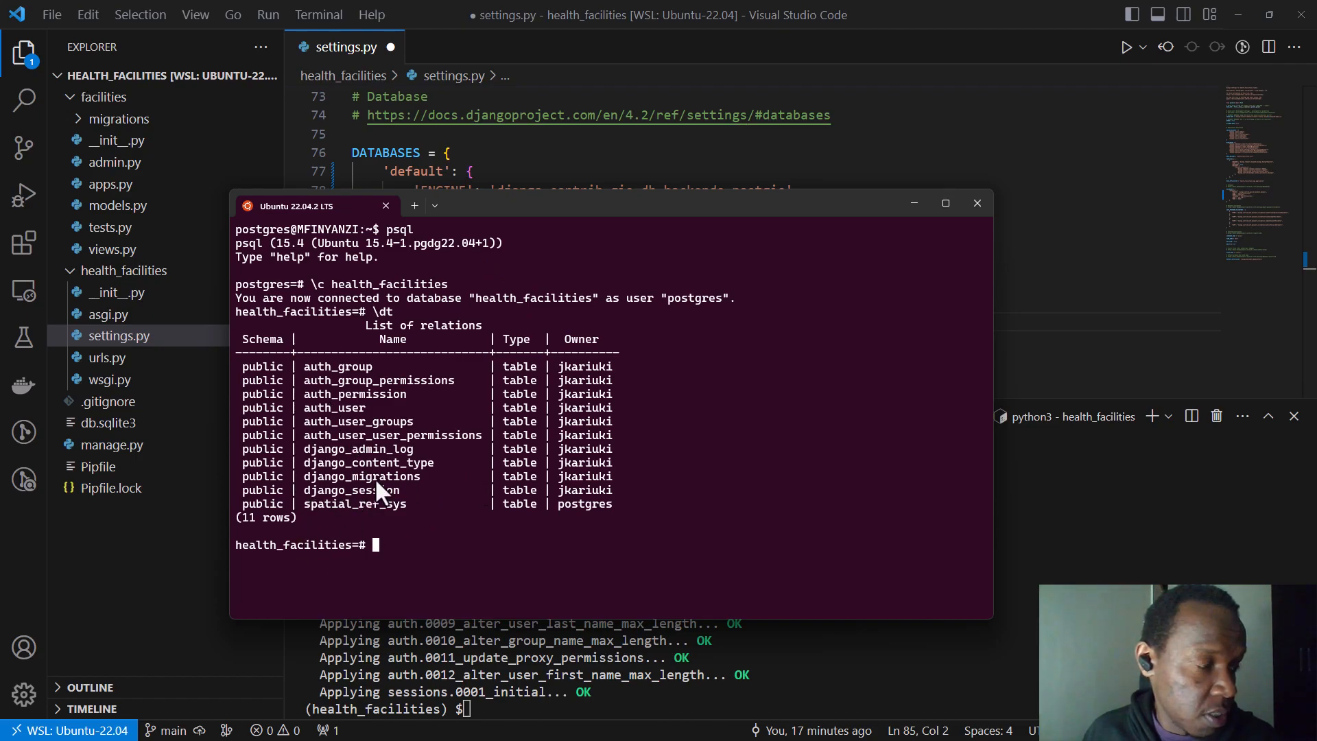
mouse_move(273, 428)
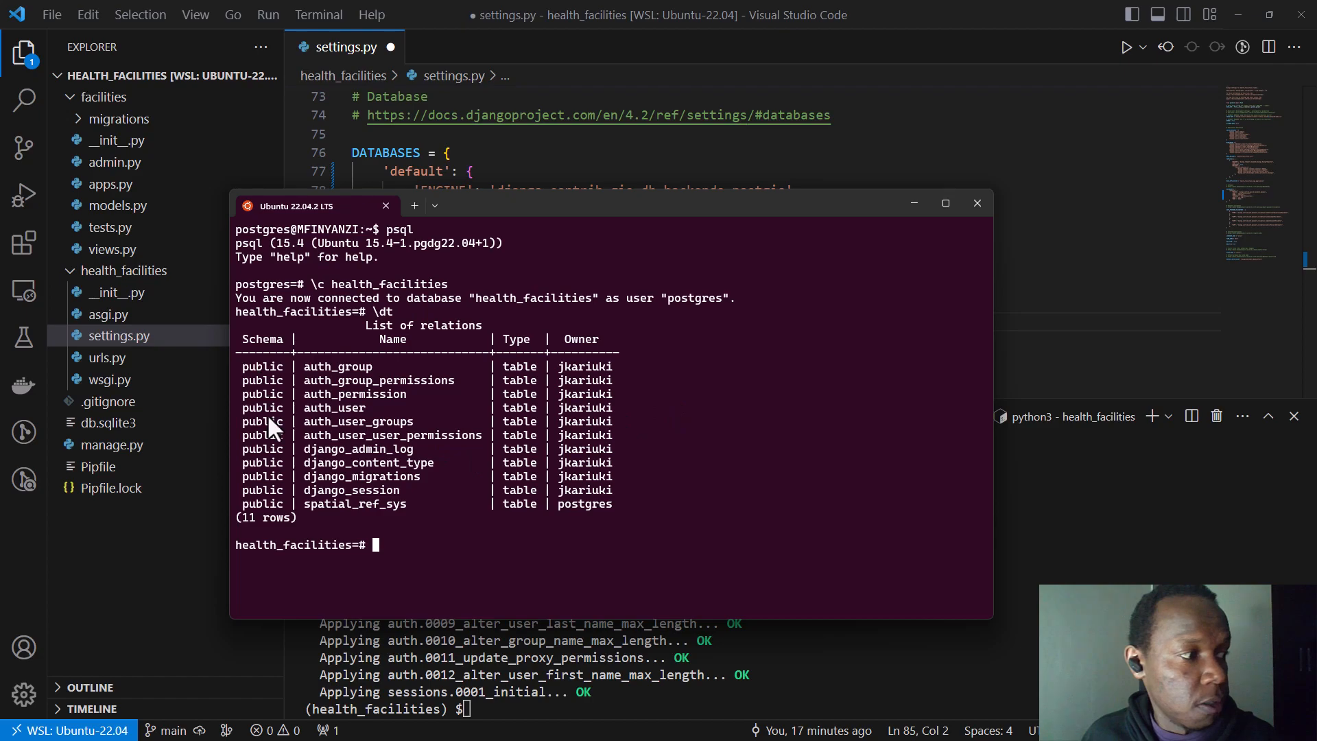
mouse_move(914, 214)
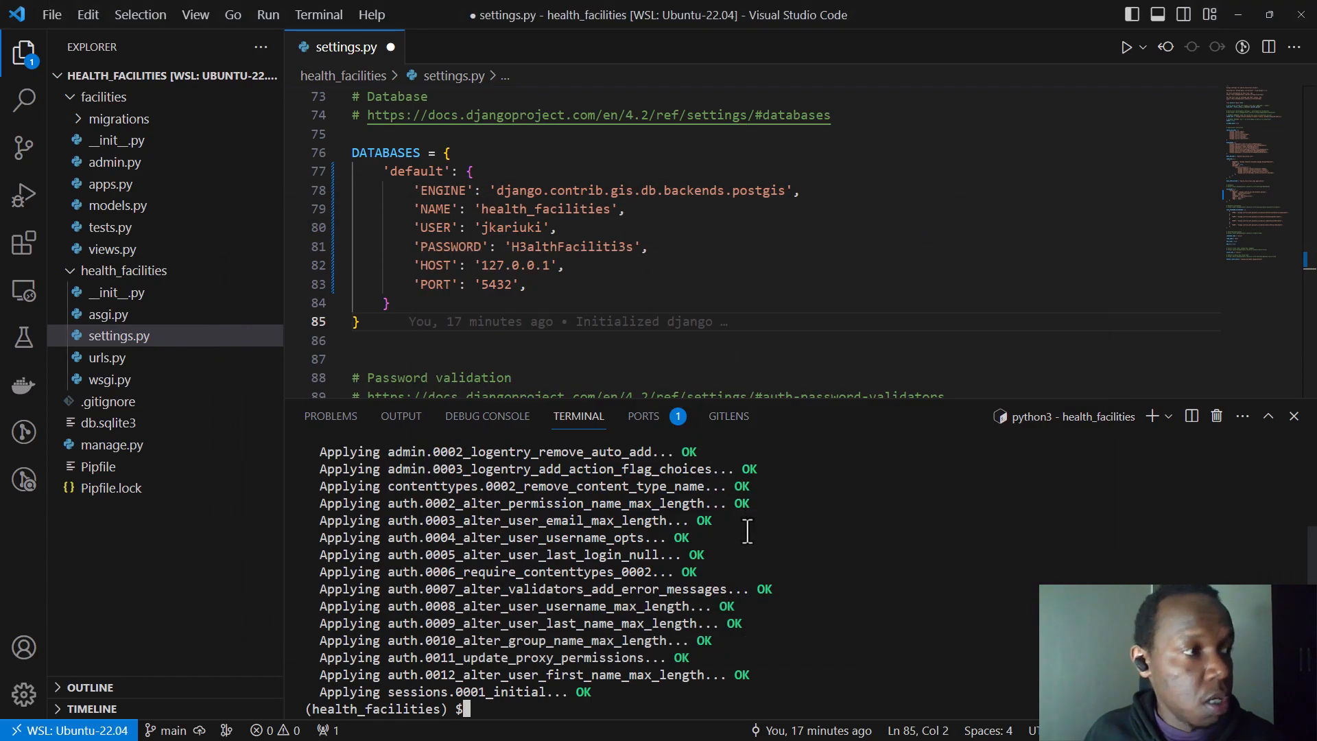
mouse_move(924, 401)
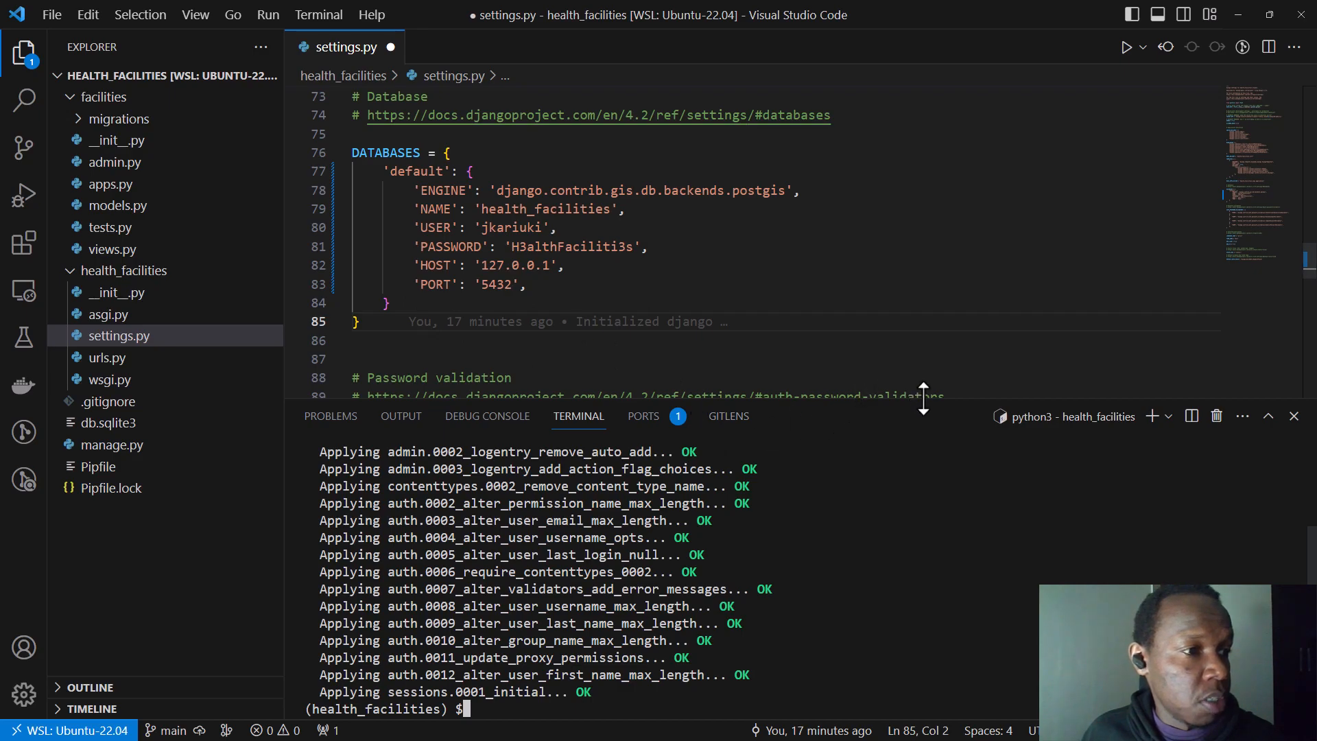
- Create a data folder in the project holding health_facilities.gpkg
click(106, 96)
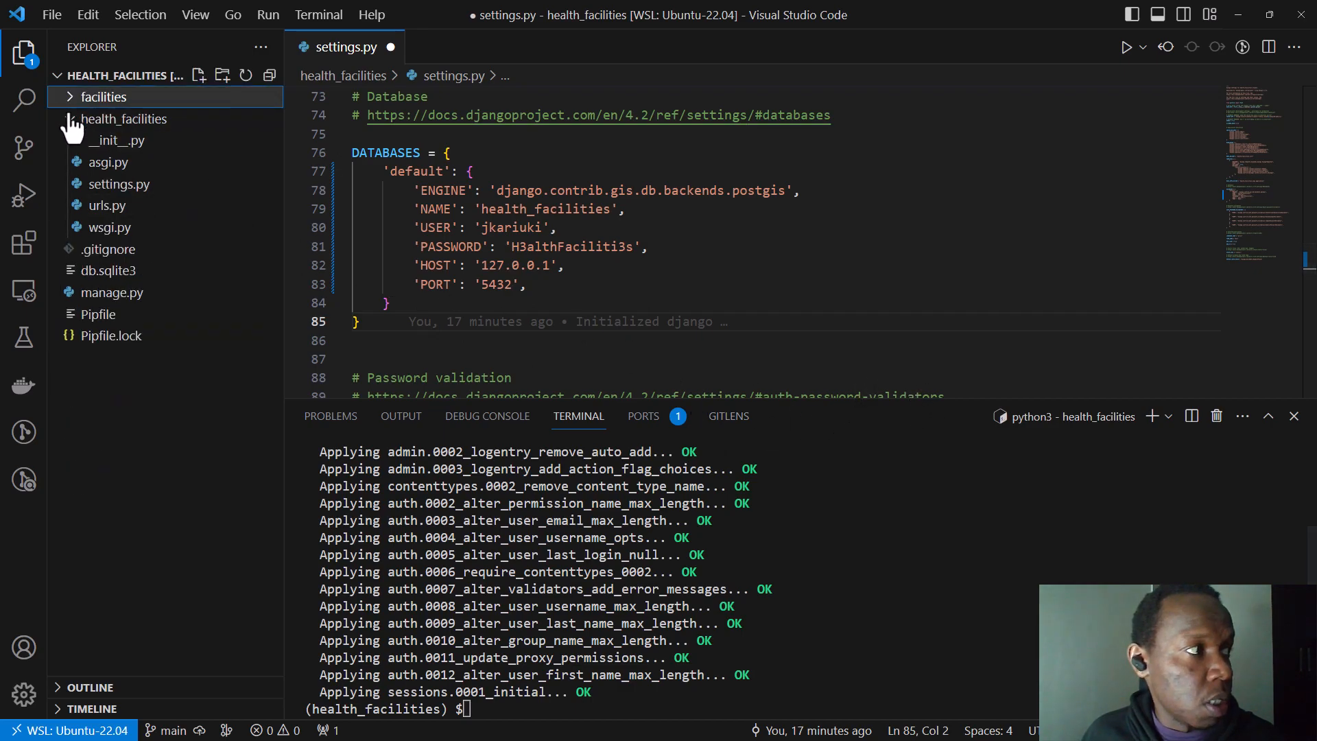
click(126, 118)
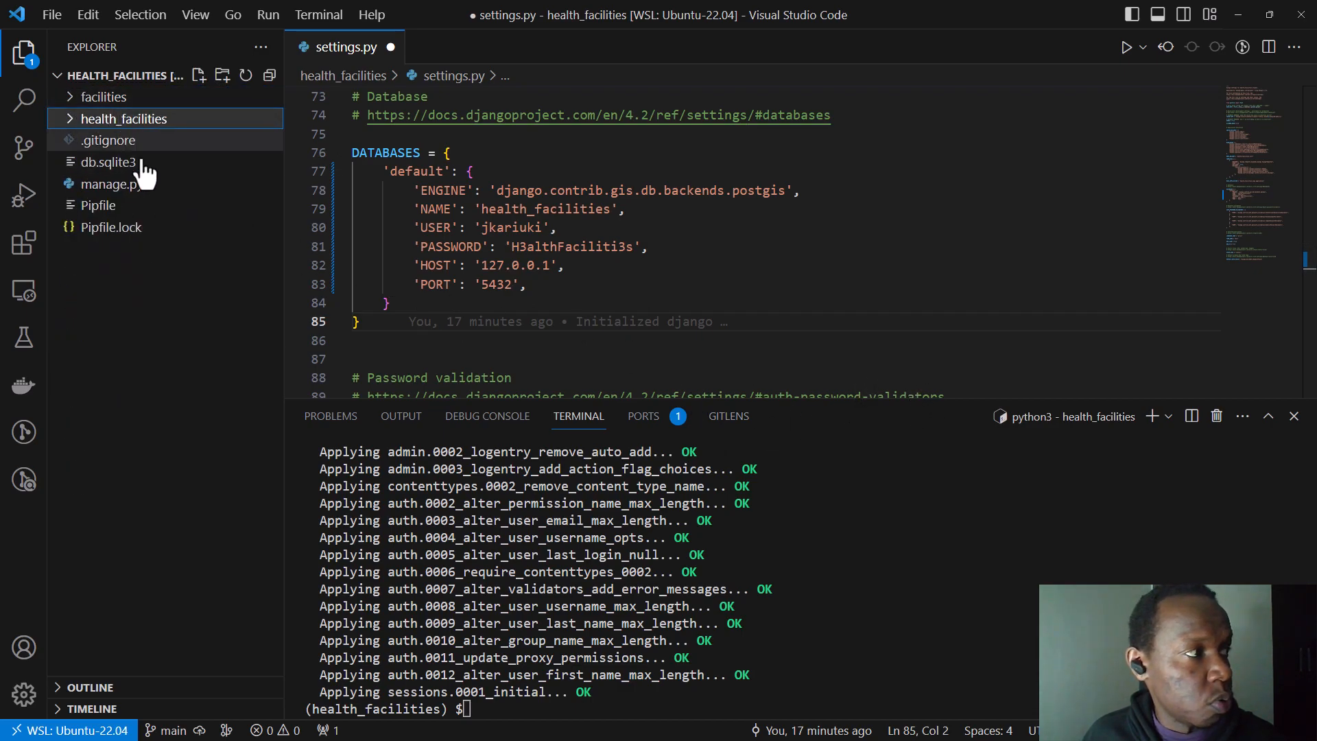
mouse_move(168, 318)
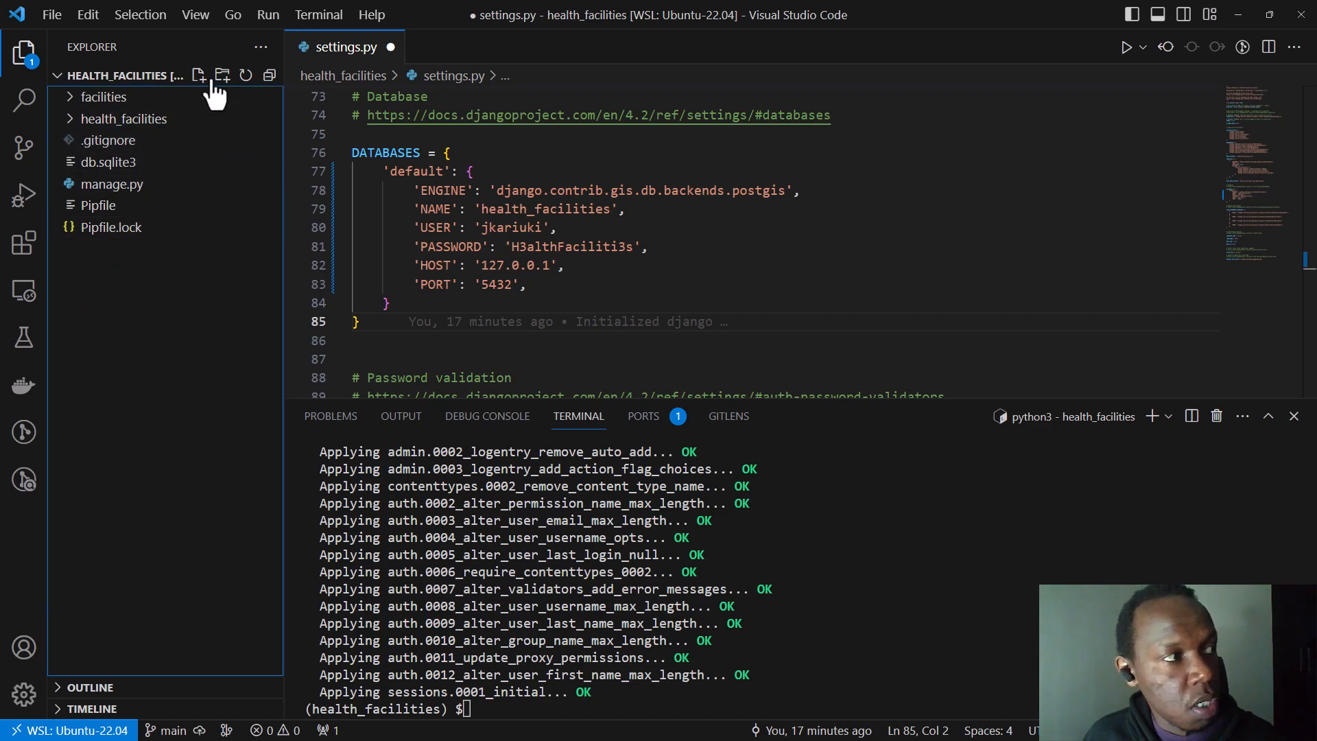
click(198, 75)
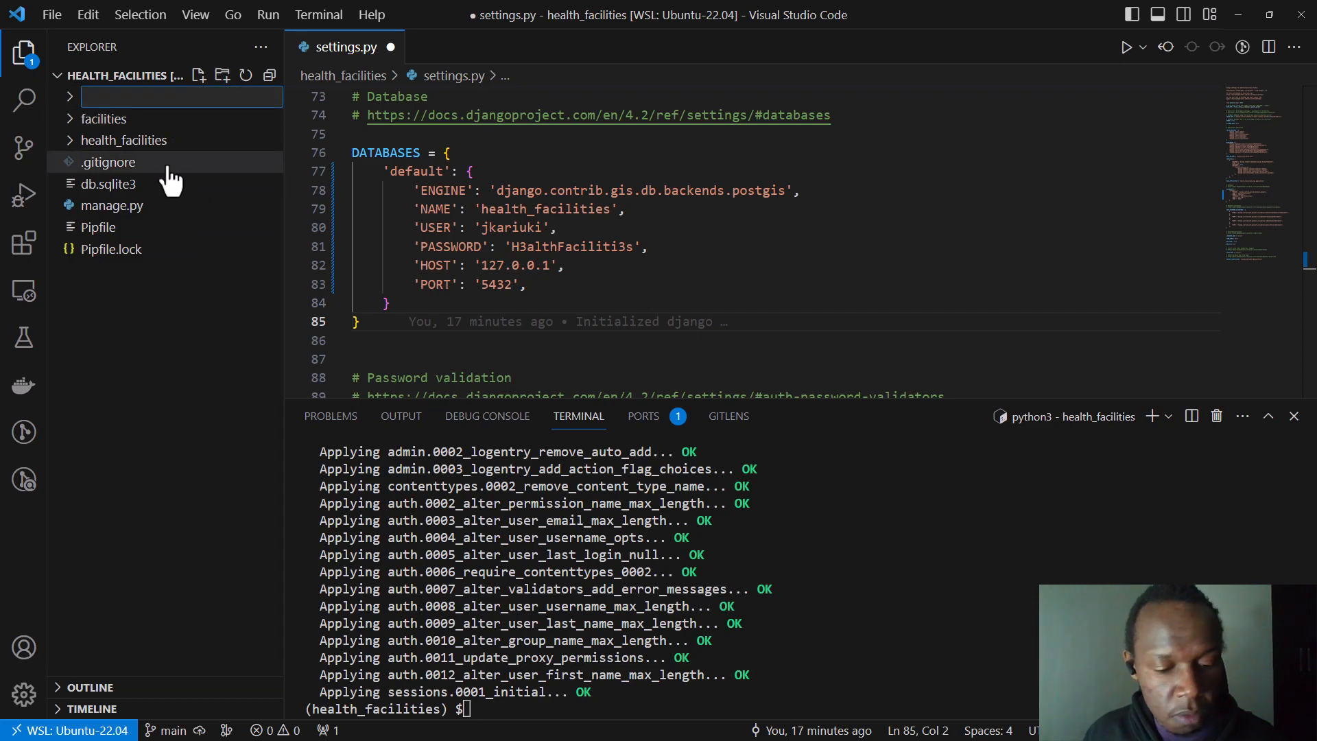
text(data)
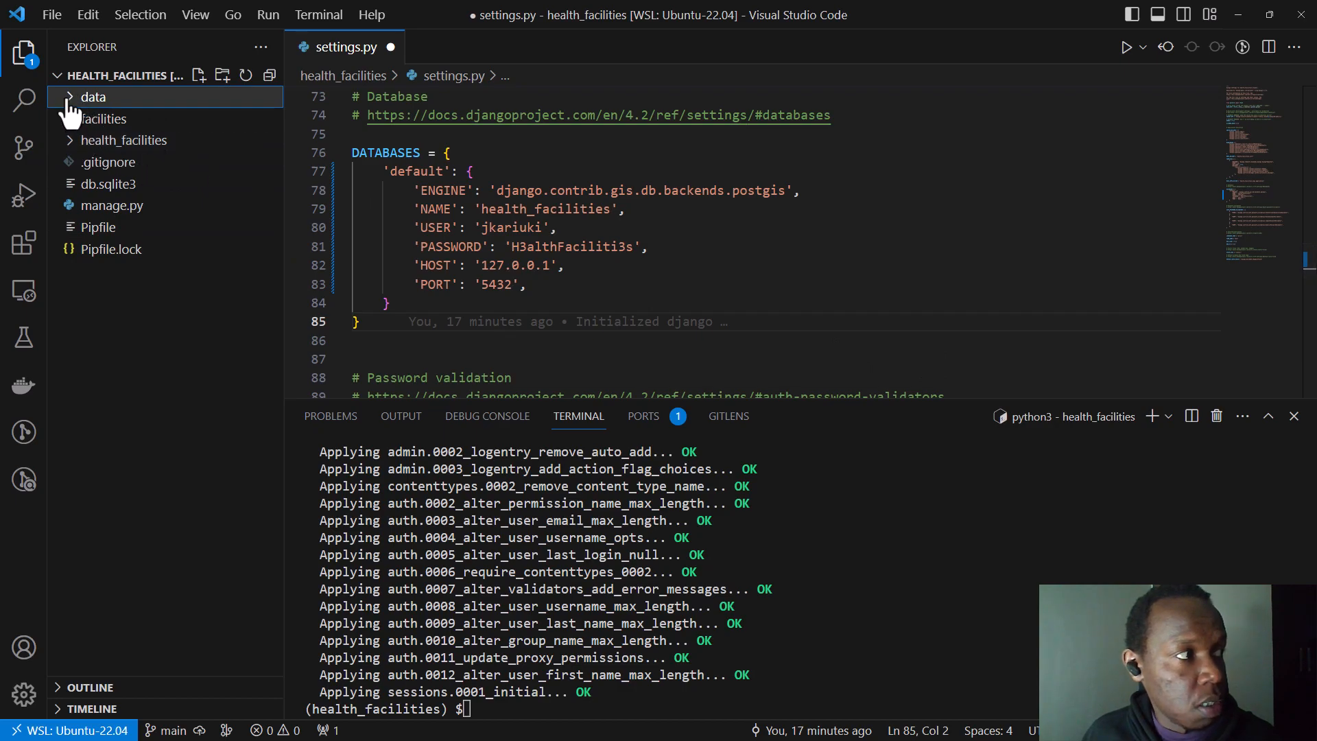
click(93, 96)
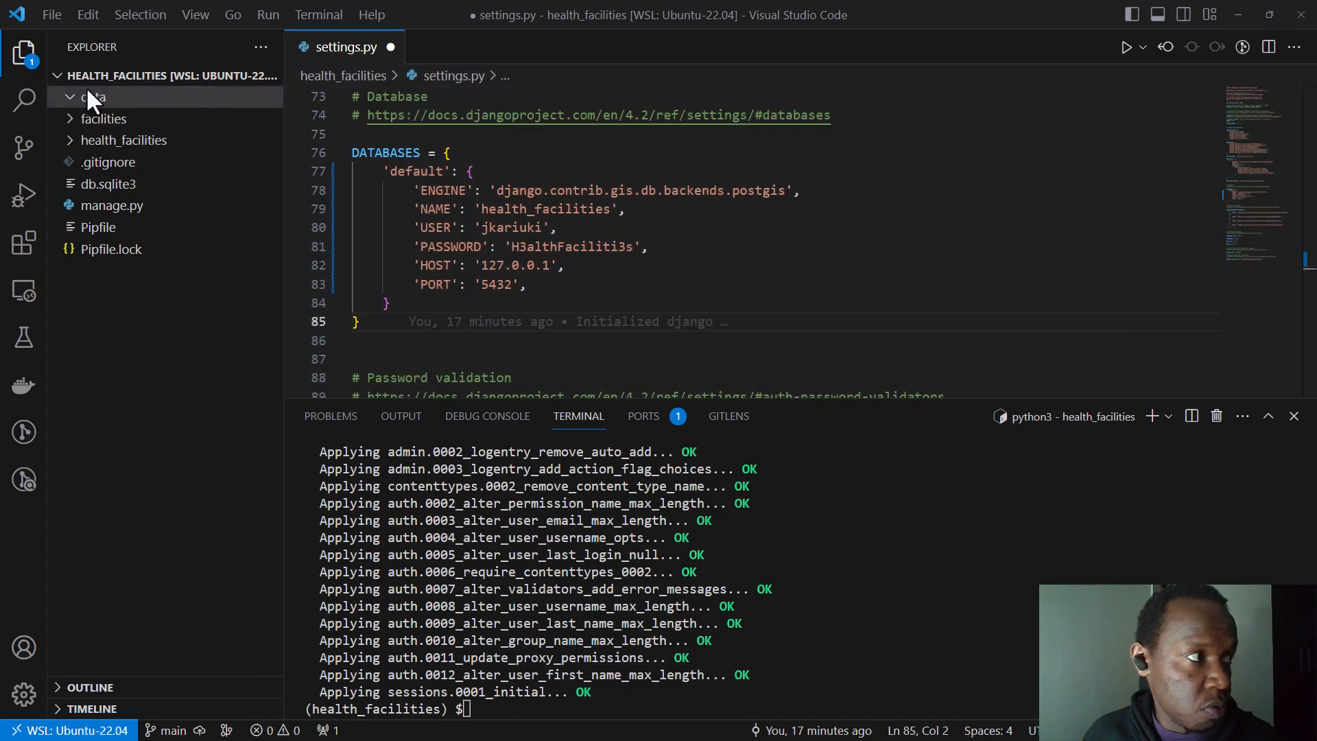
click(140, 118)
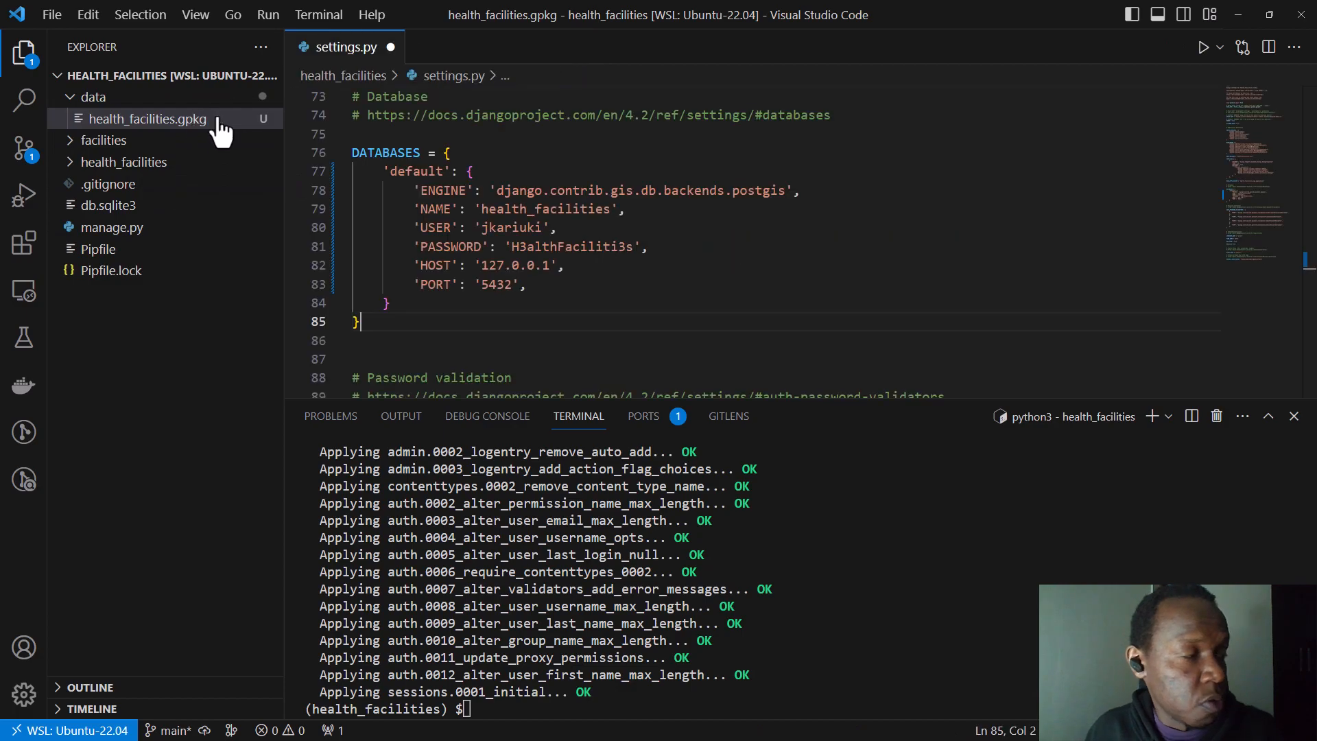
click(125, 161)
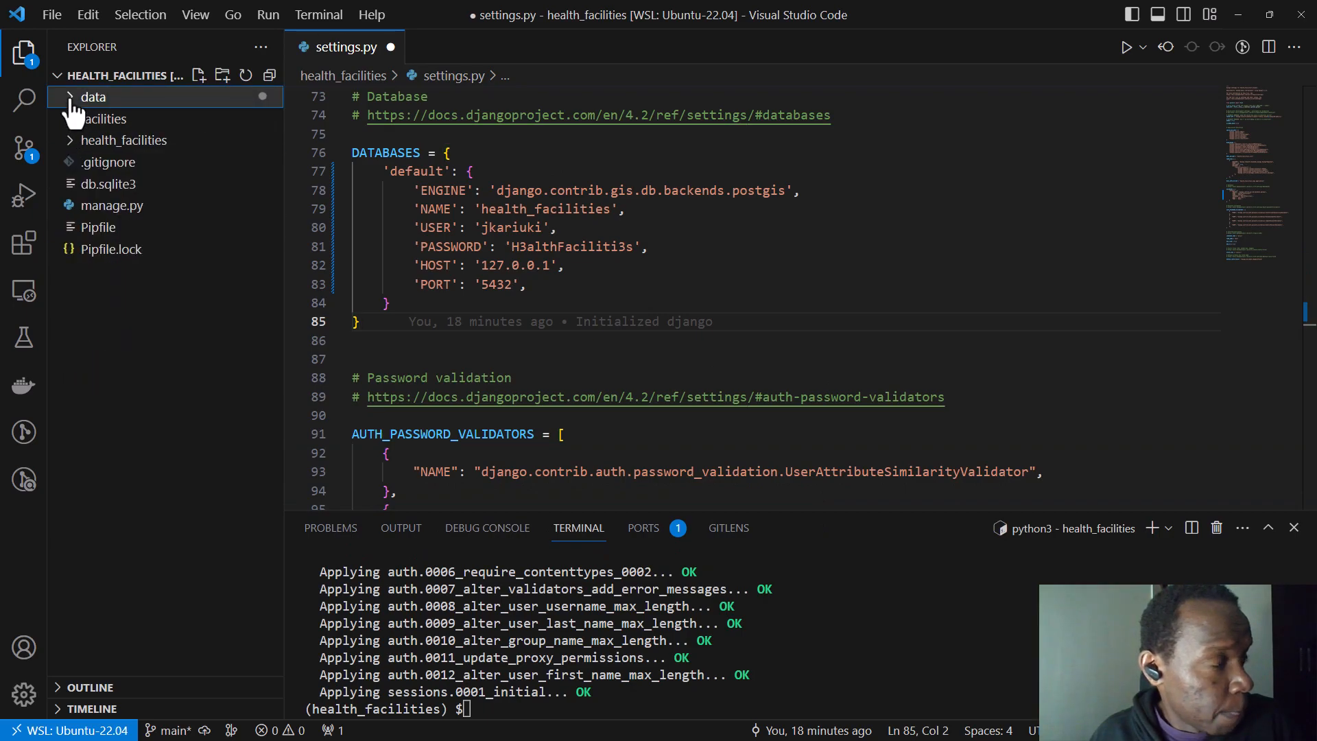
click(94, 96)
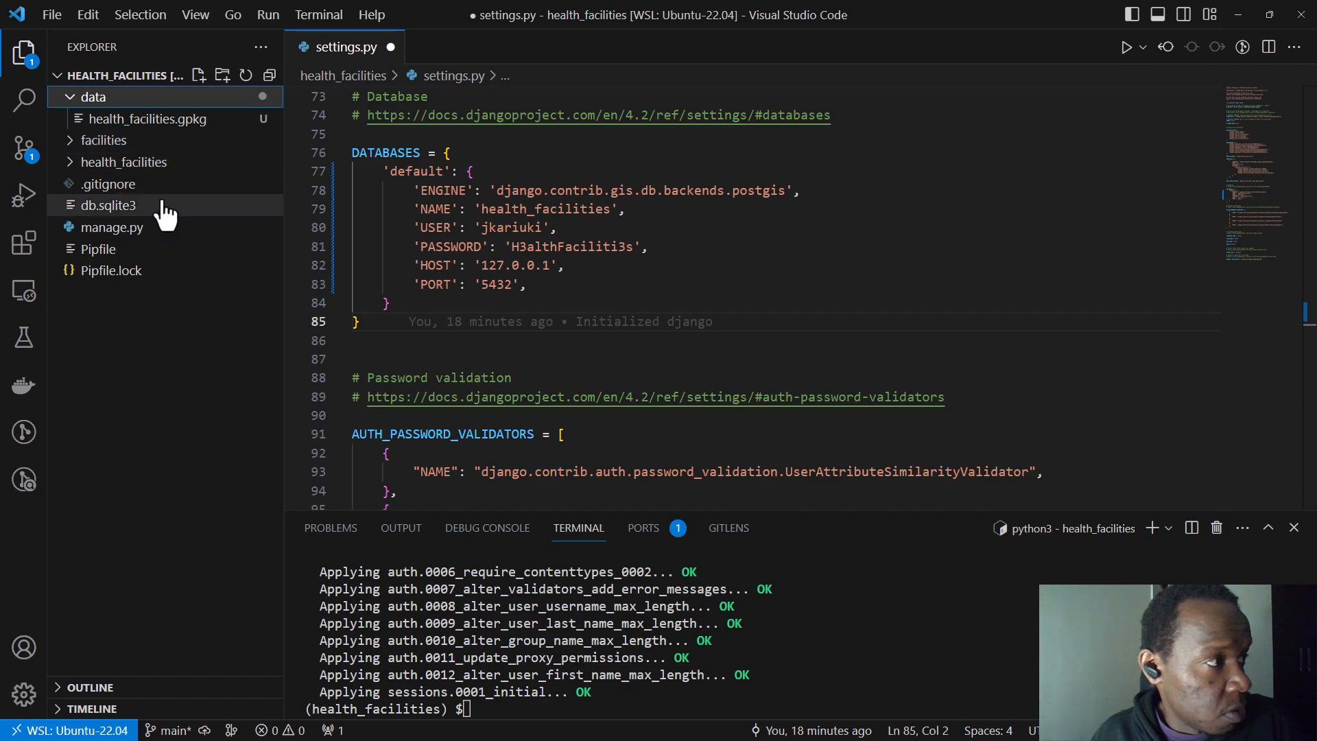
mouse_move(185, 151)
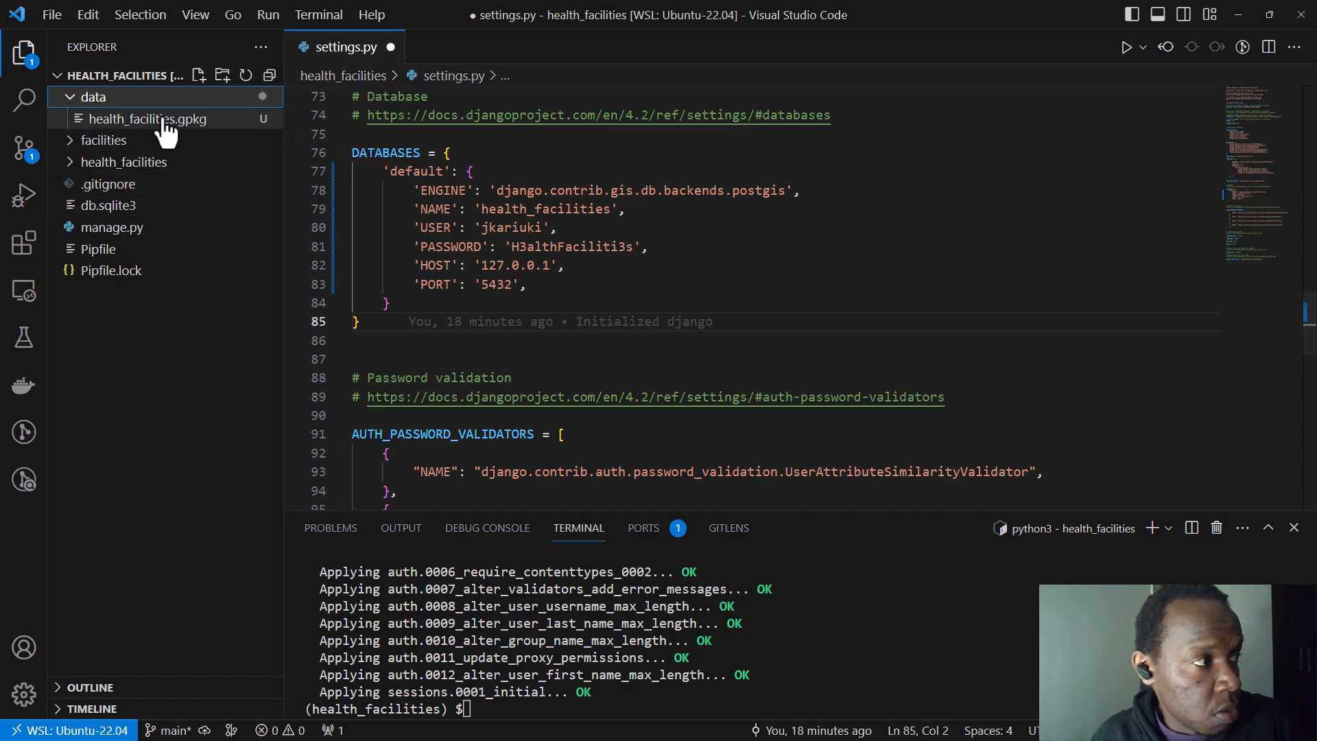
mouse_move(162, 126)
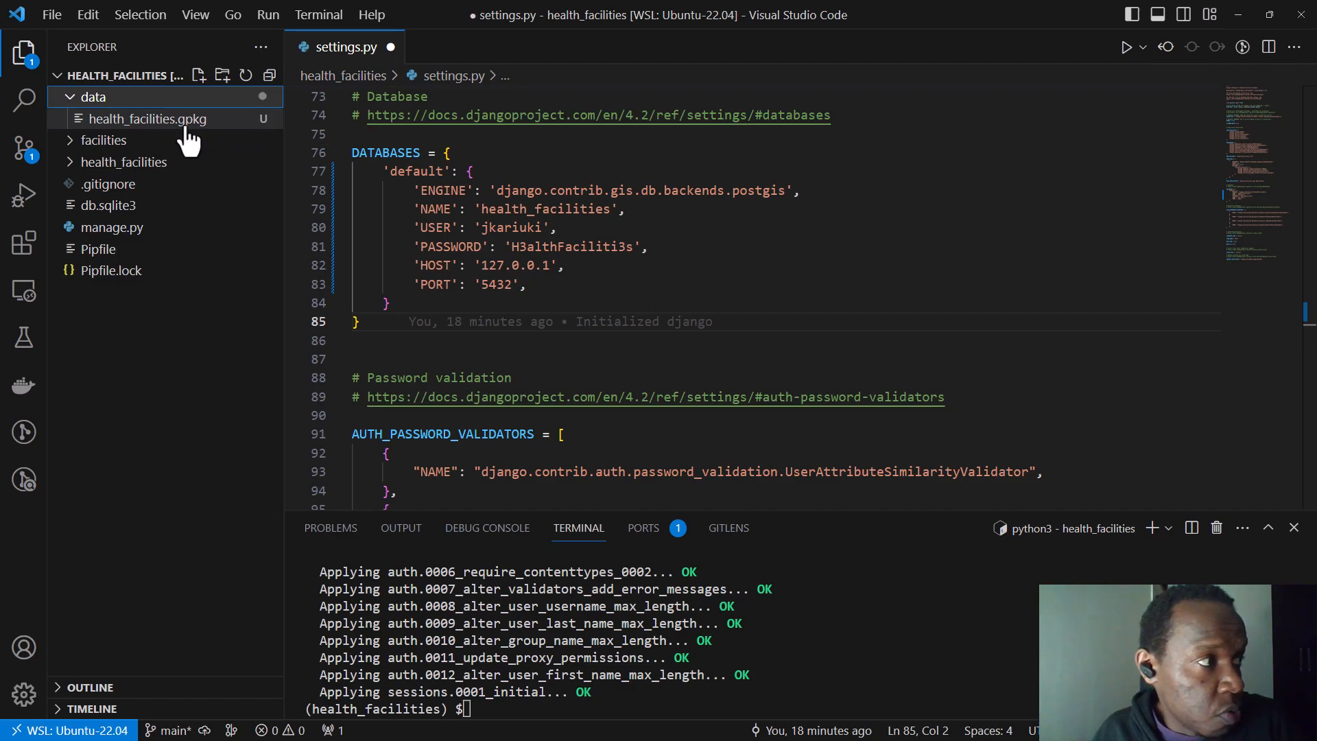
mouse_move(213, 192)
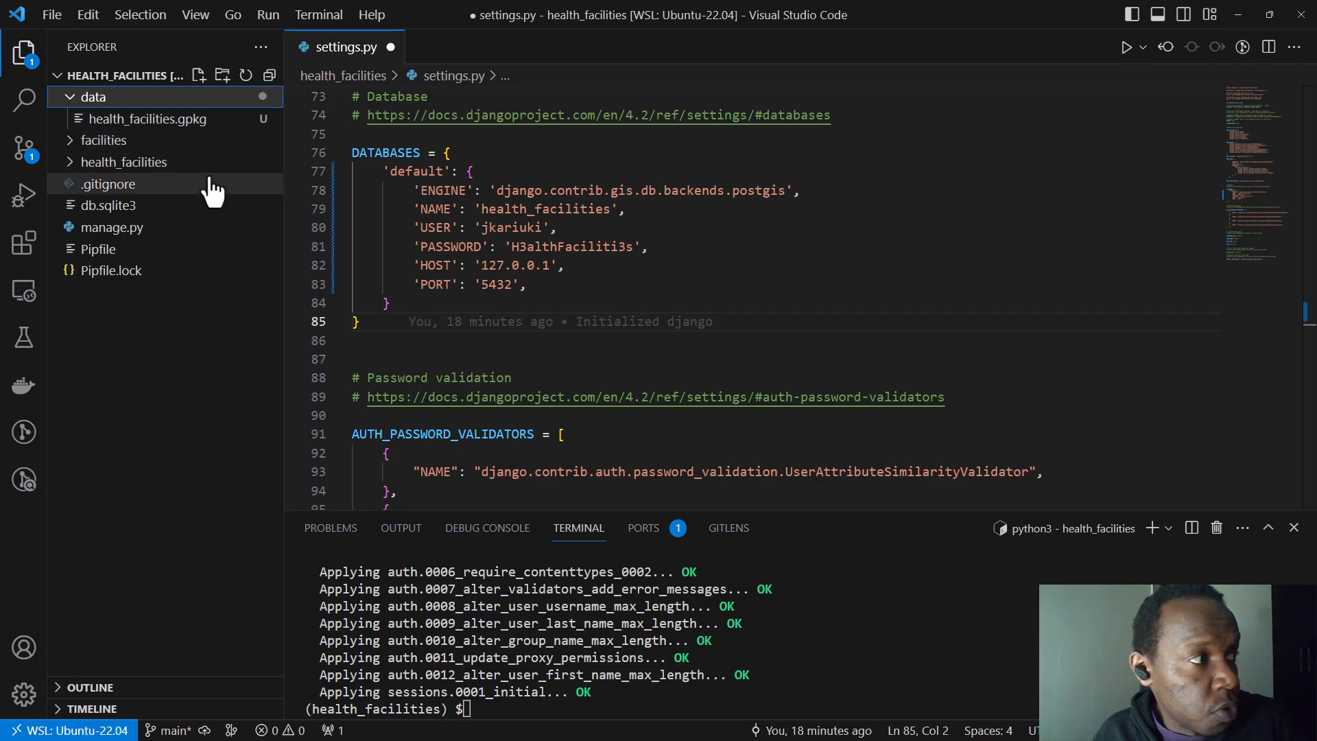
mouse_move(185, 123)
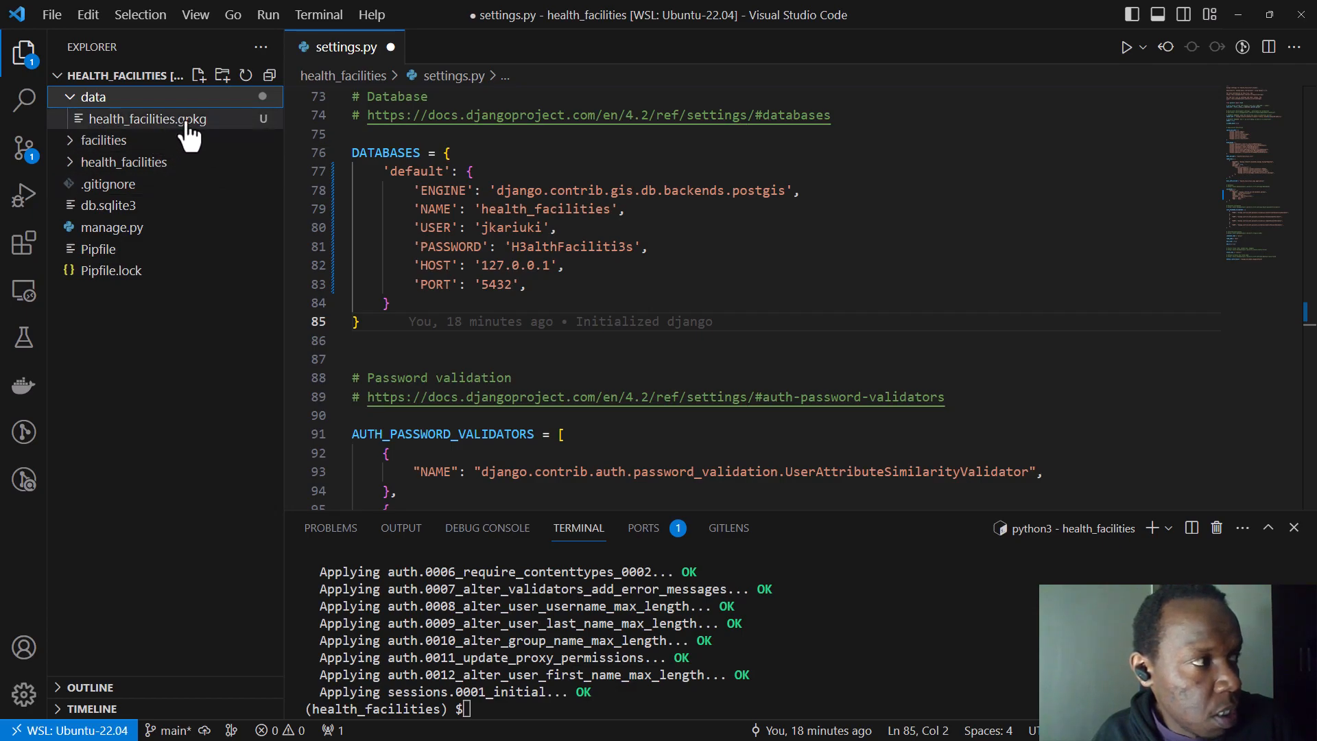
mouse_move(179, 123)
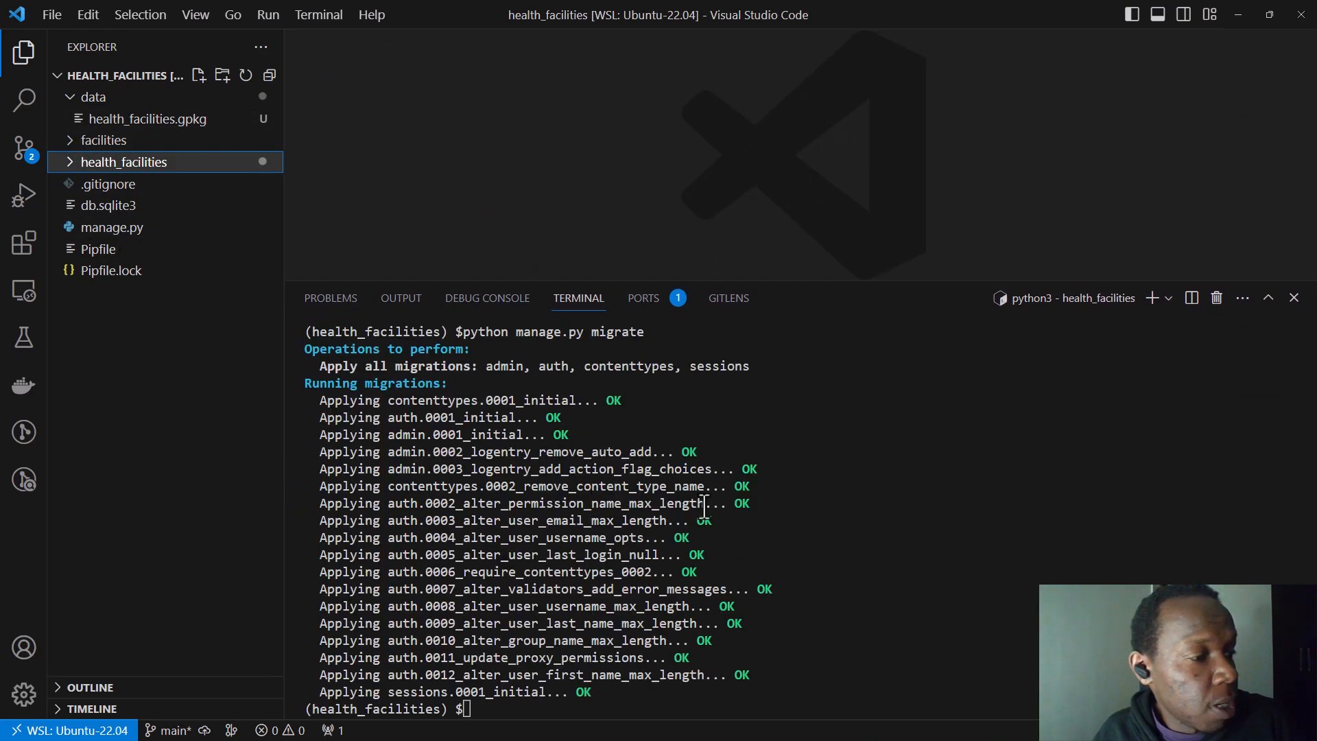
mouse_move(737, 503)
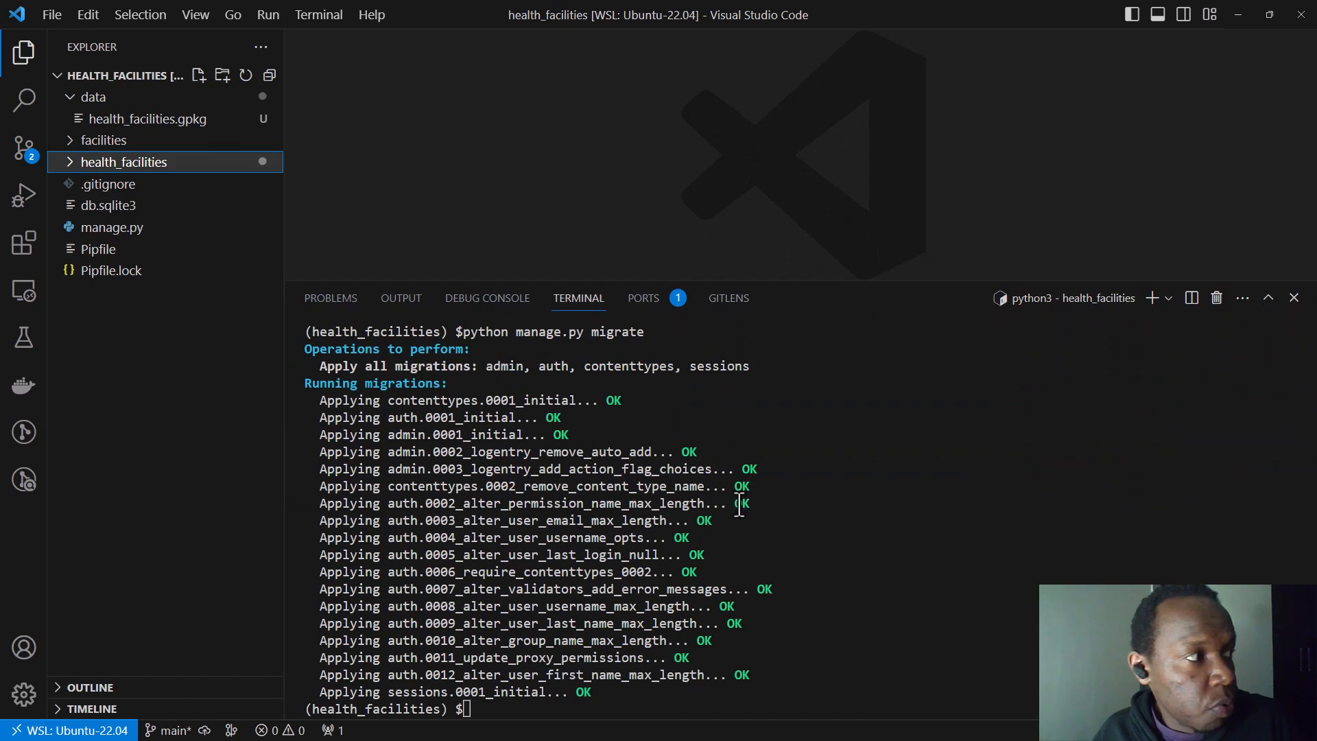
mouse_move(785, 519)
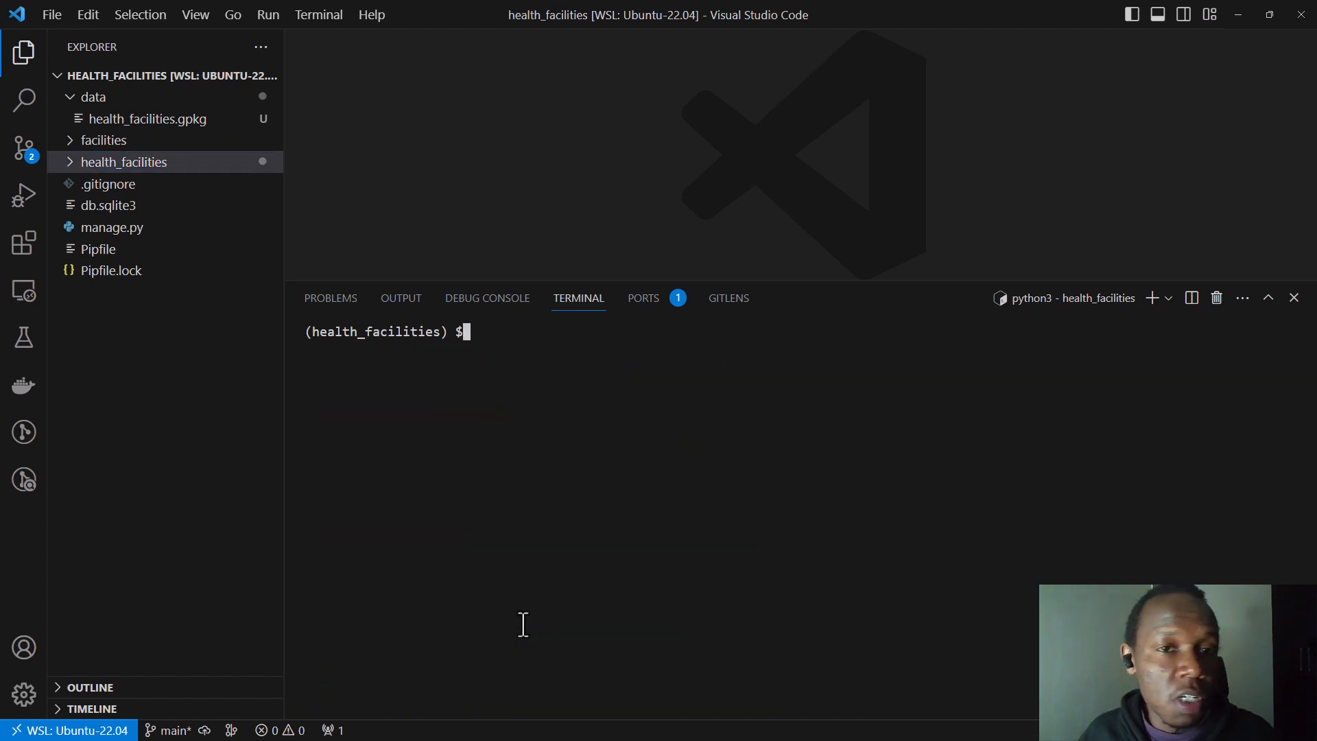
mouse_move(634, 655)
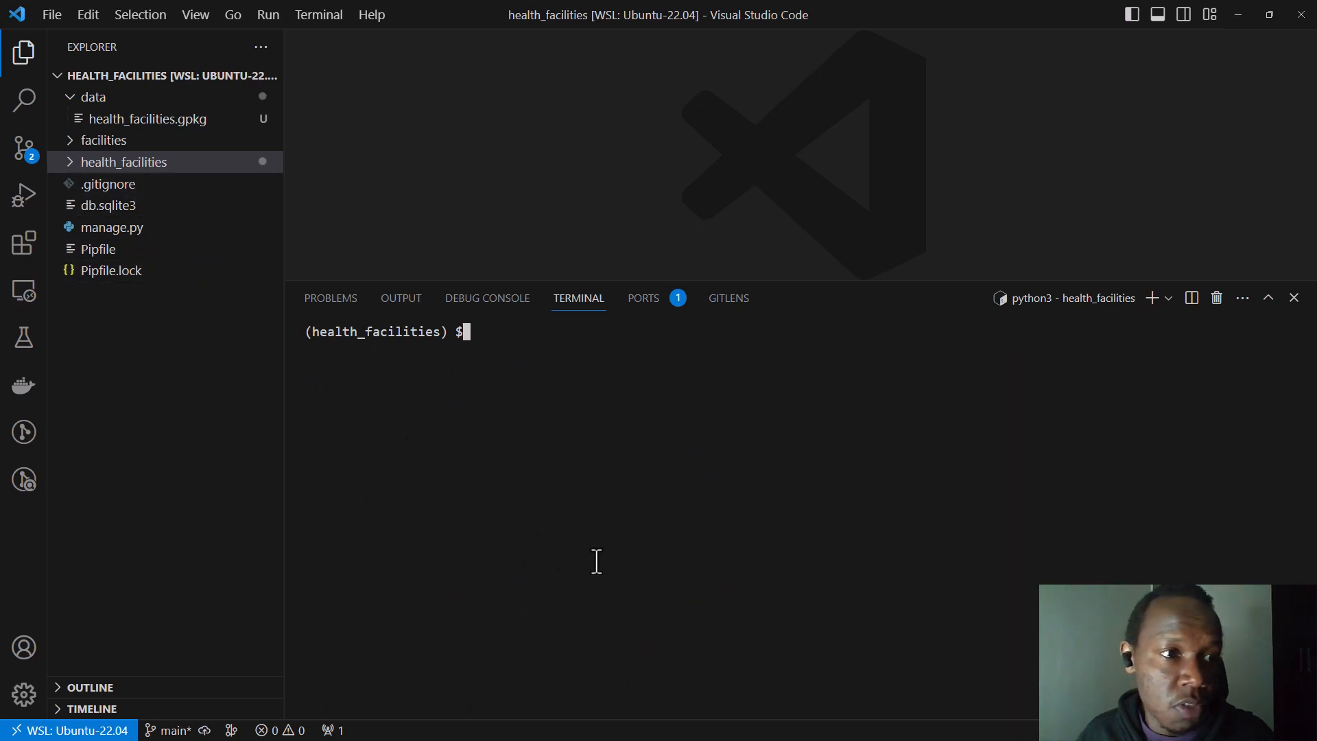
mouse_move(666, 546)
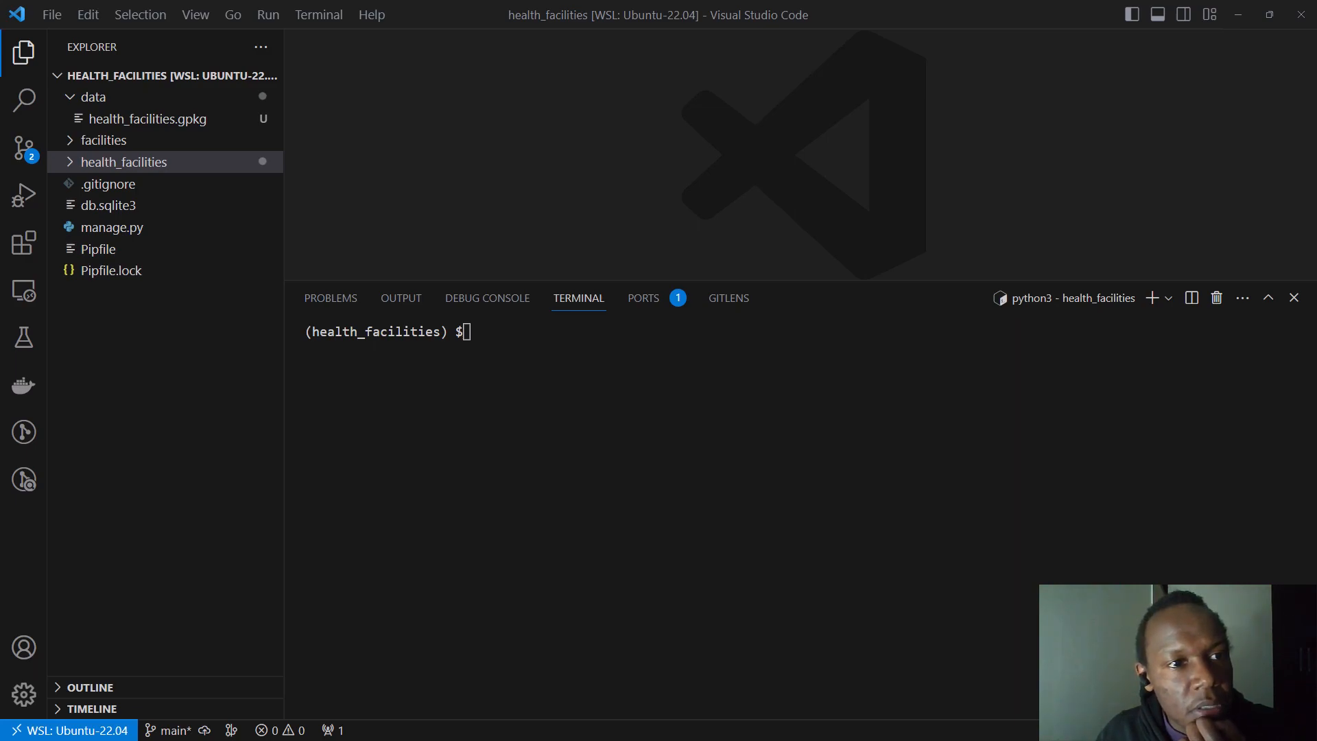
mouse_move(749, 282)
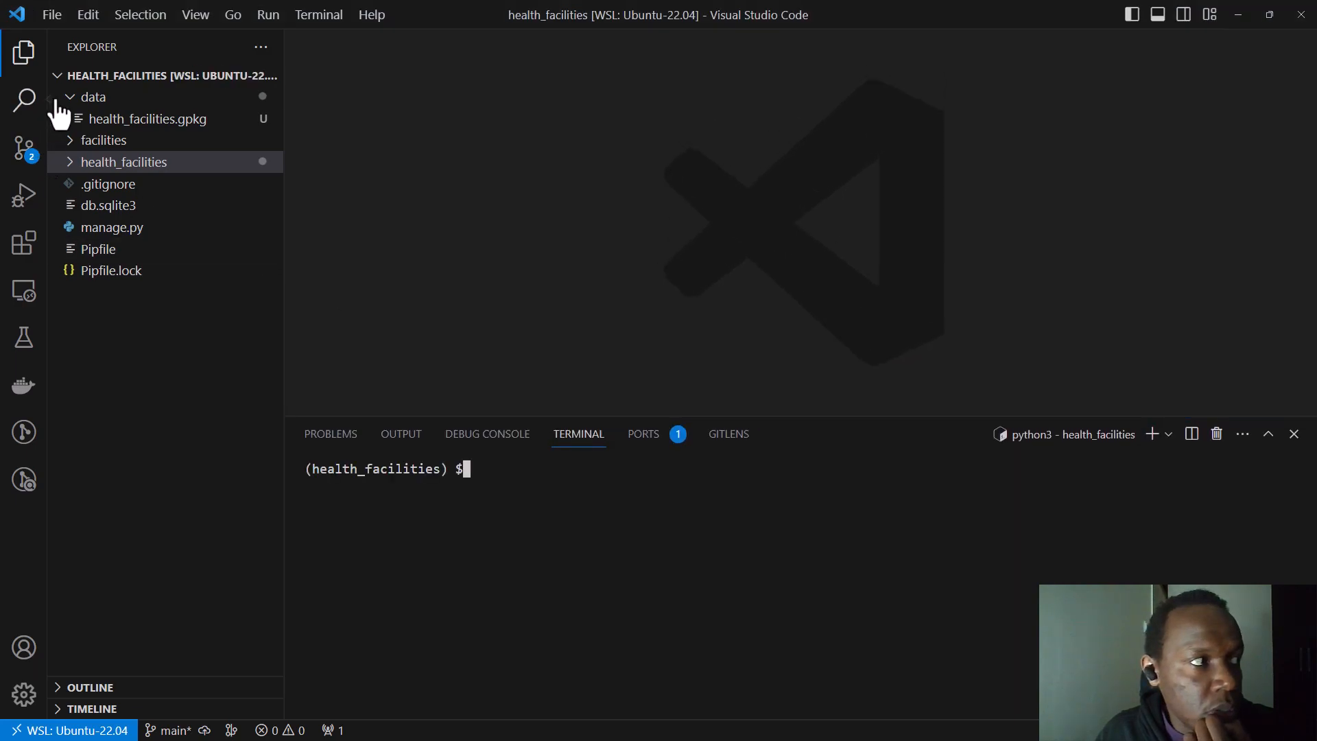
- Add "django.contrib.gis" to INSTALLED_APPS in settings.py
click(125, 162)
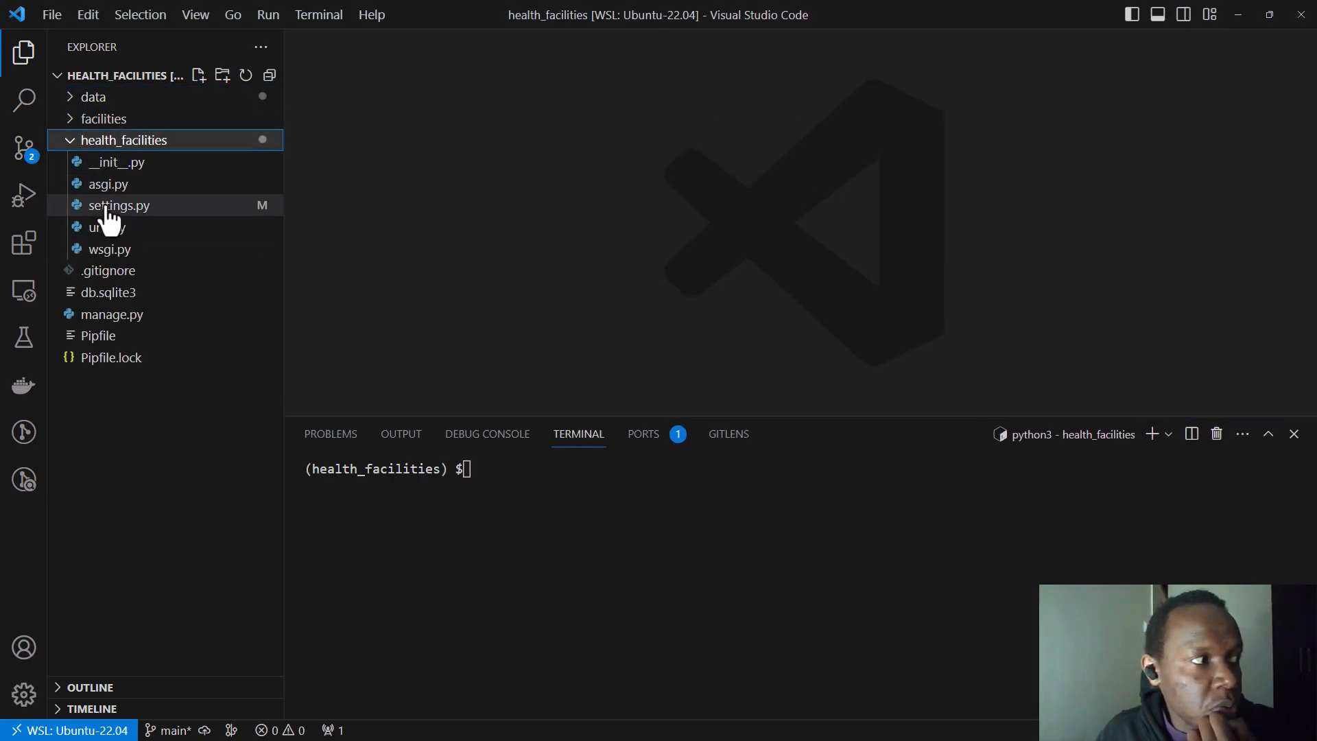
click(120, 205)
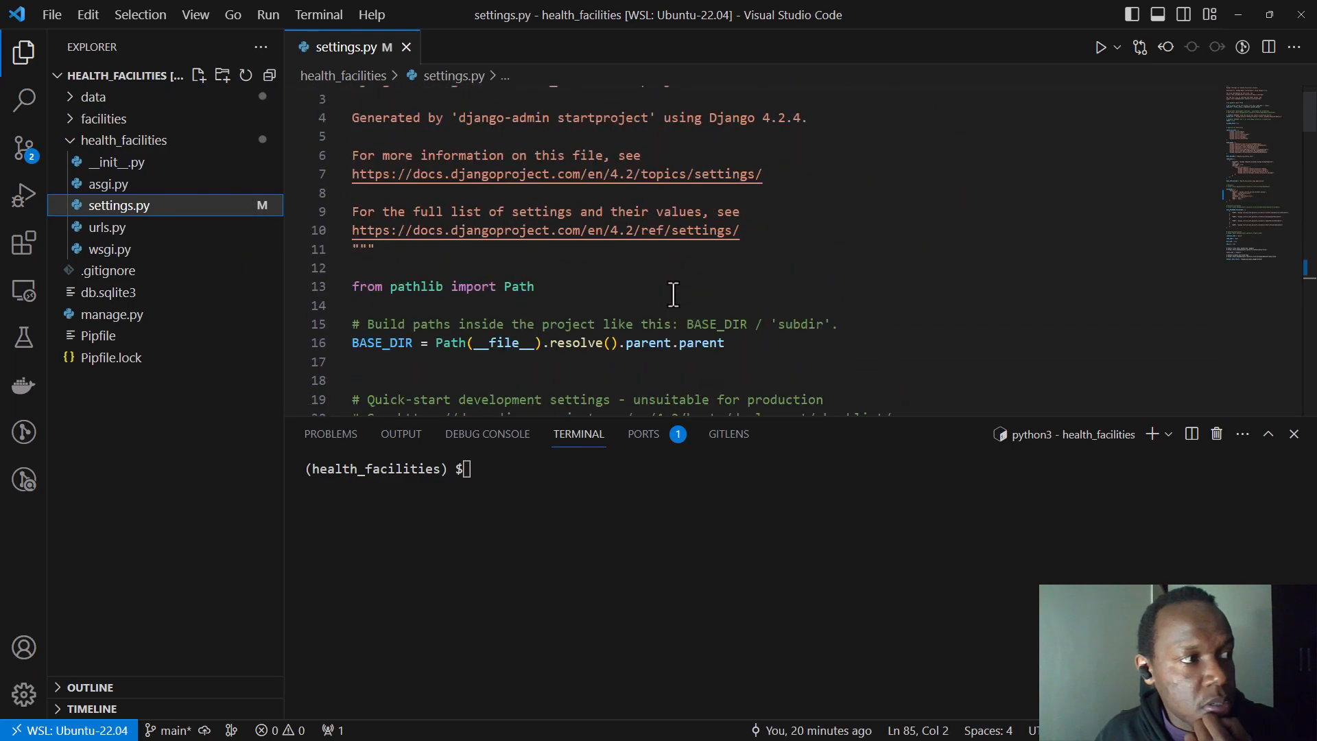
scroll(down, 3)
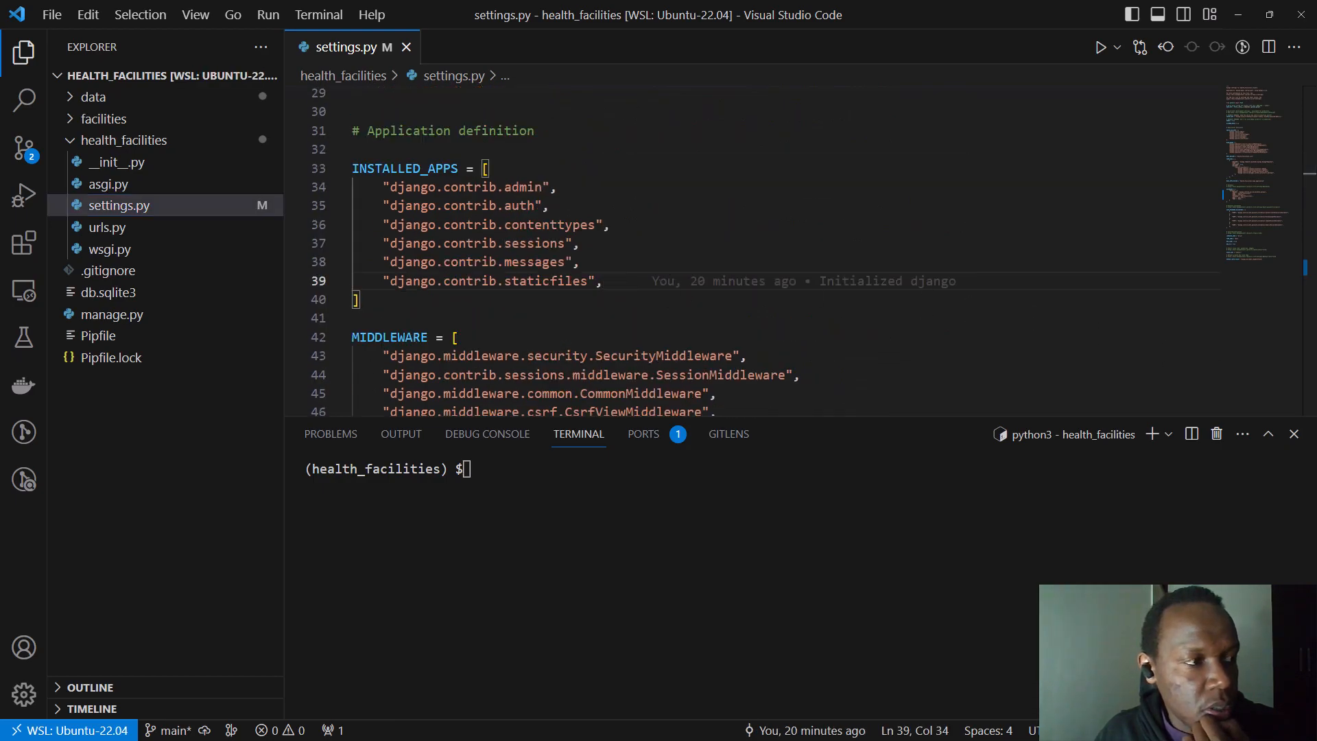
key(Enter)
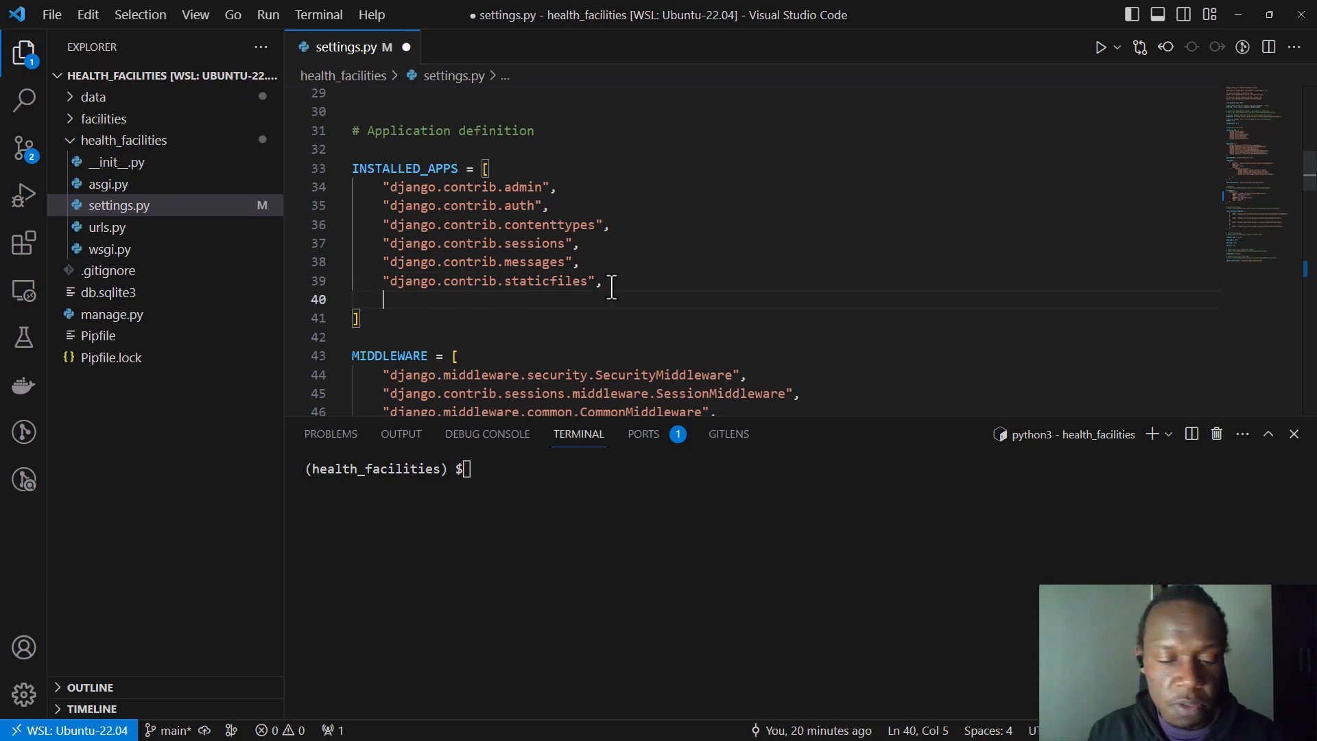
text(")
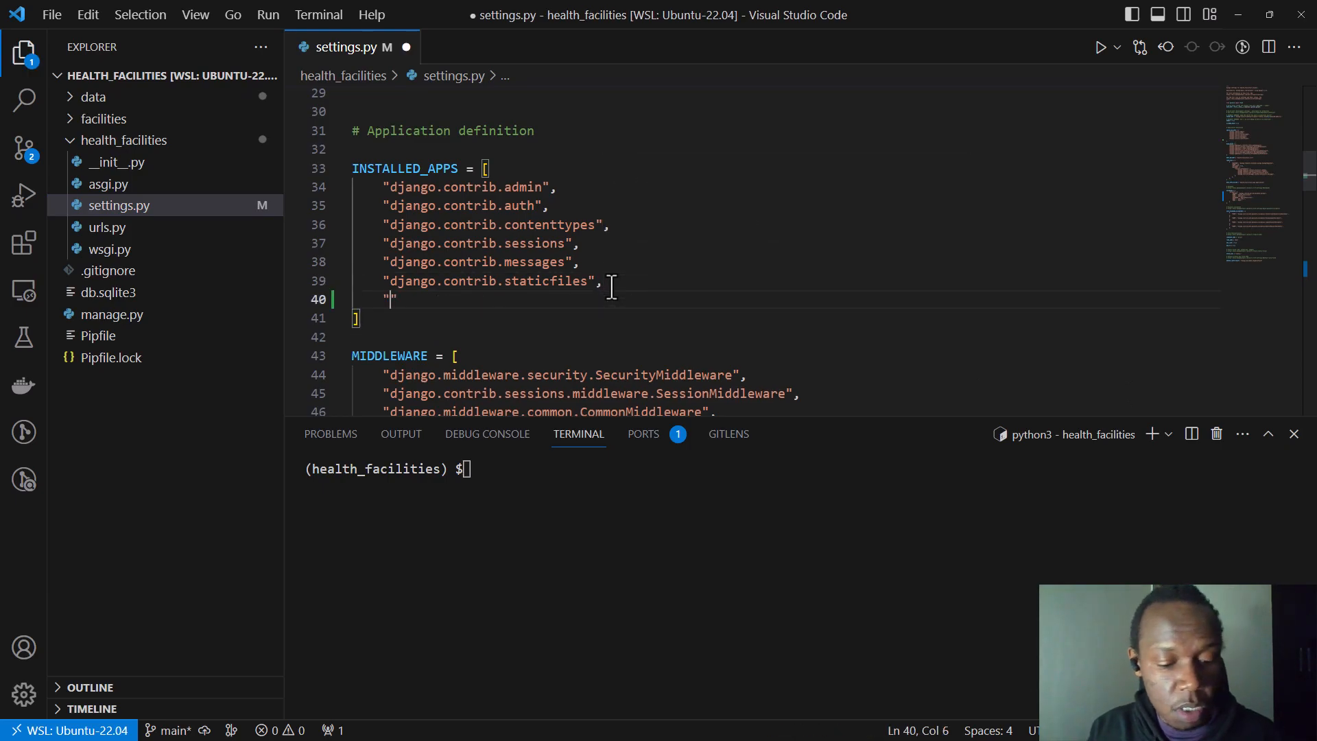
text(djang)
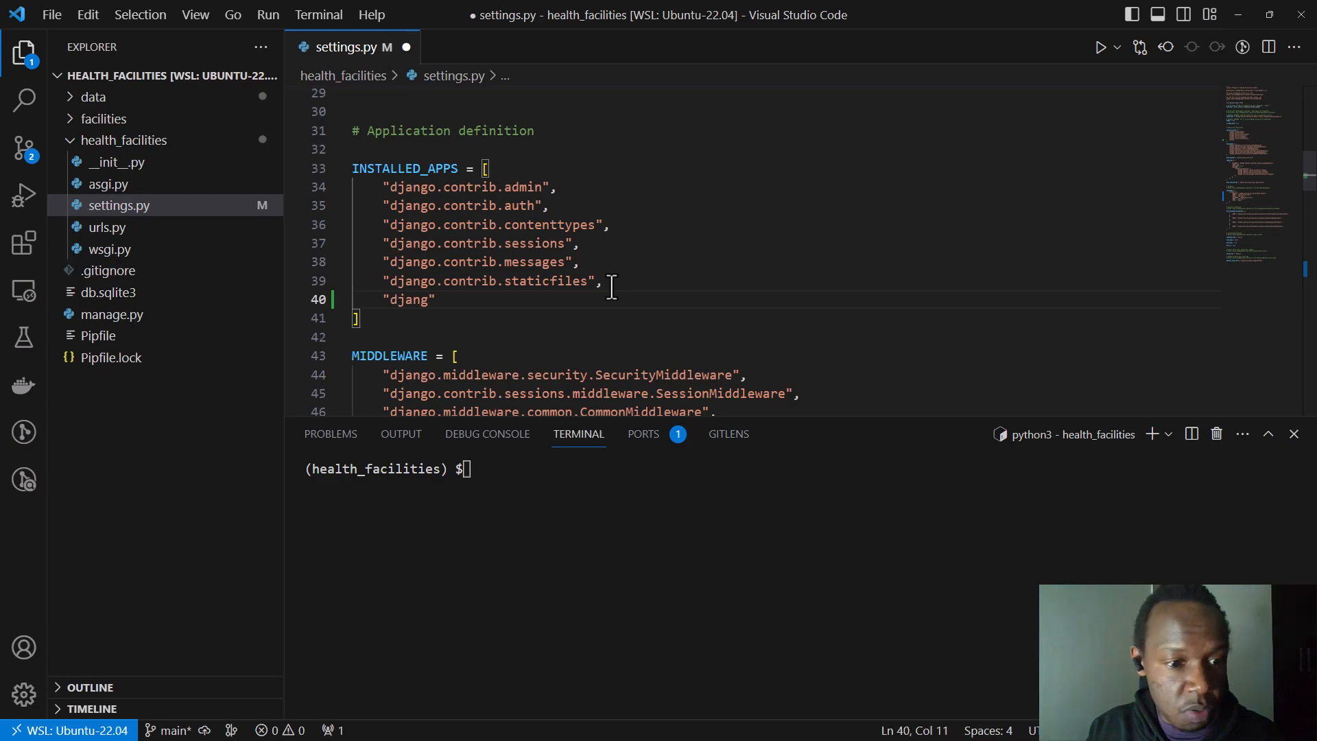
text(o.co)
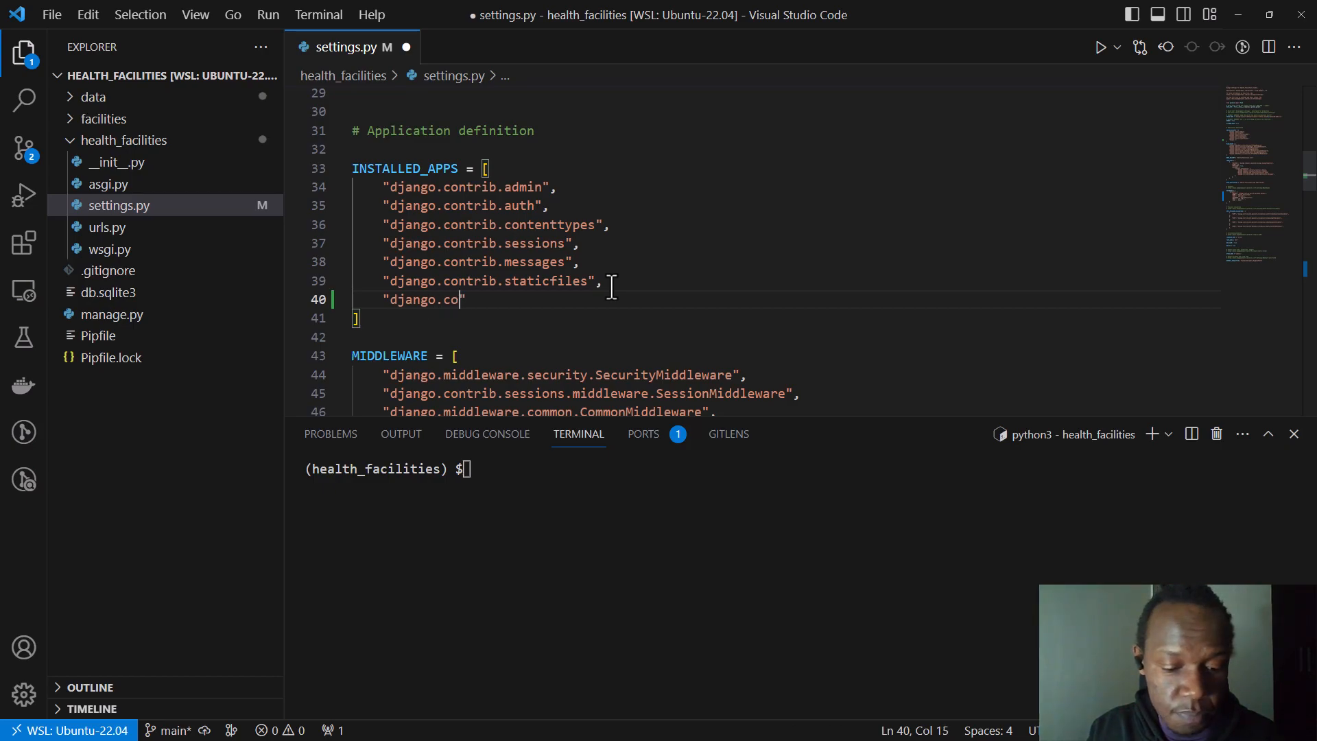
text(ntrib.)
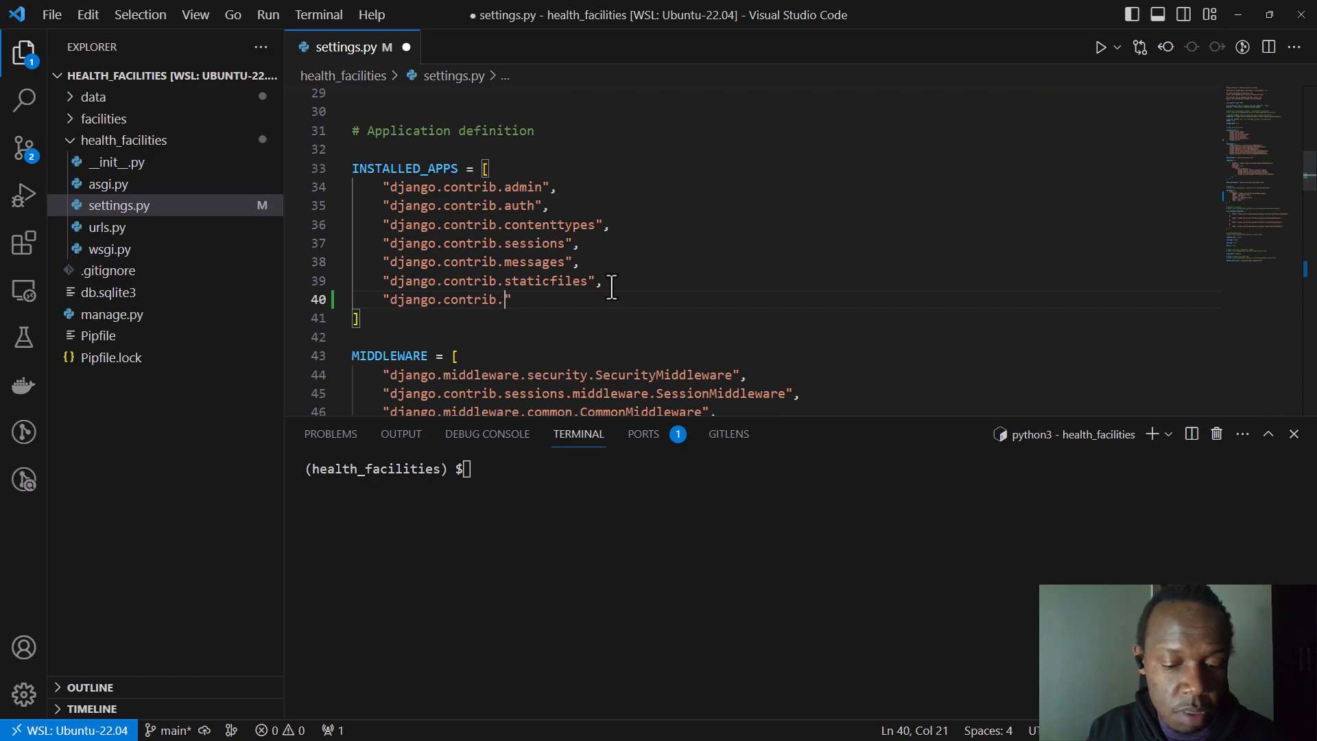
text(gis",)
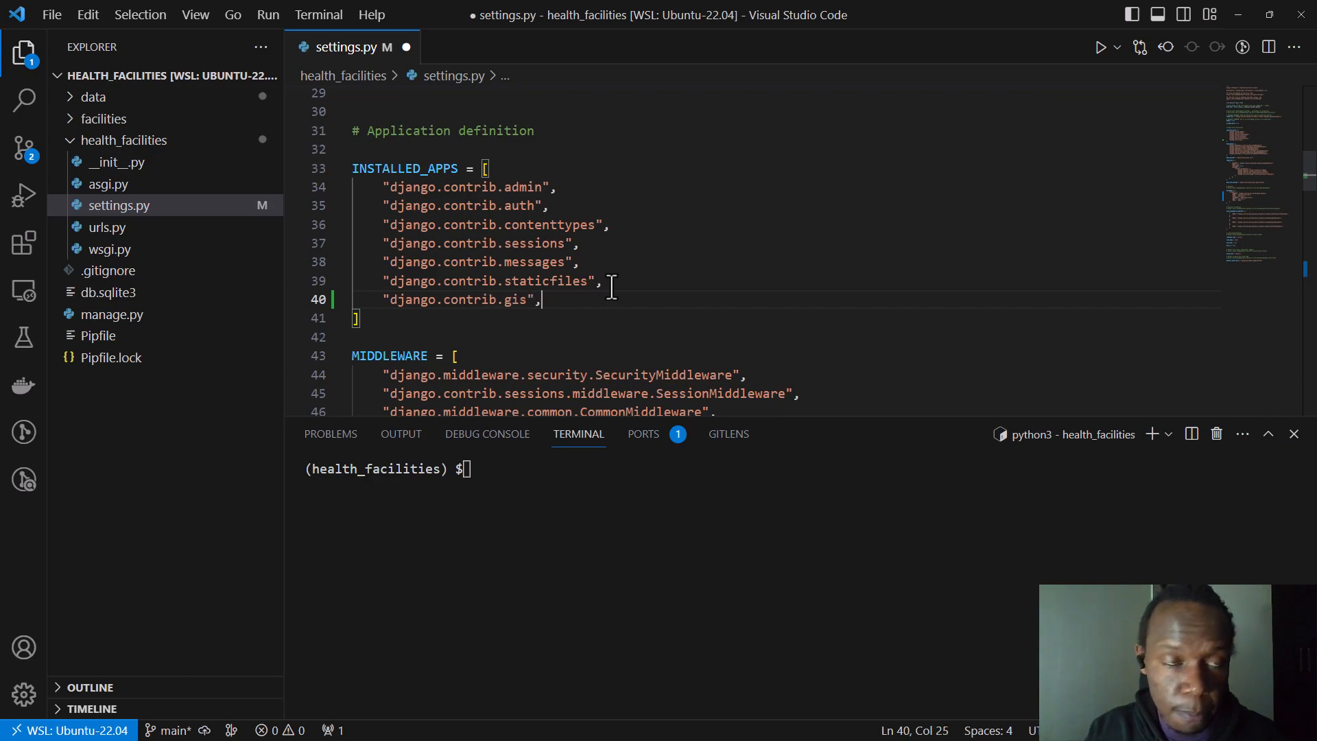
- Add "health_facilities" and "leaflet" entries to INSTALLED_APPS
key(Enter)
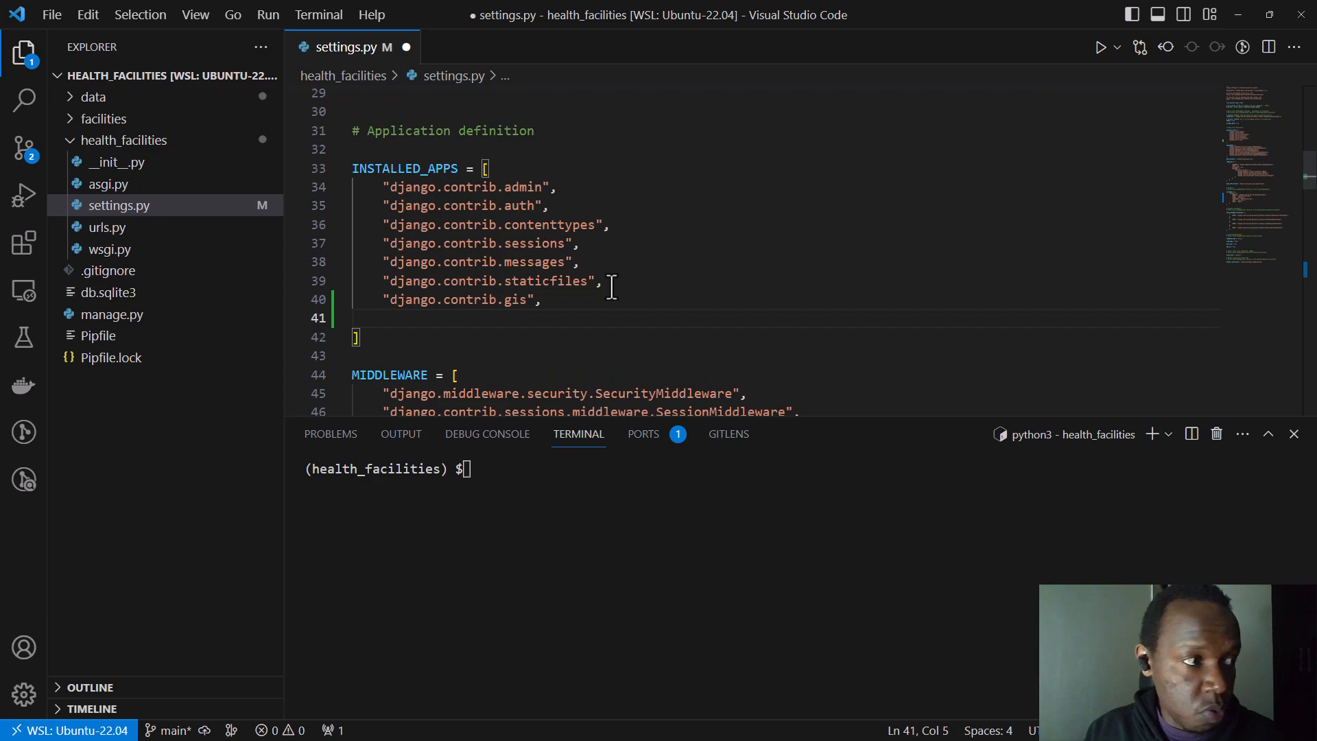
text(")
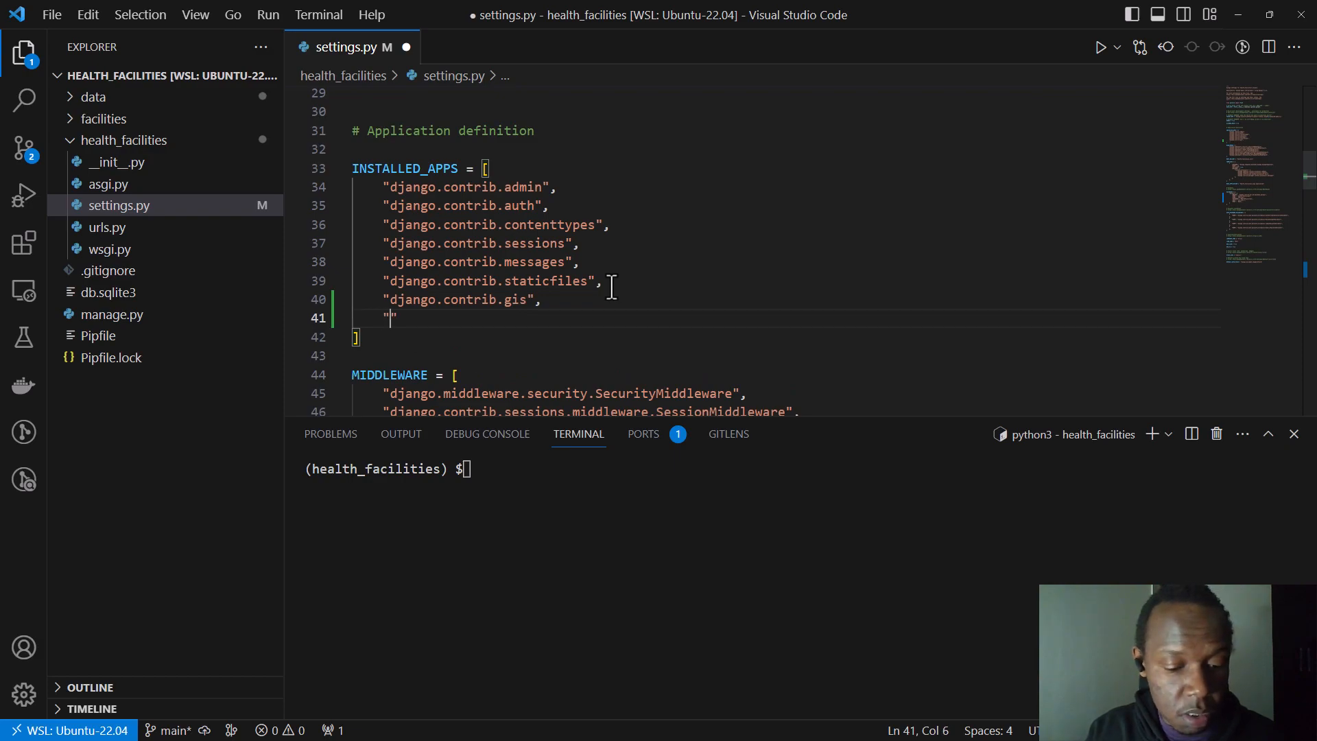
text(health_faci)
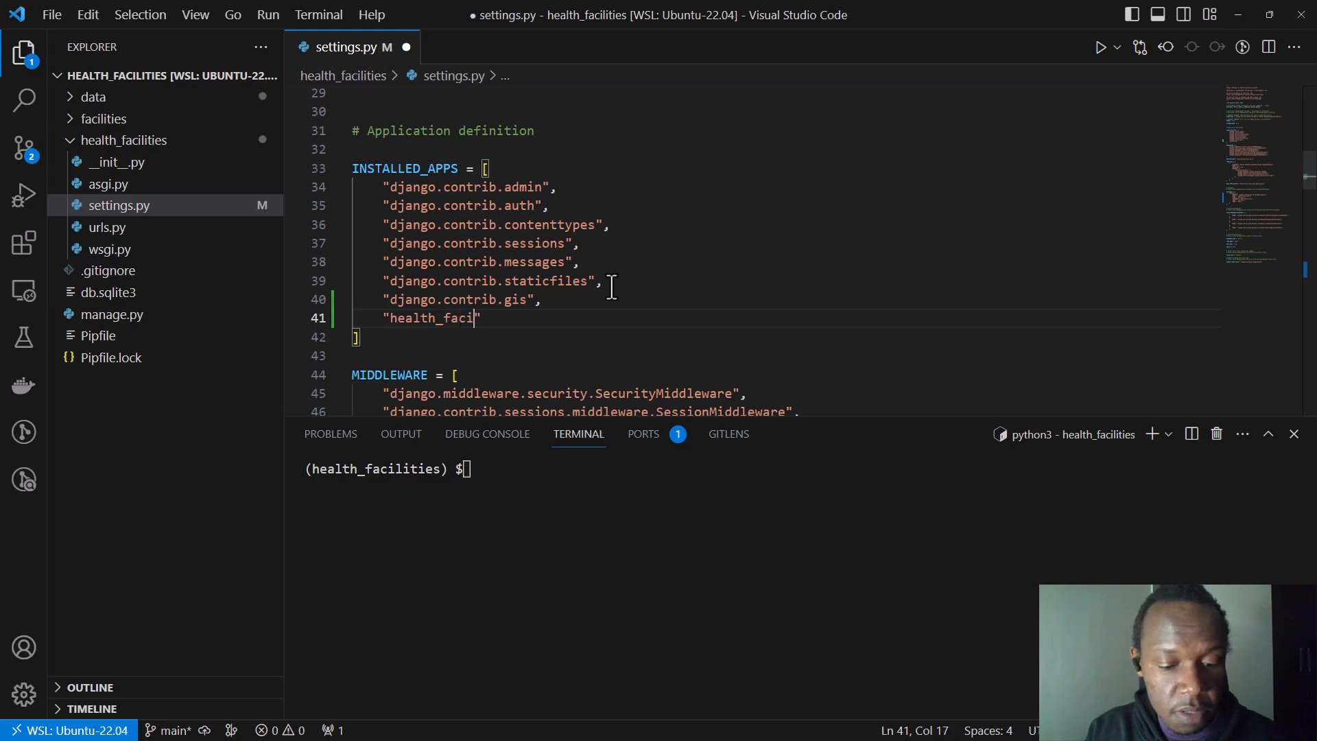
text(lities",)
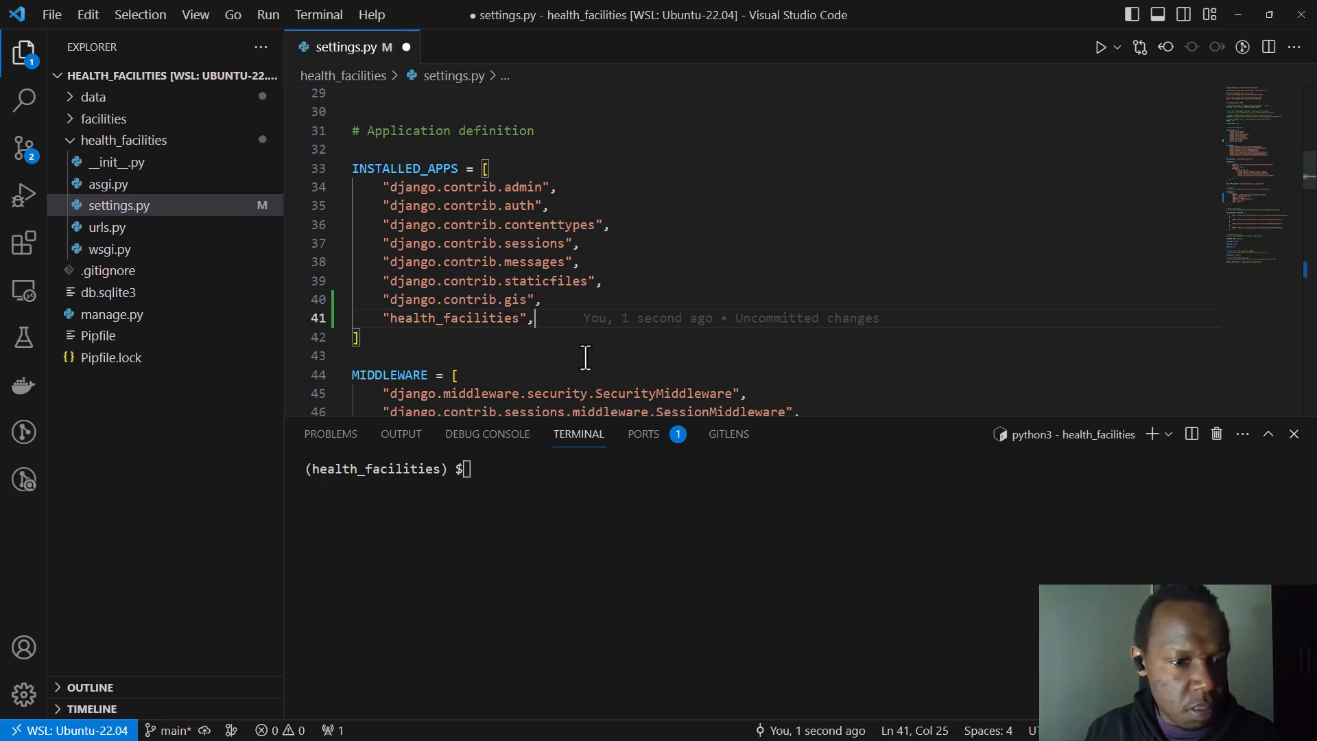
text(")
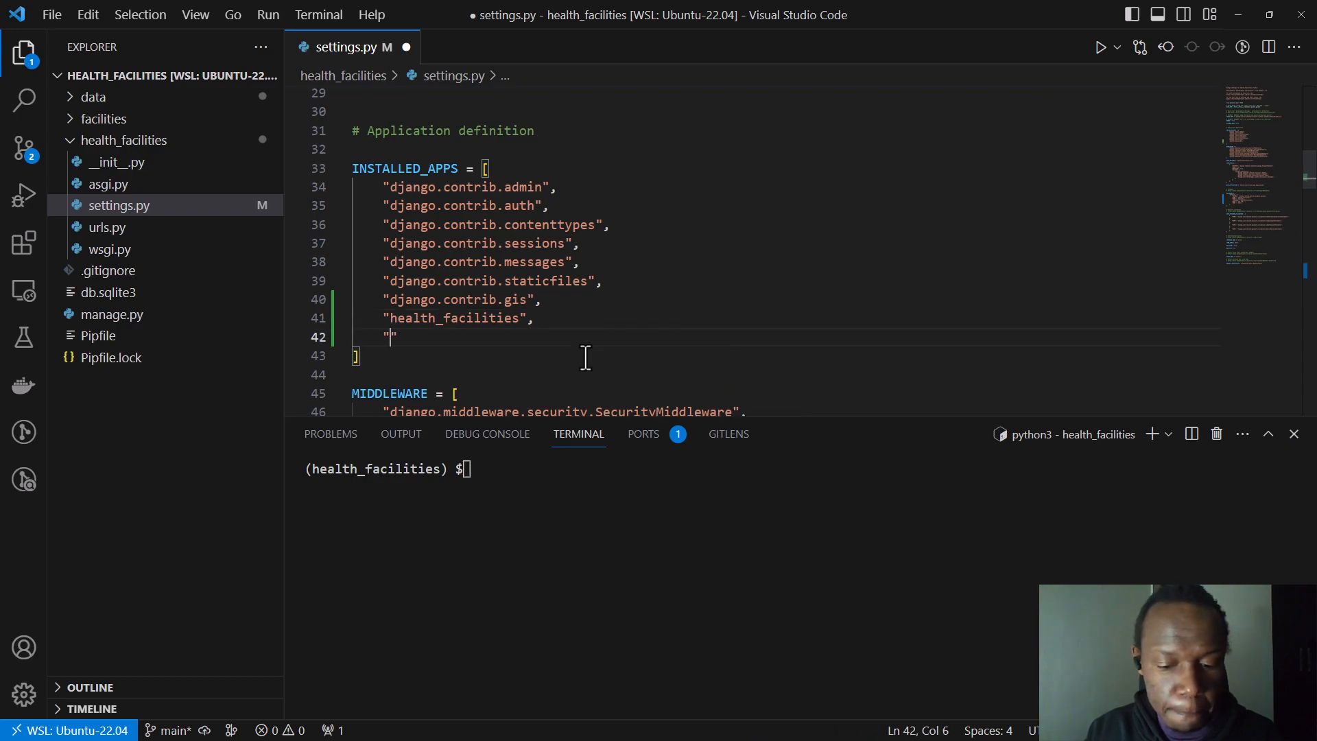
text(lea)
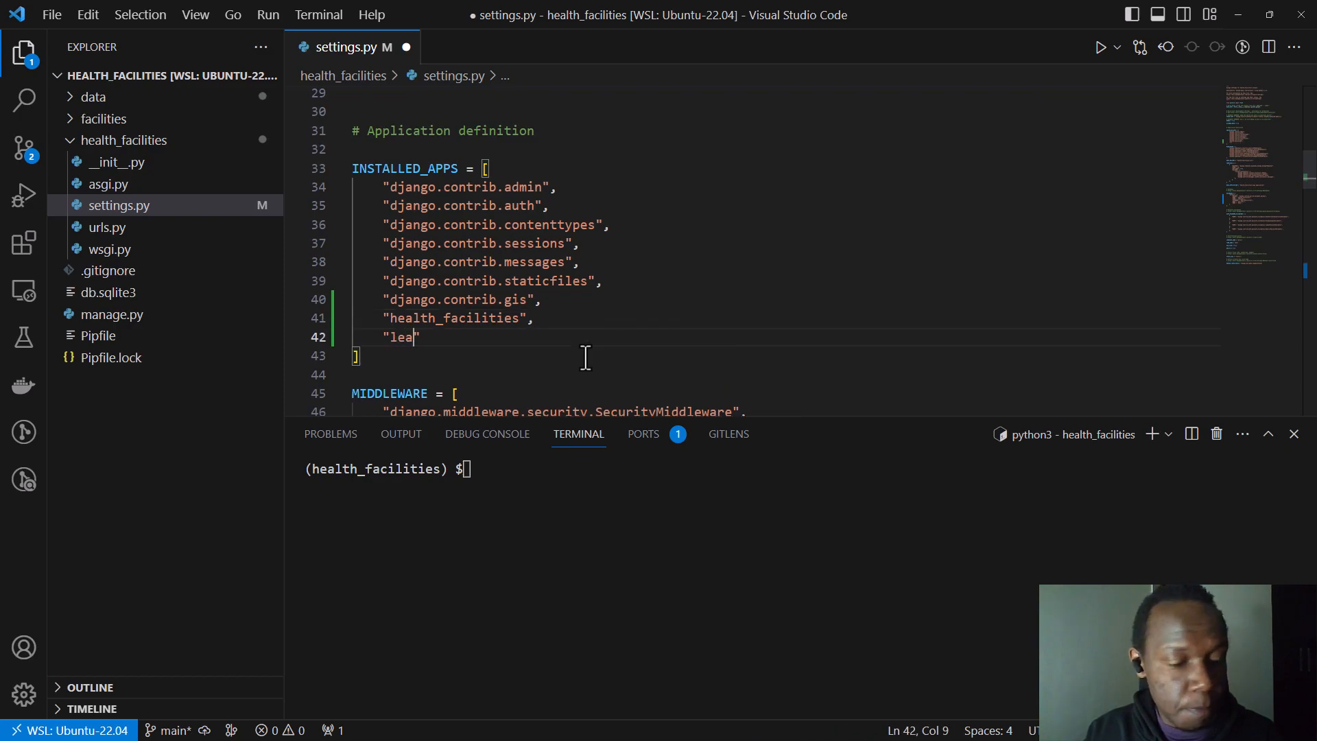
text(flet)
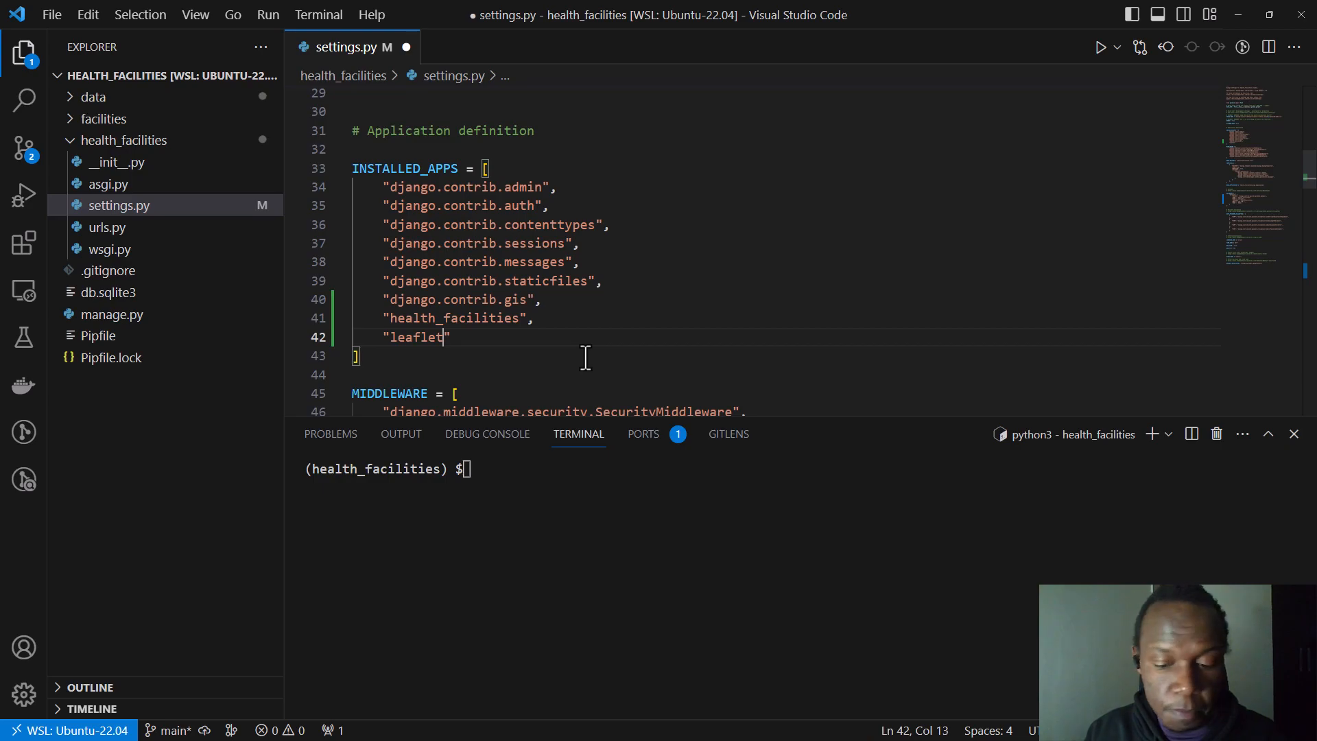
text(,)
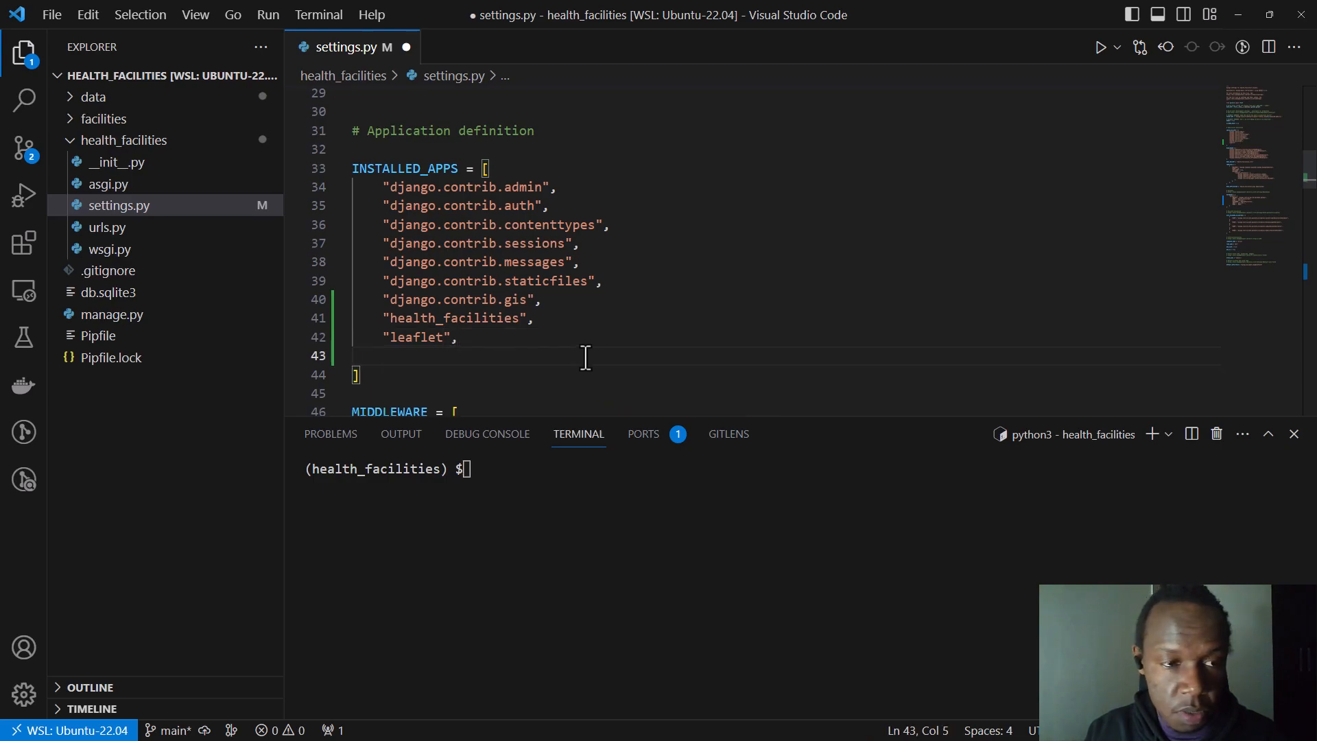
- Add "restframework" and "restframework_gis" entries to INSTALLED_APPS
text("")
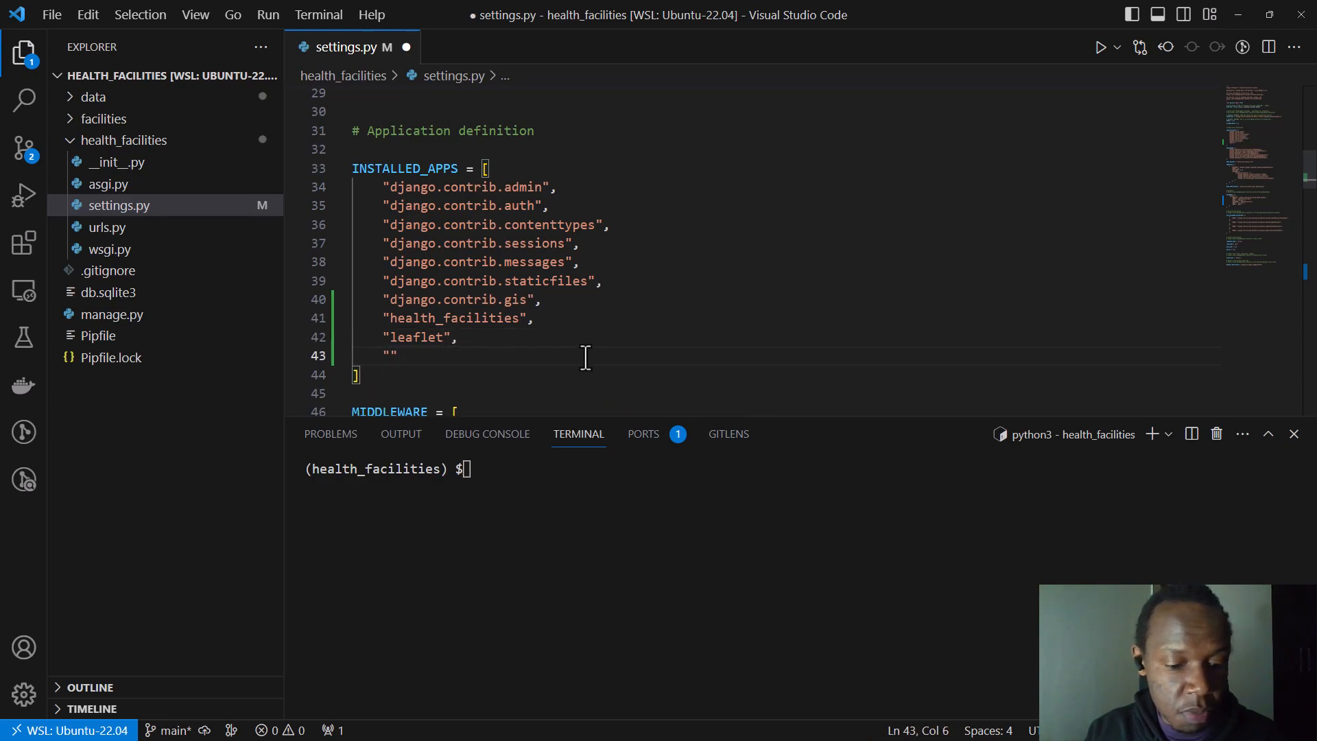
text(reast)
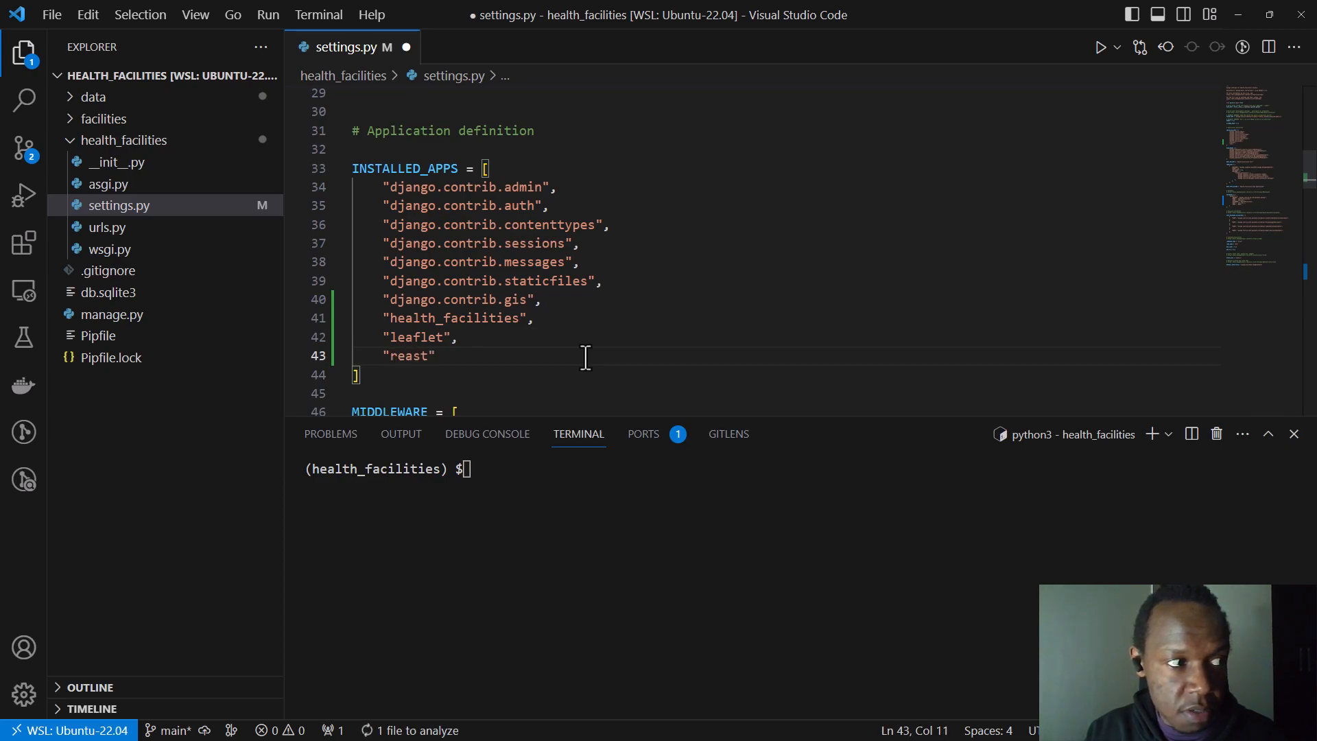
text(rest)
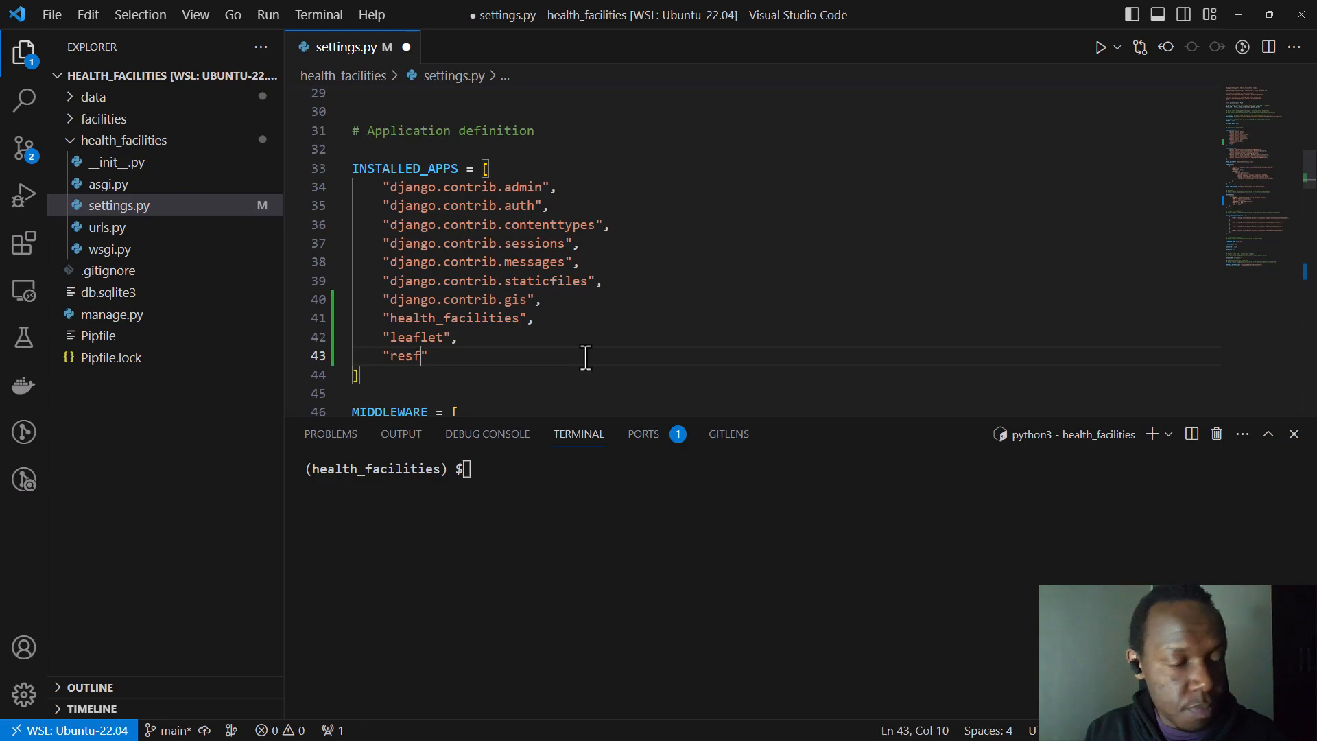
text(framewo)
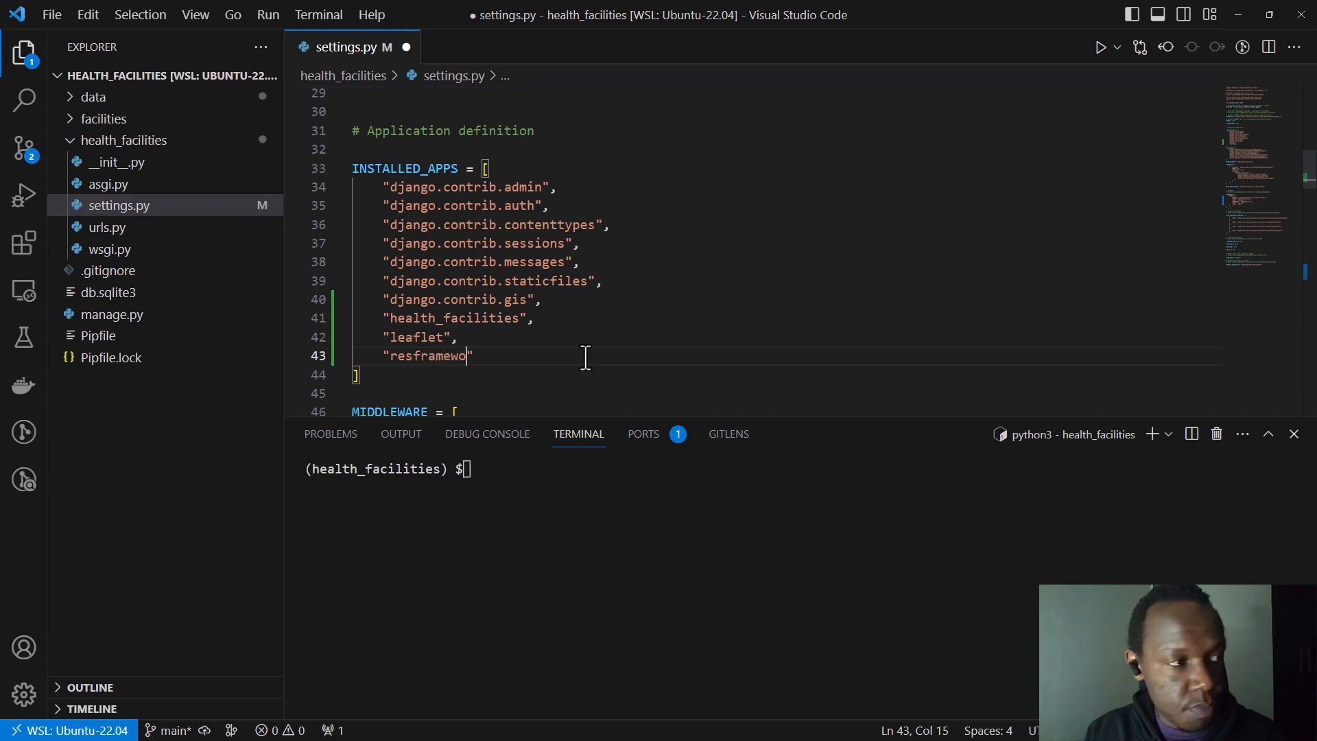
text(rk)
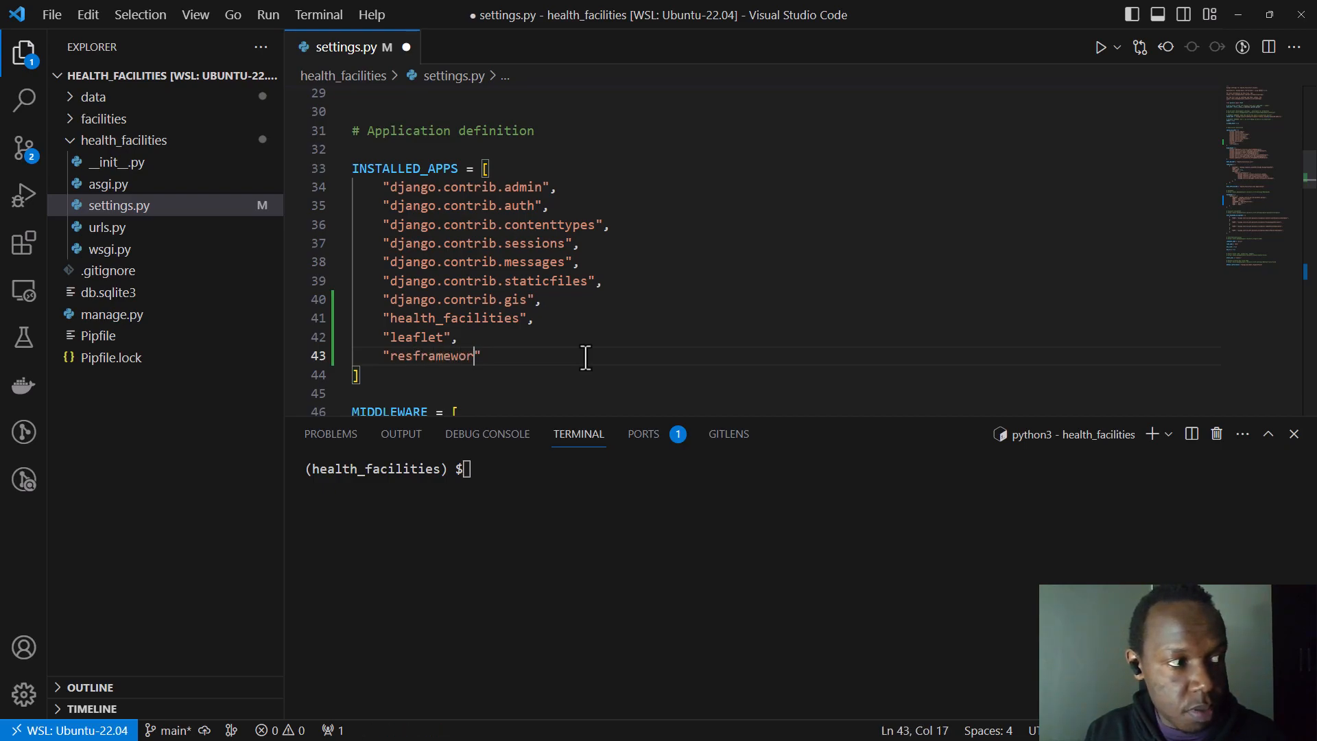
text(k)
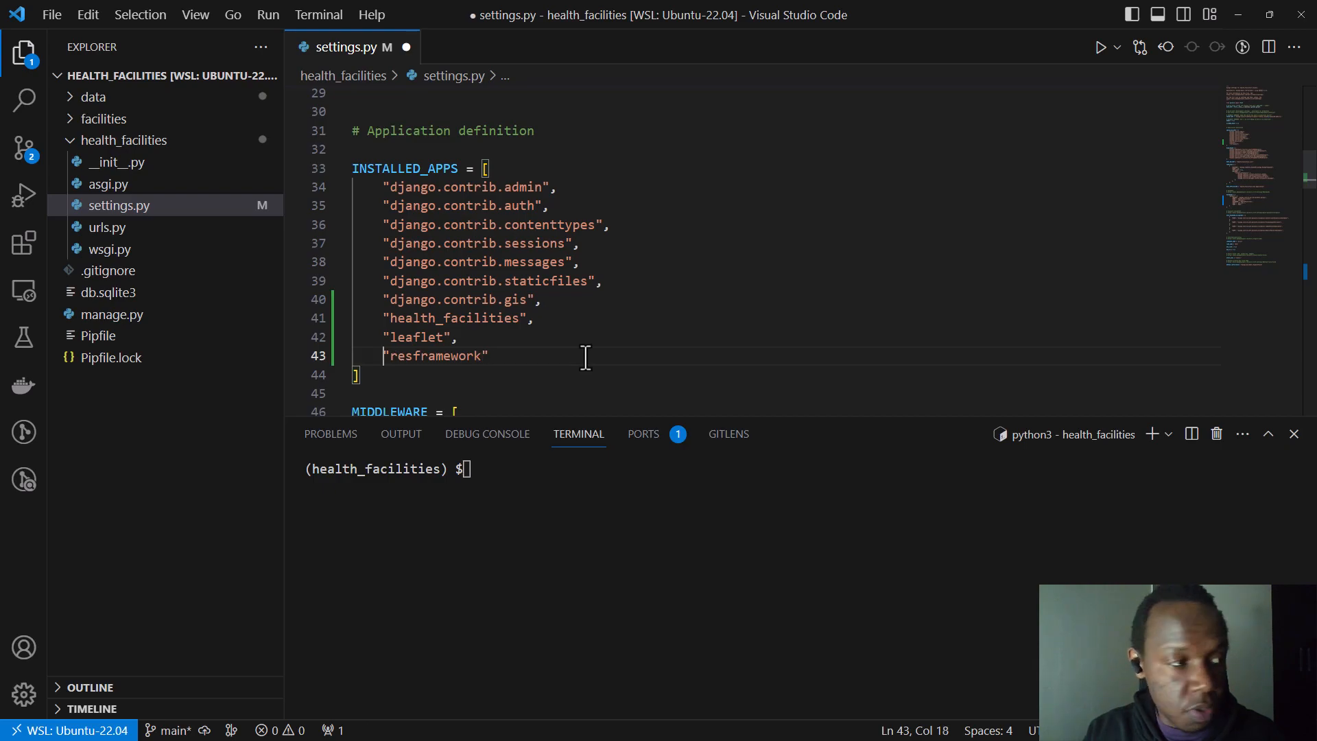
text(,")
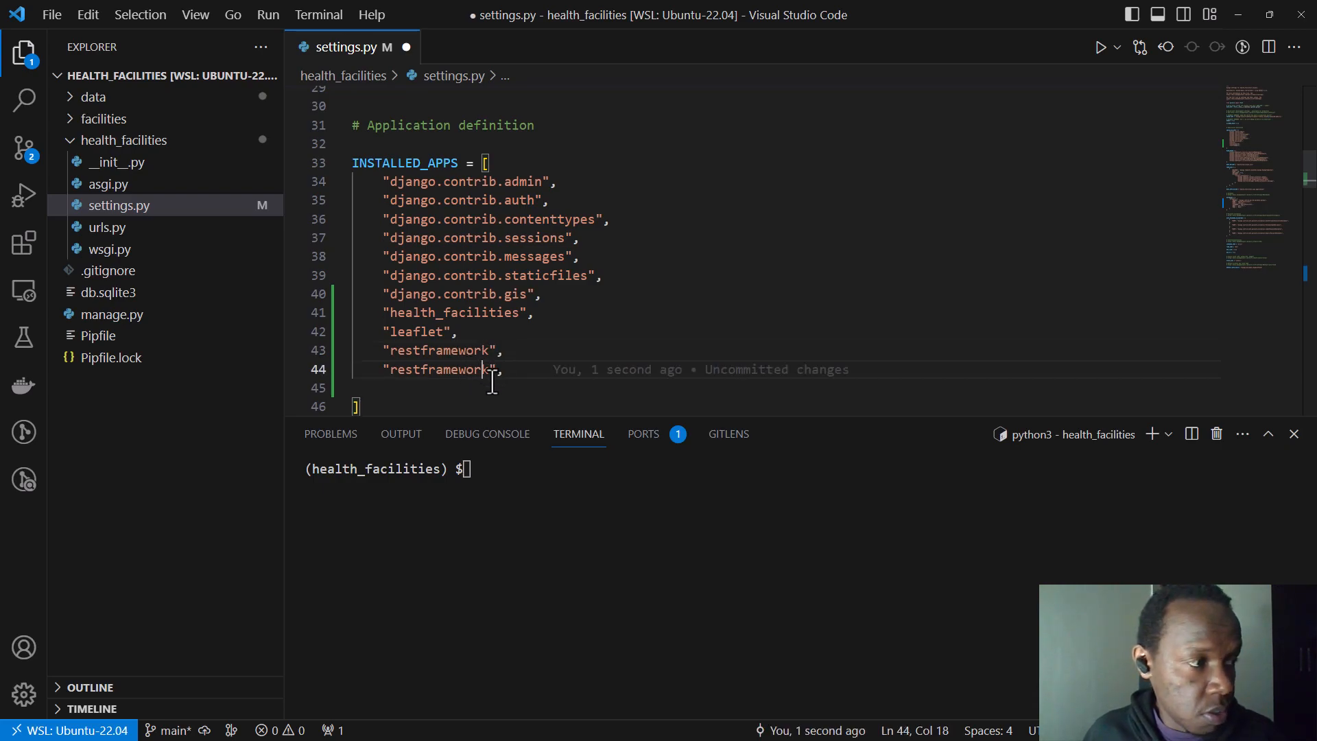
text(_gis)
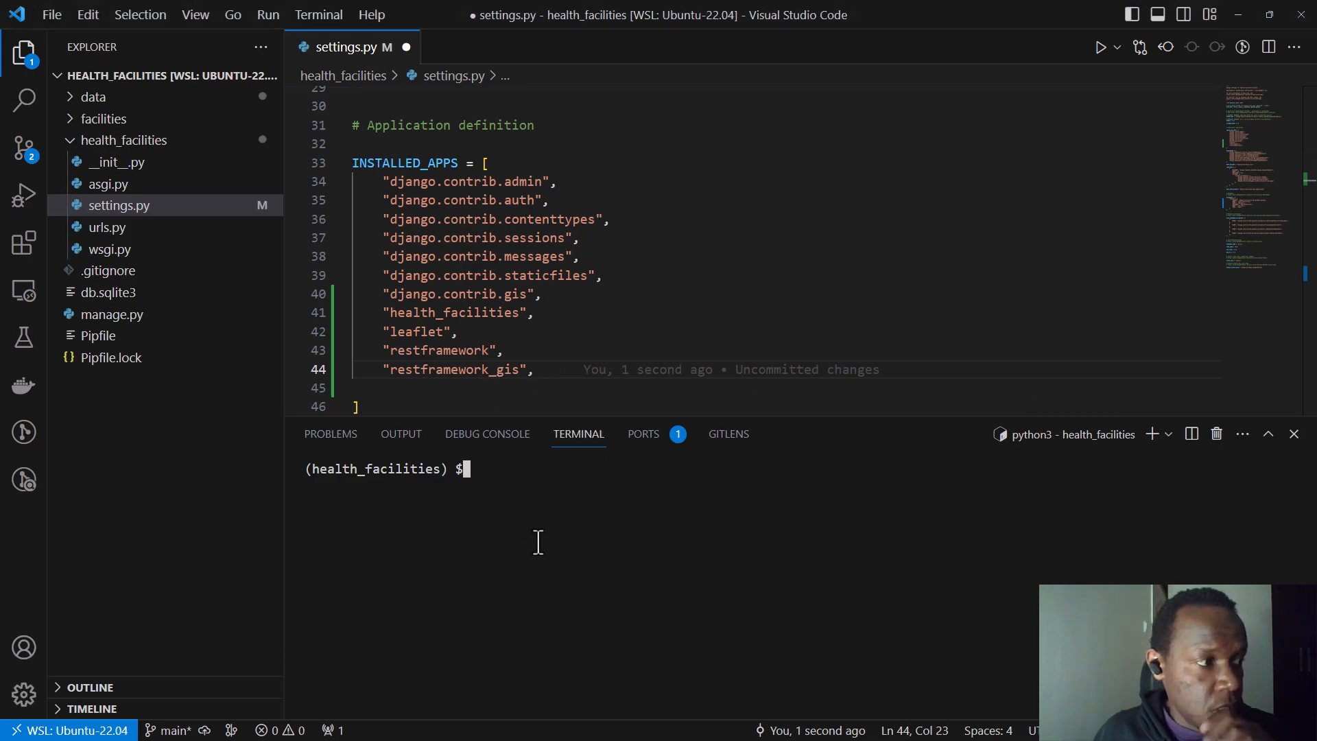
scroll(down, 3)
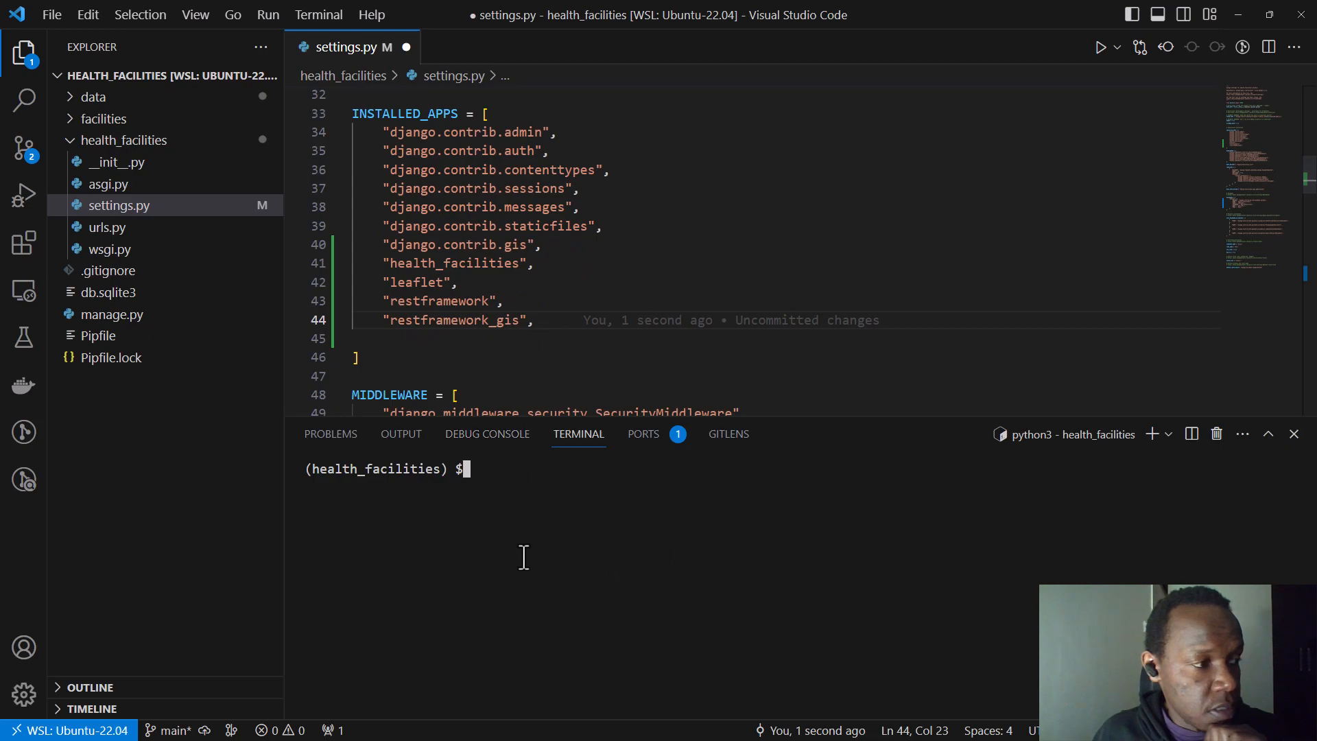
text(python manage.py migrate)
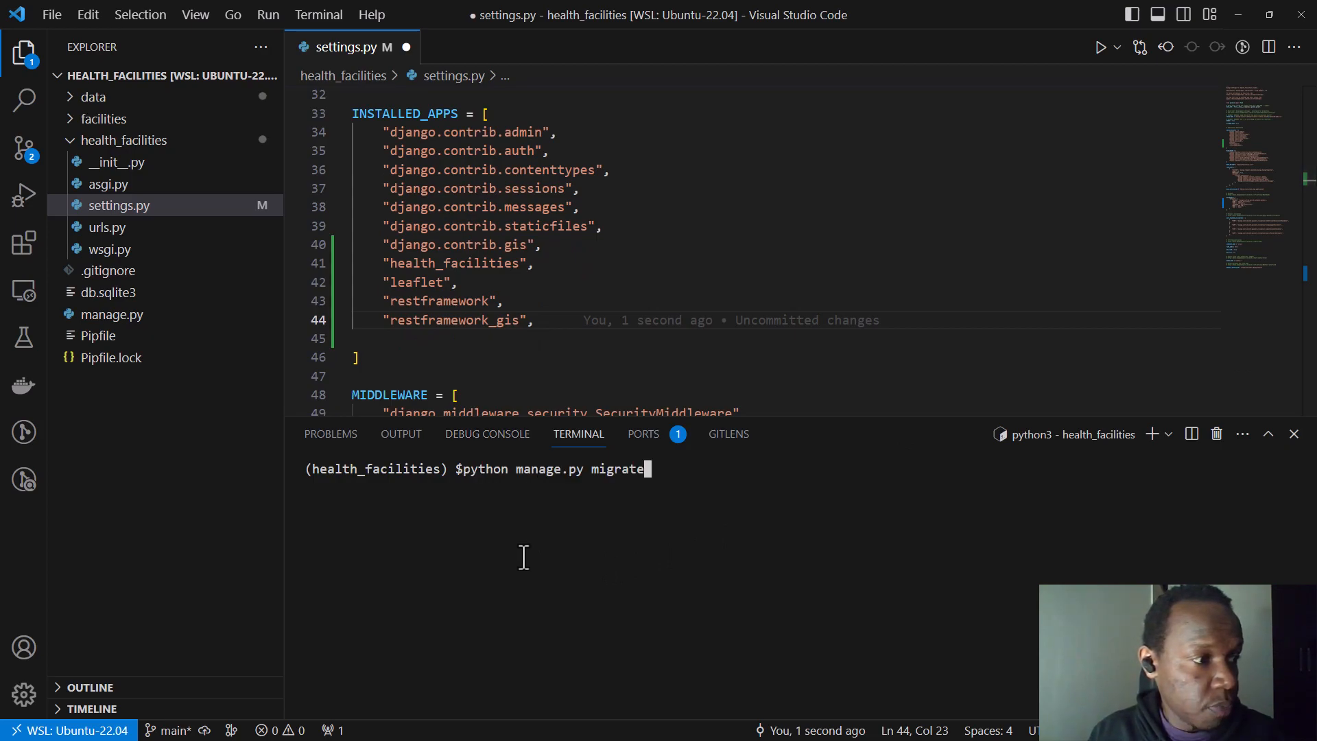
key(Enter)
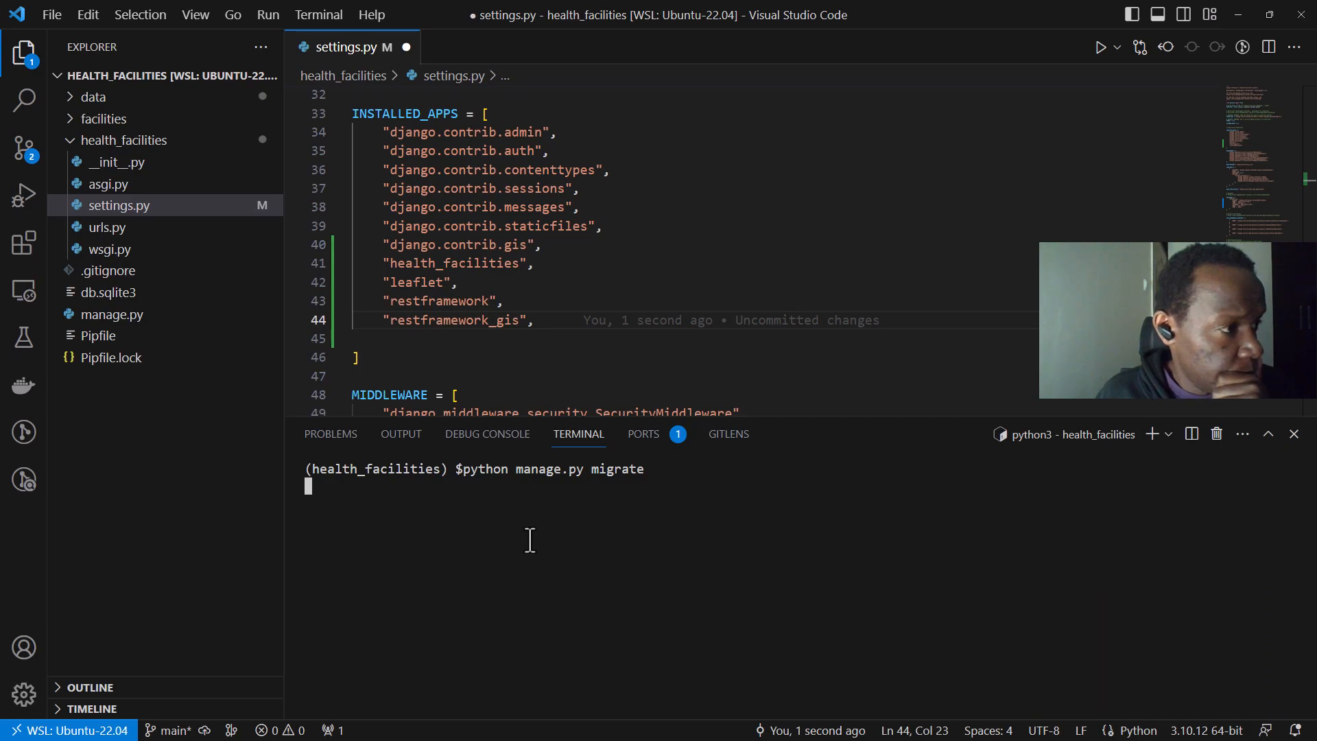
key(Enter)
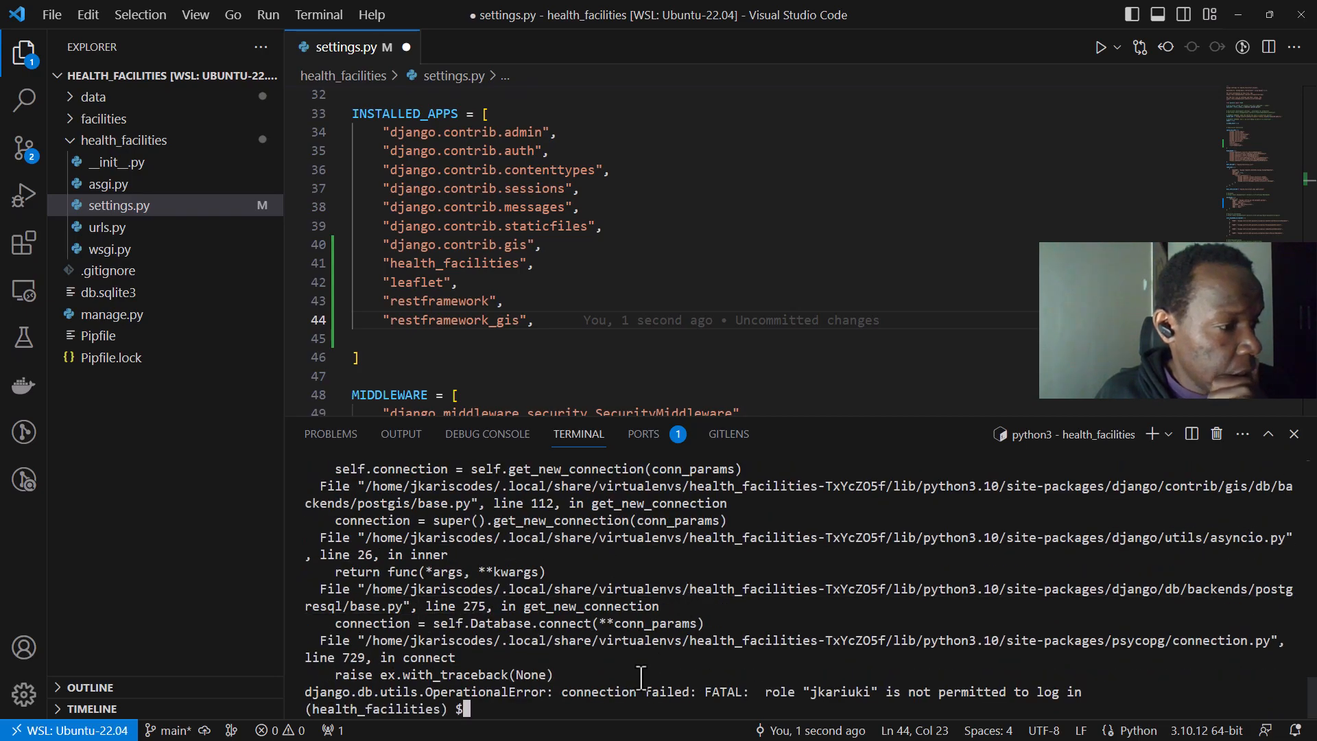
double_click(386, 692)
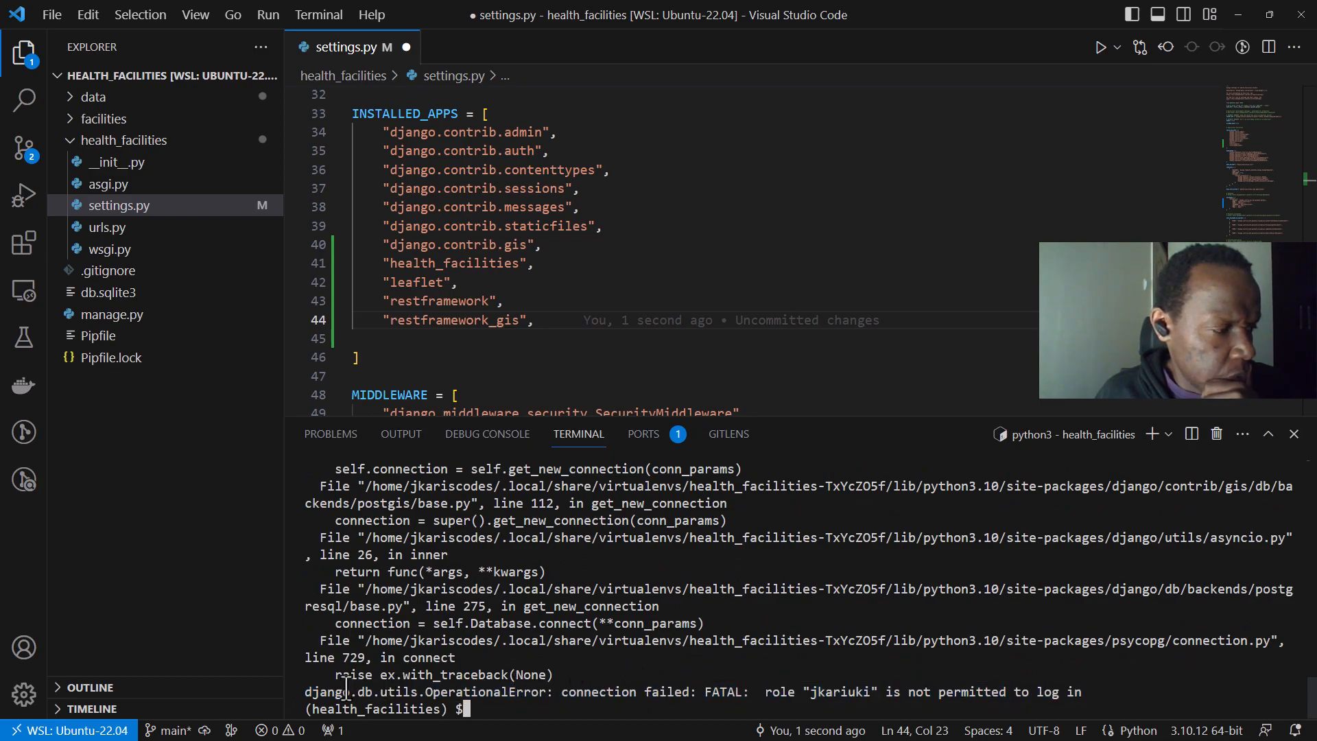
mouse_move(922, 700)
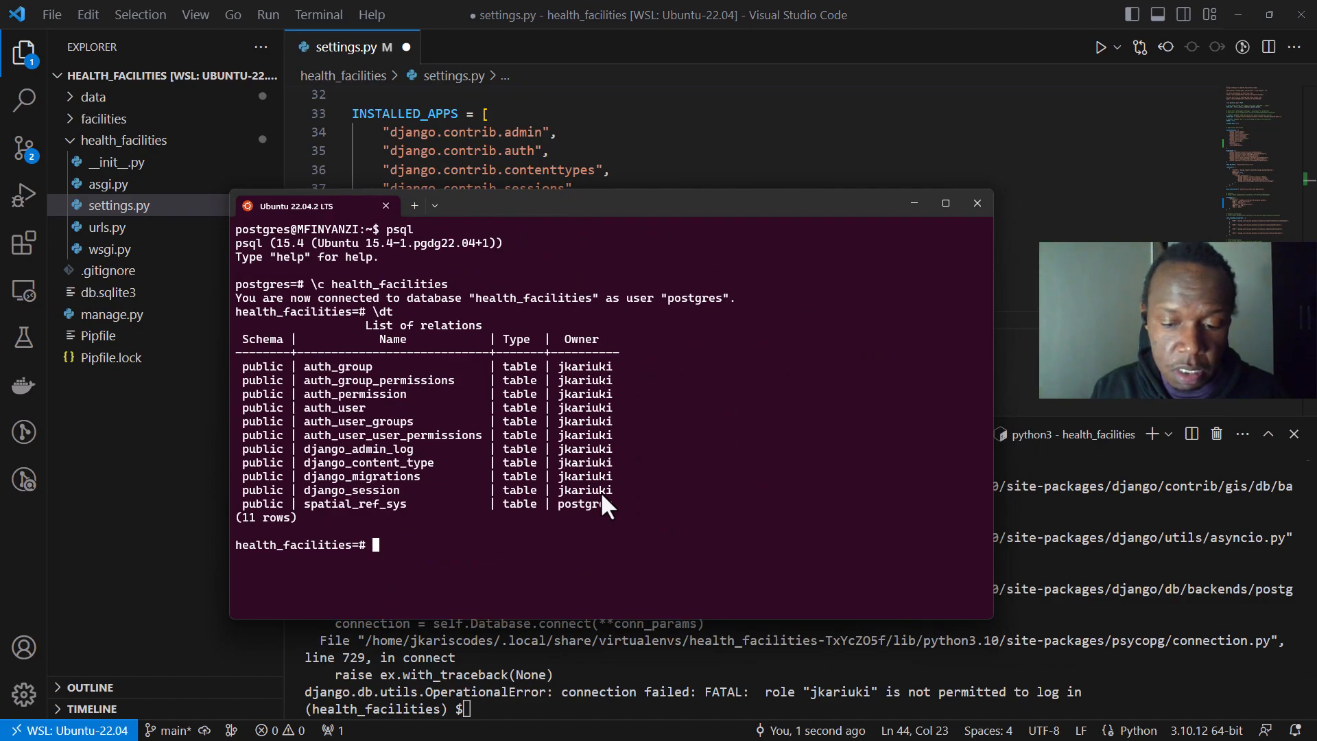
- In psql grant the jkariuki role login with alter role jkariuki login;
text(grat)
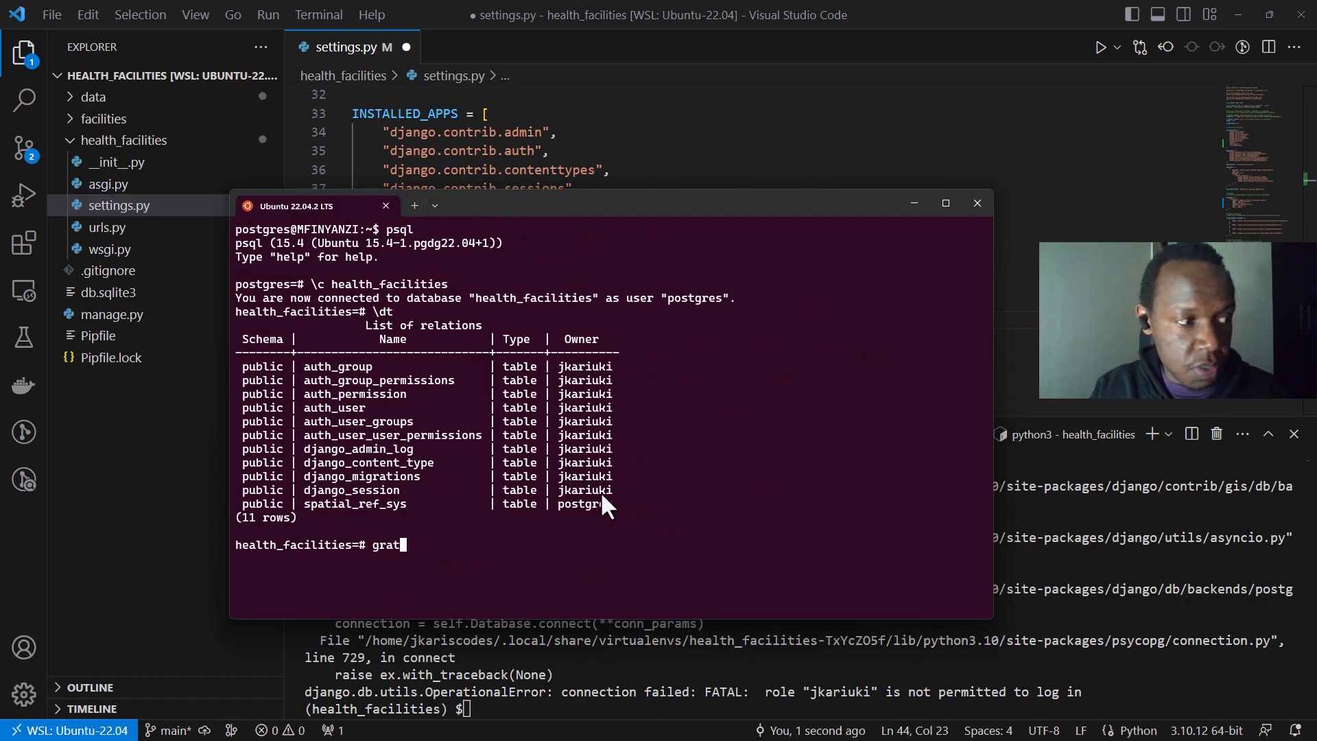
key(BackSpace)
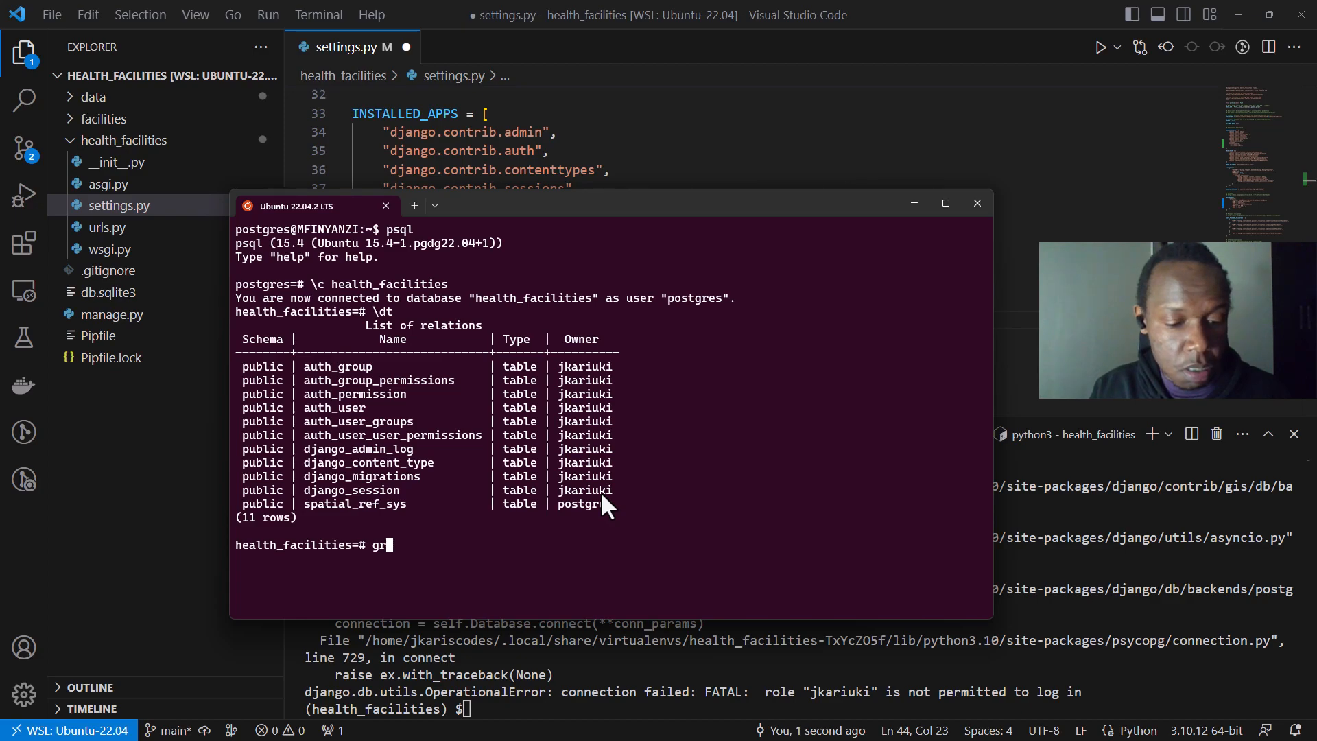
text(alter role)
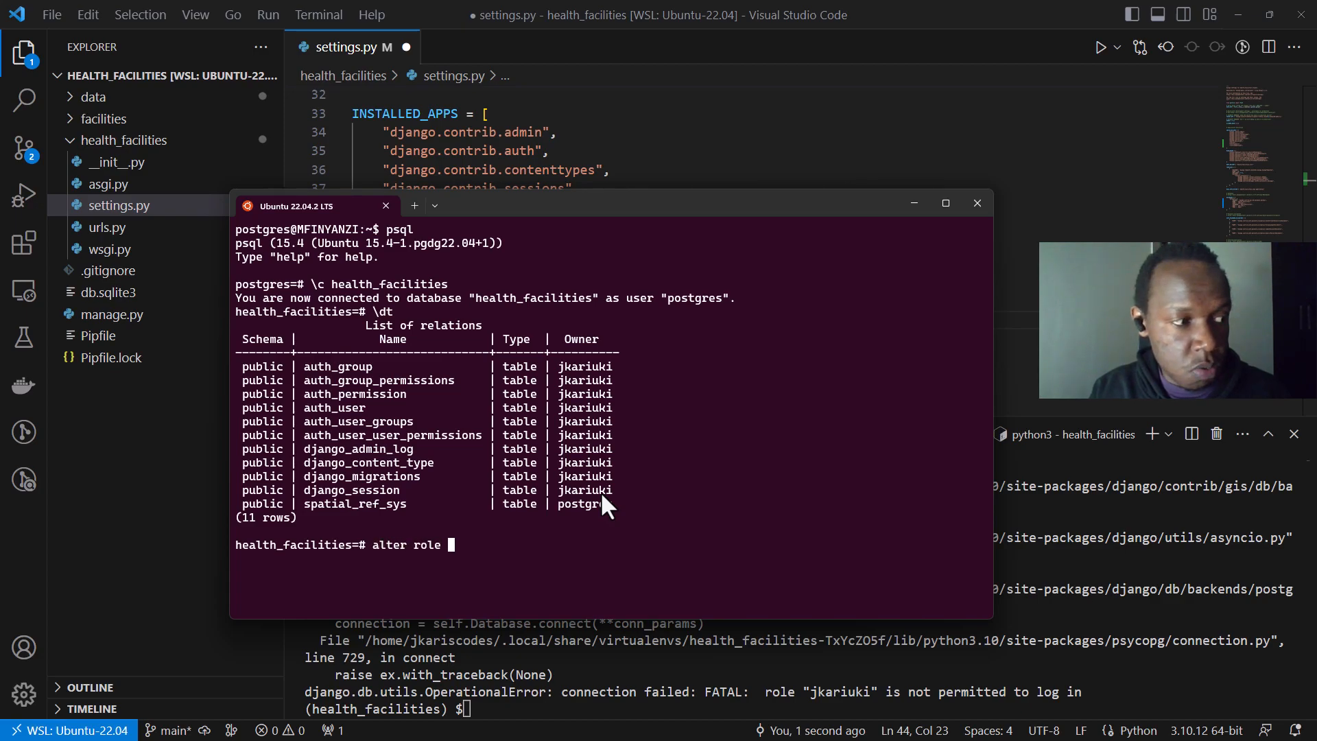
text(jkariuki)
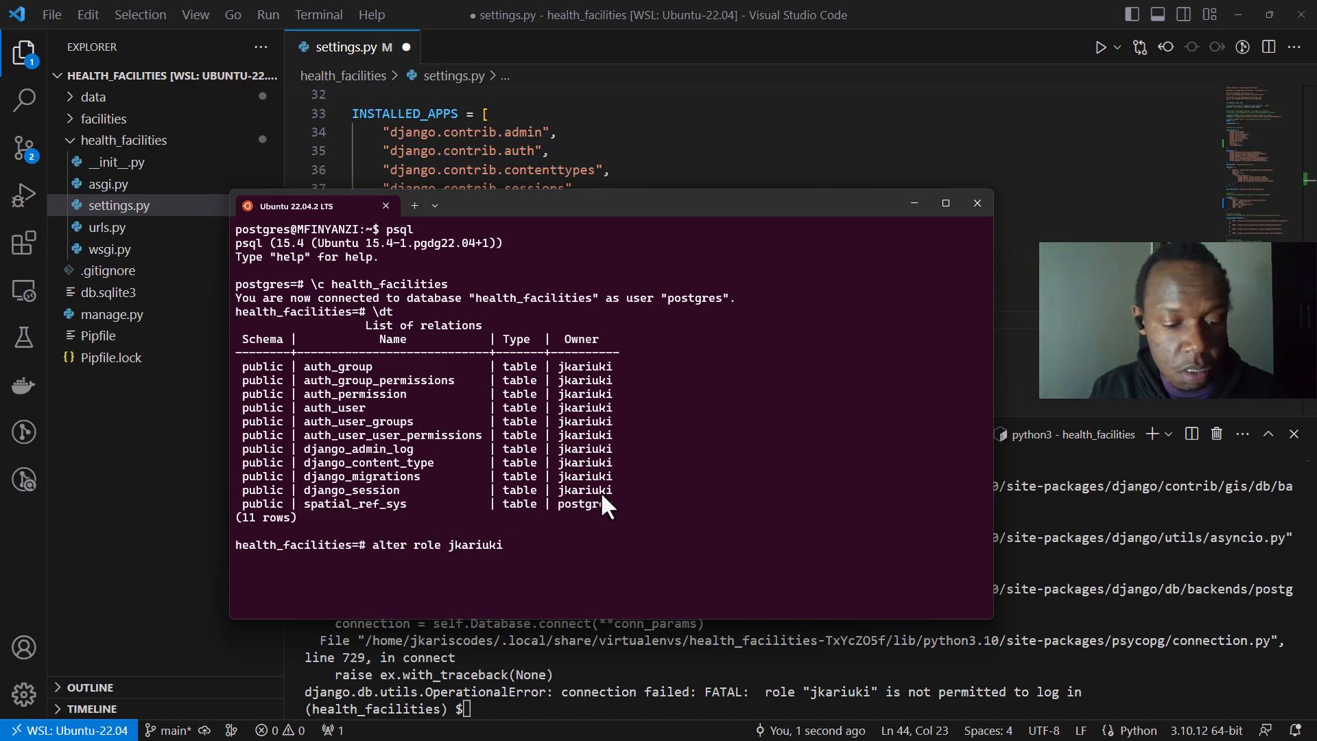
text(login)
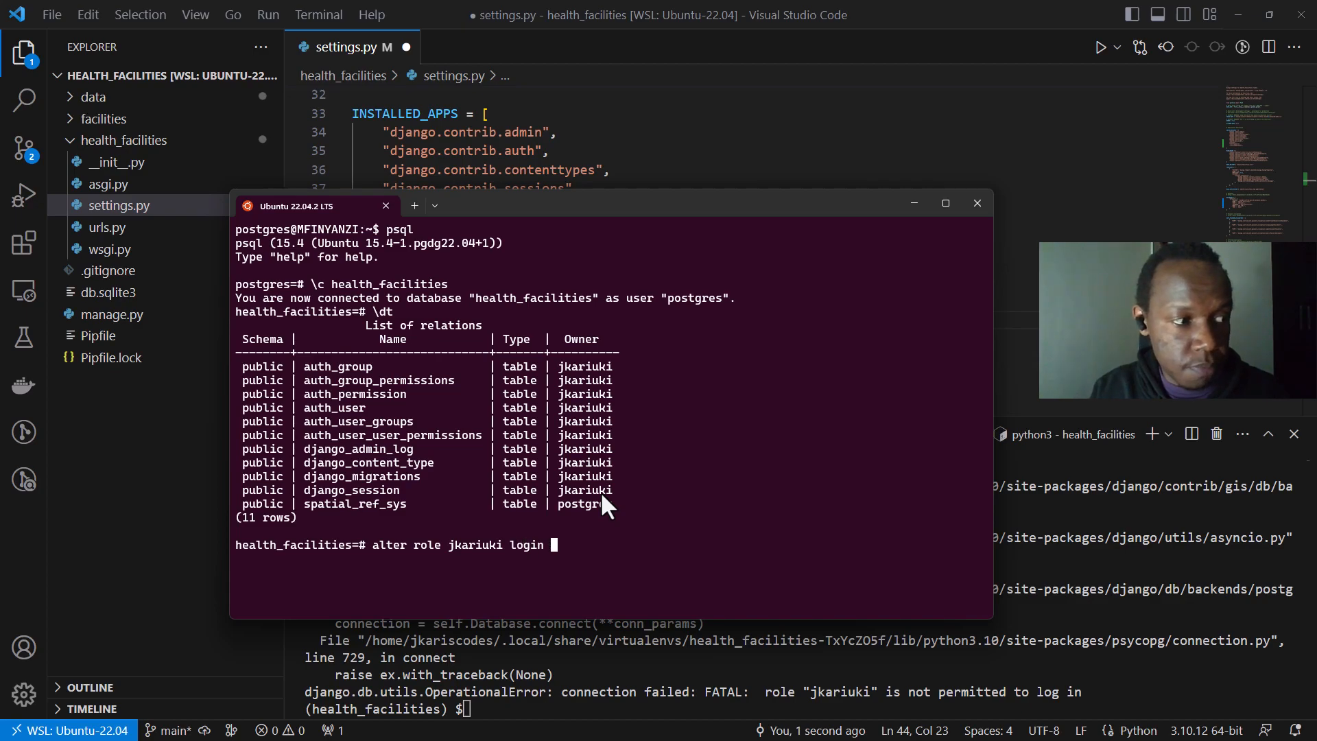
text(;)
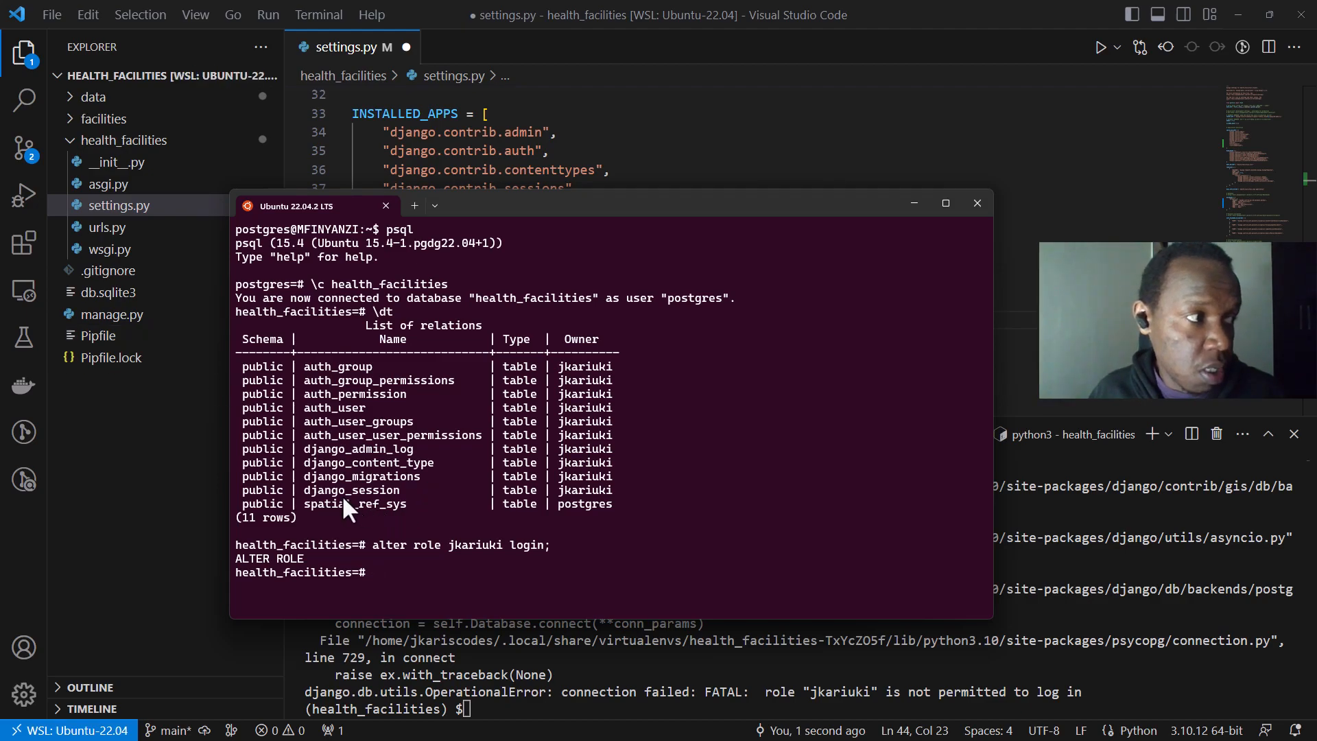
mouse_move(656, 474)
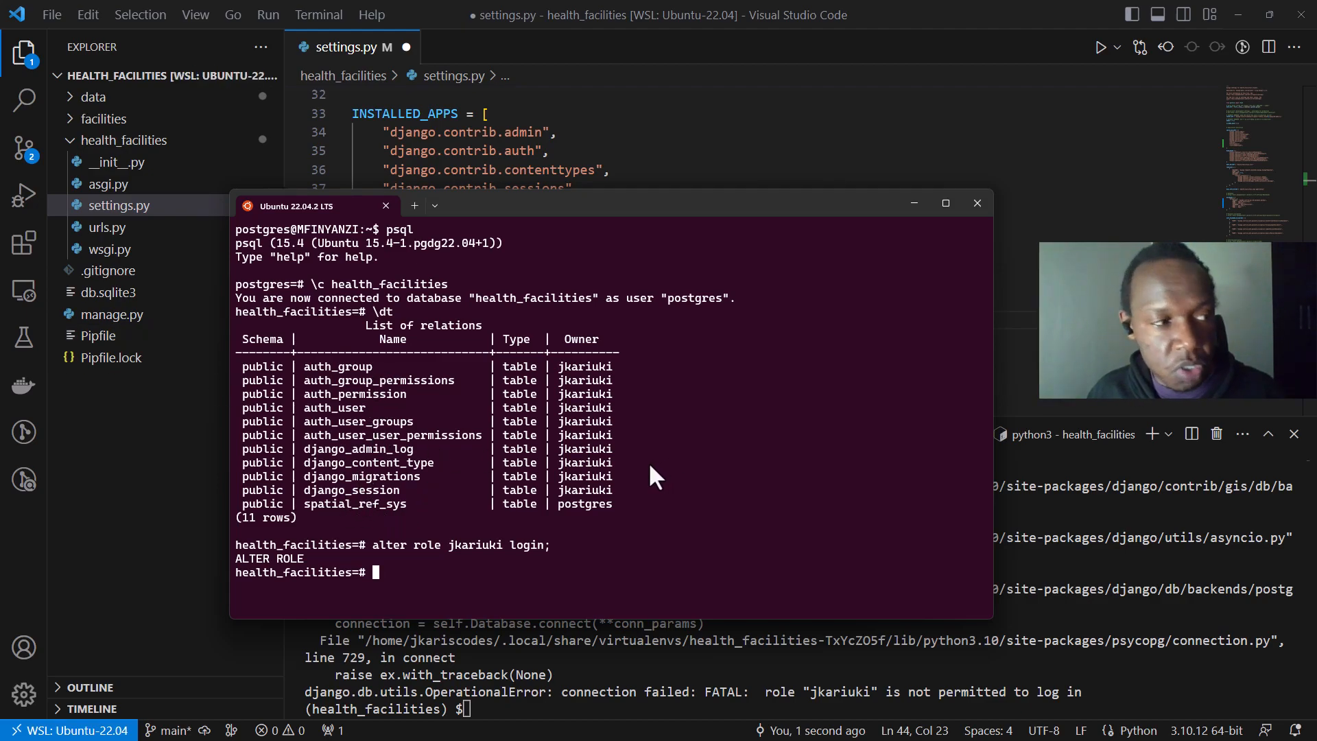
mouse_move(324, 593)
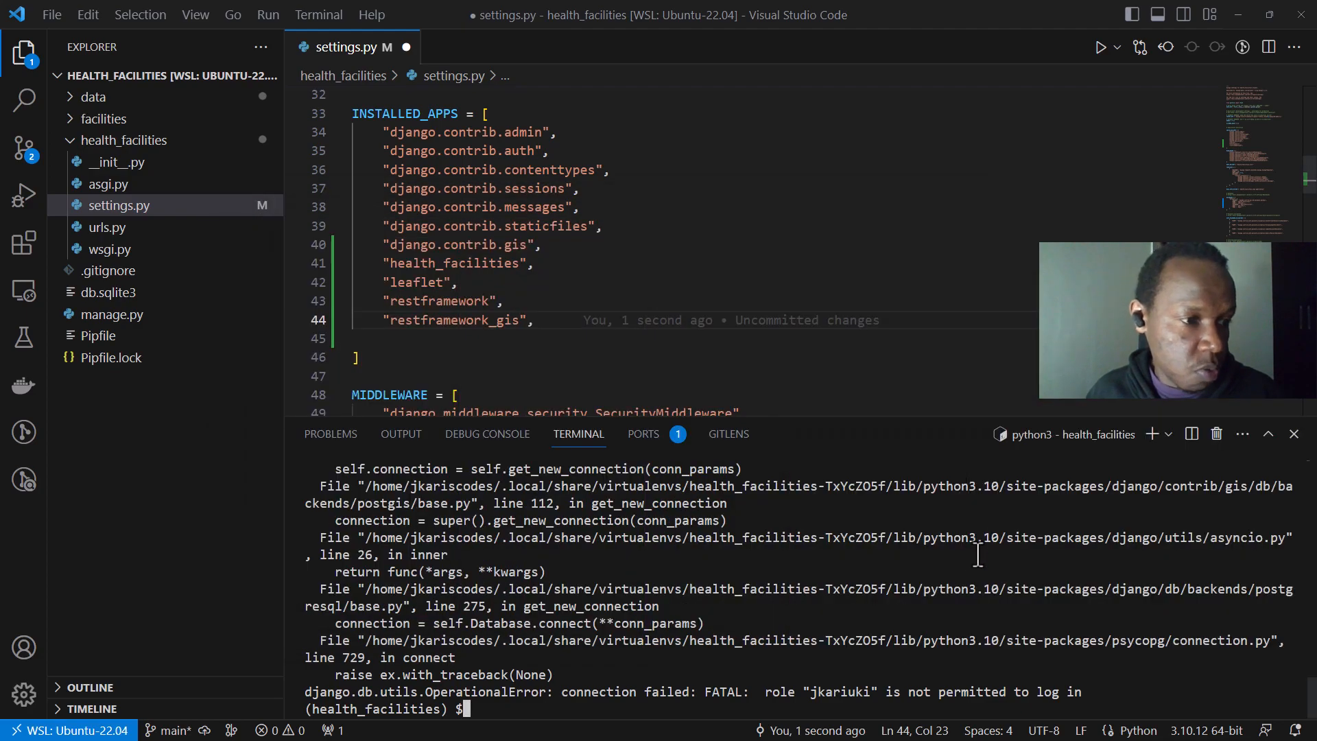
- Rerun python manage.py migrate (no migrations to apply) and clear the terminal
text(python manage.py migrate)
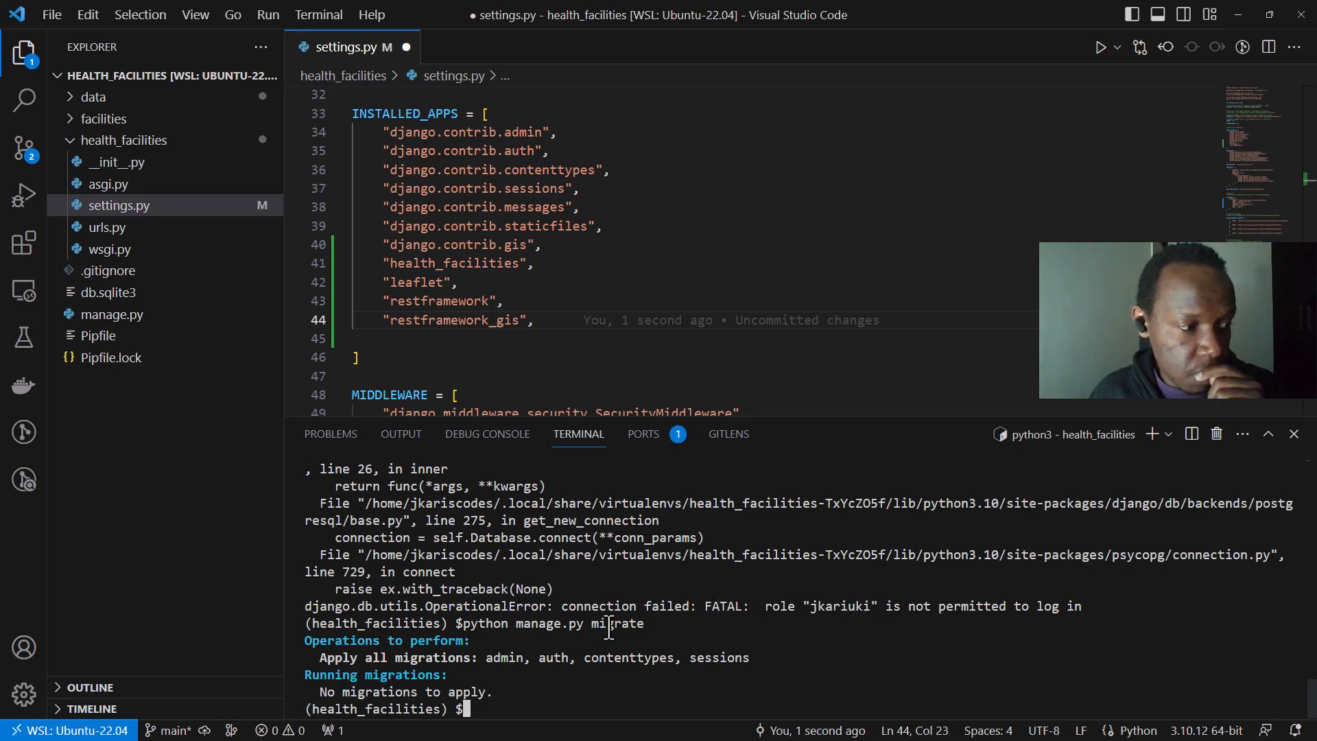
text(clear)
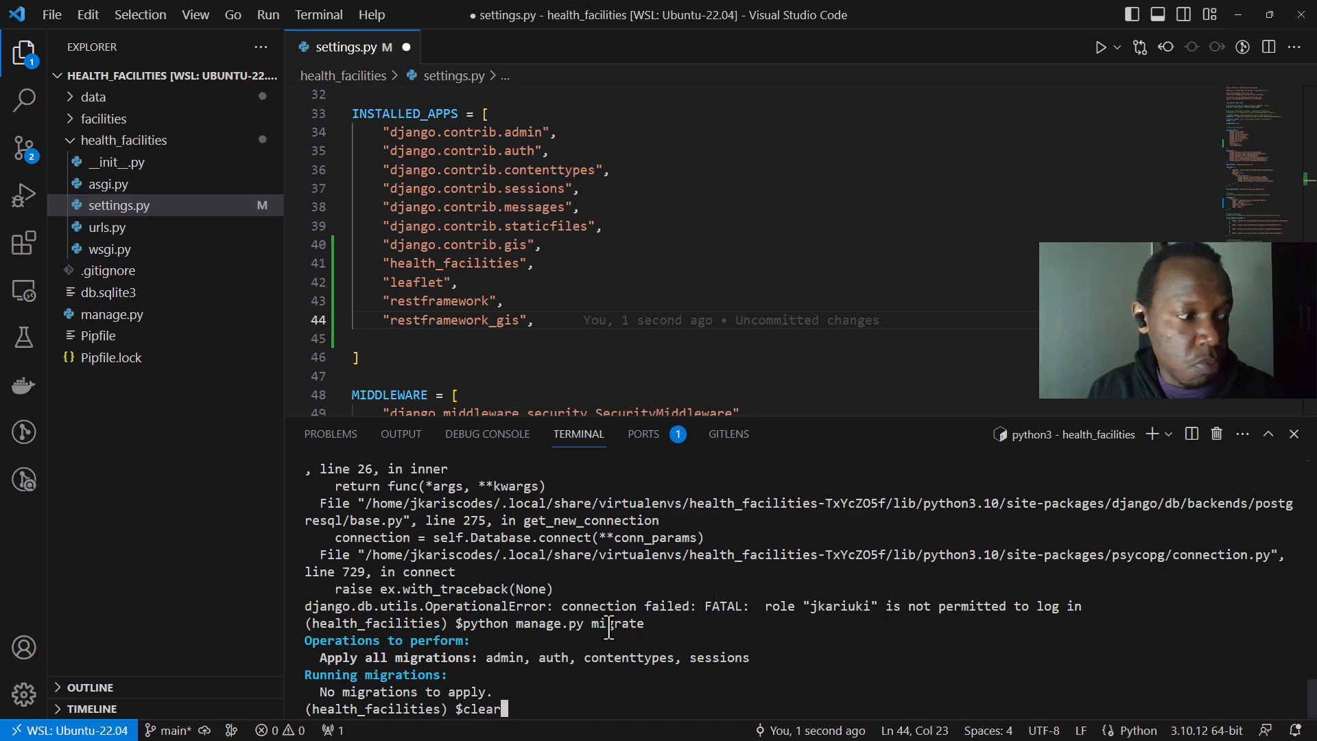
key(Enter)
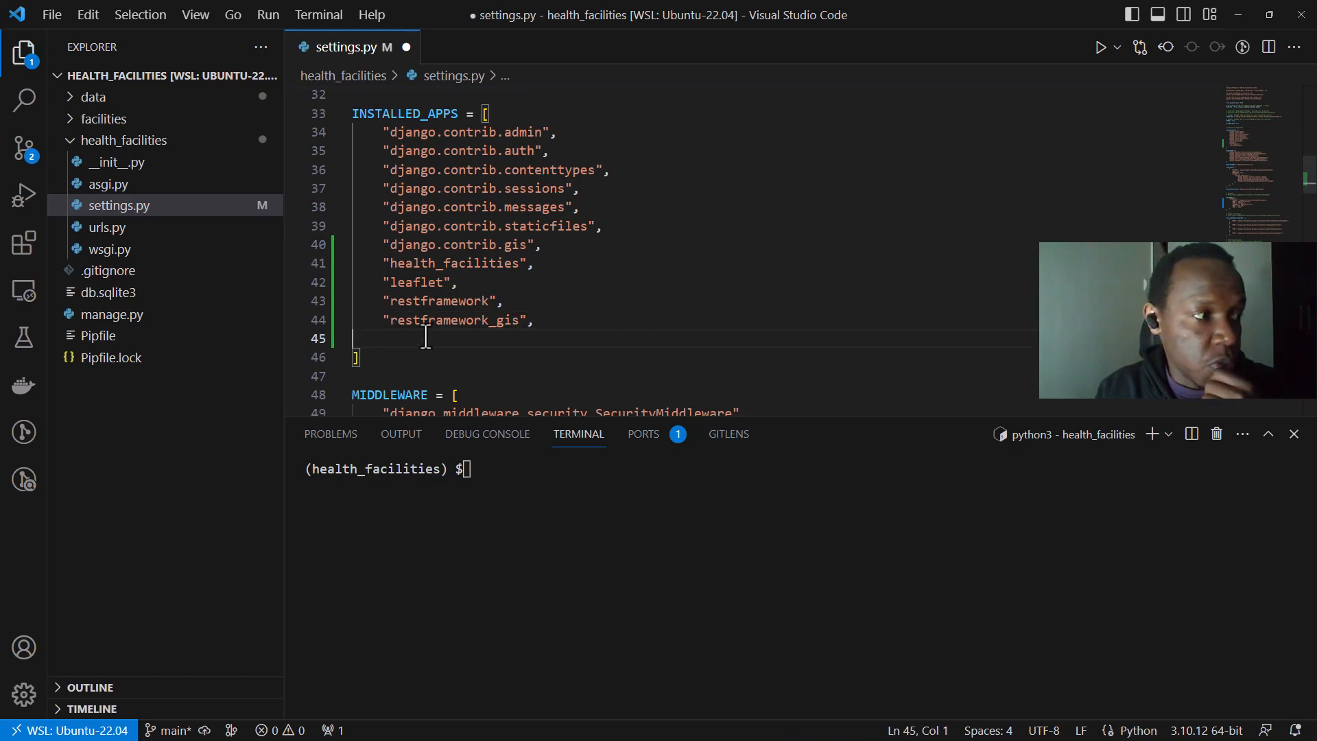
- Rerun migrate, save settings.py, then run python manage.py, which fails: No module named 'restframework'
key(Backspace)
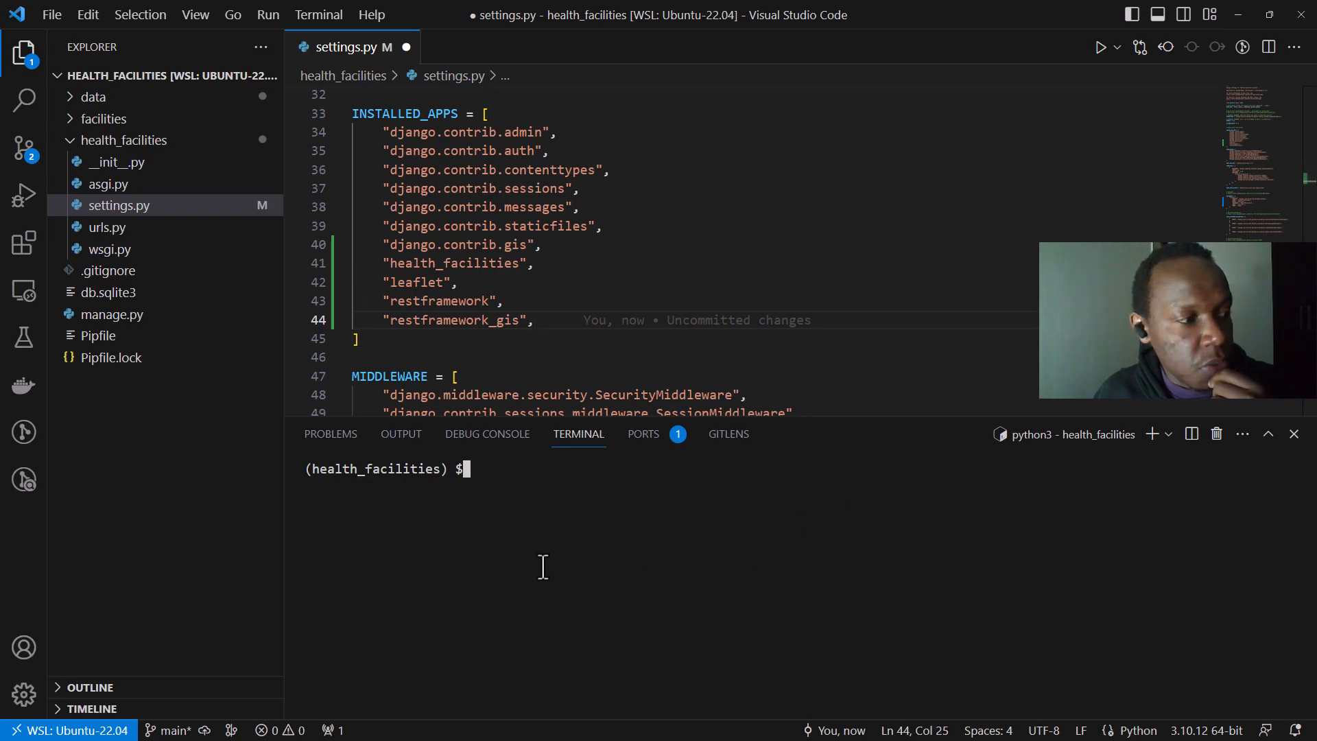
text(python manage.py migrate)
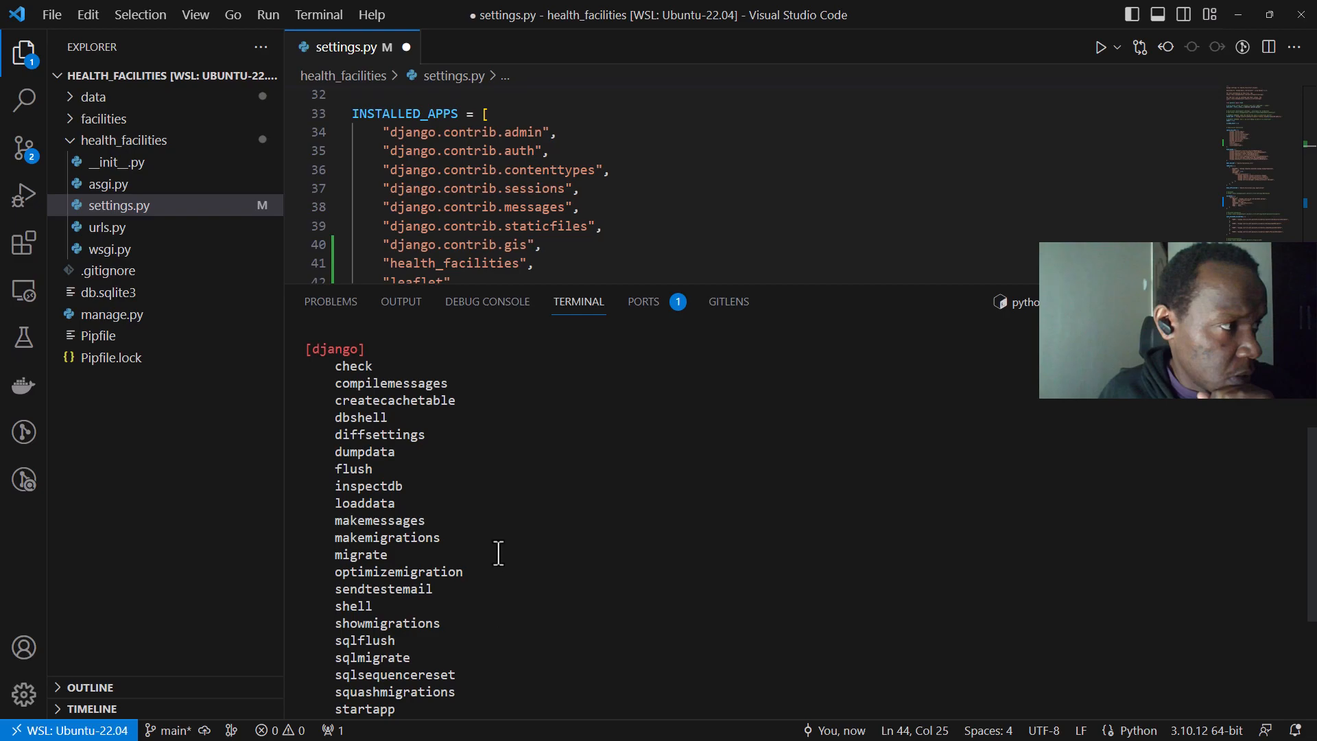
mouse_move(648, 483)
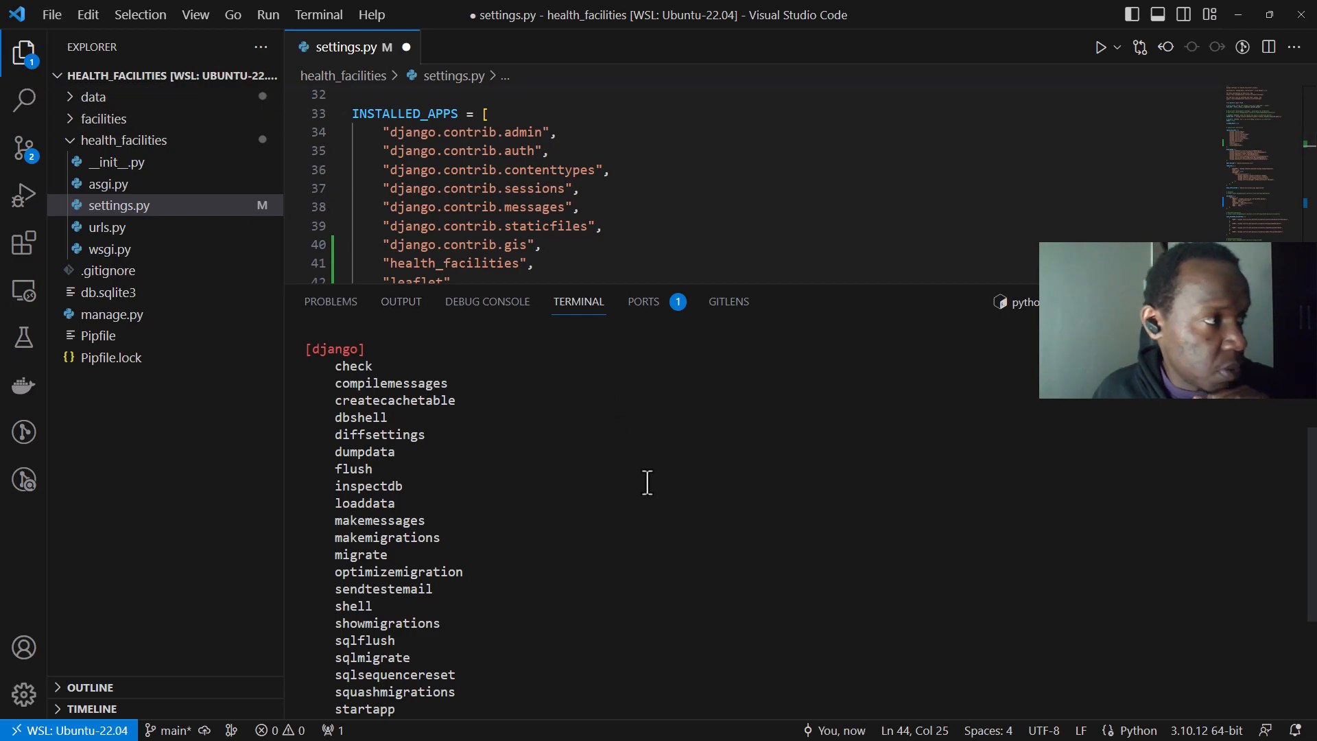
click(54, 15)
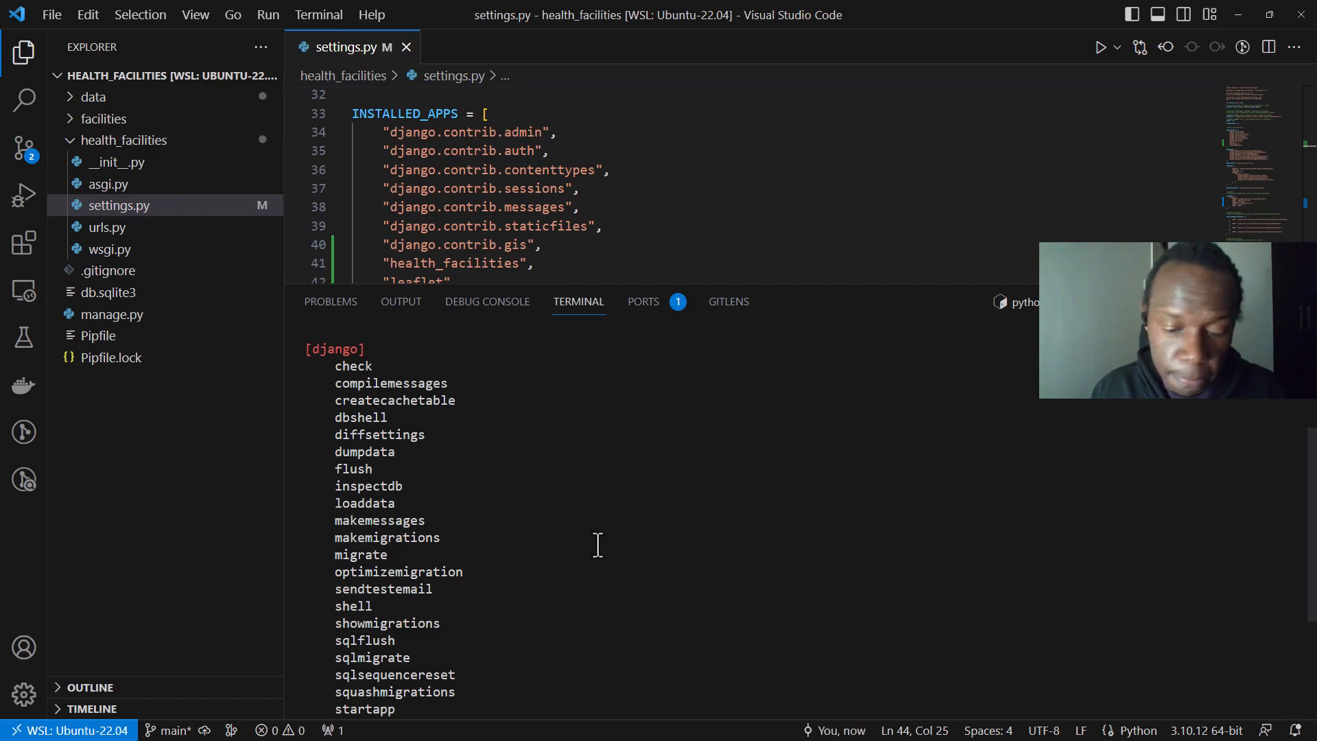
scroll(down, 3)
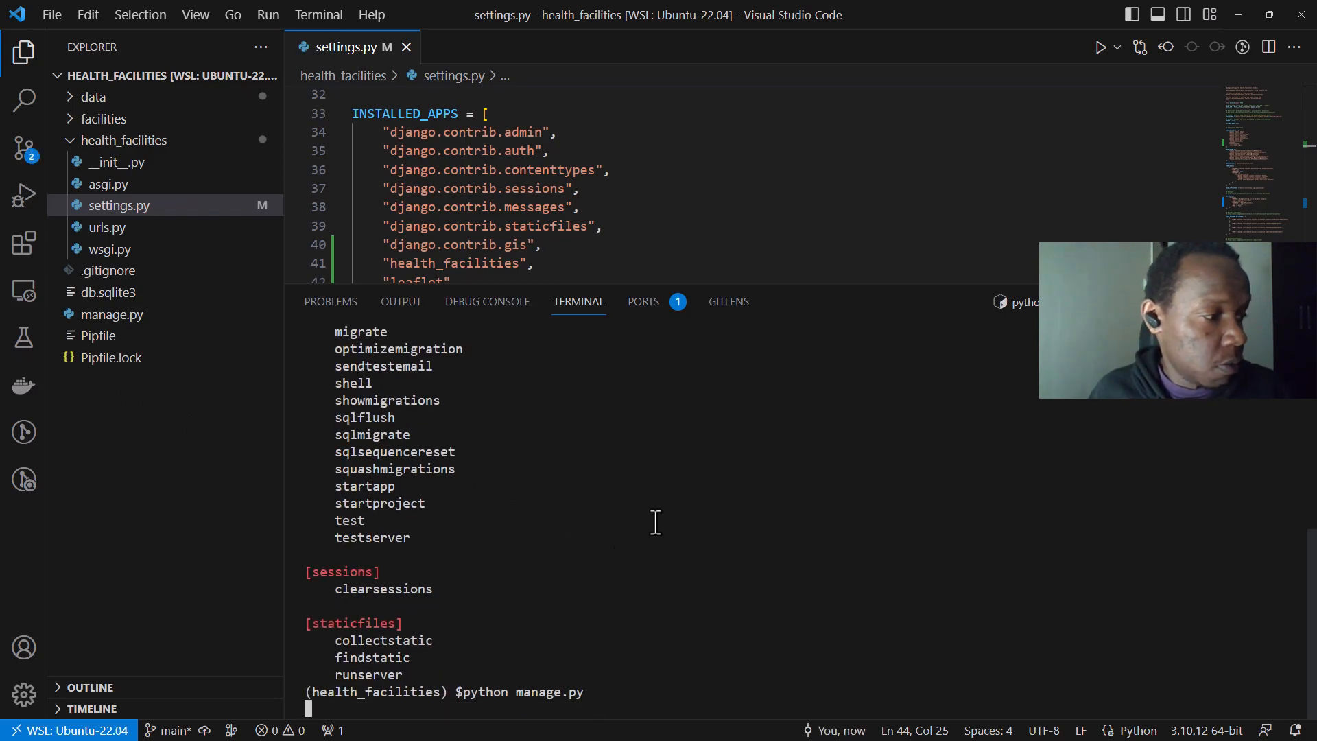
key(Enter)
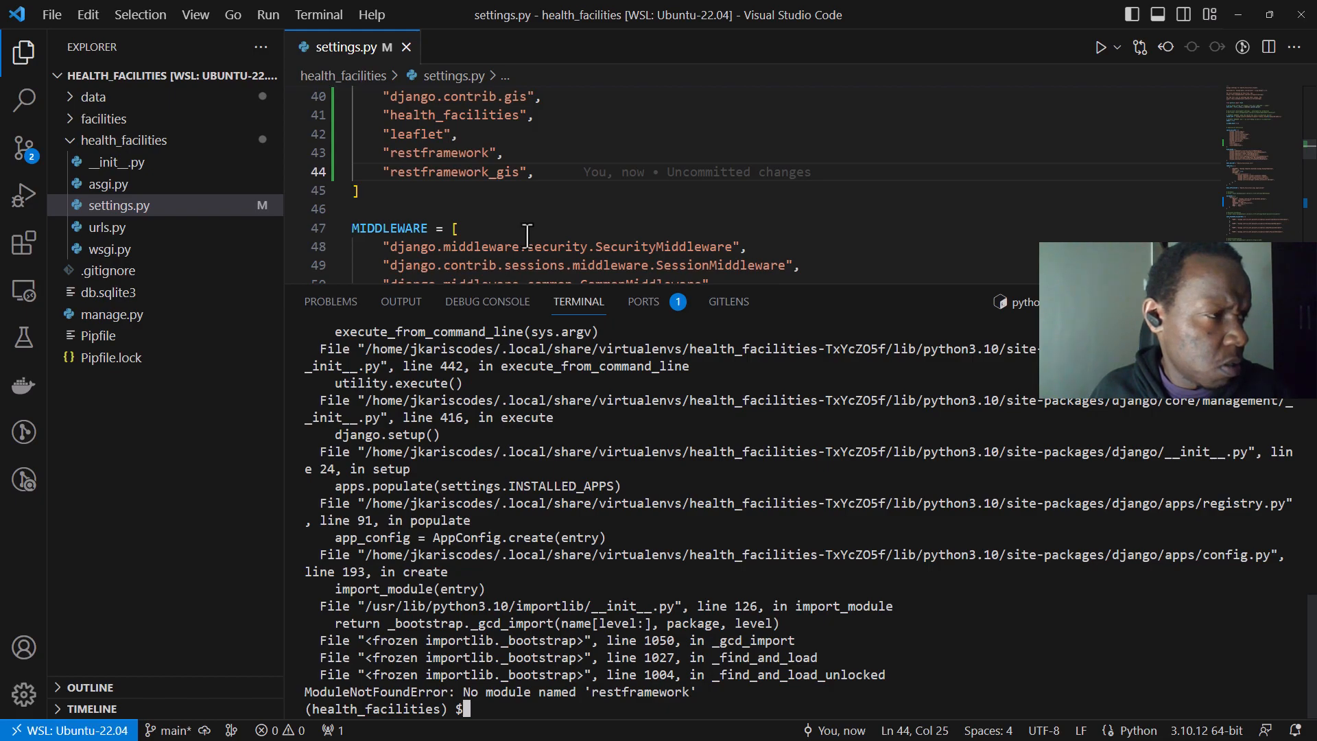
mouse_move(573, 264)
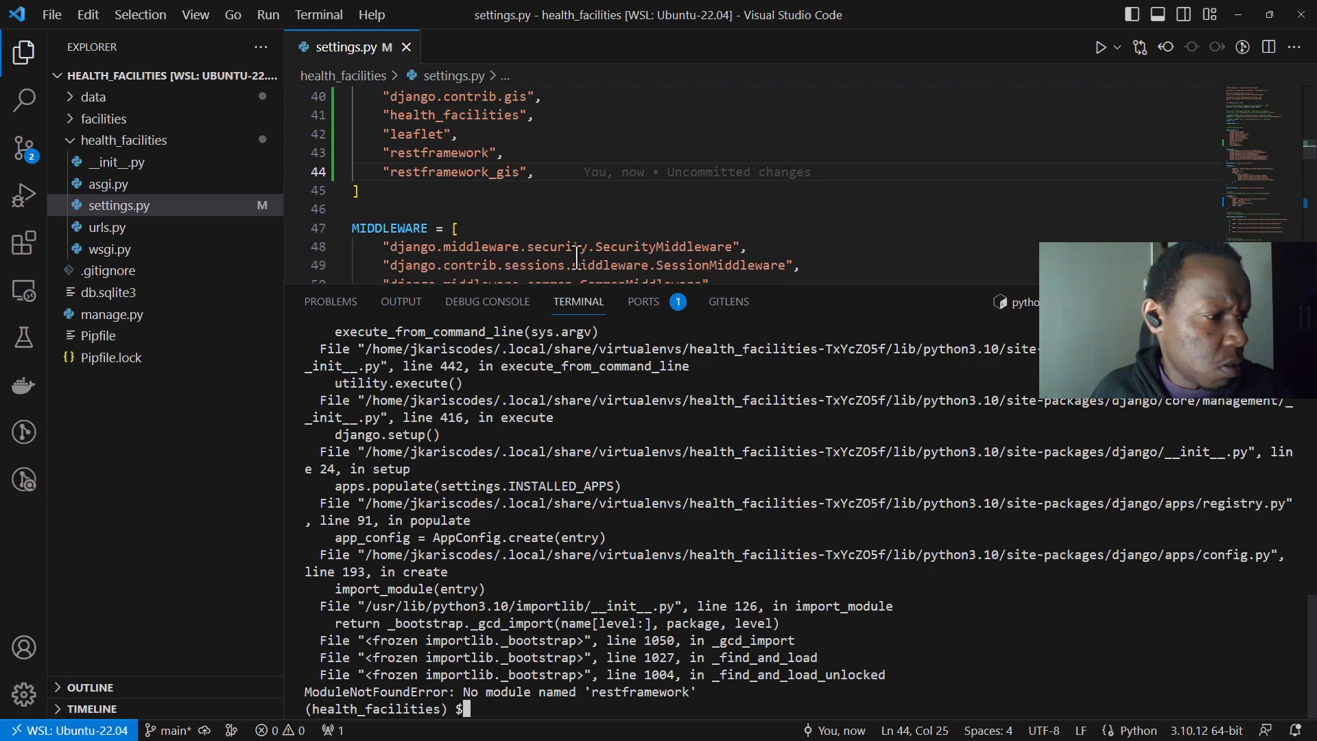
mouse_move(695, 247)
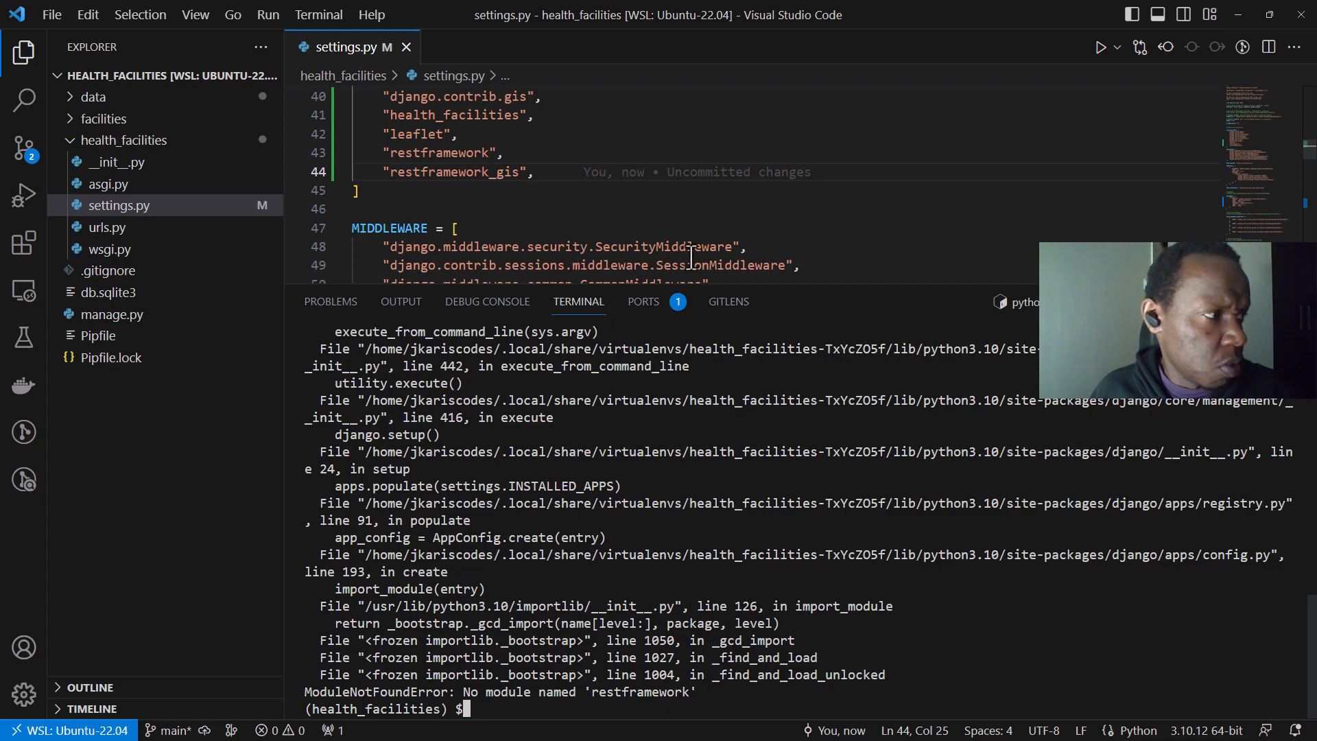
mouse_move(98, 334)
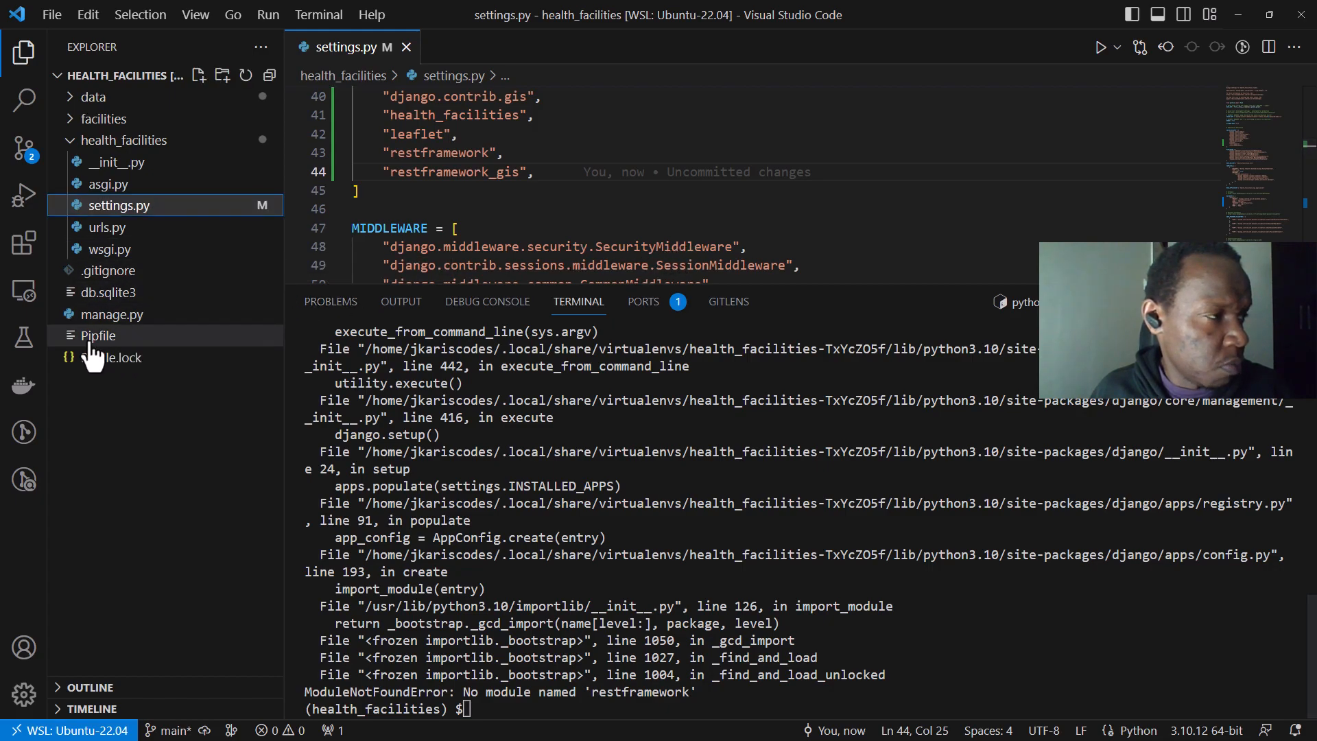
- Comment out the restframework and restframework_gis INSTALLED_APPS entries and rerun python manage.py
click(99, 335)
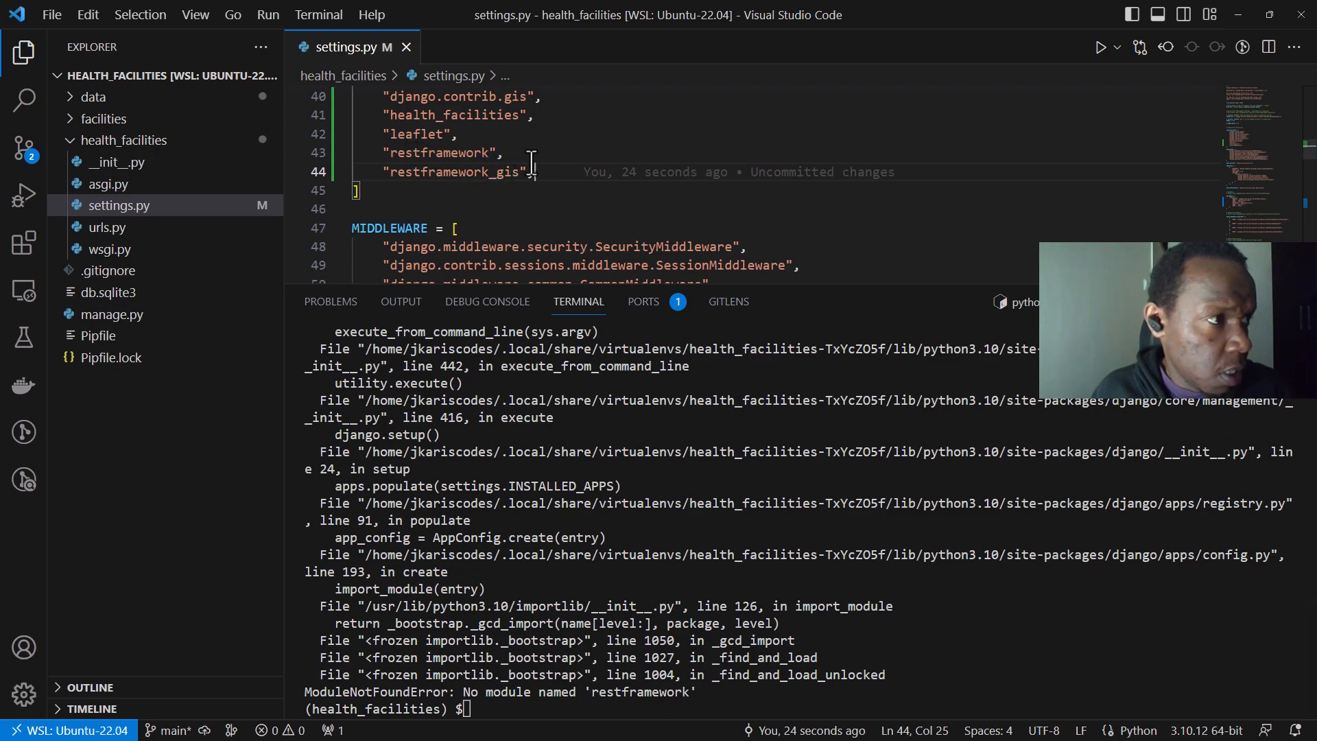
key(ctrl+/)
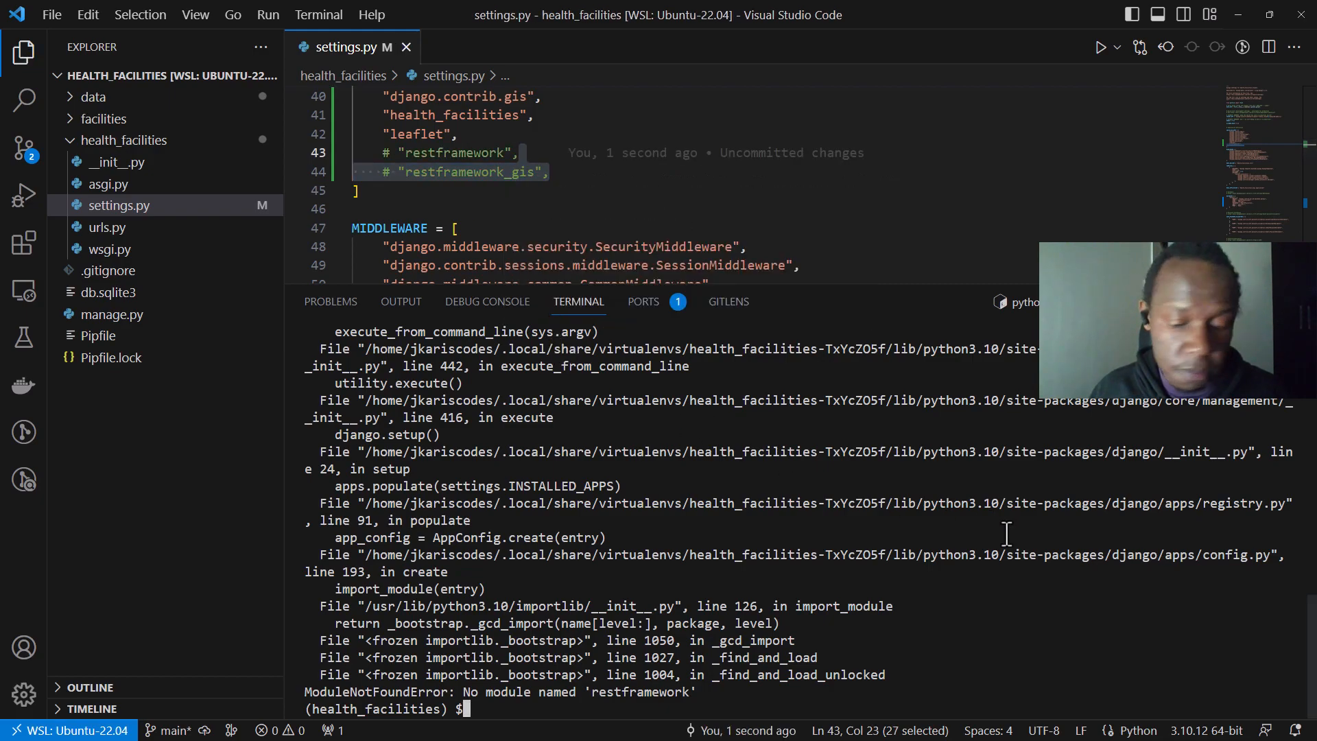
text(python manage.py)
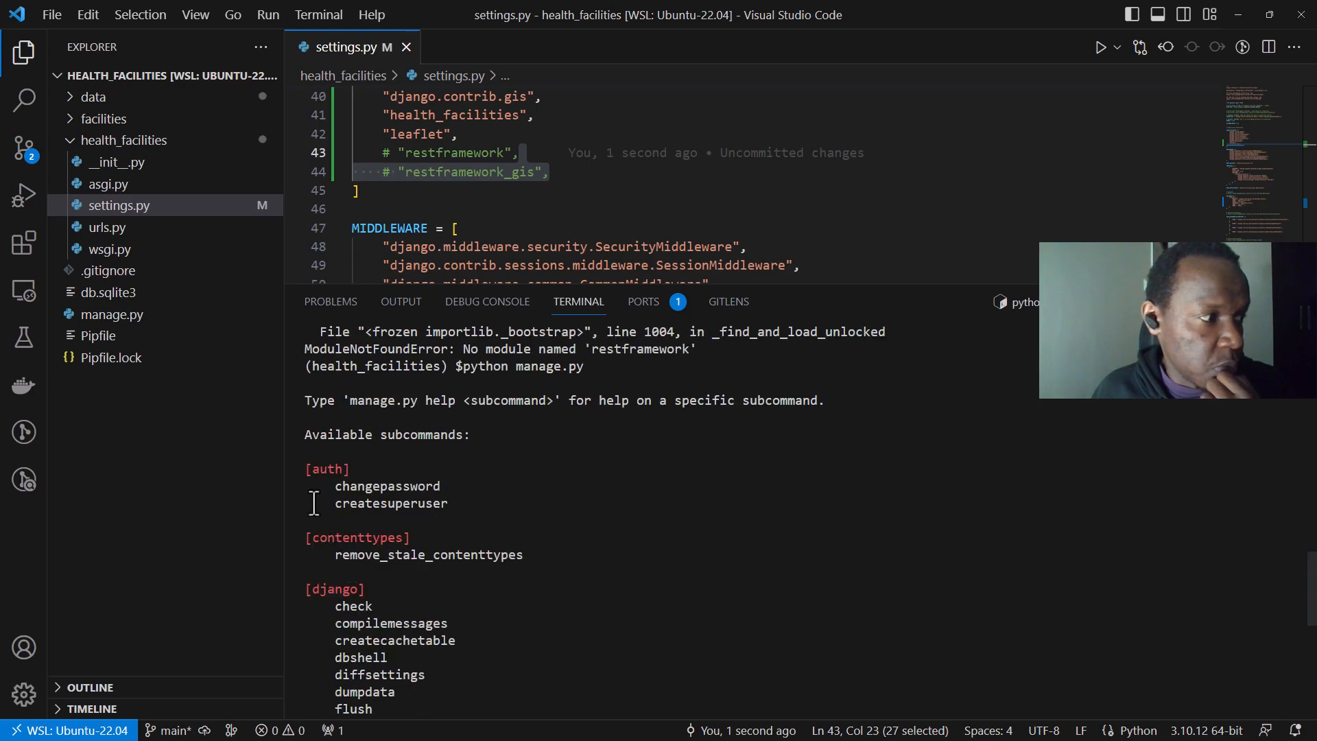
- Scroll the manage.py subcommand list to the [gis] section and select ogrinspect
scroll(down, 3)
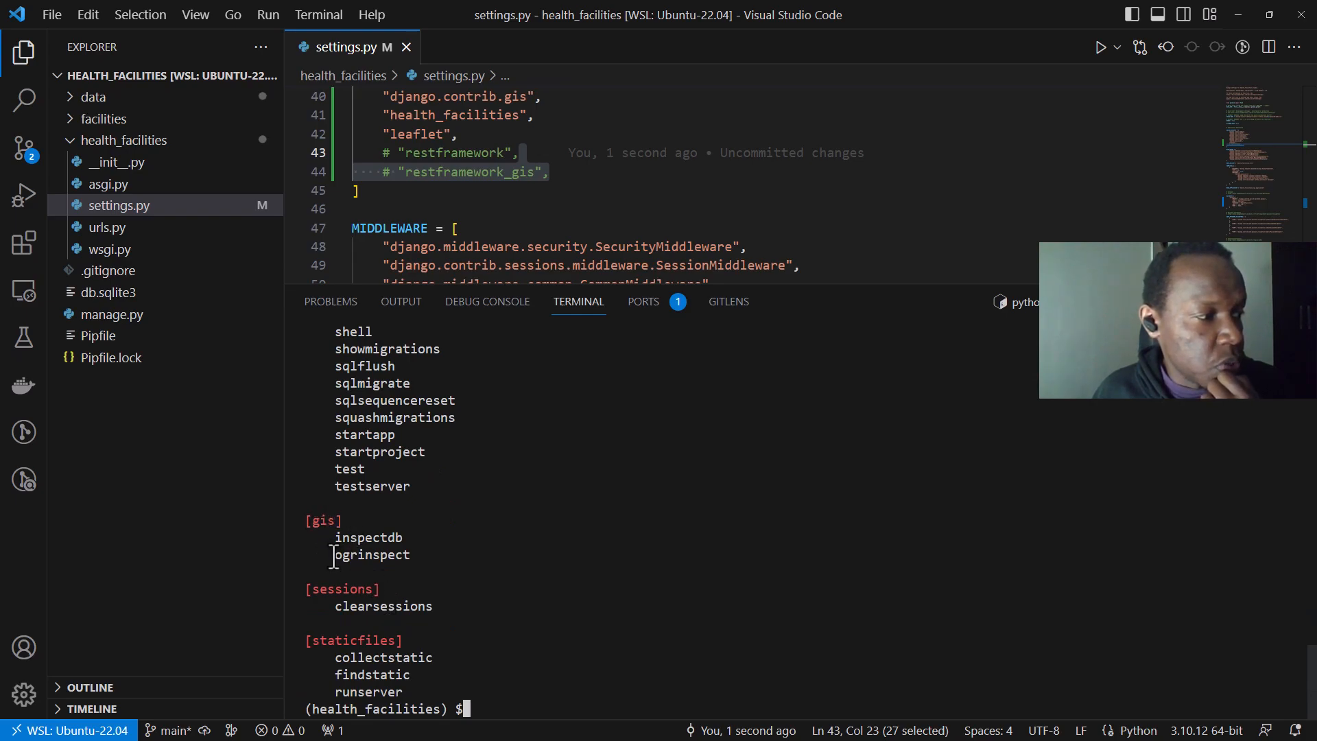
double_click(372, 555)
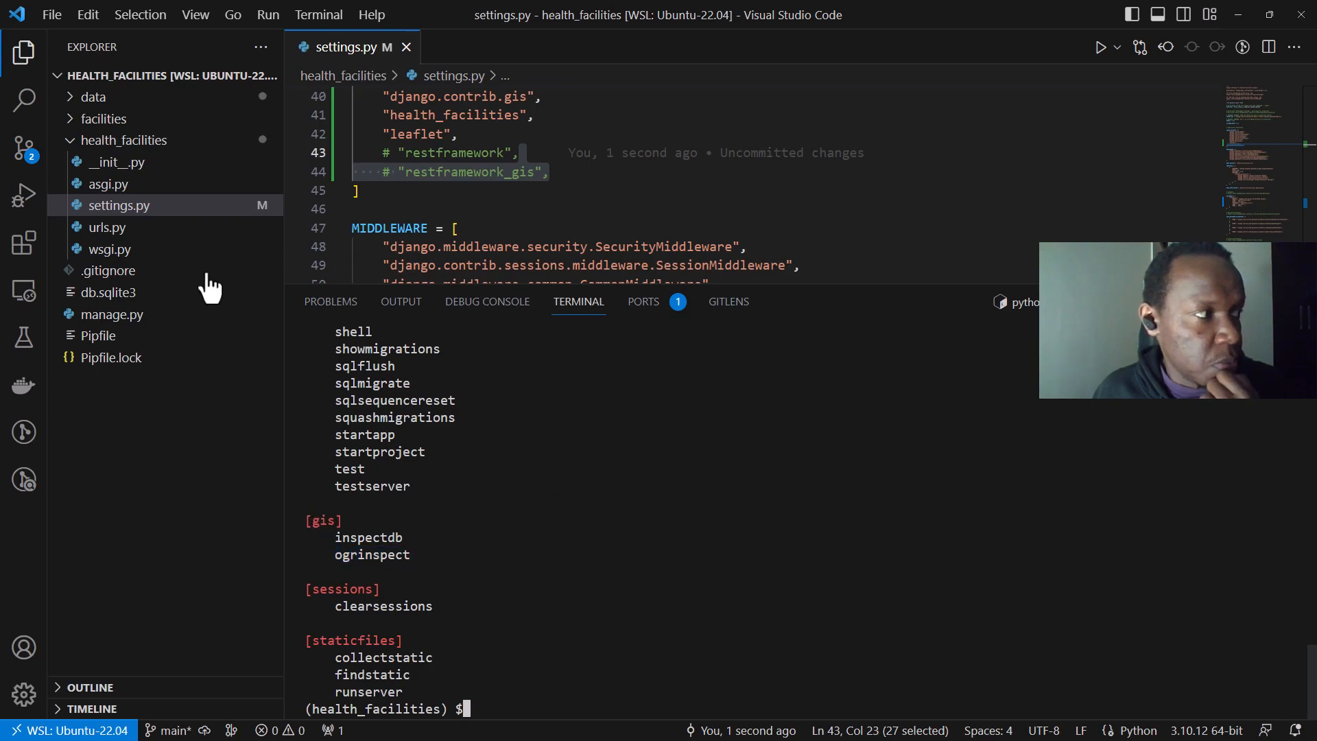
mouse_move(623, 414)
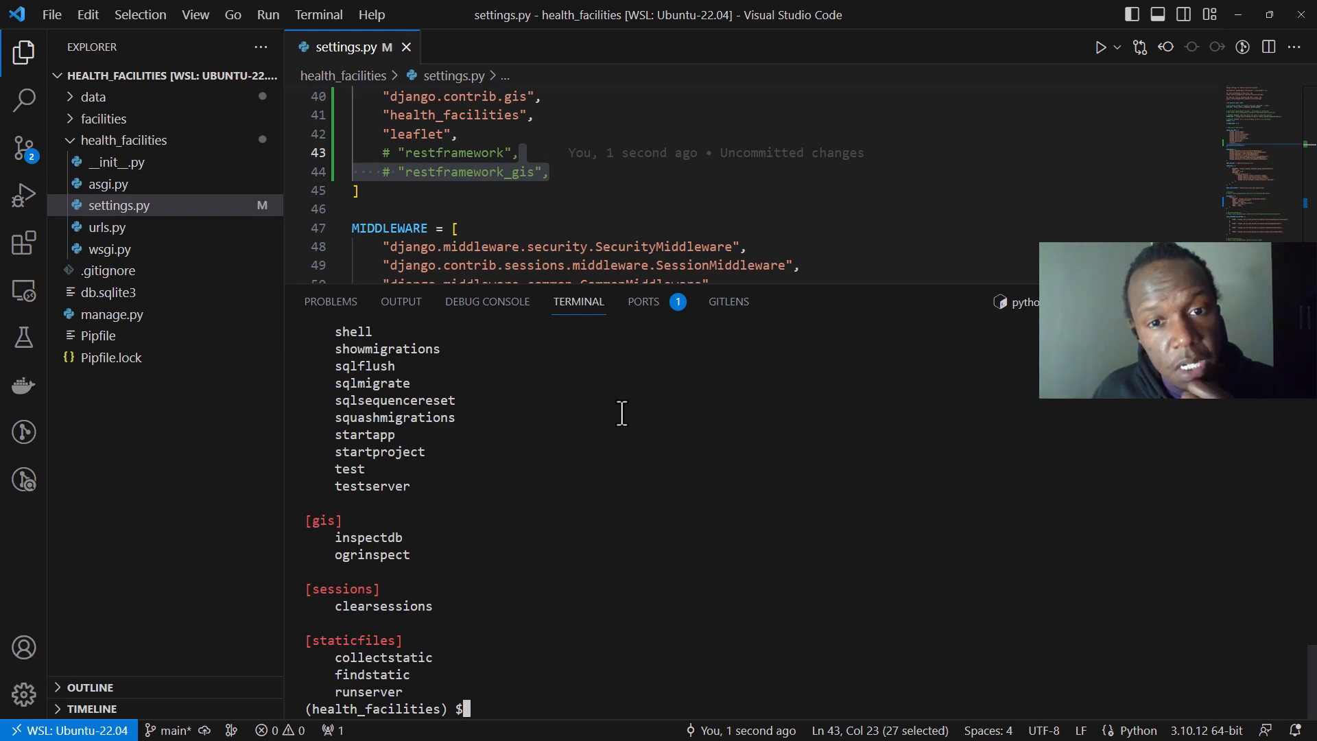
mouse_move(590, 575)
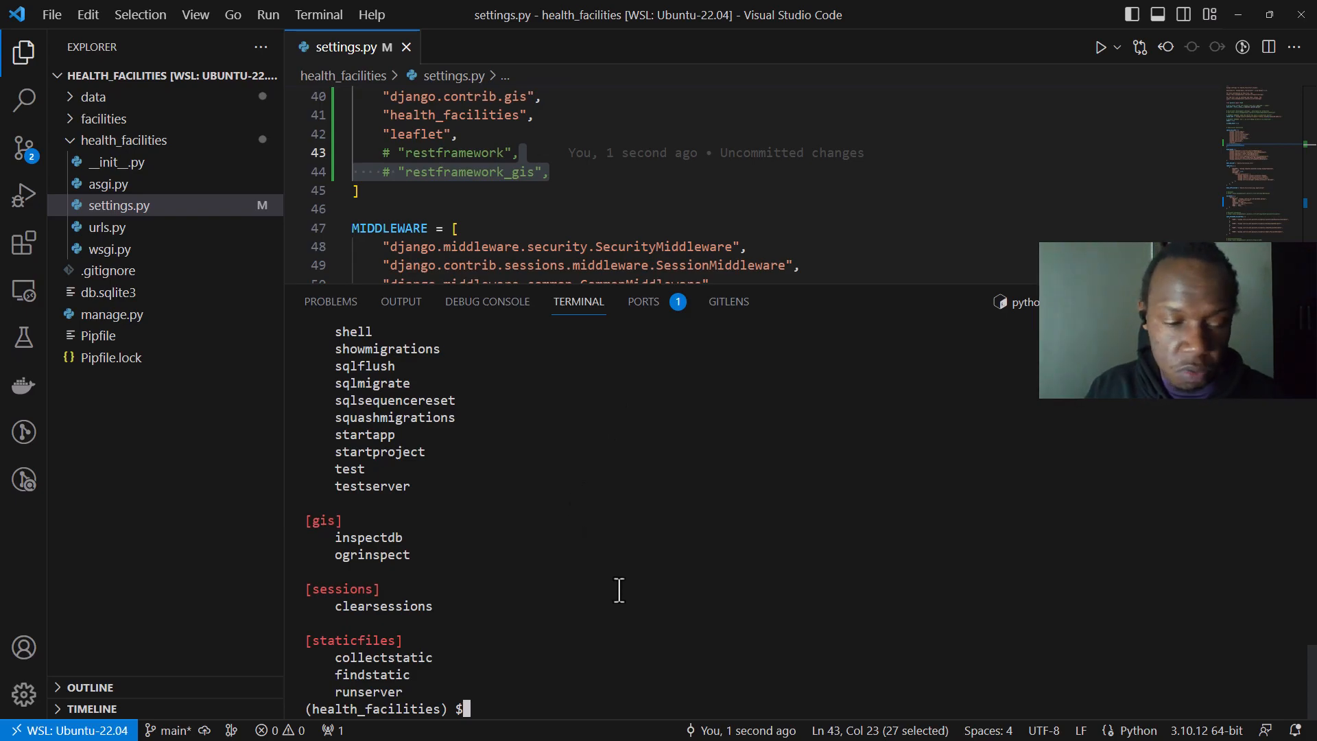
- Run the mistyped orginspect, then python manage.py ogrinspect, revealing data_source and model_name are required
text(python manage.py)
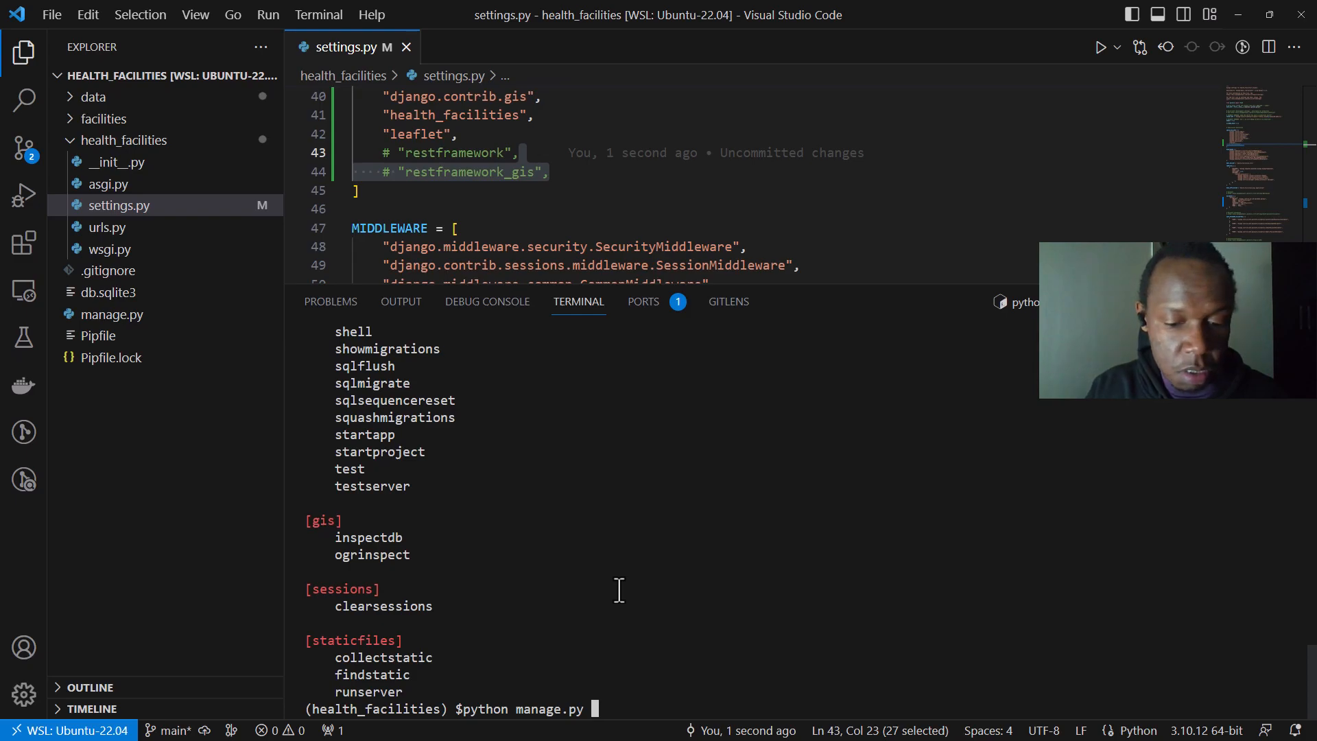
text(orgin)
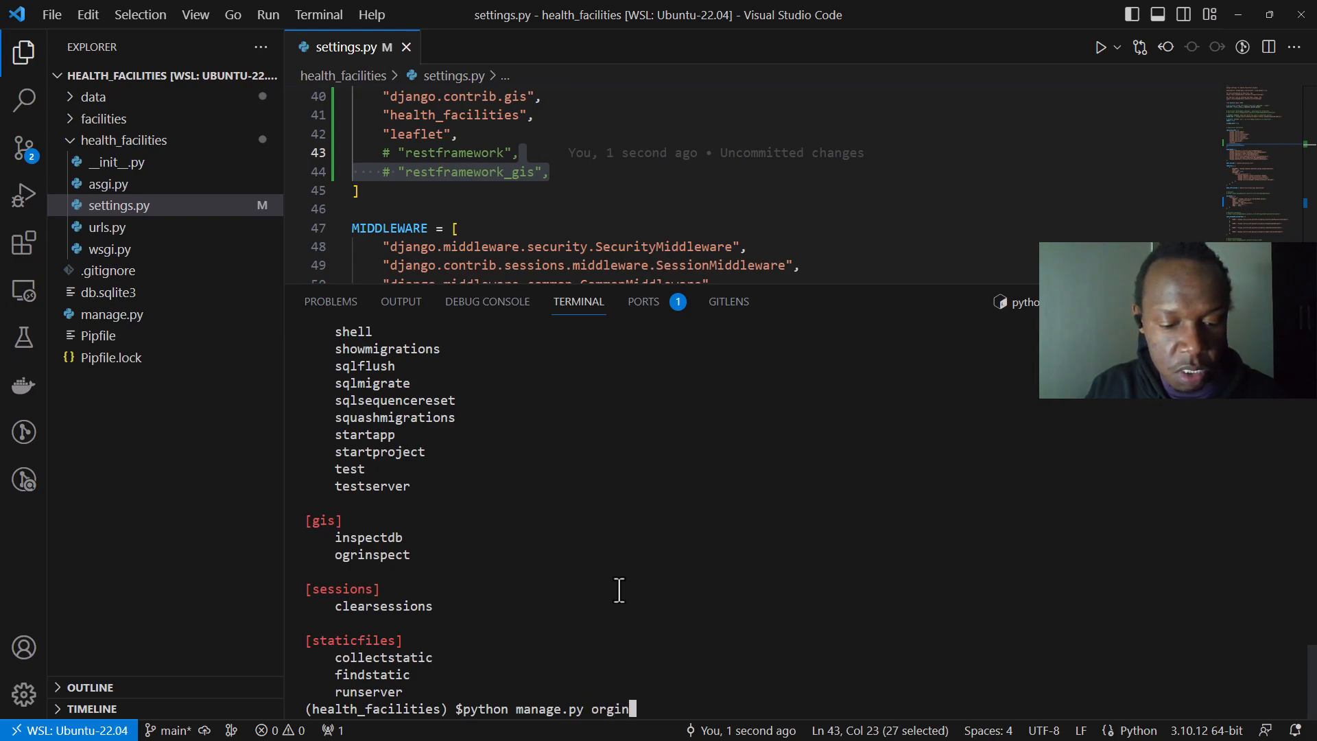
text(spect)
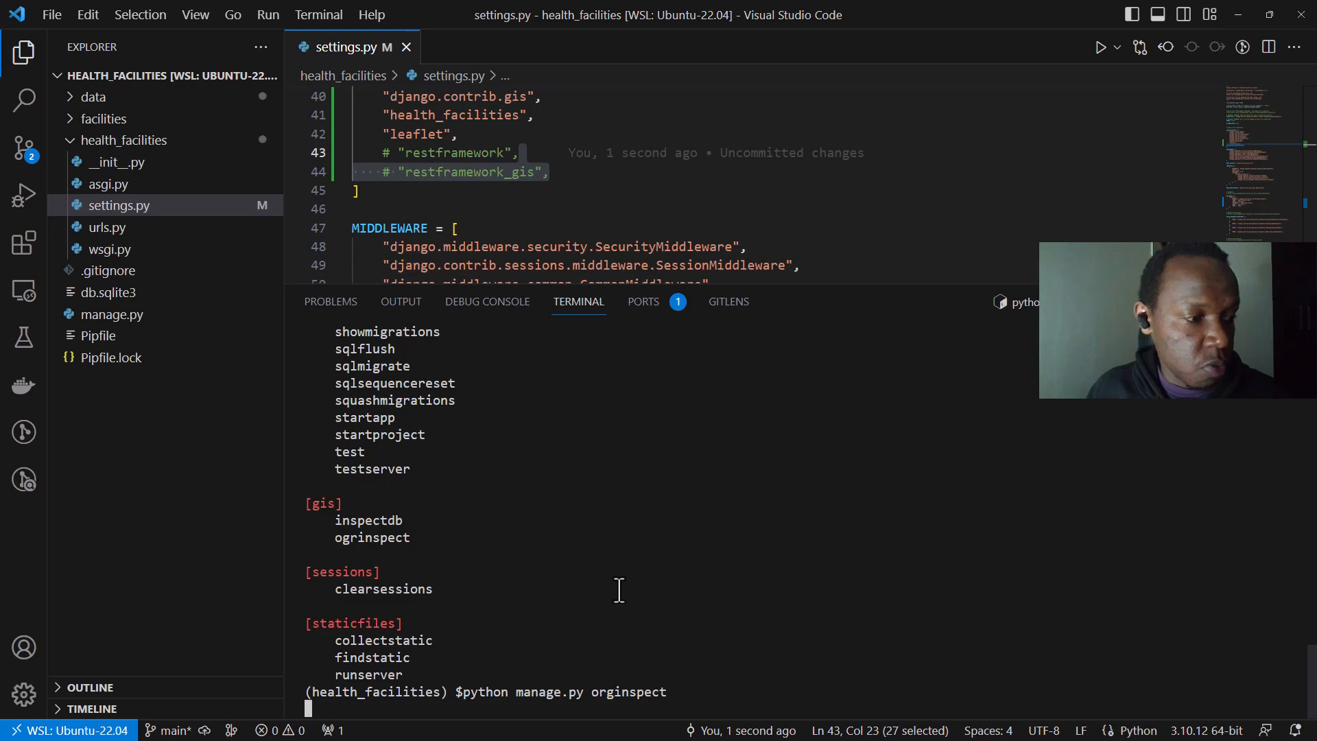
key(Enter)
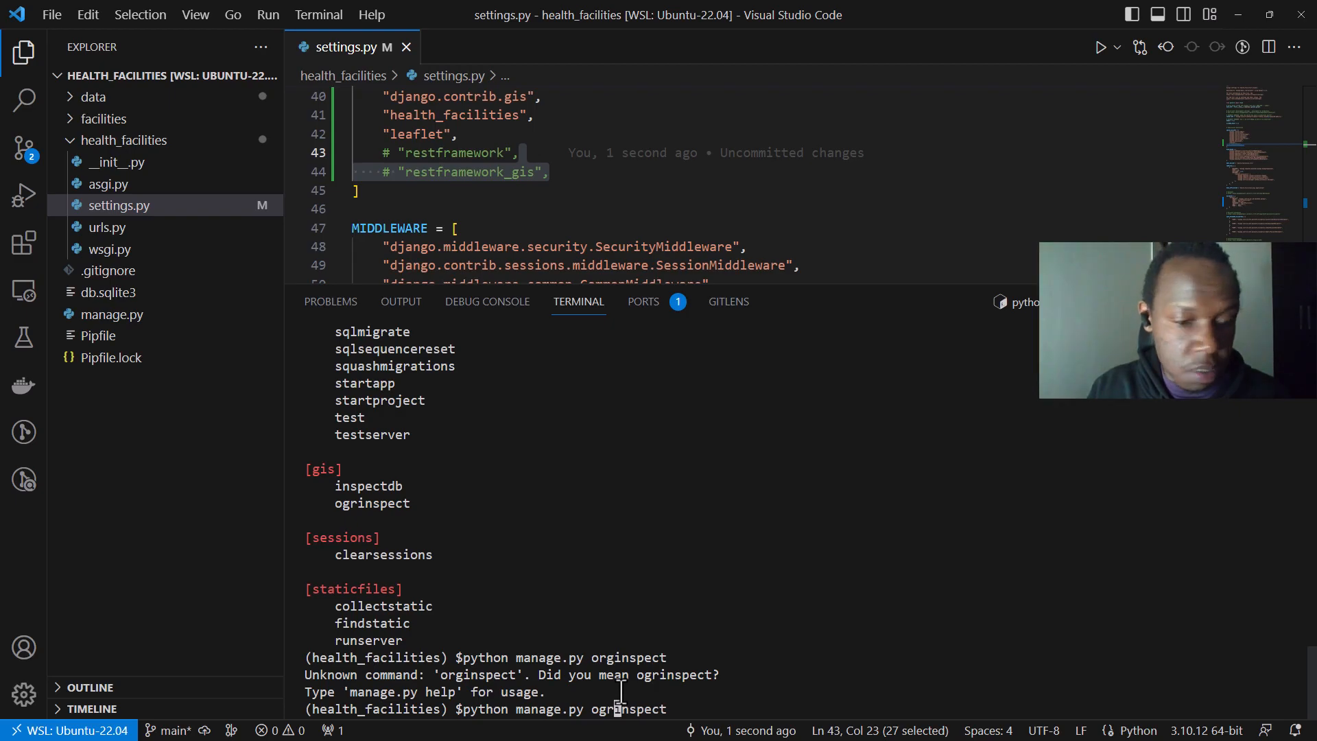
key(Enter)
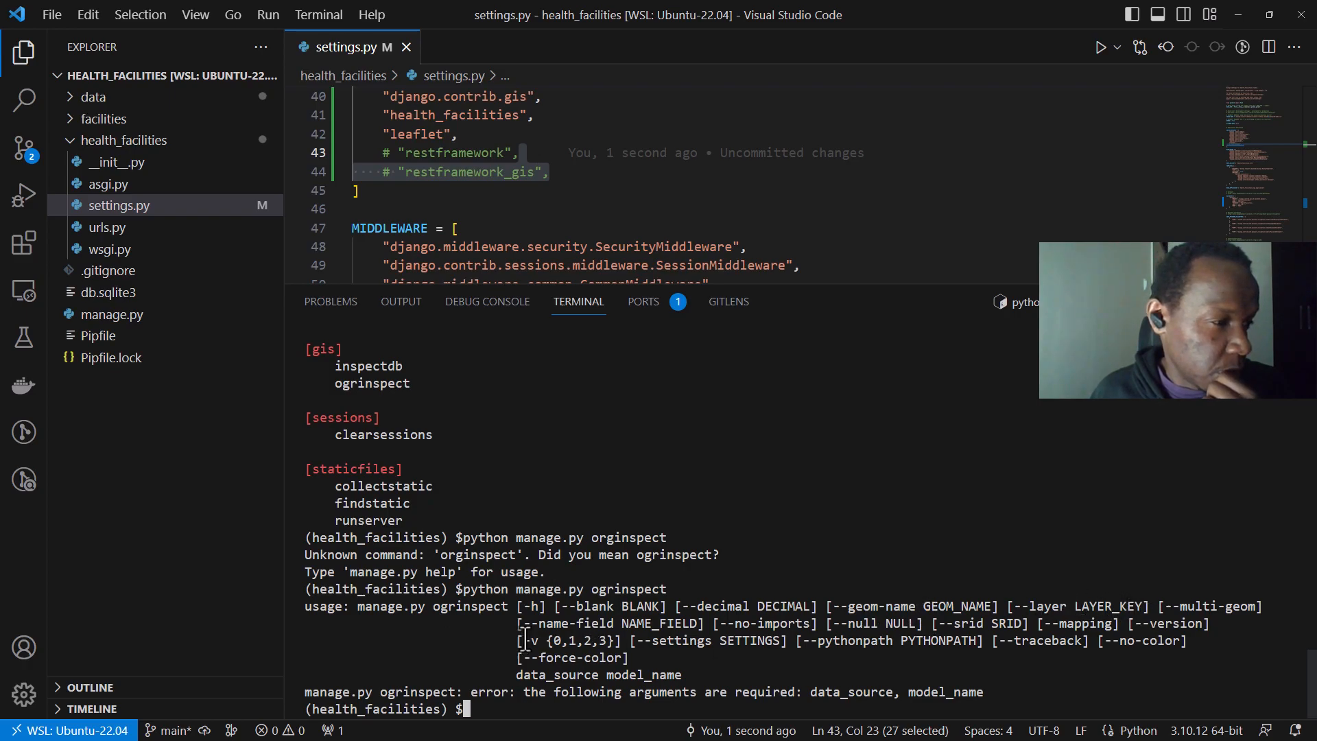
mouse_move(664, 645)
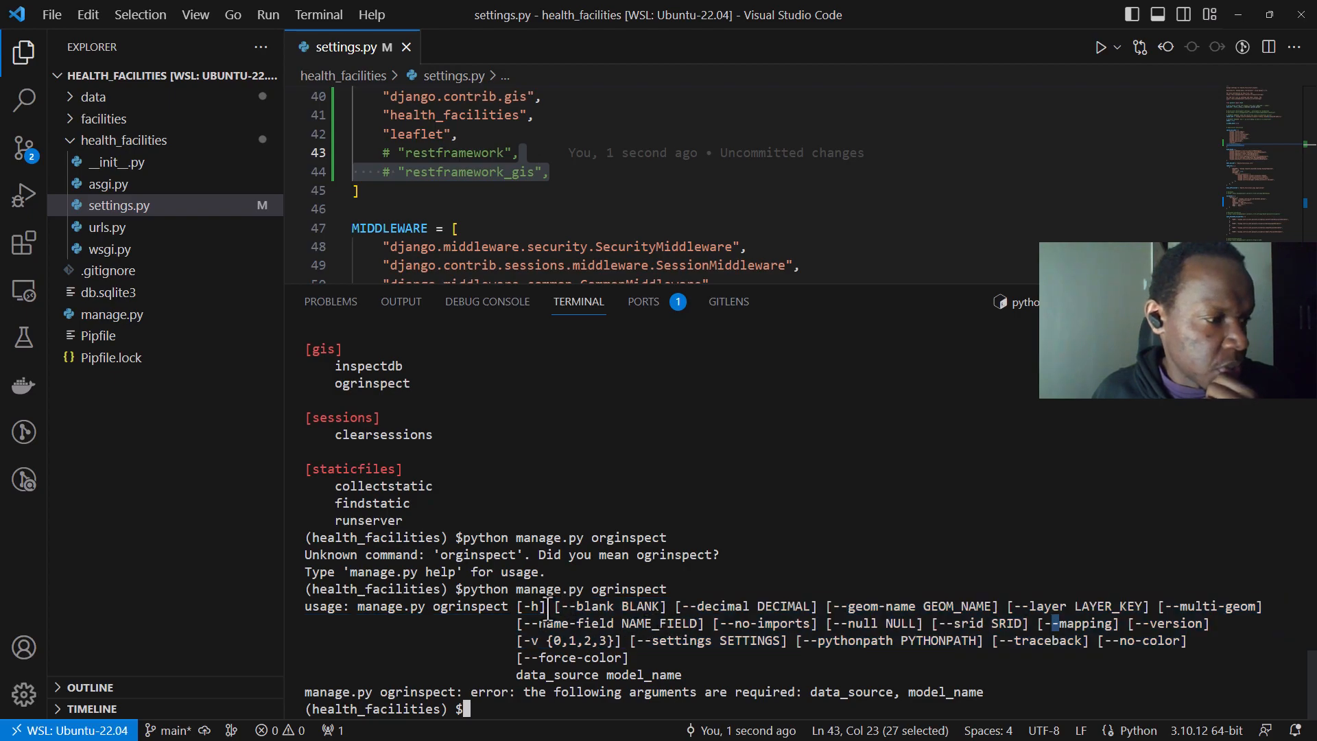
drag(546, 606, 626, 657)
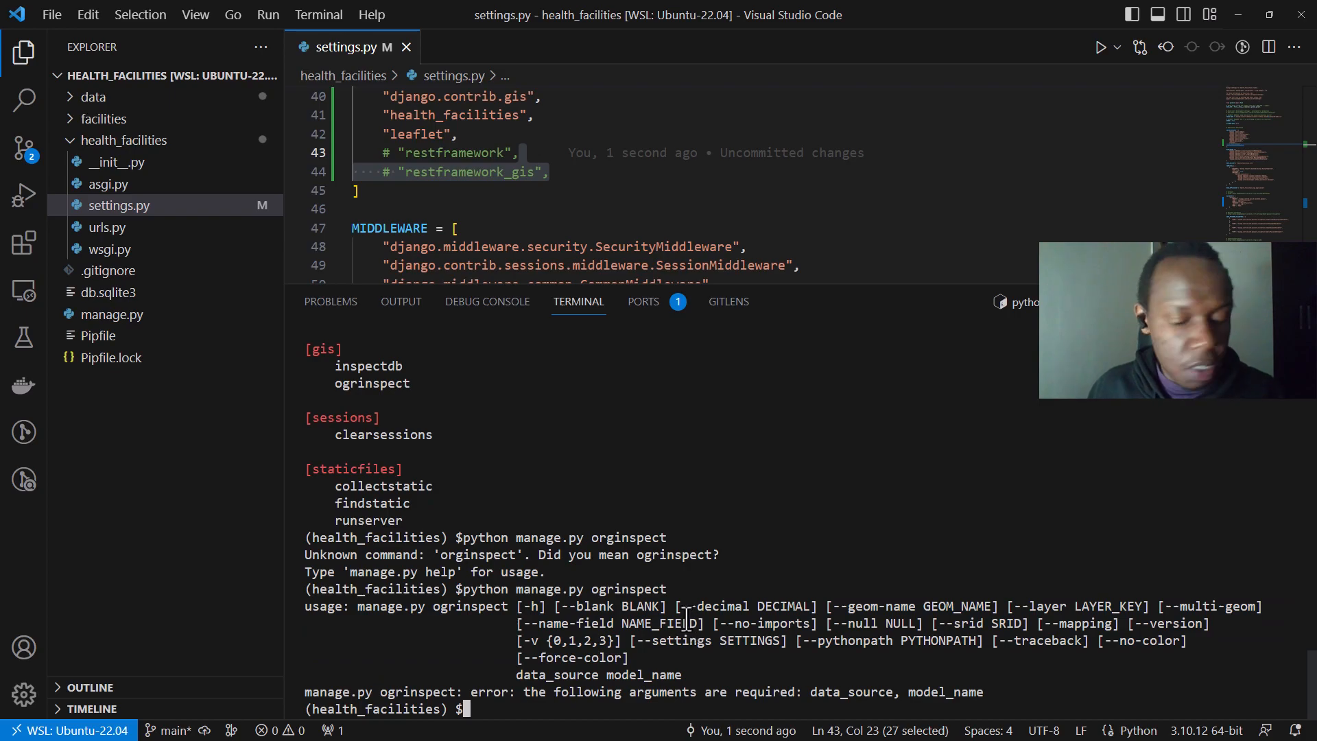
- Begin python manage.py ogrinspect --geom-name geom and highlight the layer option in the help
text(python manage.py ogrinspect)
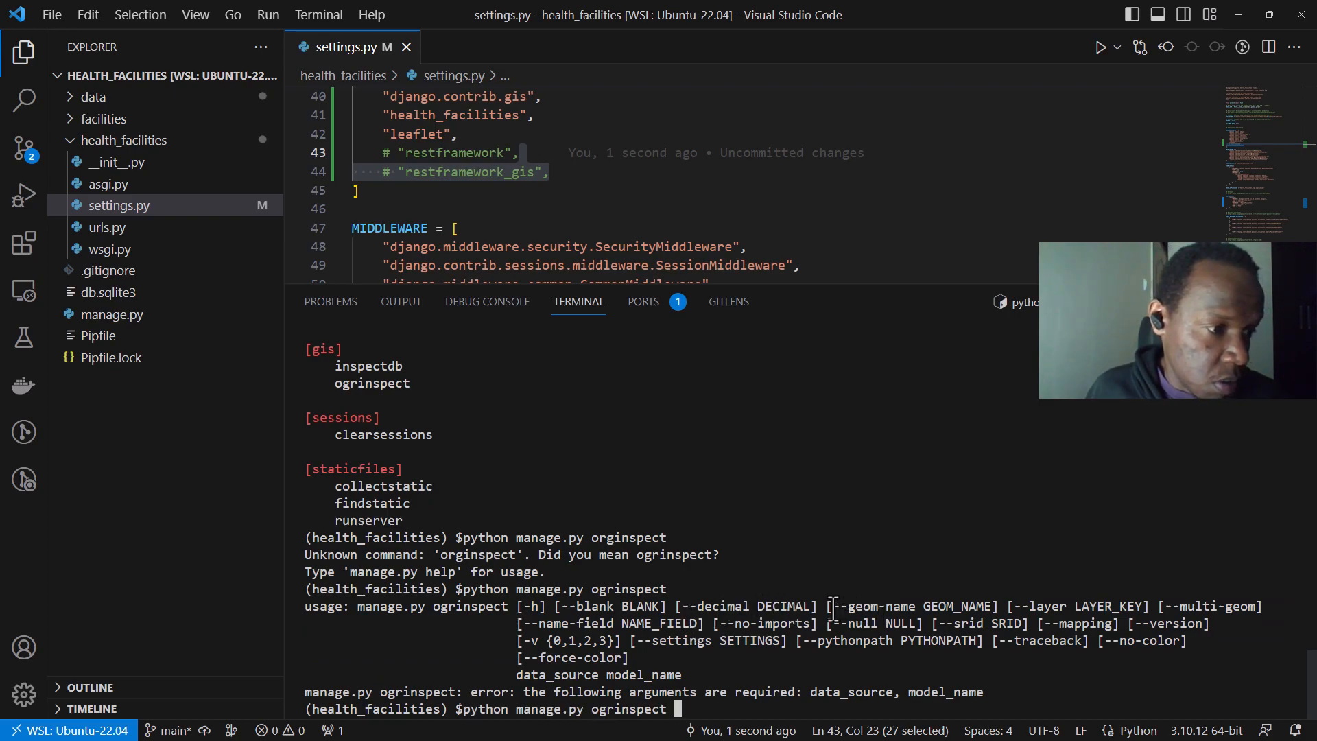
double_click(873, 607)
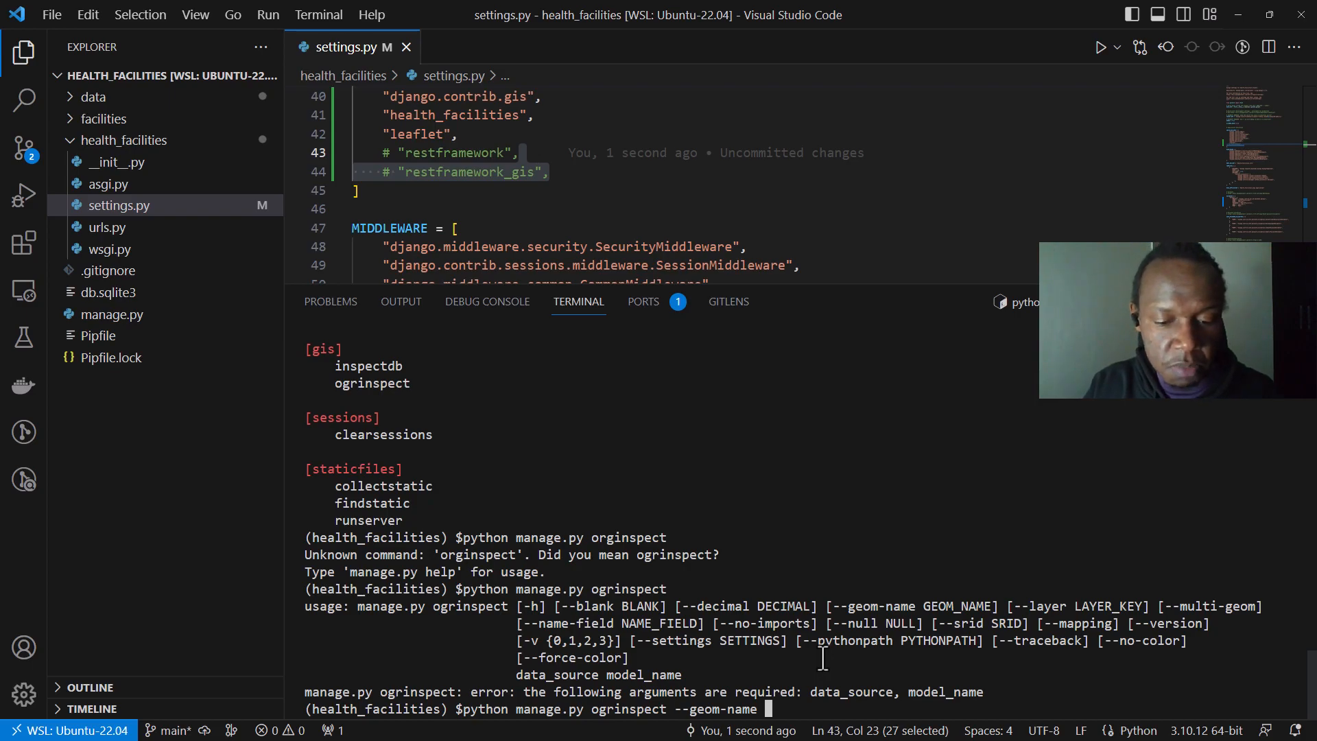
text(geom)
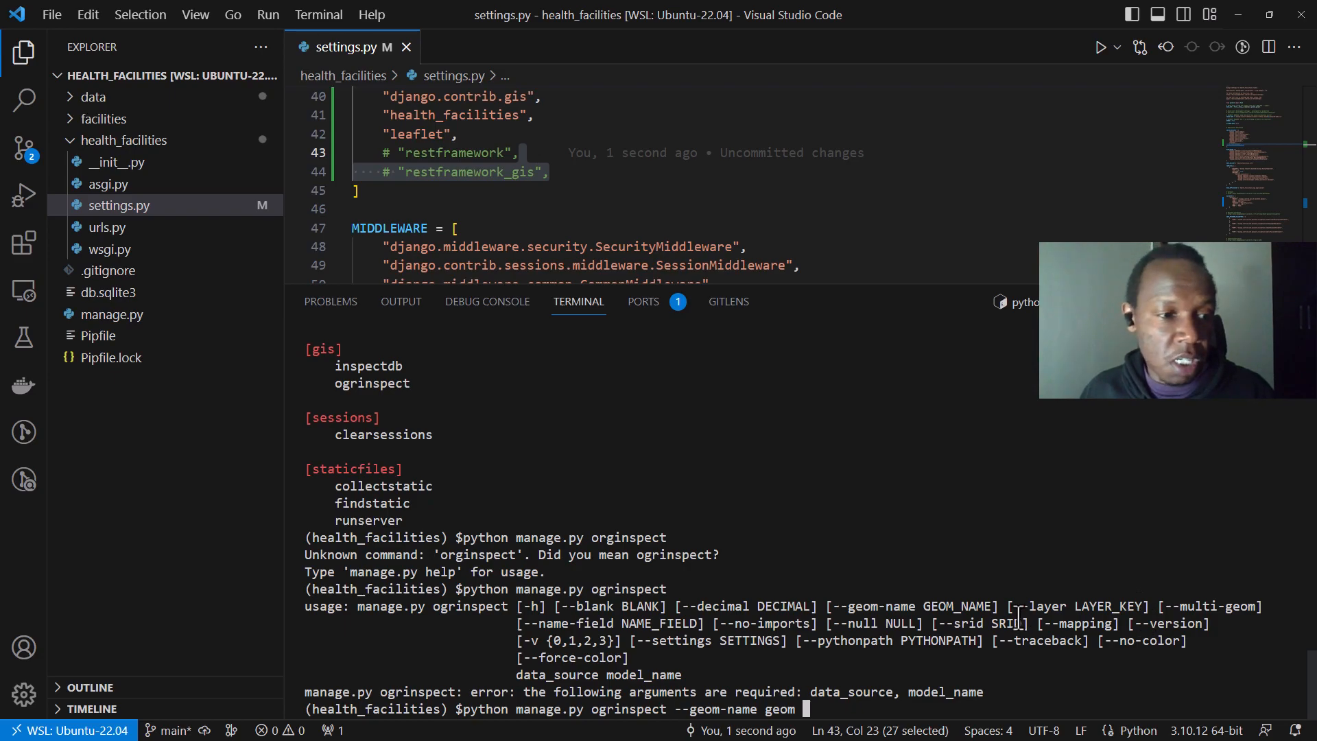
drag(1014, 605, 1143, 605)
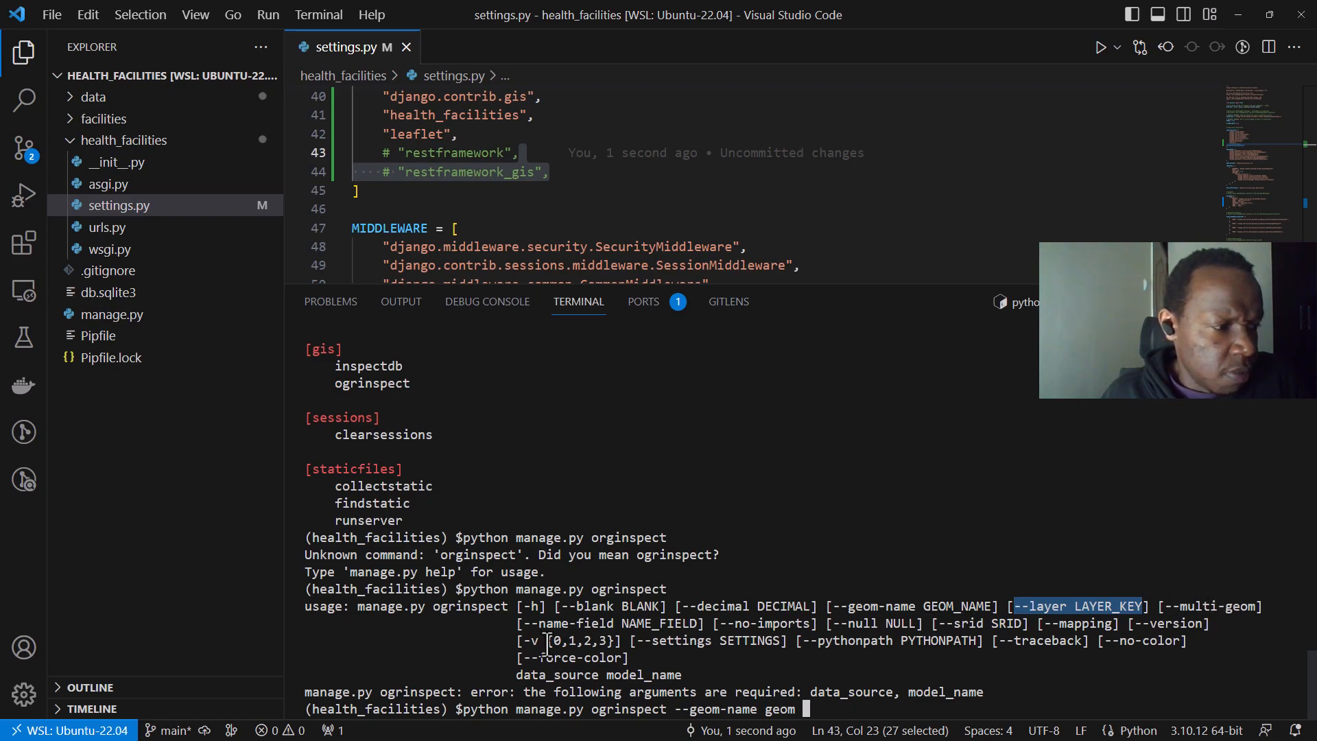
mouse_move(569, 623)
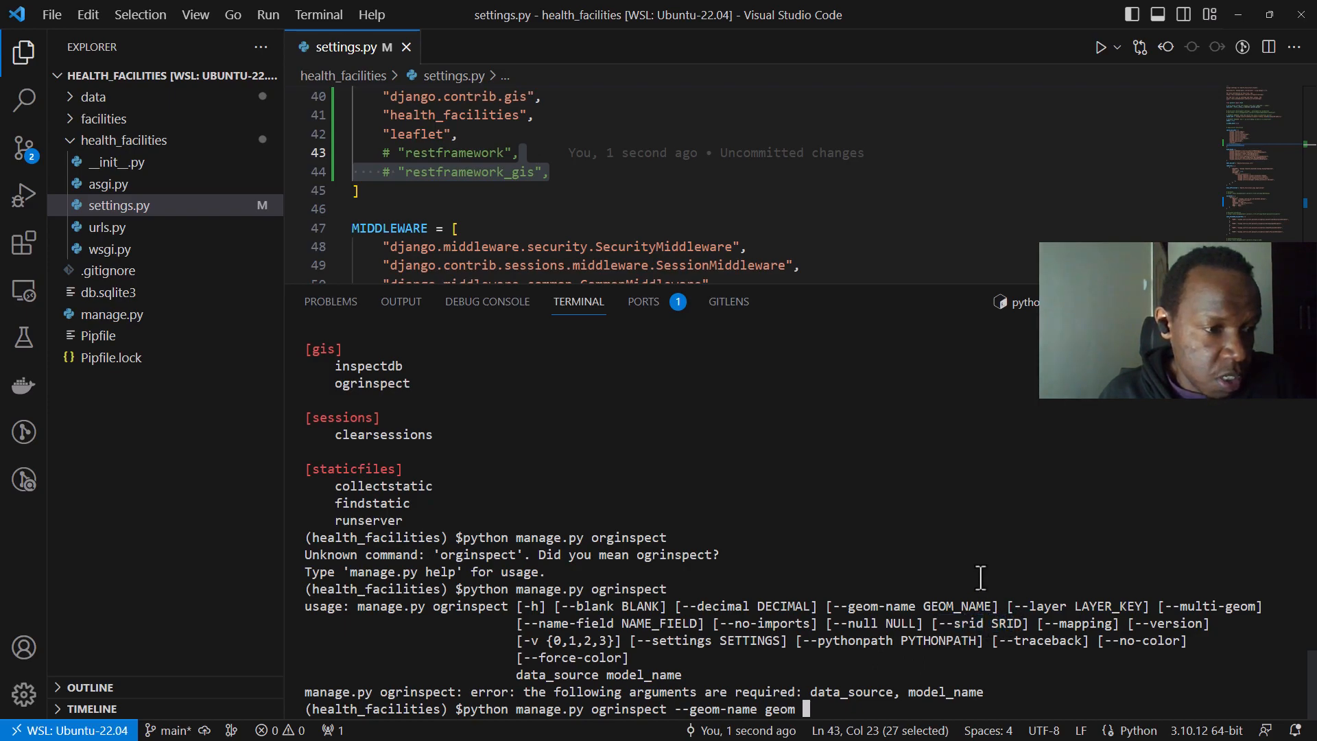
- Add --srid 4326 and the --mapping option to the ogrinspect command
text(--srid)
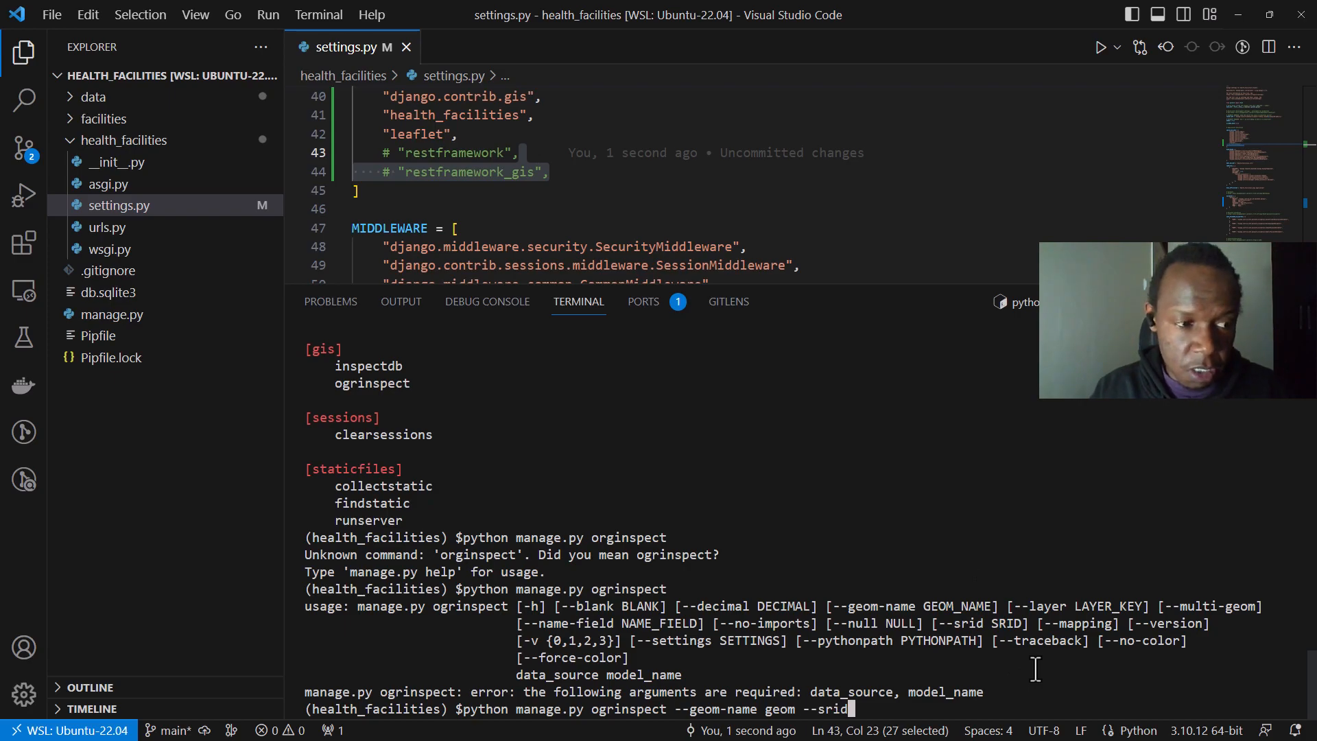
text(43)
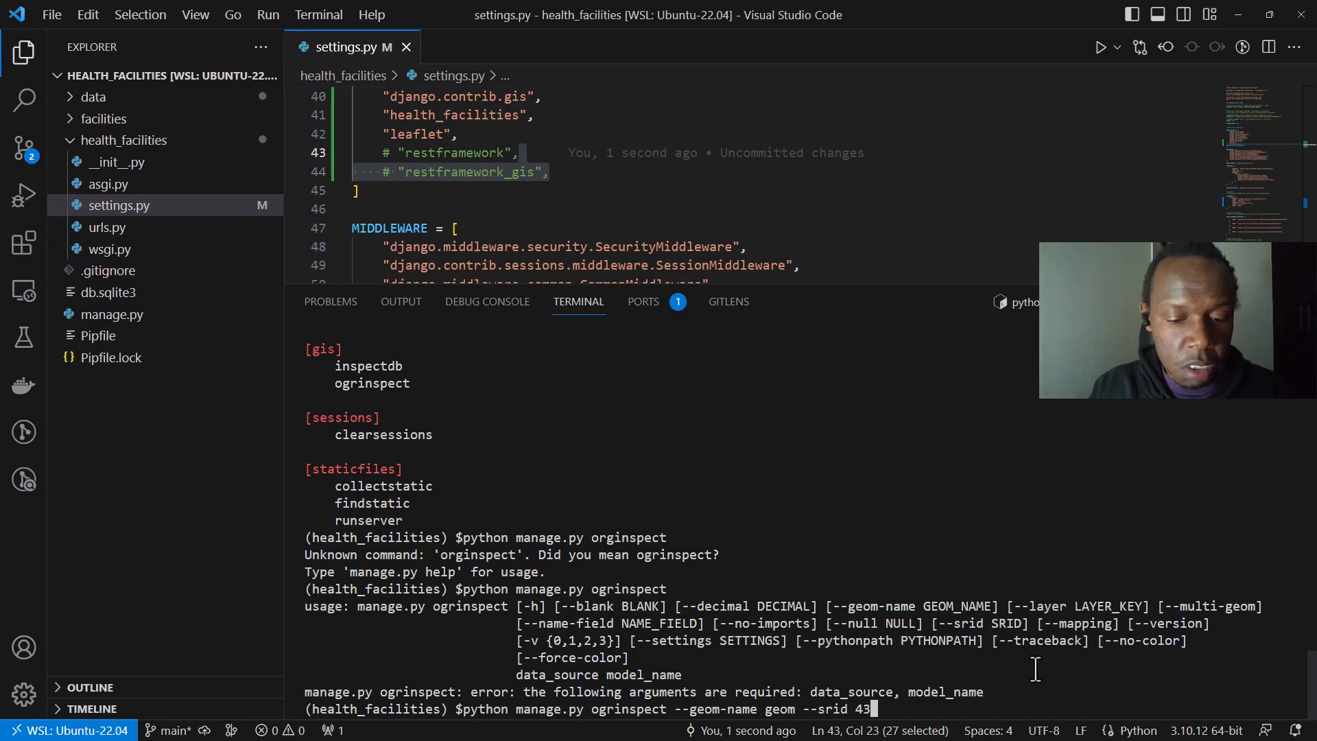
text(26)
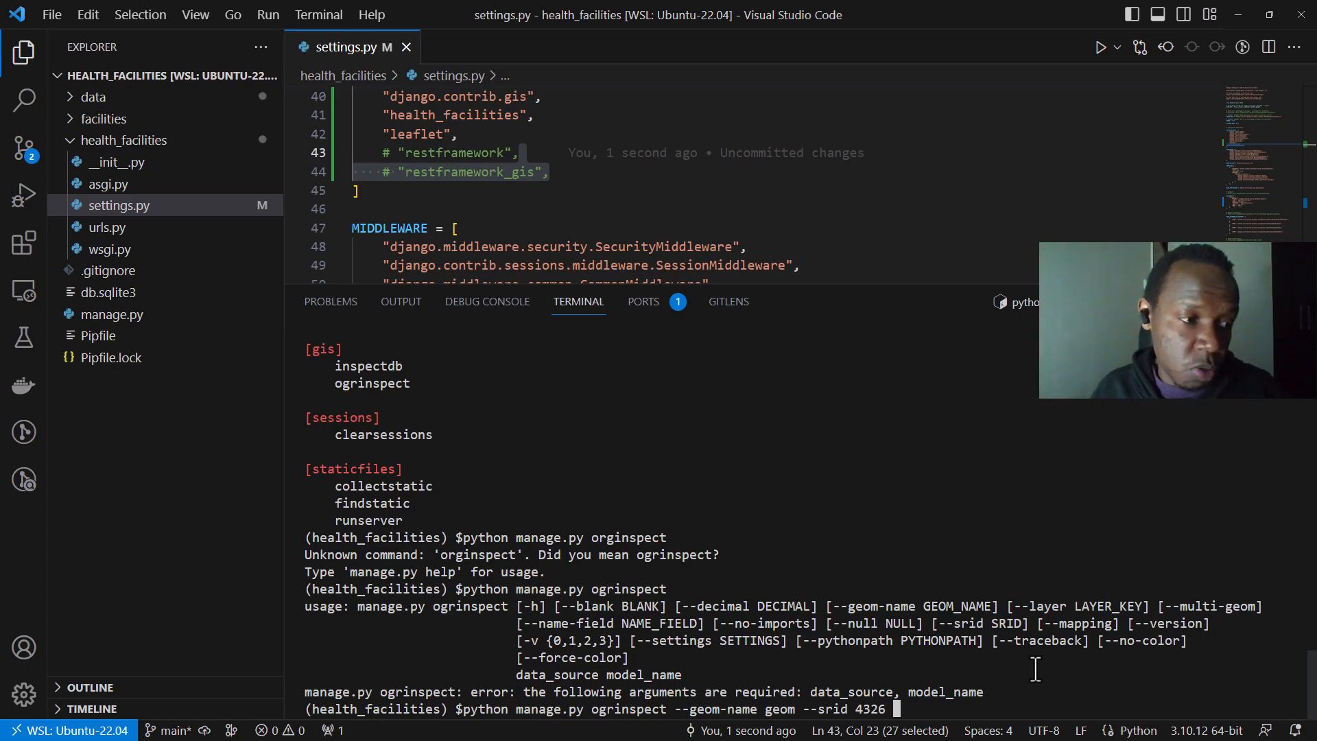
mouse_move(981, 667)
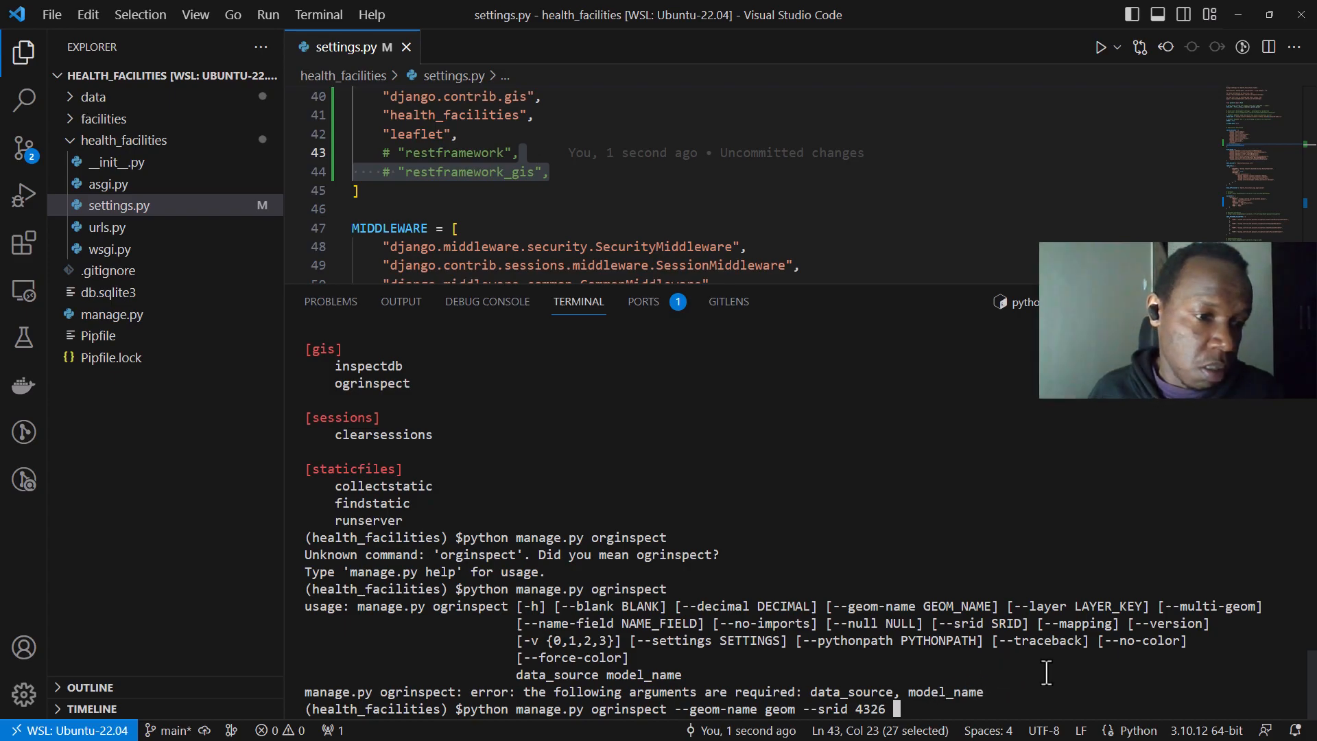
mouse_move(1063, 623)
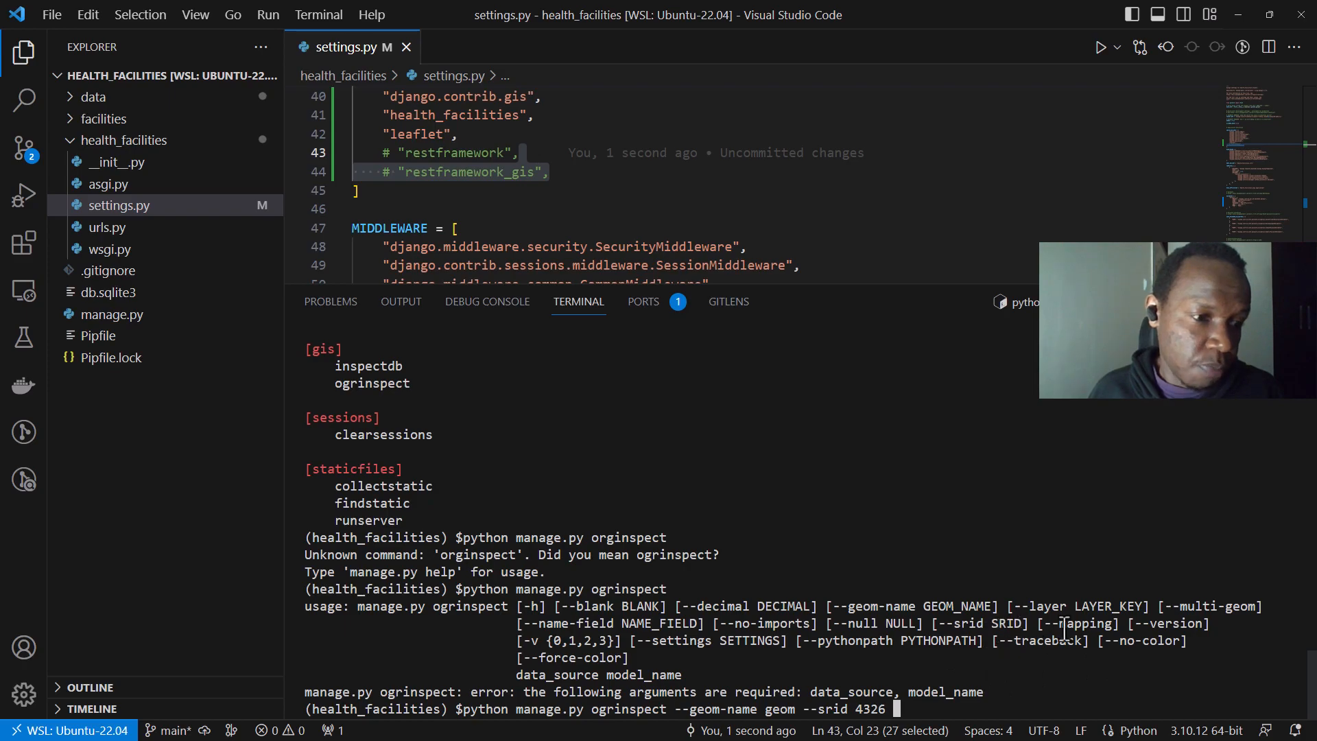
double_click(1076, 623)
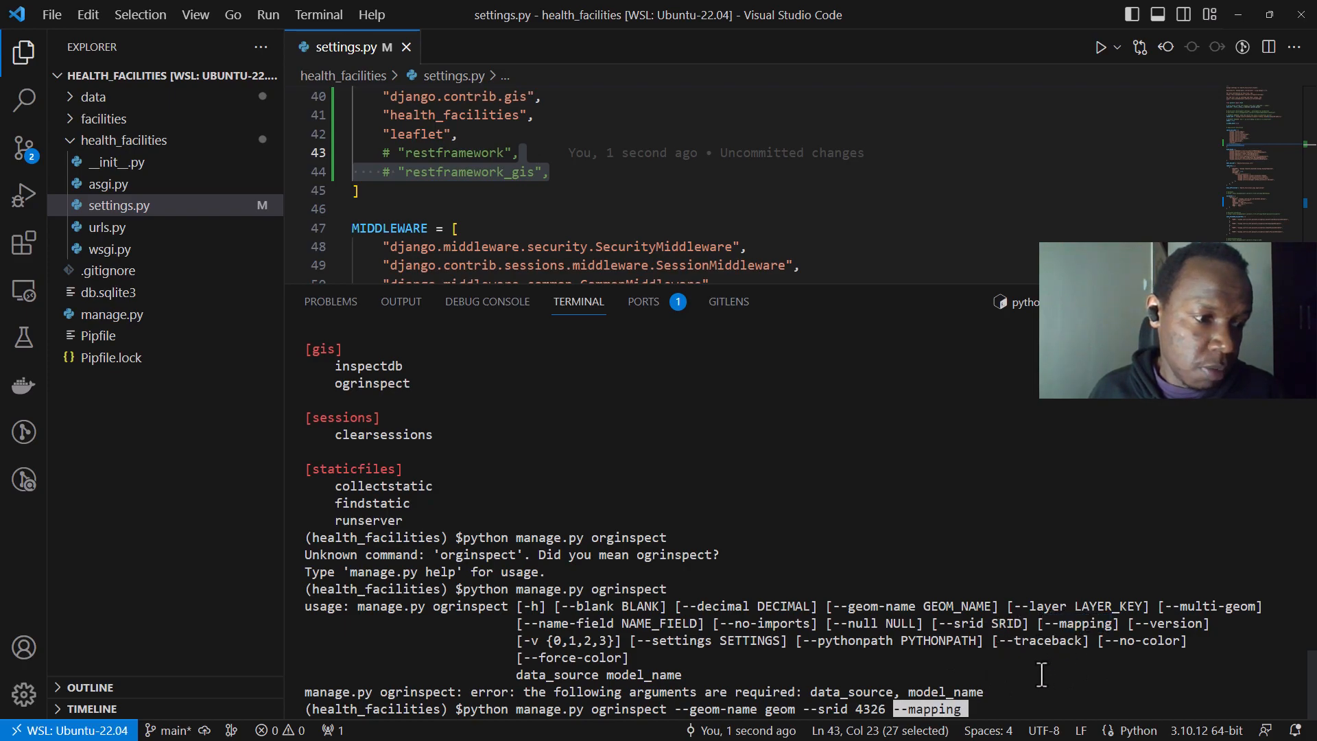
mouse_move(1051, 667)
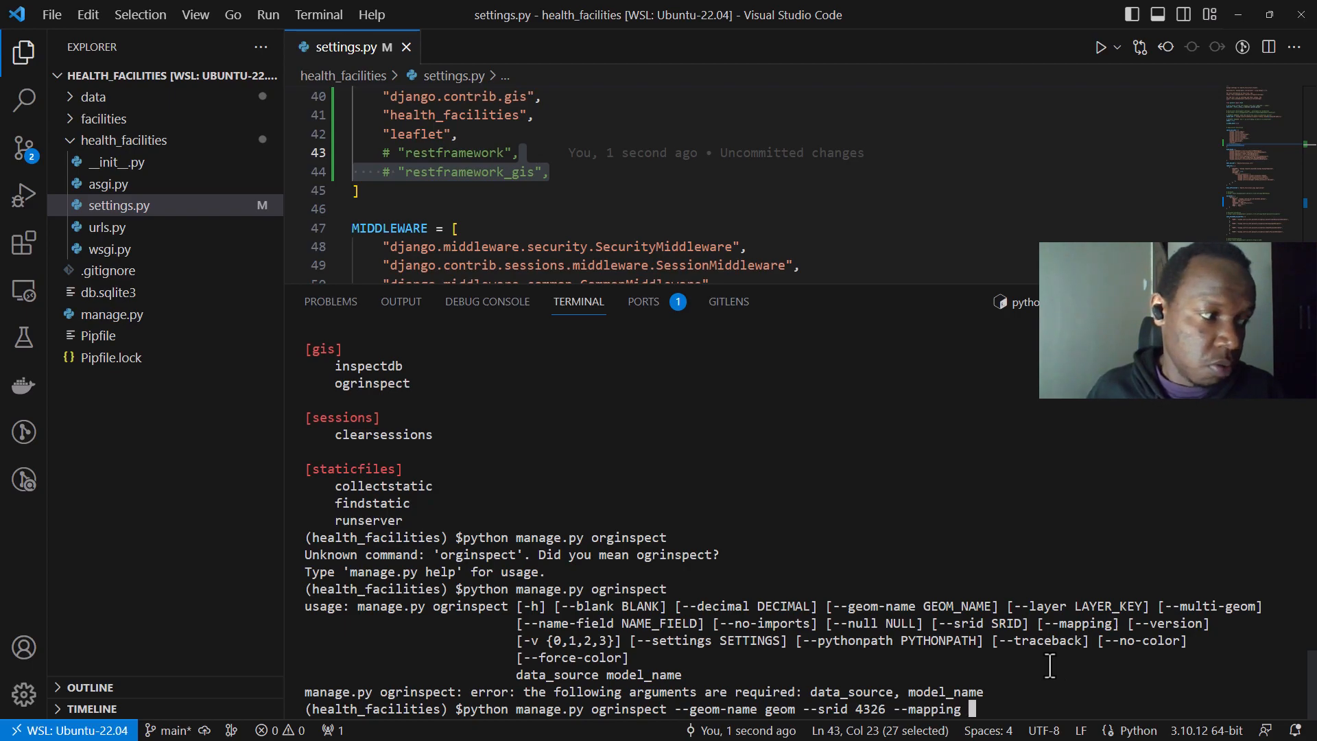
mouse_move(927, 653)
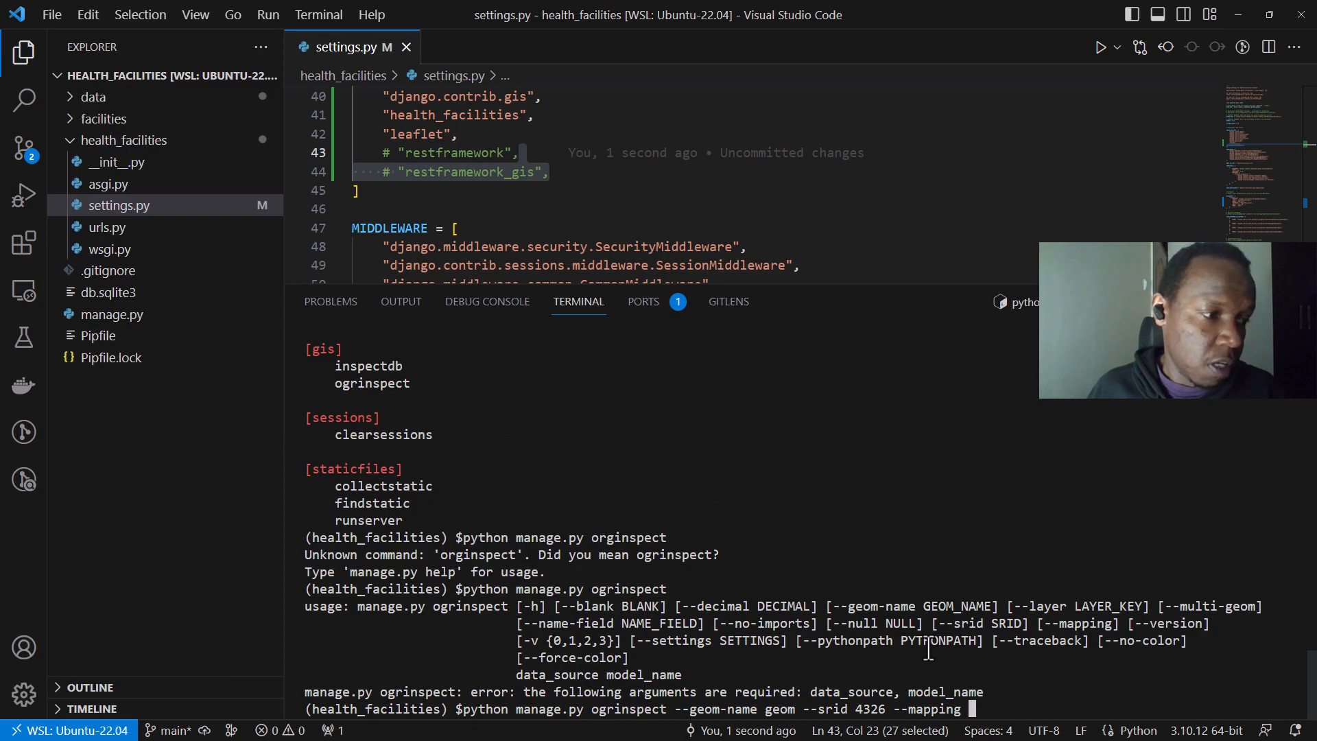
mouse_move(508, 675)
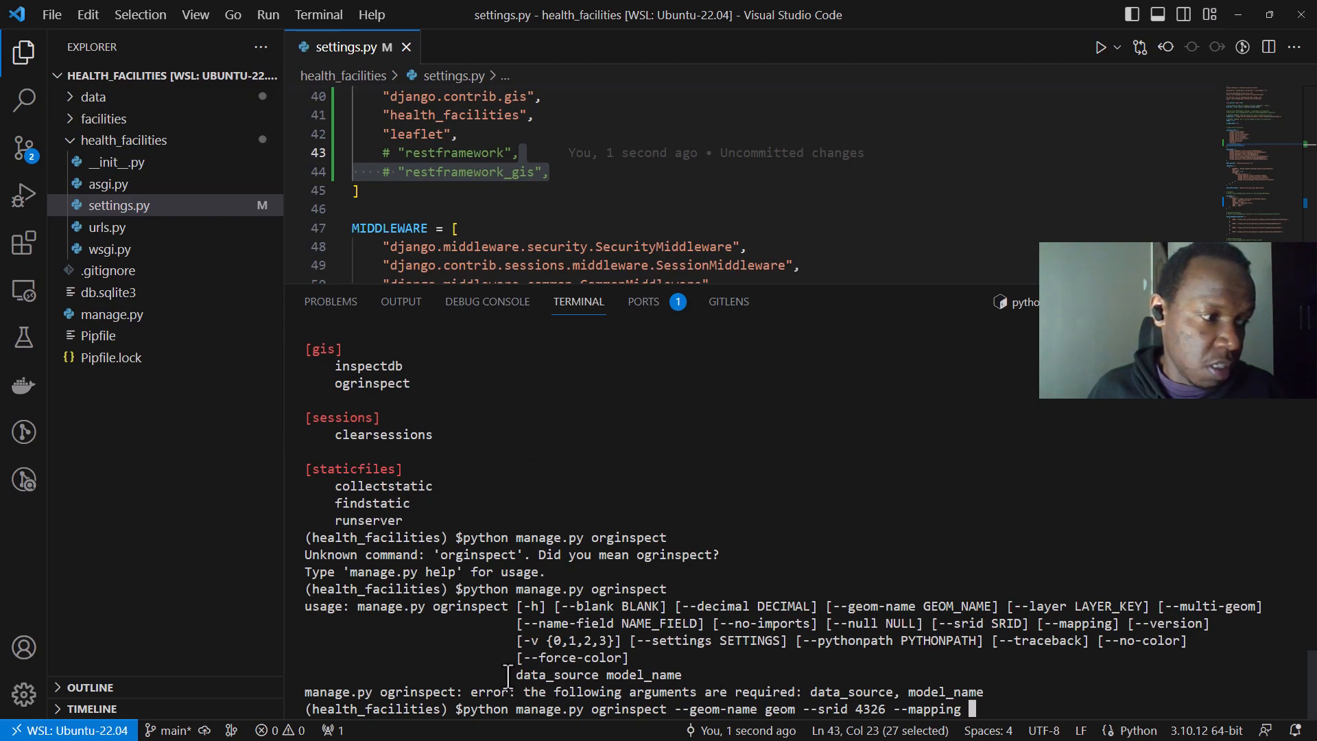
- Point ogrinspect at data/health_facilities.gpkg with the HealthFacilites model name to generate the model
drag(516, 675, 677, 675)
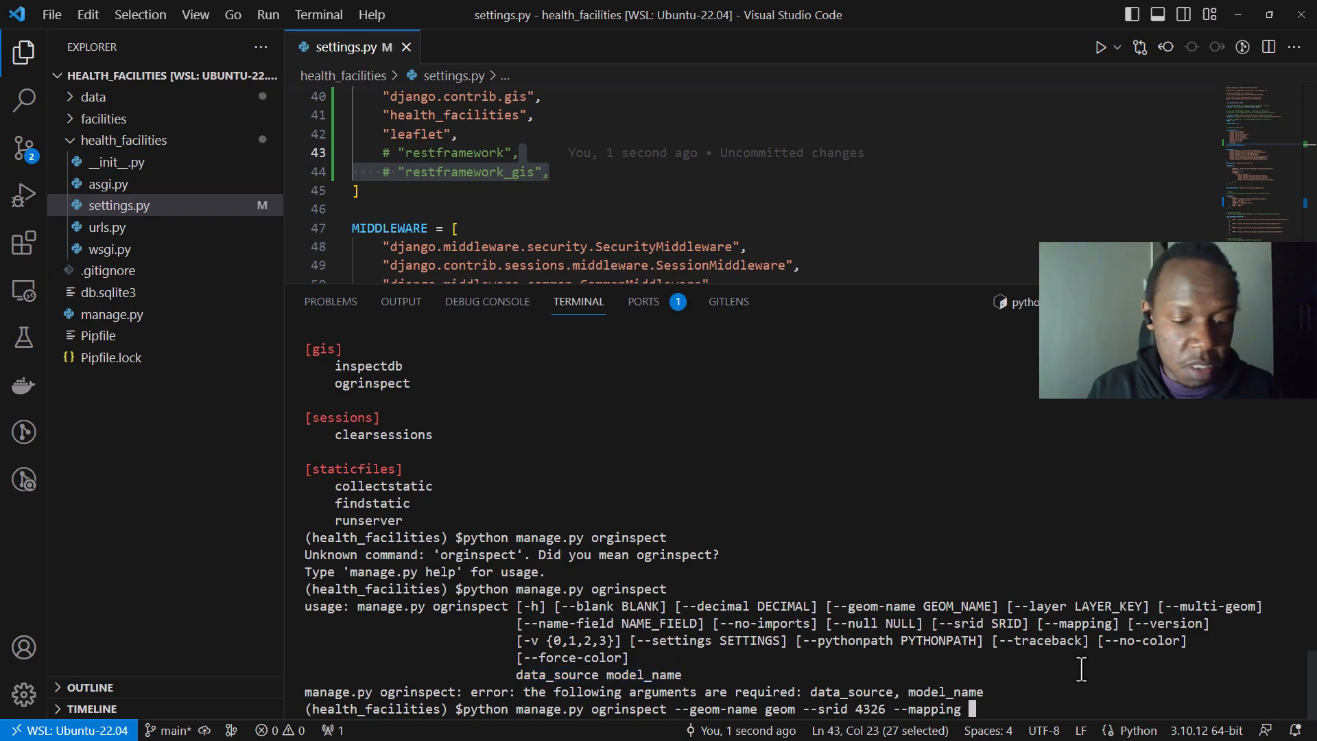
text(data/)
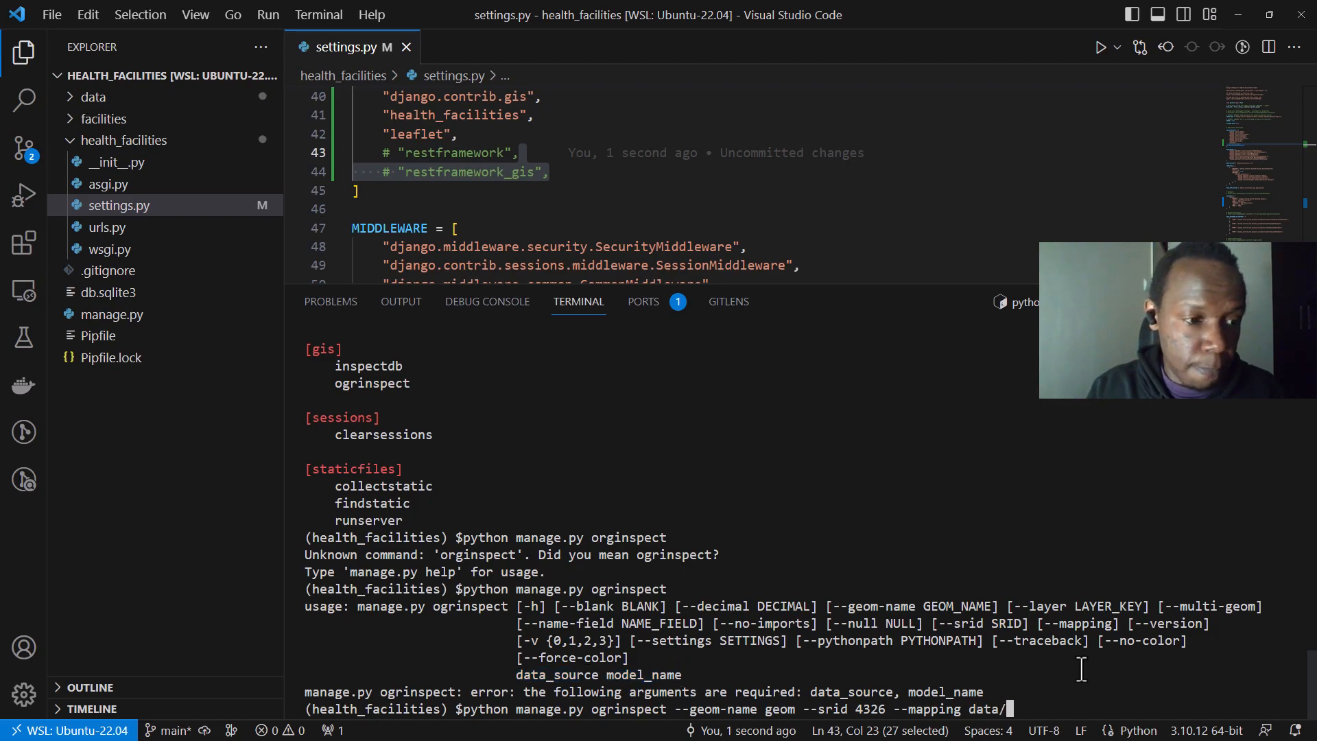
text(health_facilities.gpkg)
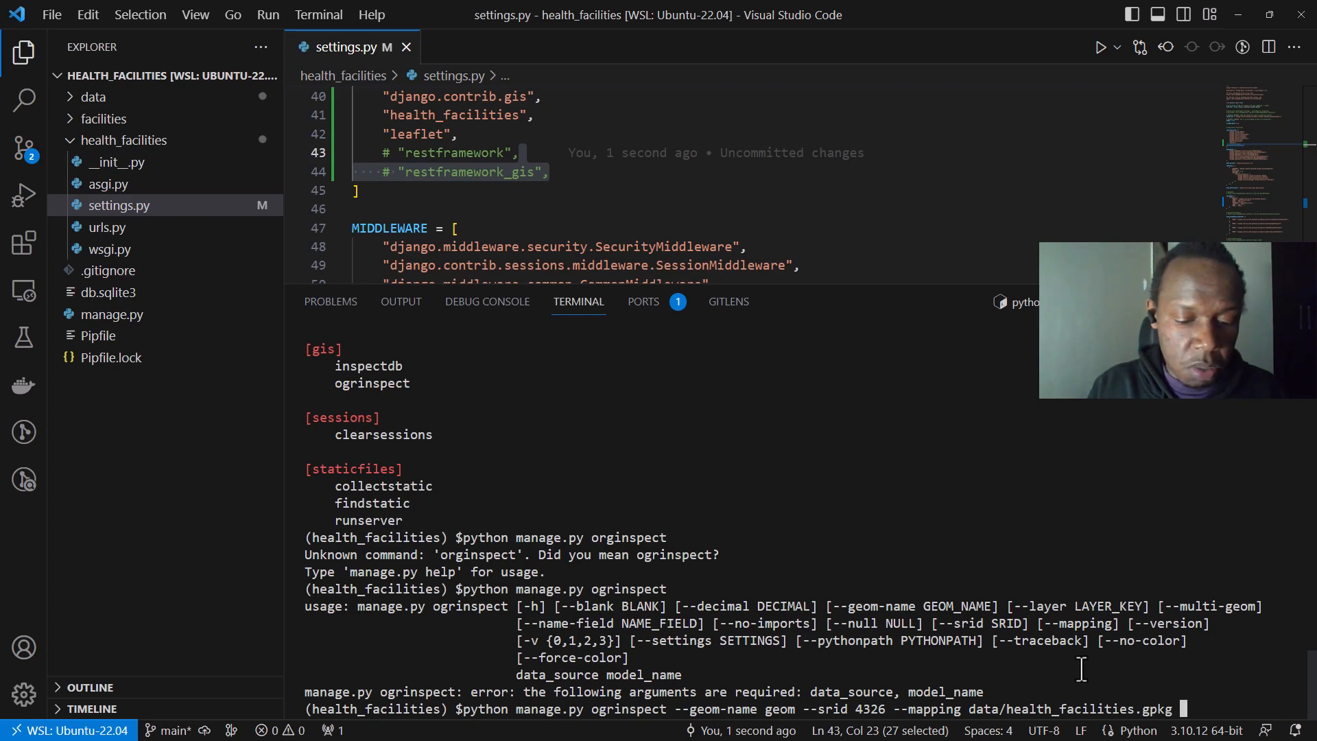
text(Health)
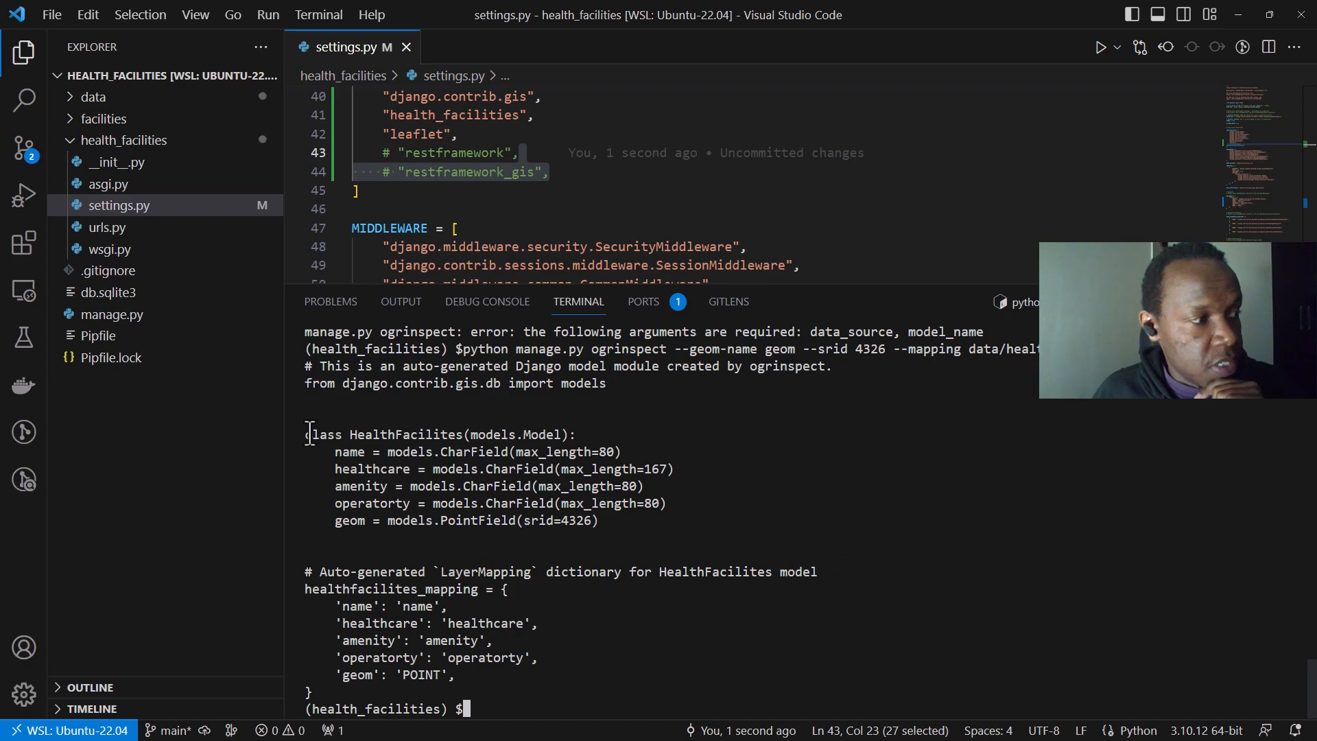
drag(306, 435, 598, 520)
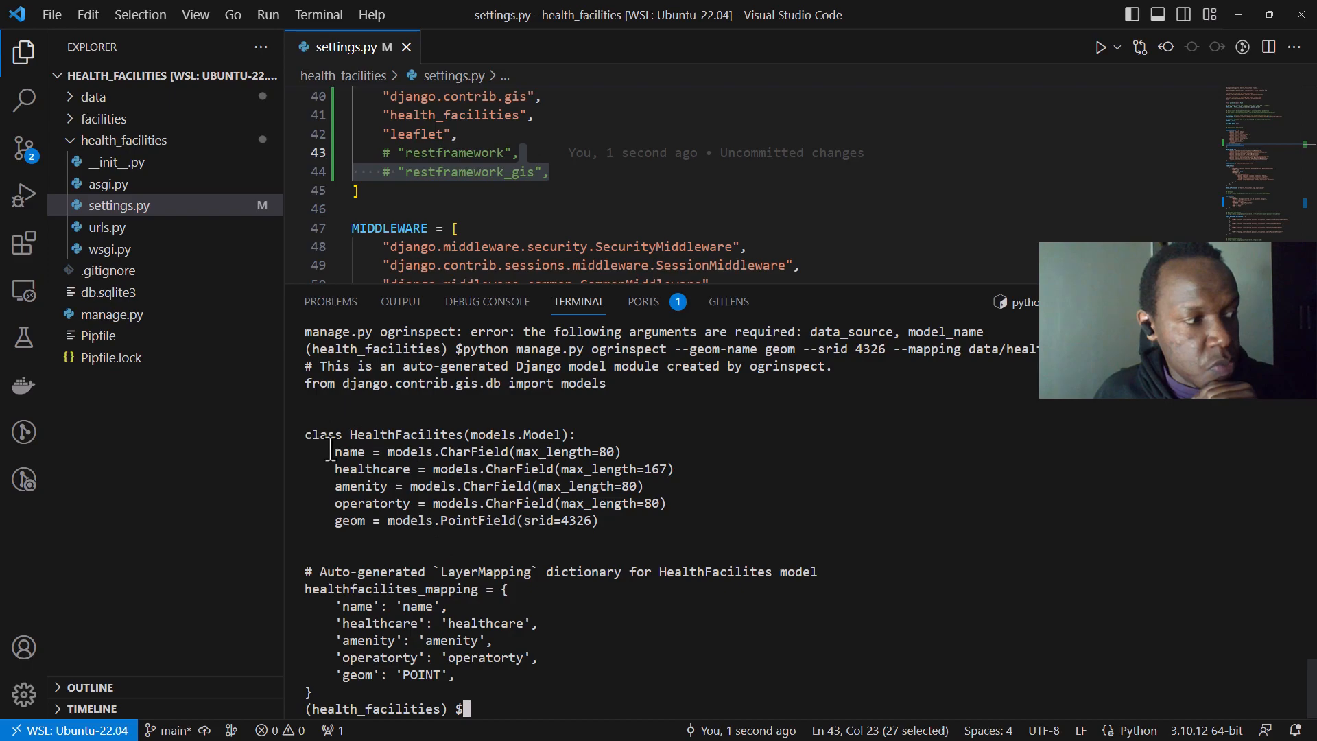
drag(304, 435, 589, 520)
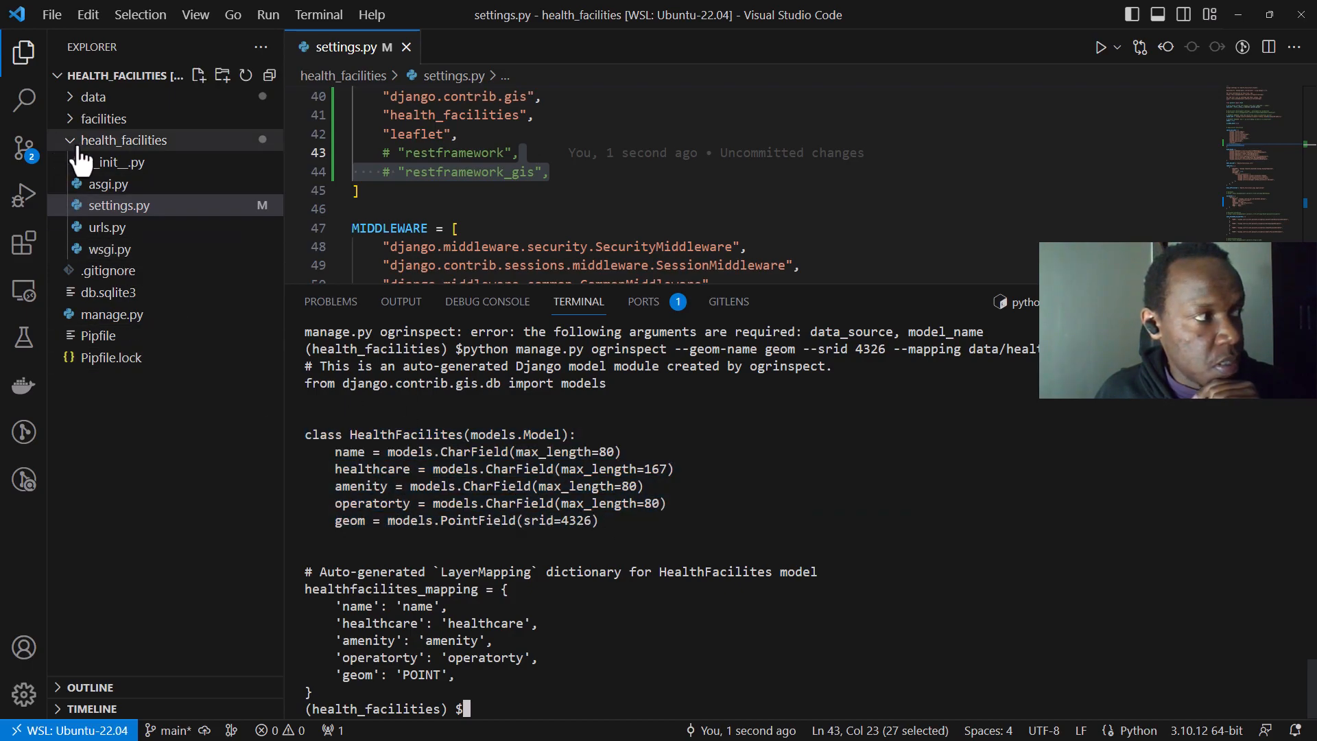
- Place HealthFacilites in facilities/models.py with from django.contrib.gis.db import models
click(103, 118)
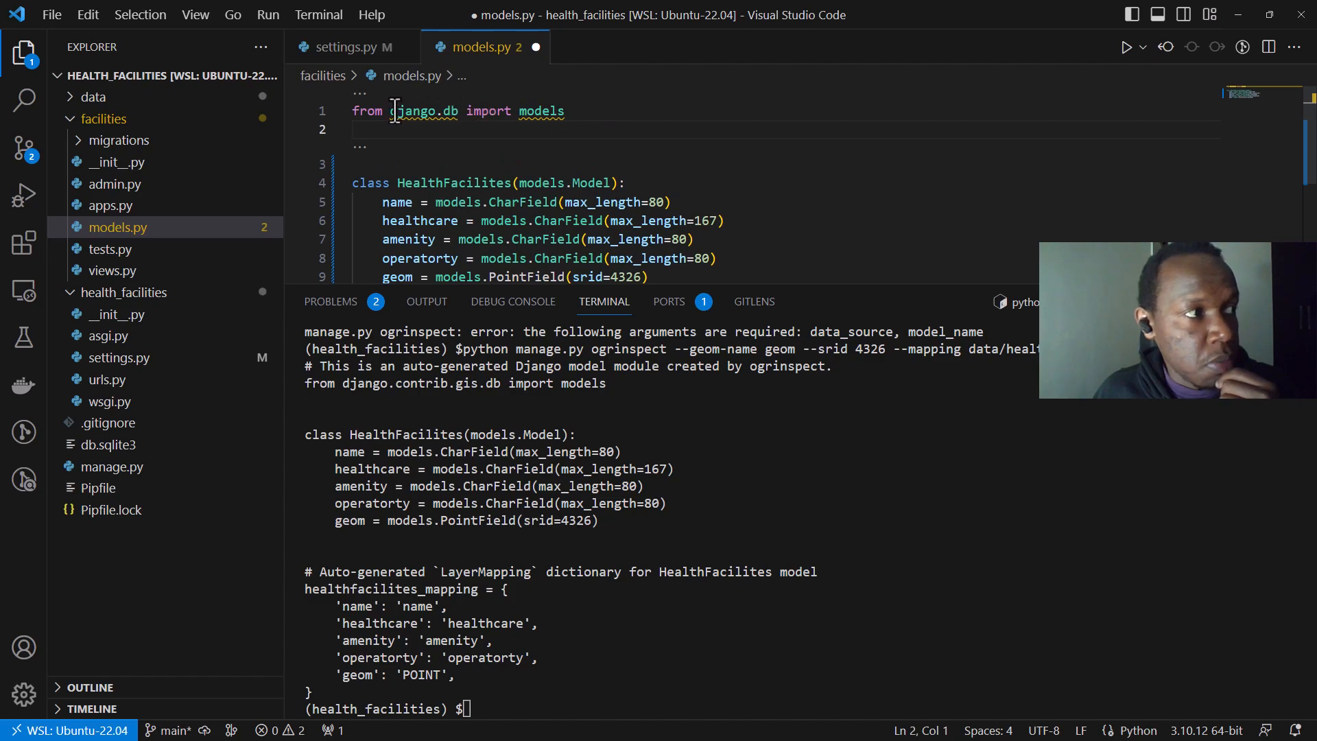
double_click(540, 110)
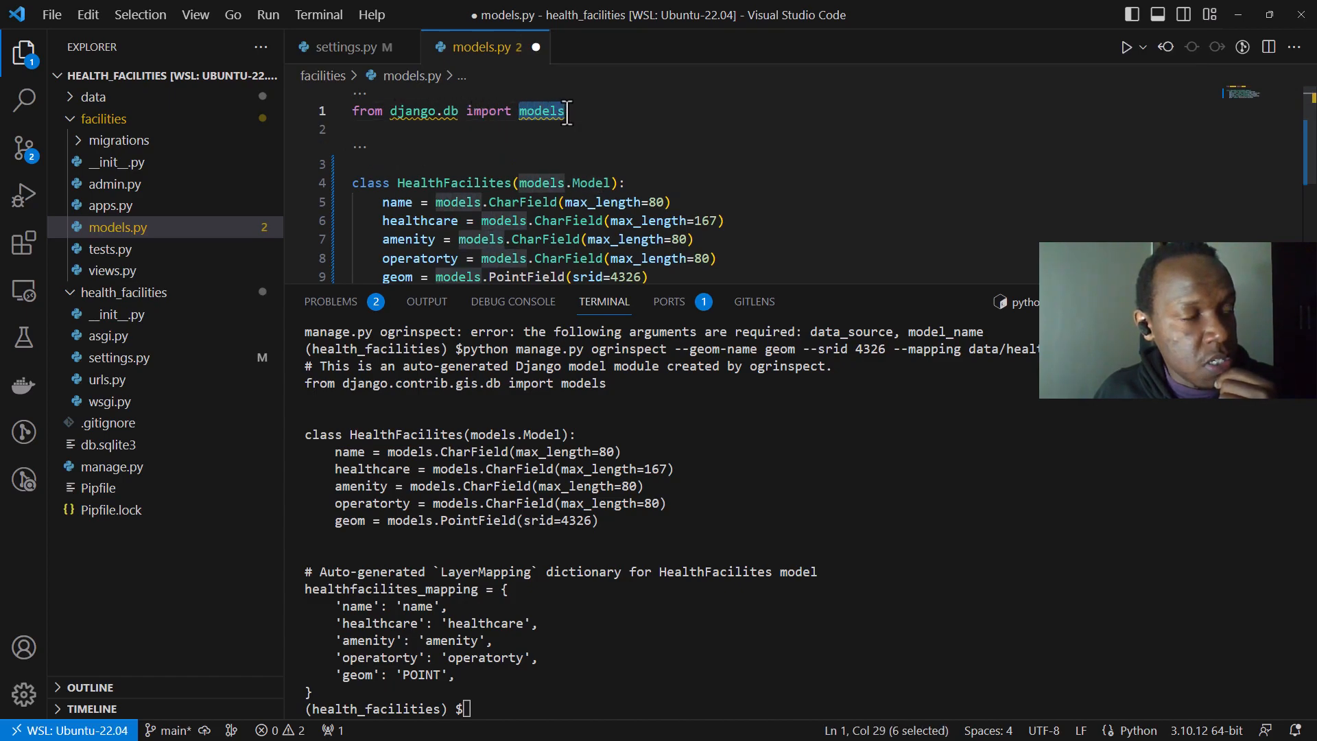
mouse_move(540, 183)
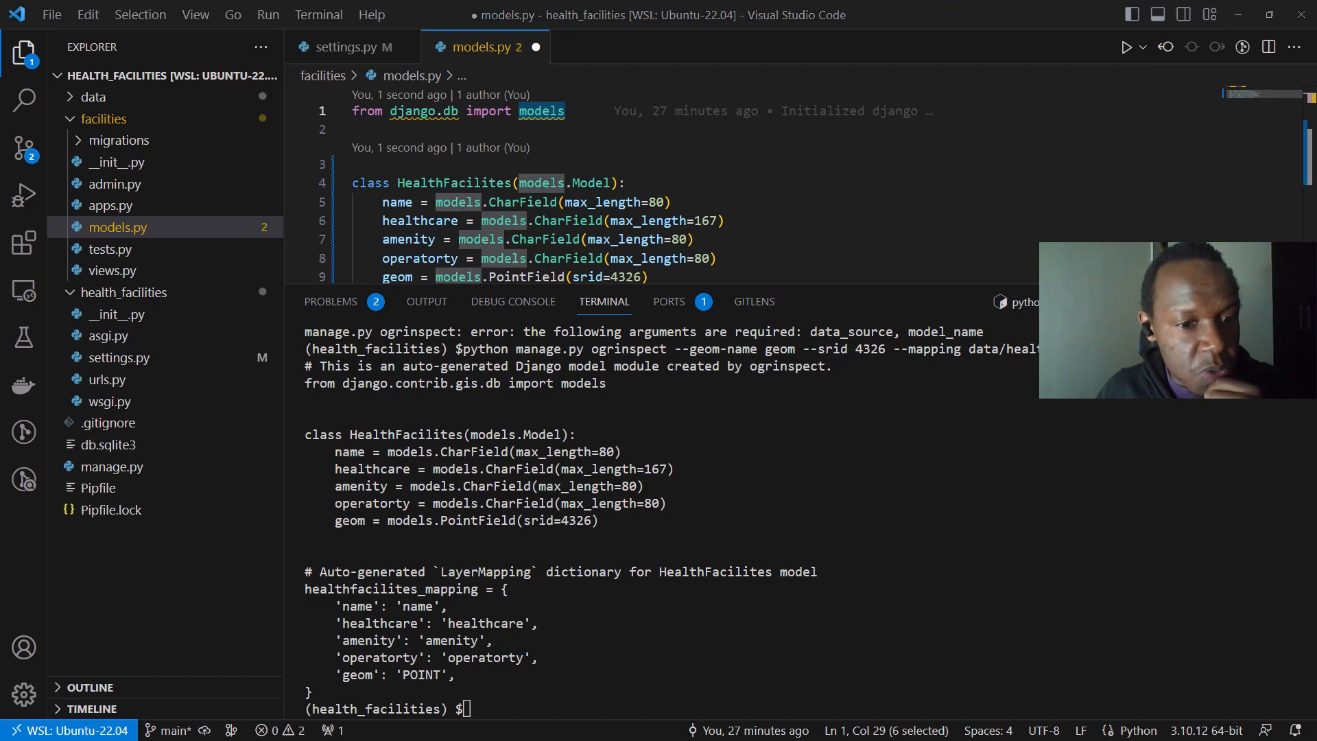
mouse_move(819, 192)
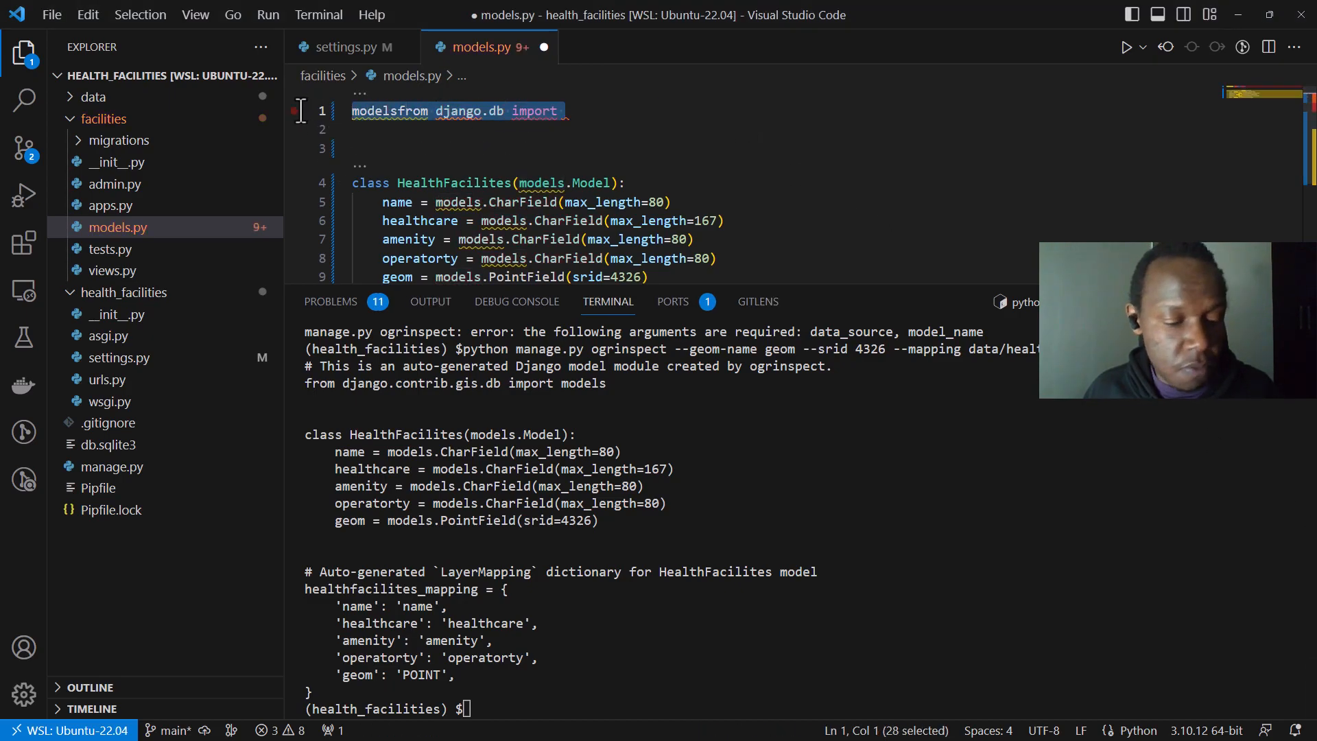
text(from django.contrib.gis.db import models)
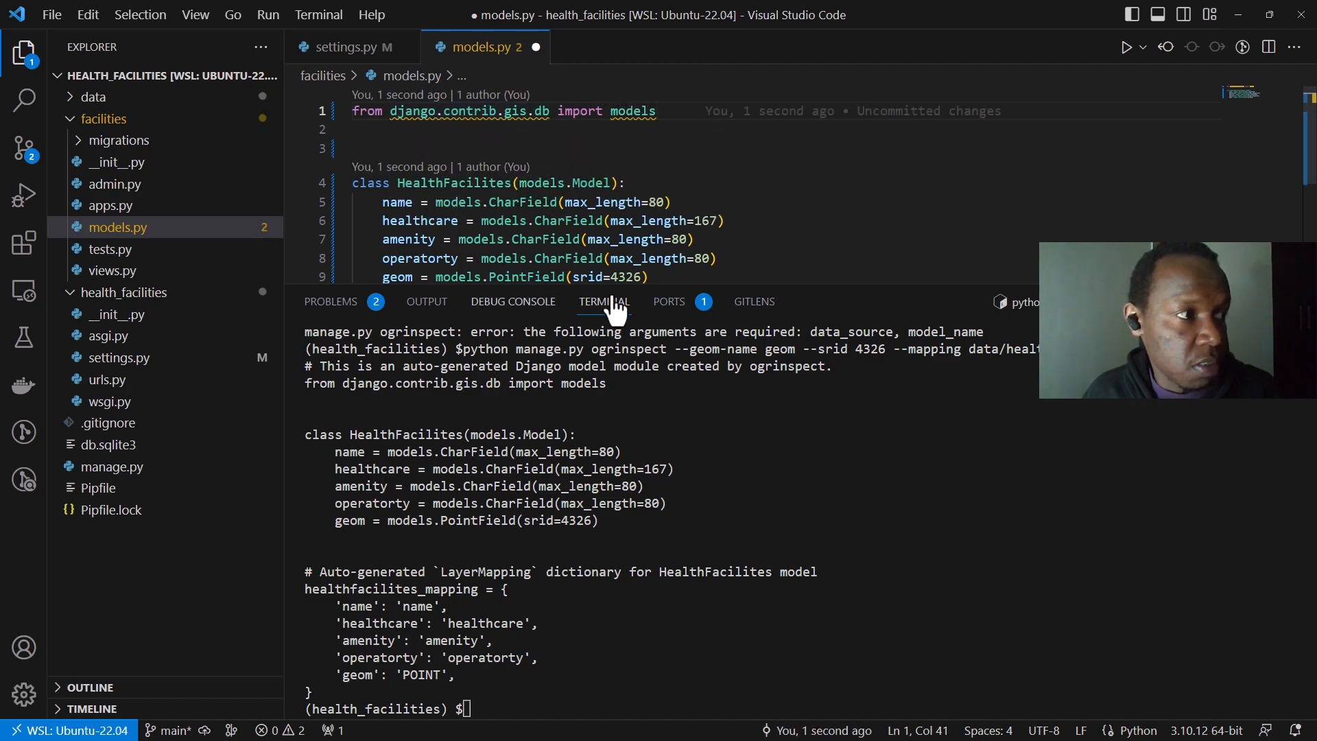
scroll(down, 3)
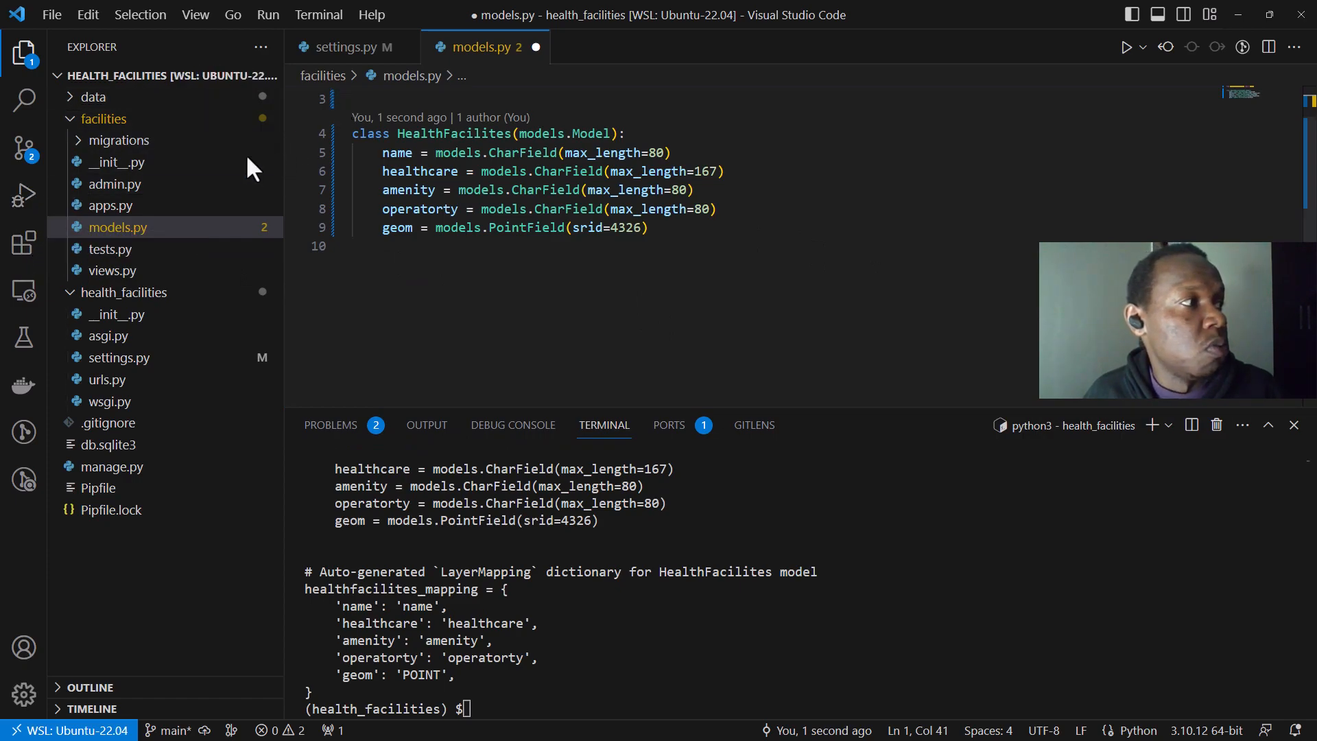
mouse_move(472, 14)
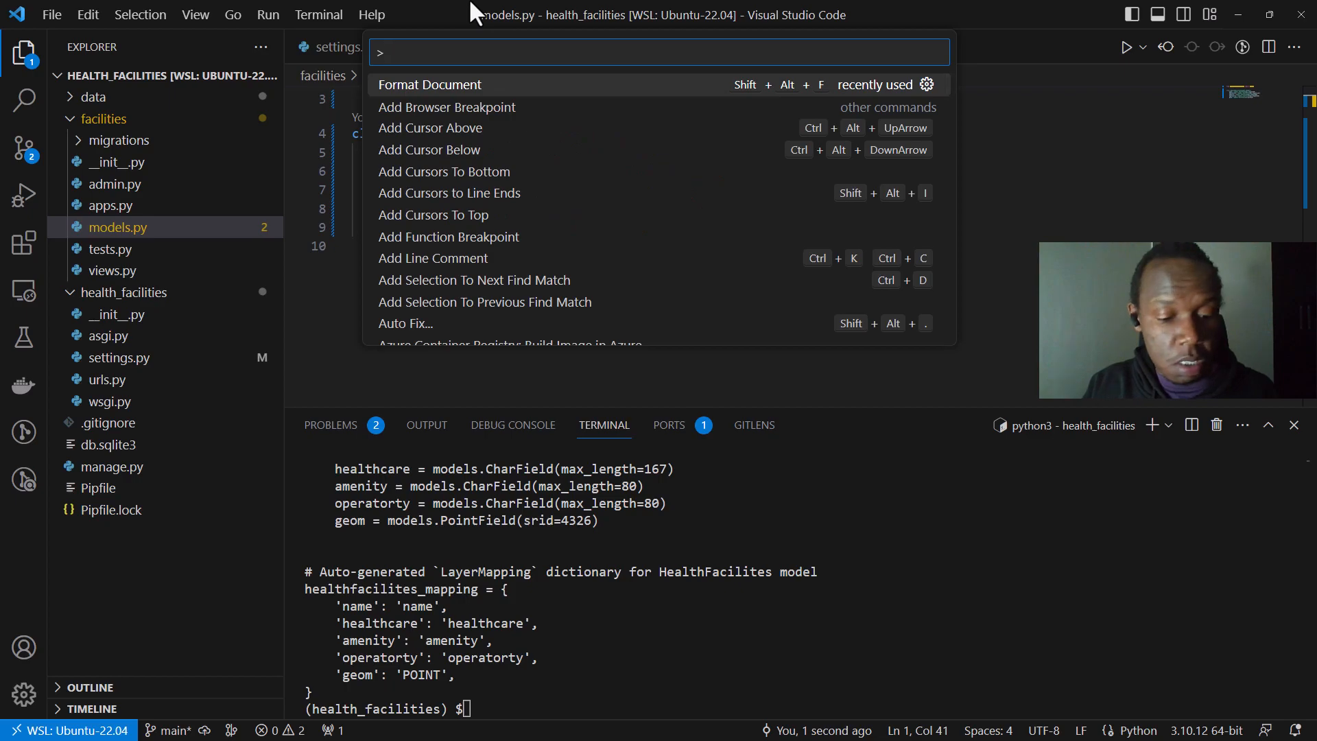
- Run Format Document on models.py from the Command Palette
text(format)
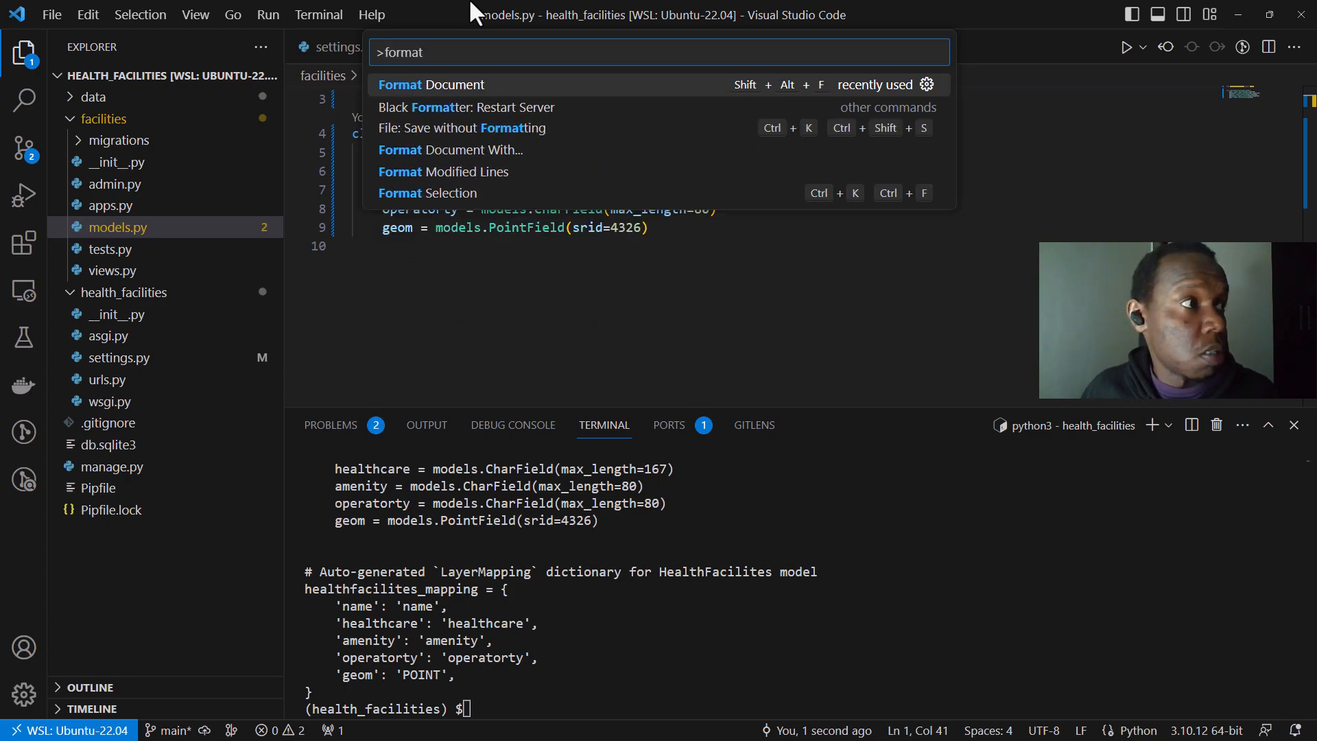
click(430, 85)
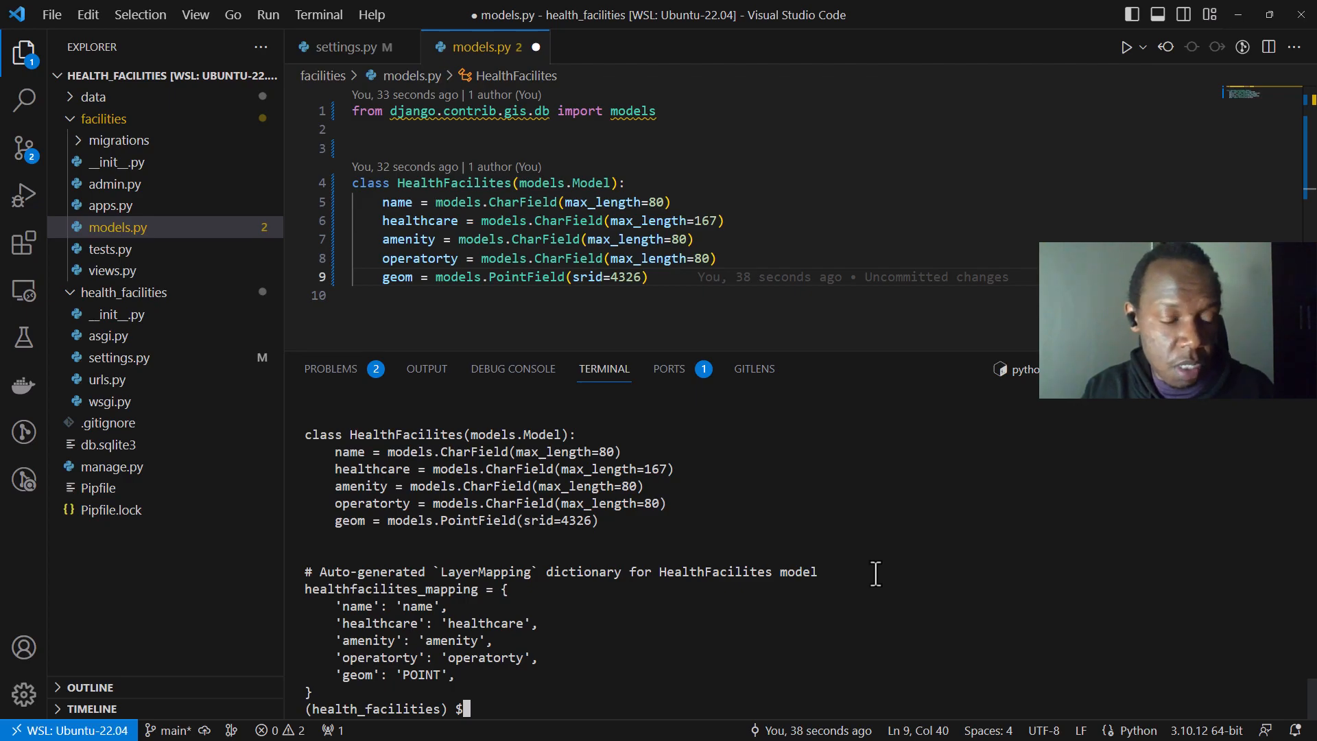
- Run python manage.py makemigrations facilities, which fails with no installed app 'facilities', and go to settings.py
text(python manage.py ogrinspect)
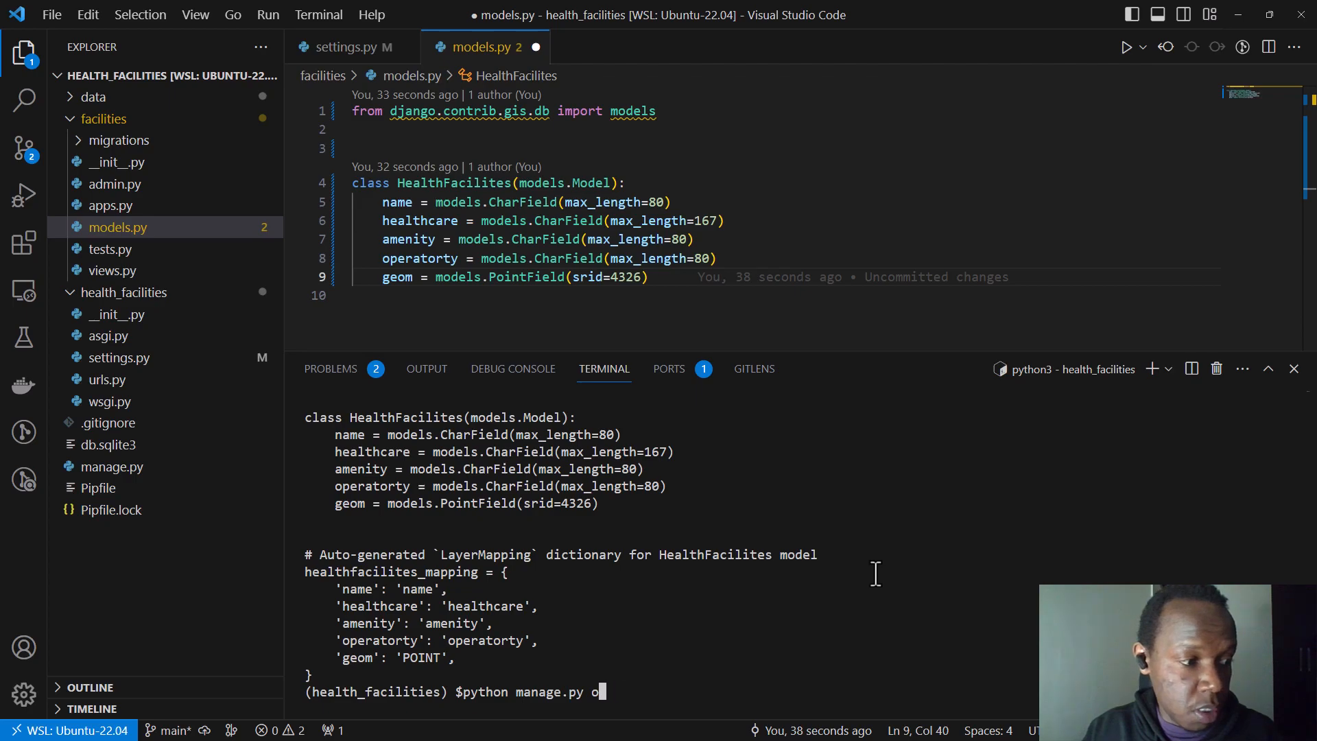
text(makemigra)
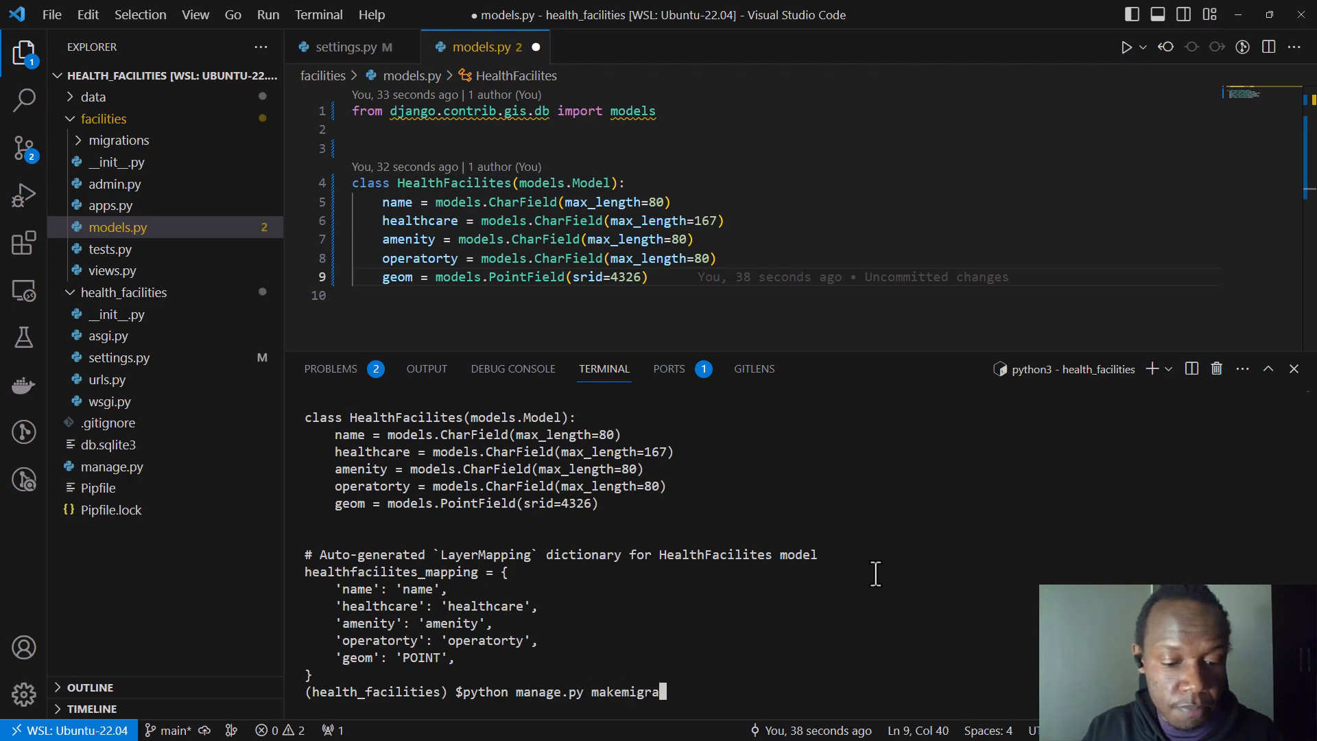
text(tions)
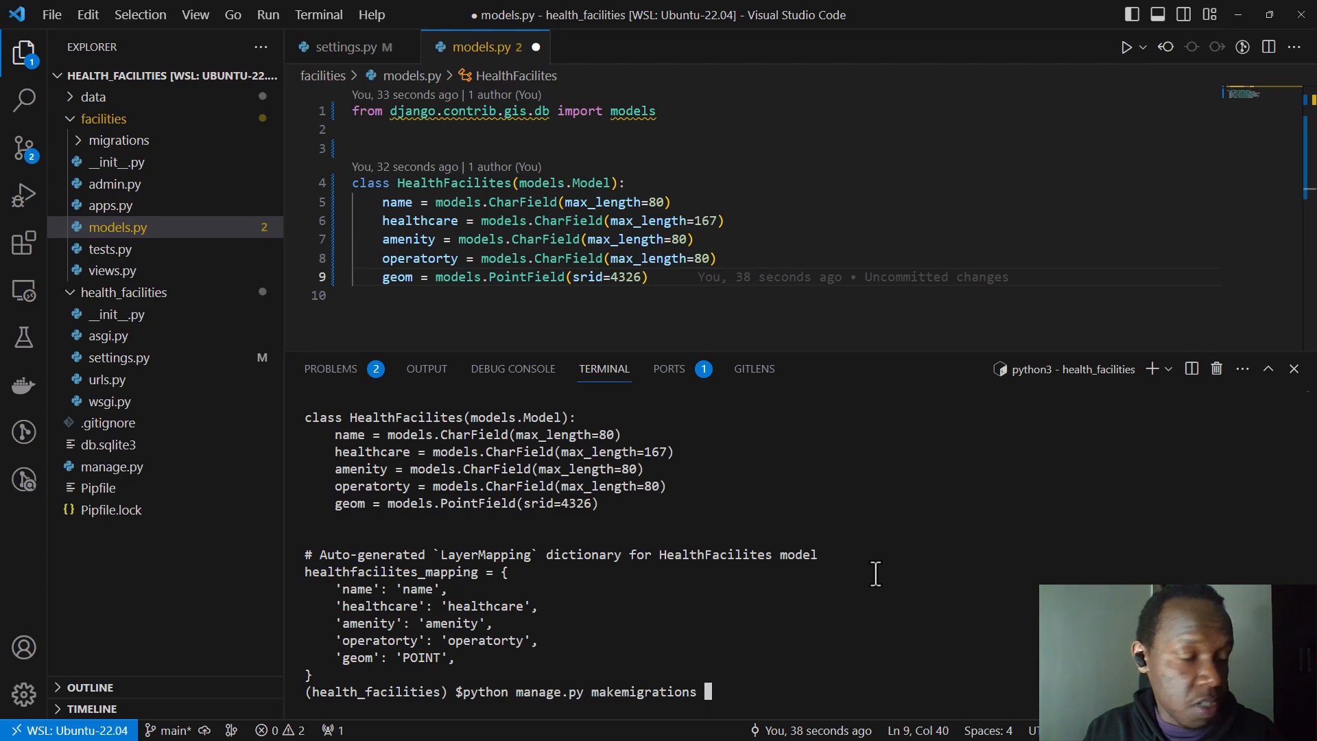
text(facilities)
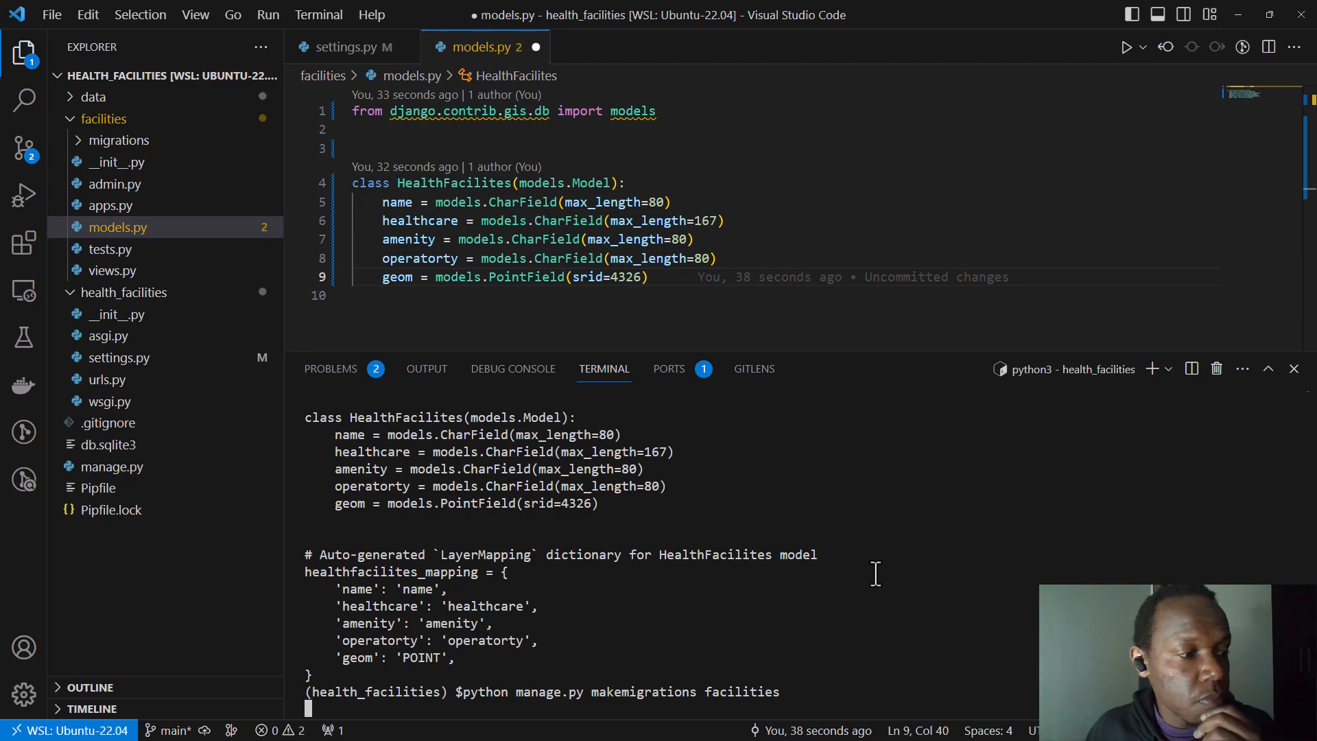
key(Enter)
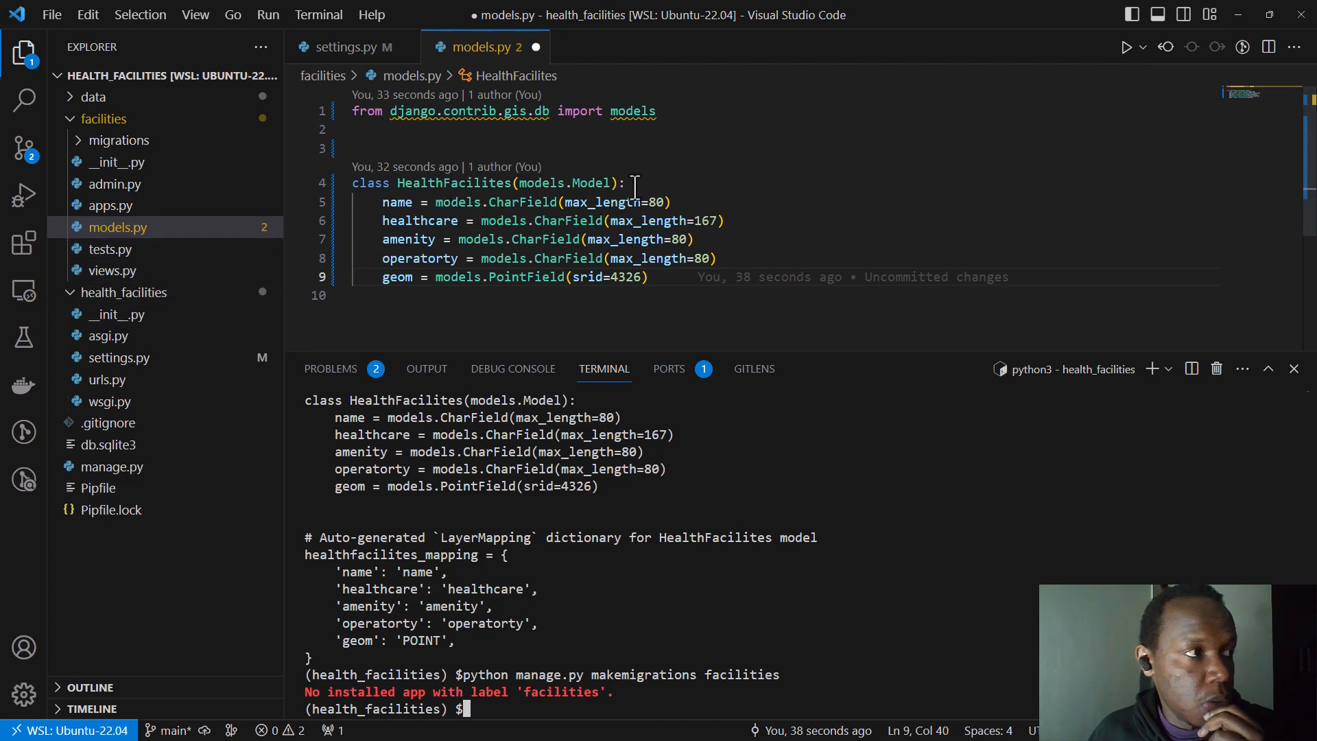
click(351, 47)
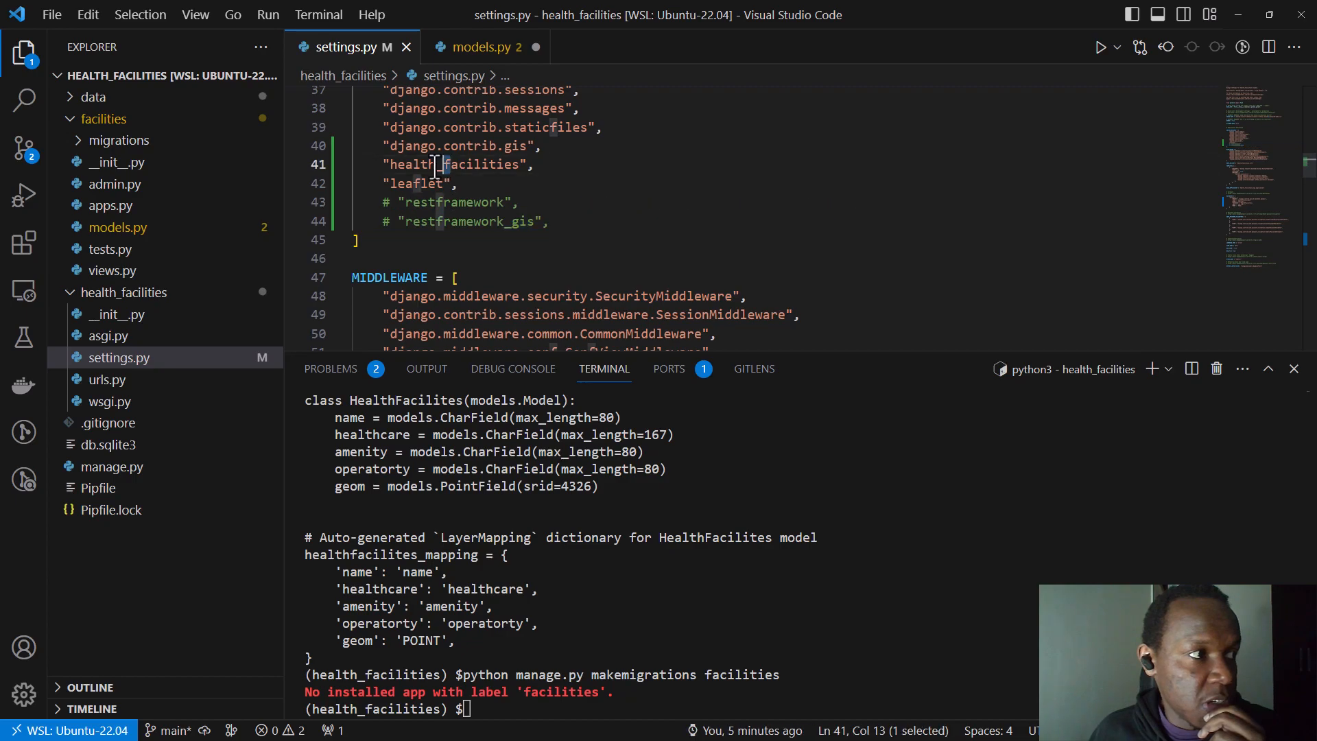
- Change health_facilities to facilities in INSTALLED_APPS and rerun makemigrations facilities to create 0001_initial.py
text(facilities)
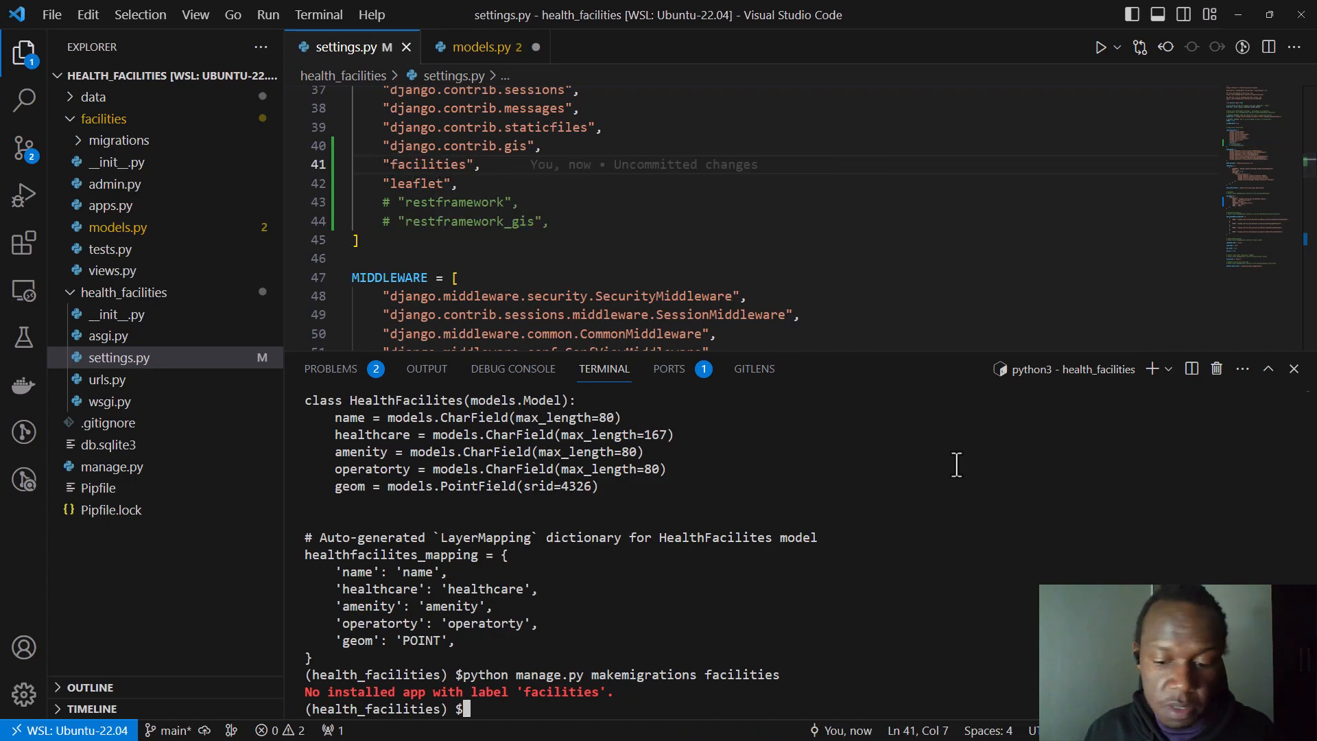
key(Enter)
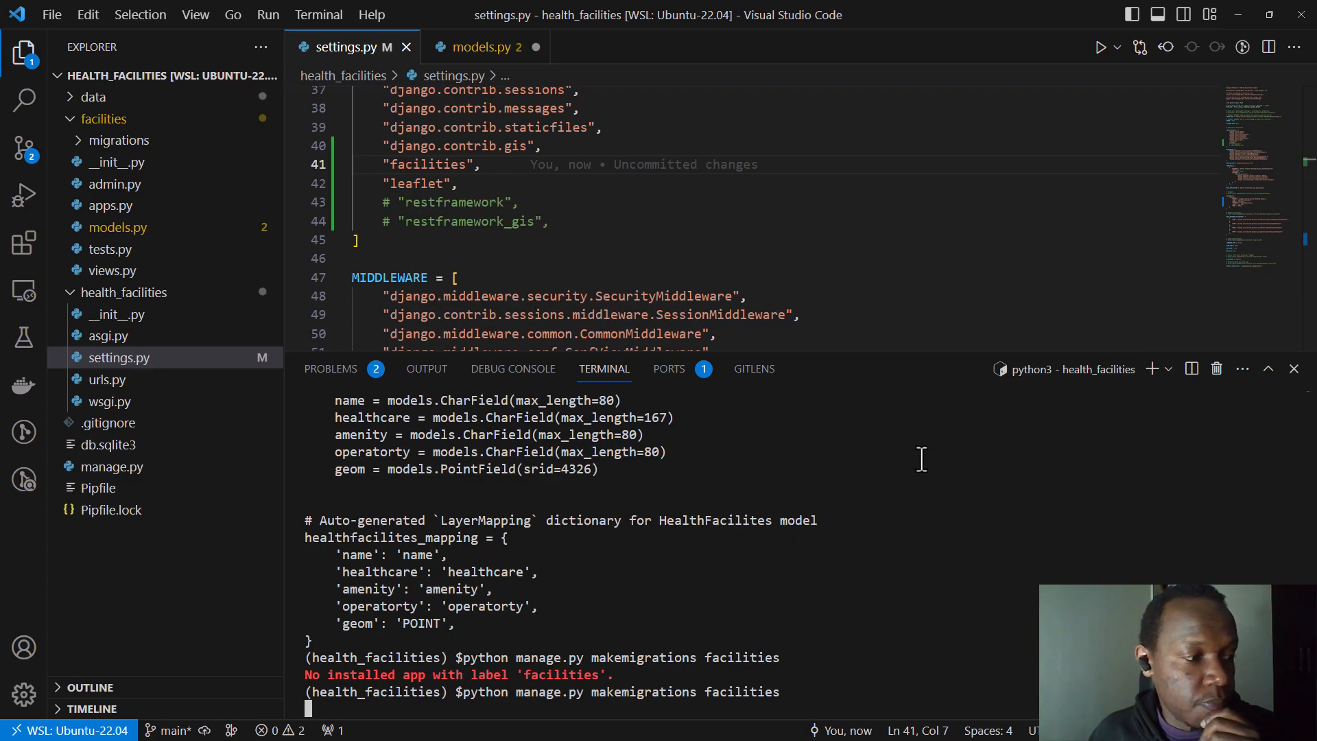
key(Enter)
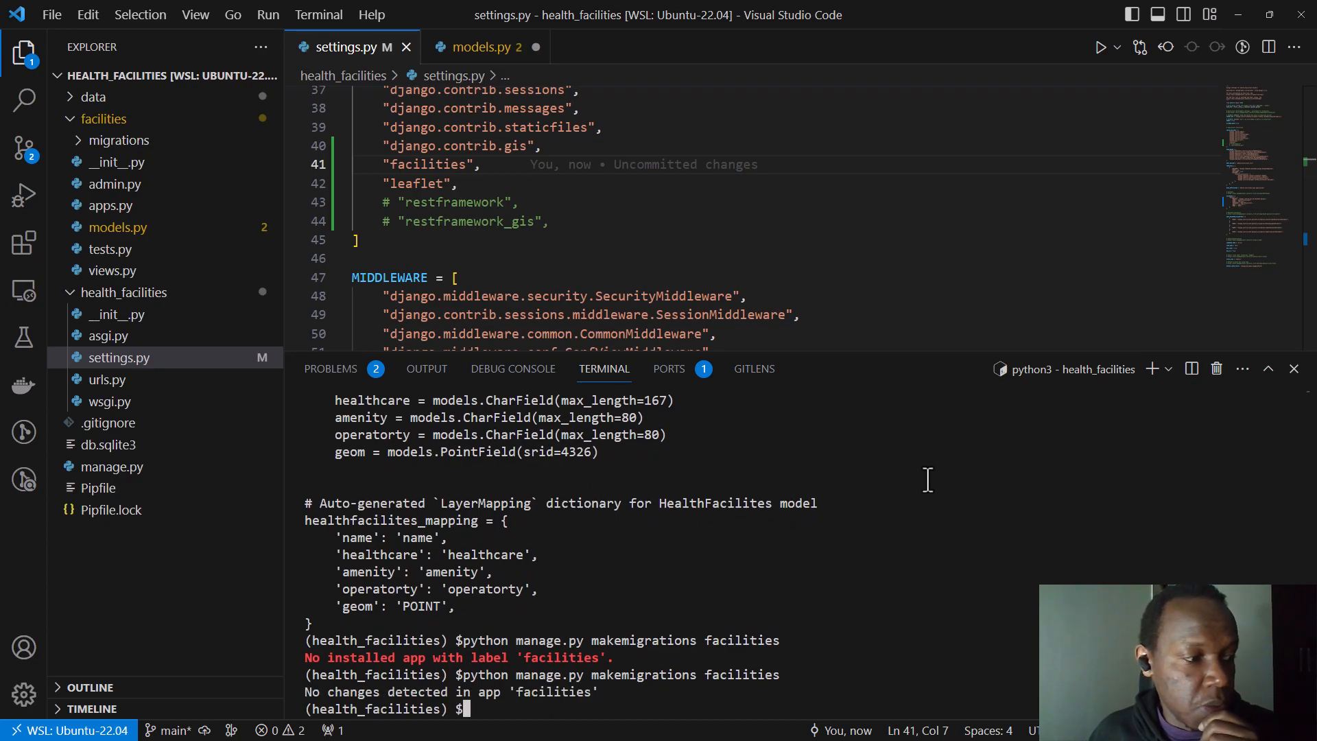
mouse_move(727, 409)
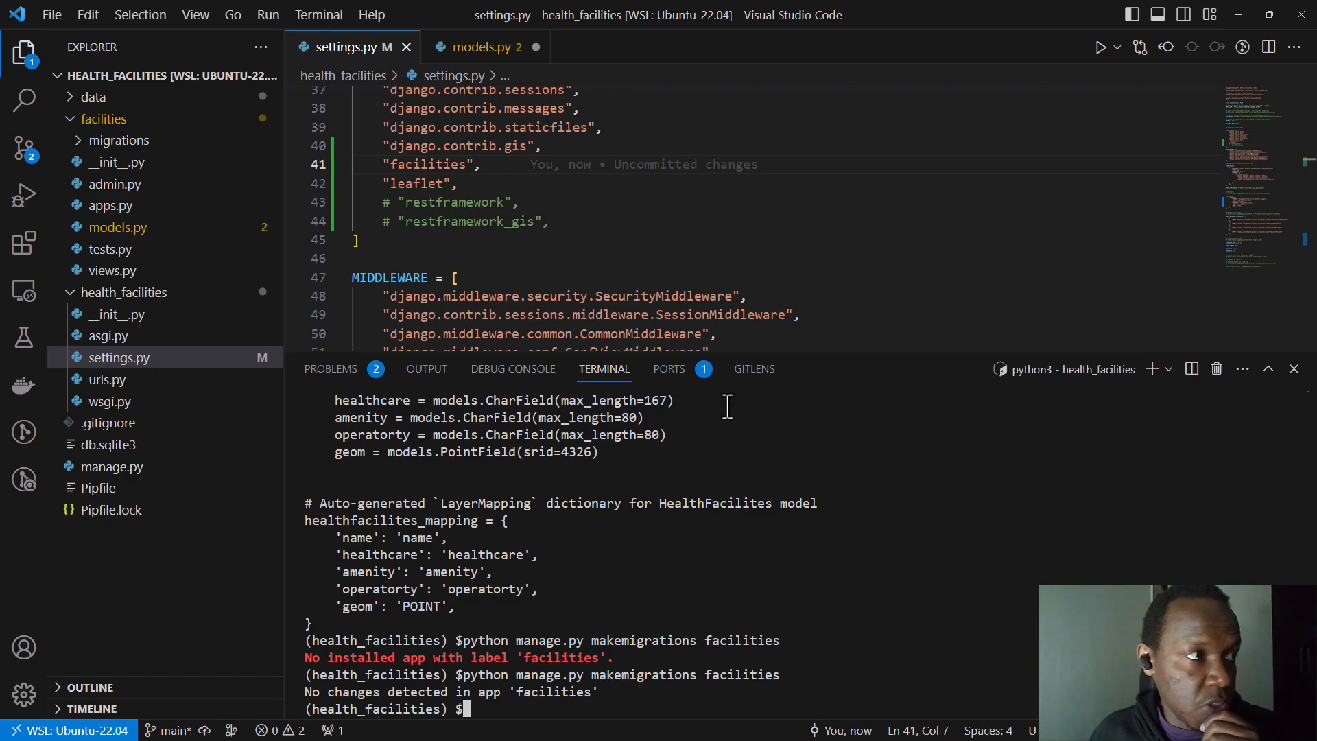
click(478, 47)
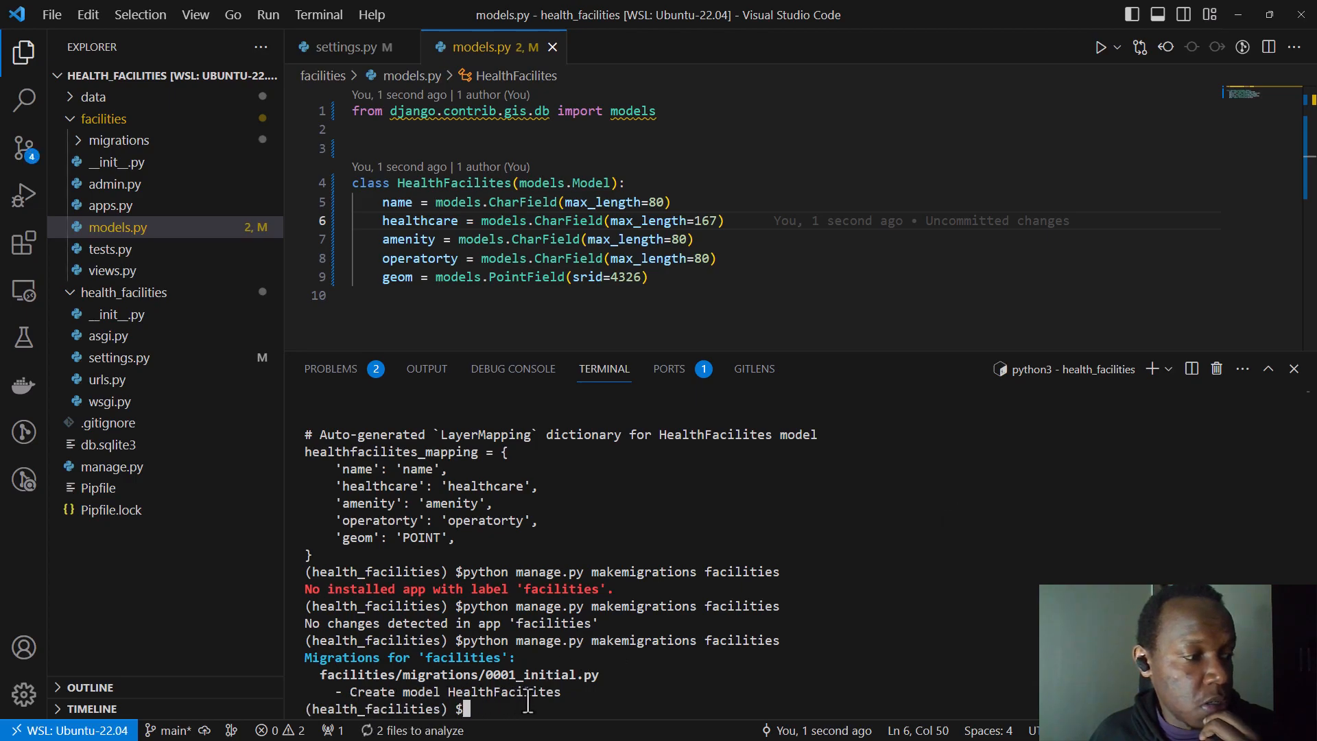
mouse_move(96, 248)
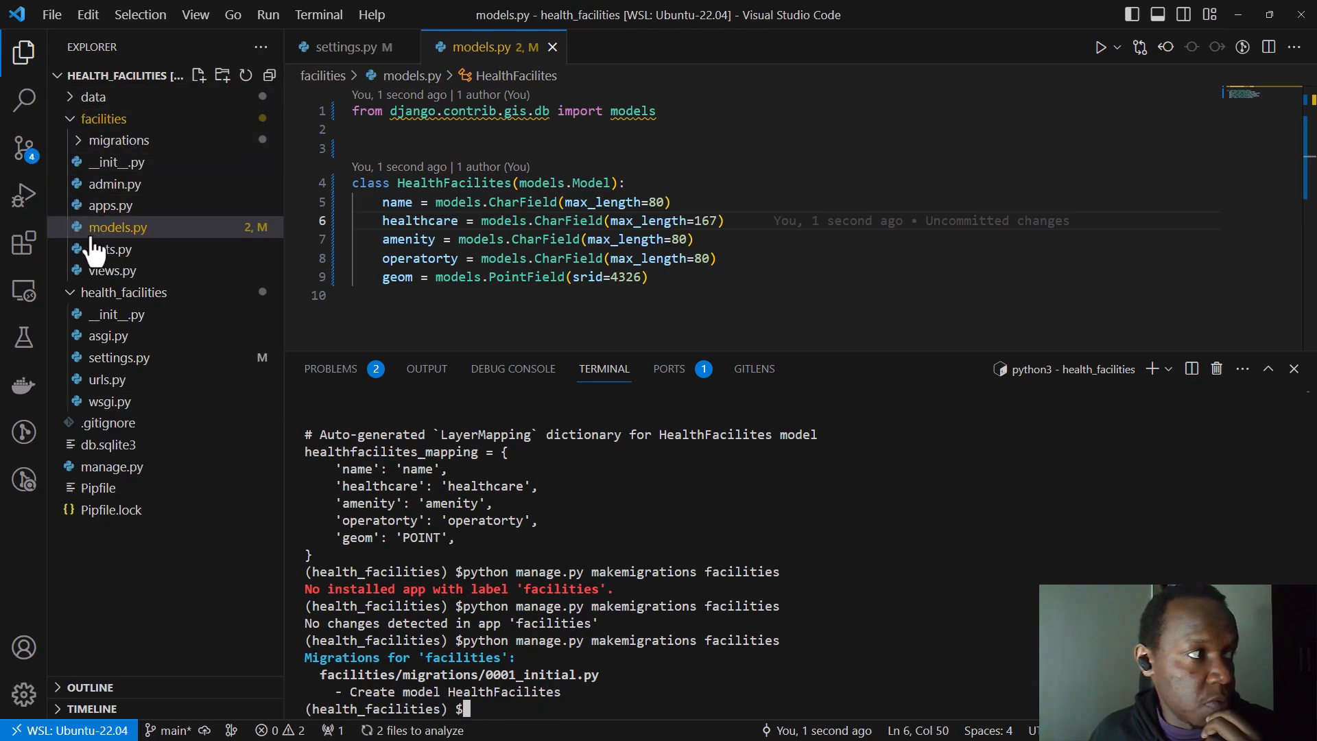
- Review facilities/migrations/0001_initial.py's CreateModel for HealthFacilites with name, healthcare, amenity, operatorty and geom
click(119, 140)
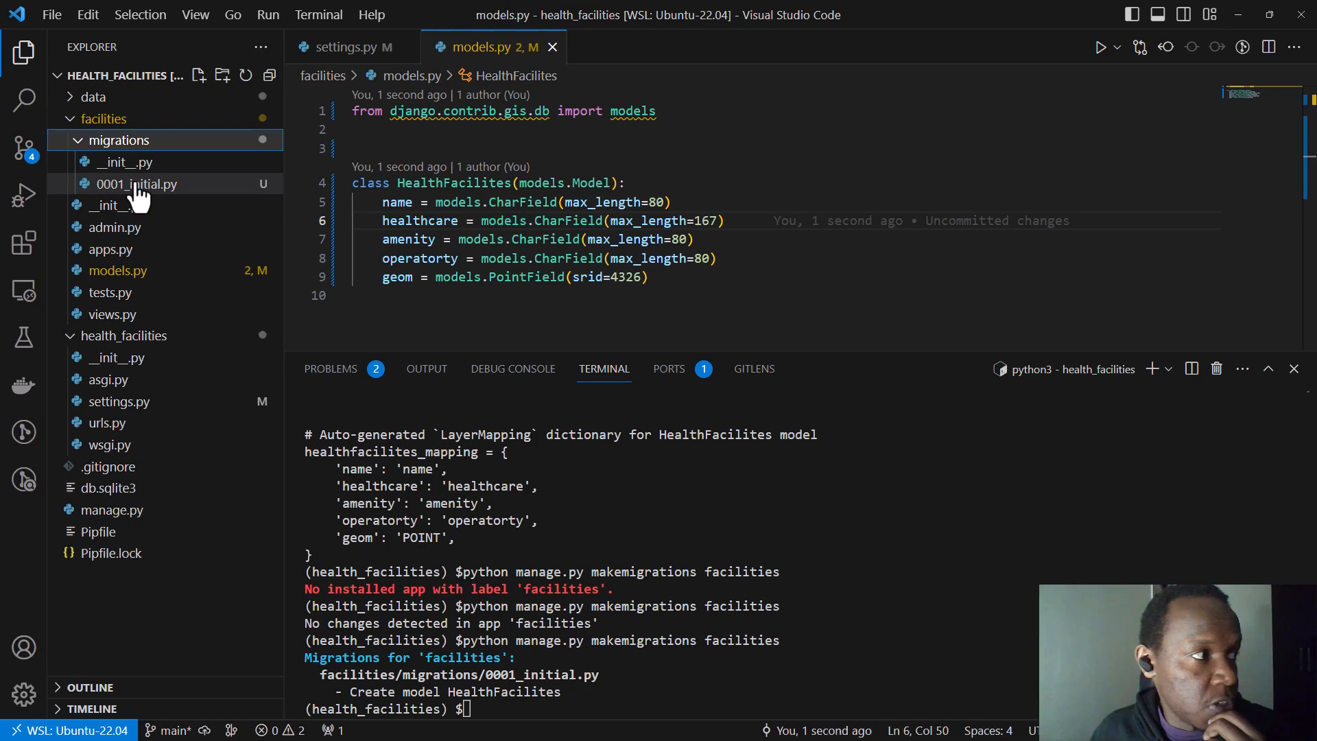
click(134, 184)
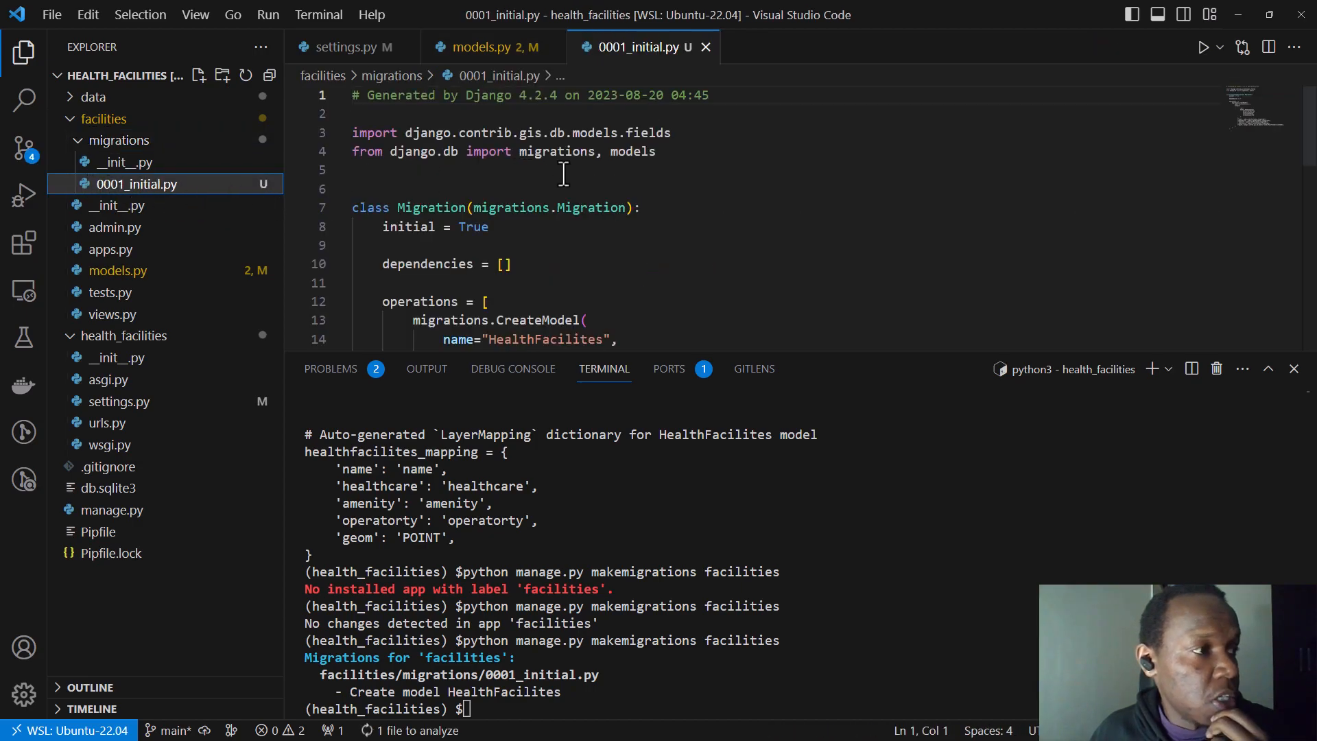
scroll(down, 3)
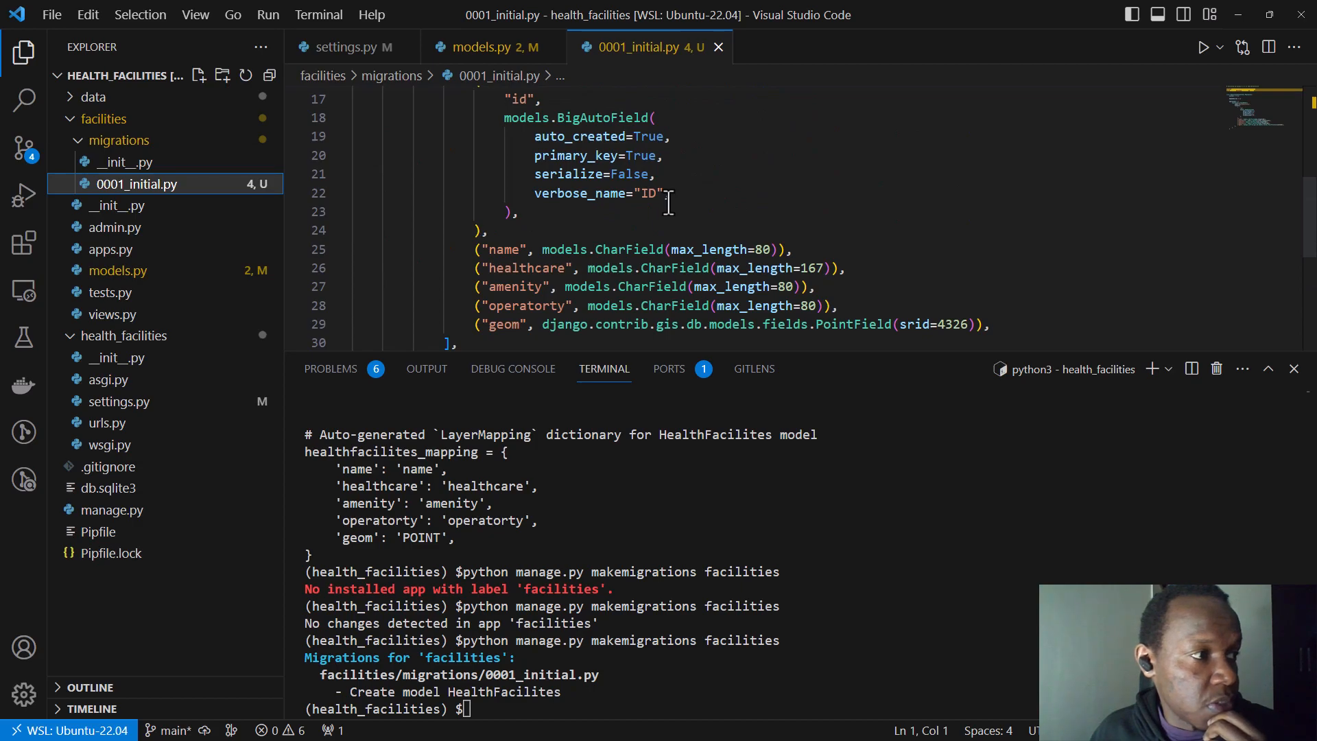
scroll(down, 3)
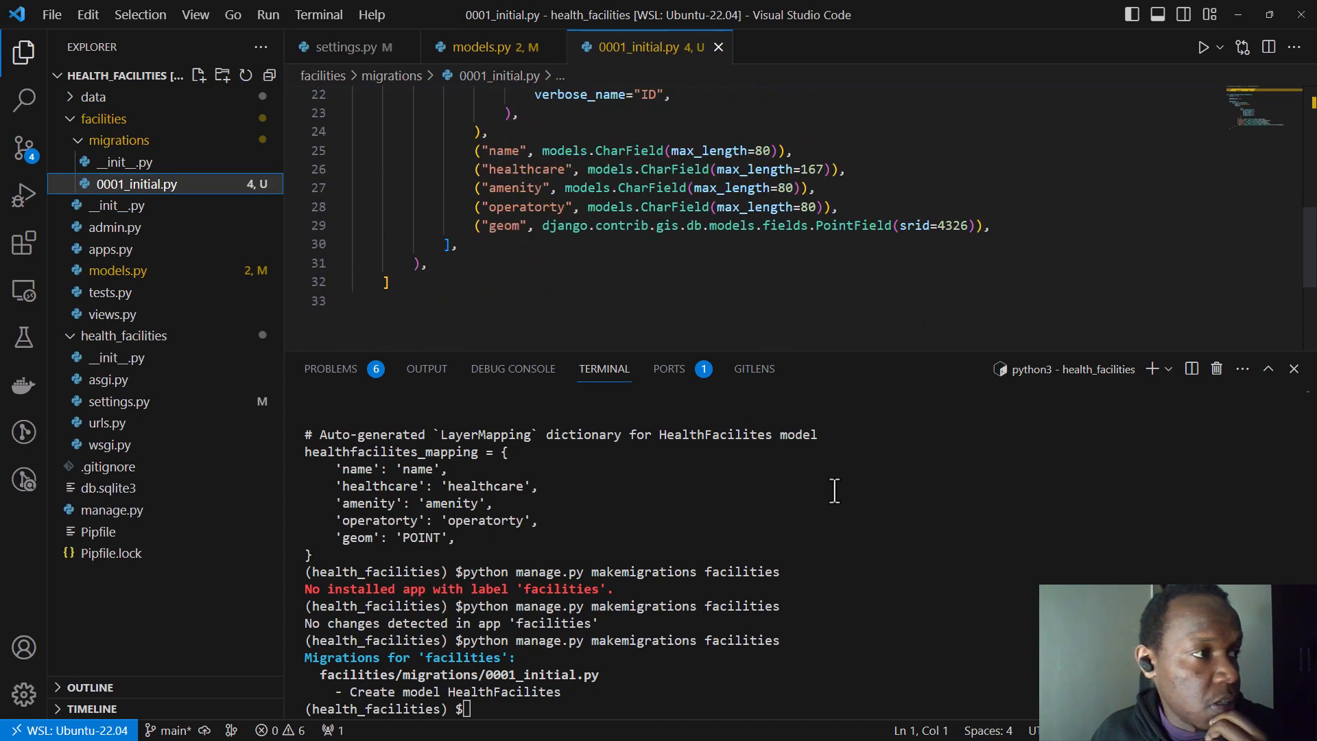
text(python manage.py makemigrations facilities)
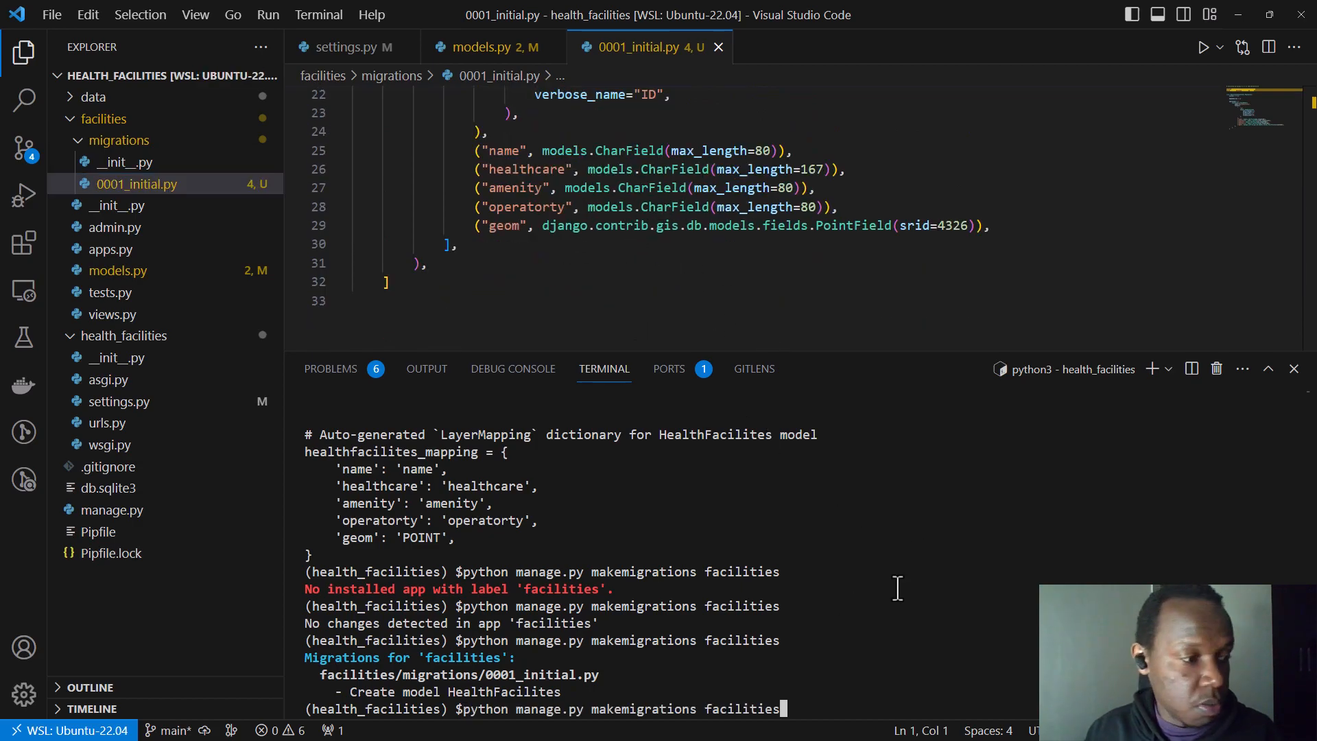
- Run python manage.py migrate, applying facilities.0001_initial to the database
key(Backspace)
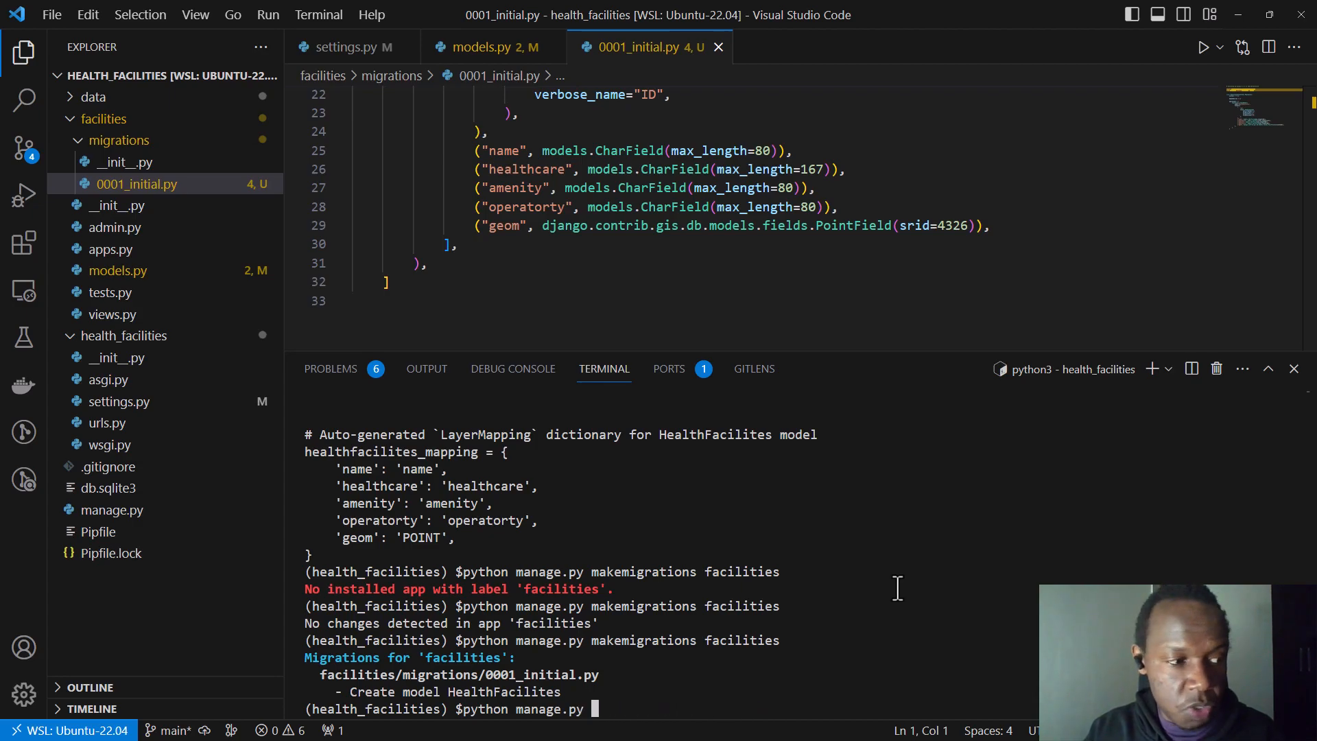
text(migrate)
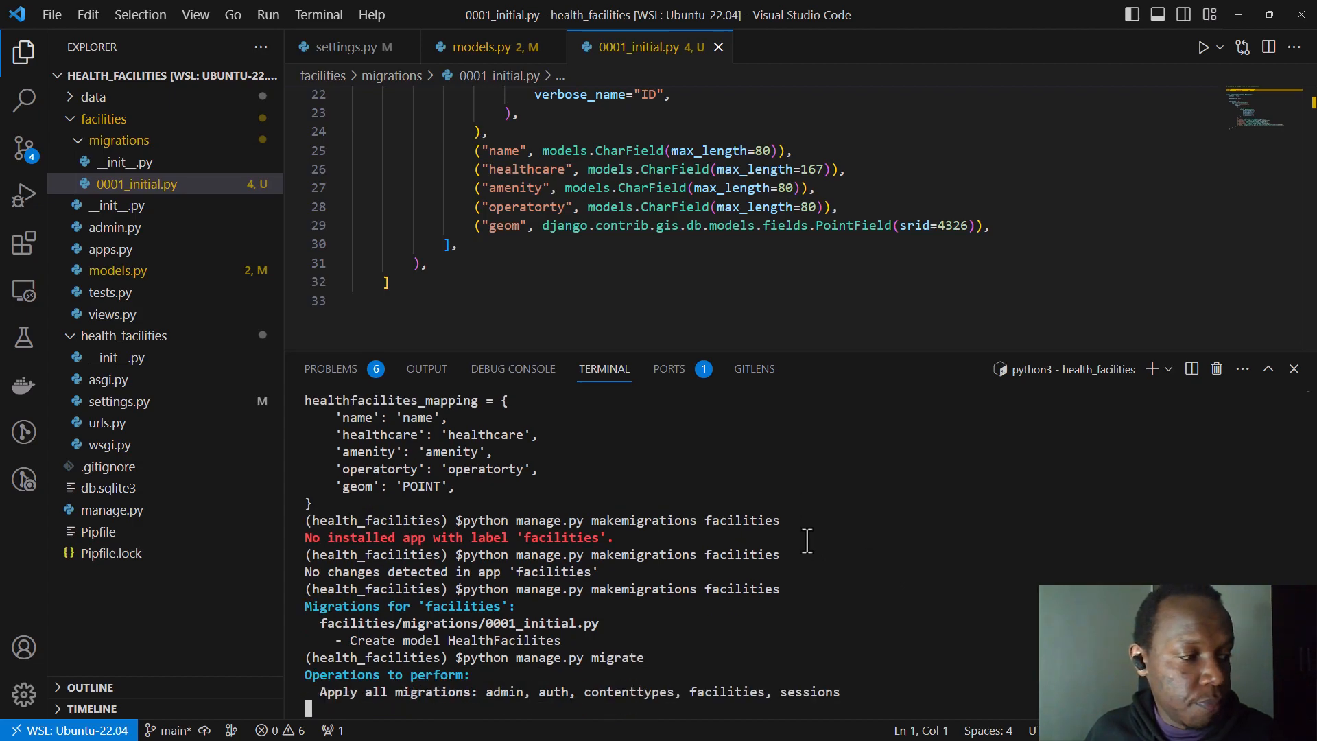
key(Enter)
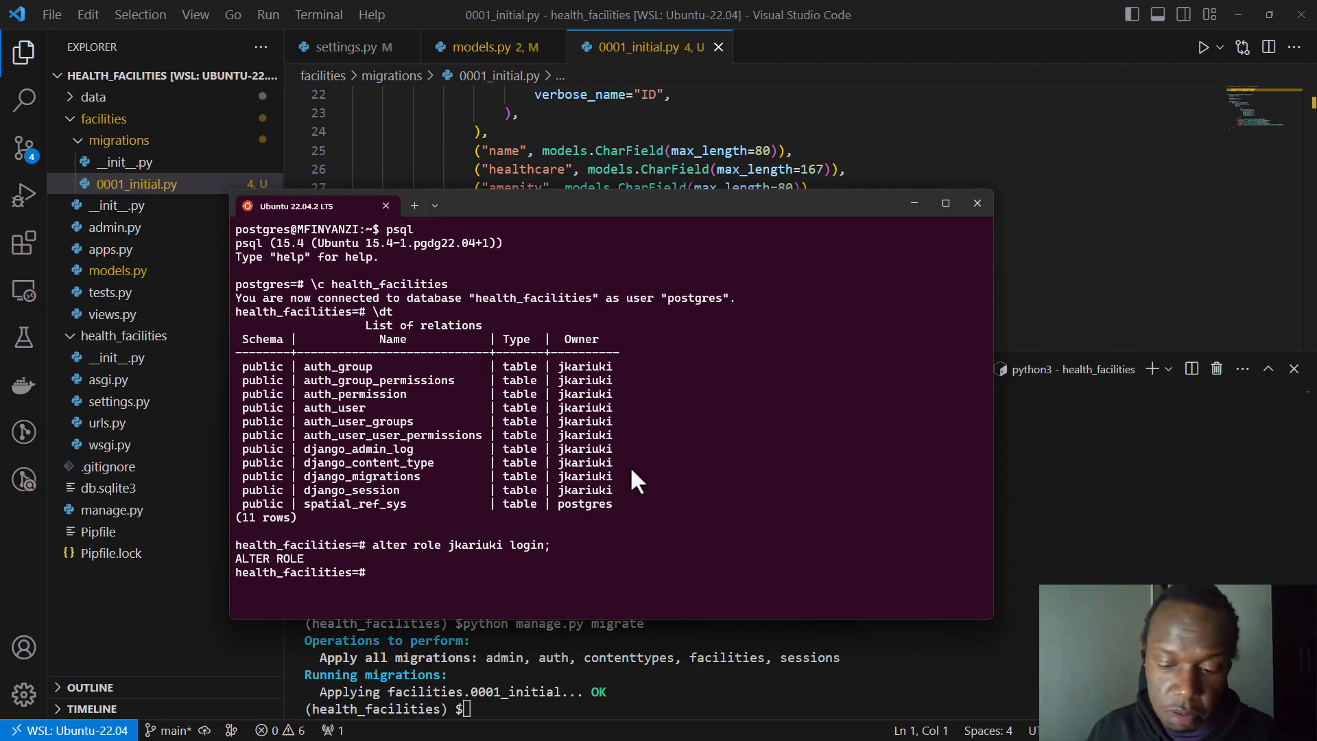
- List tables with \dt in psql, confirming facilities_healthfacilites exists among 12 rows
key(Enter)
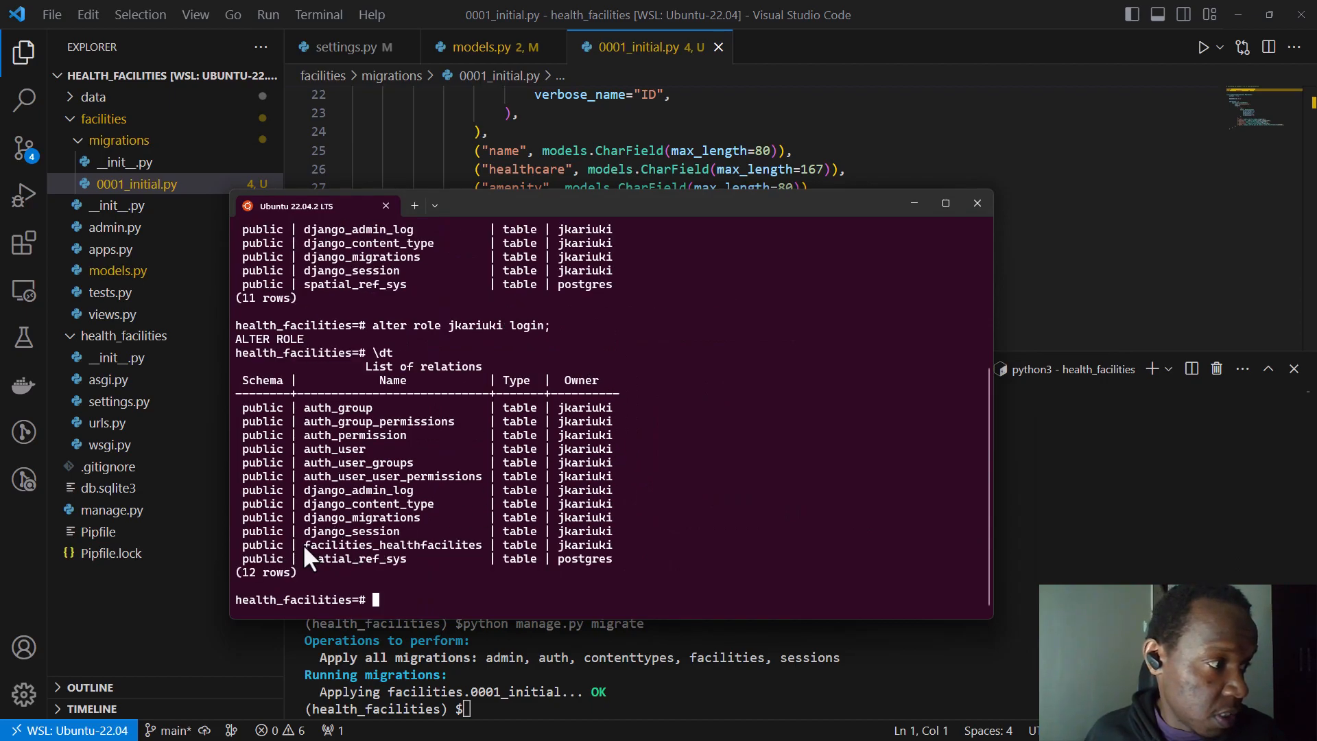
double_click(392, 545)
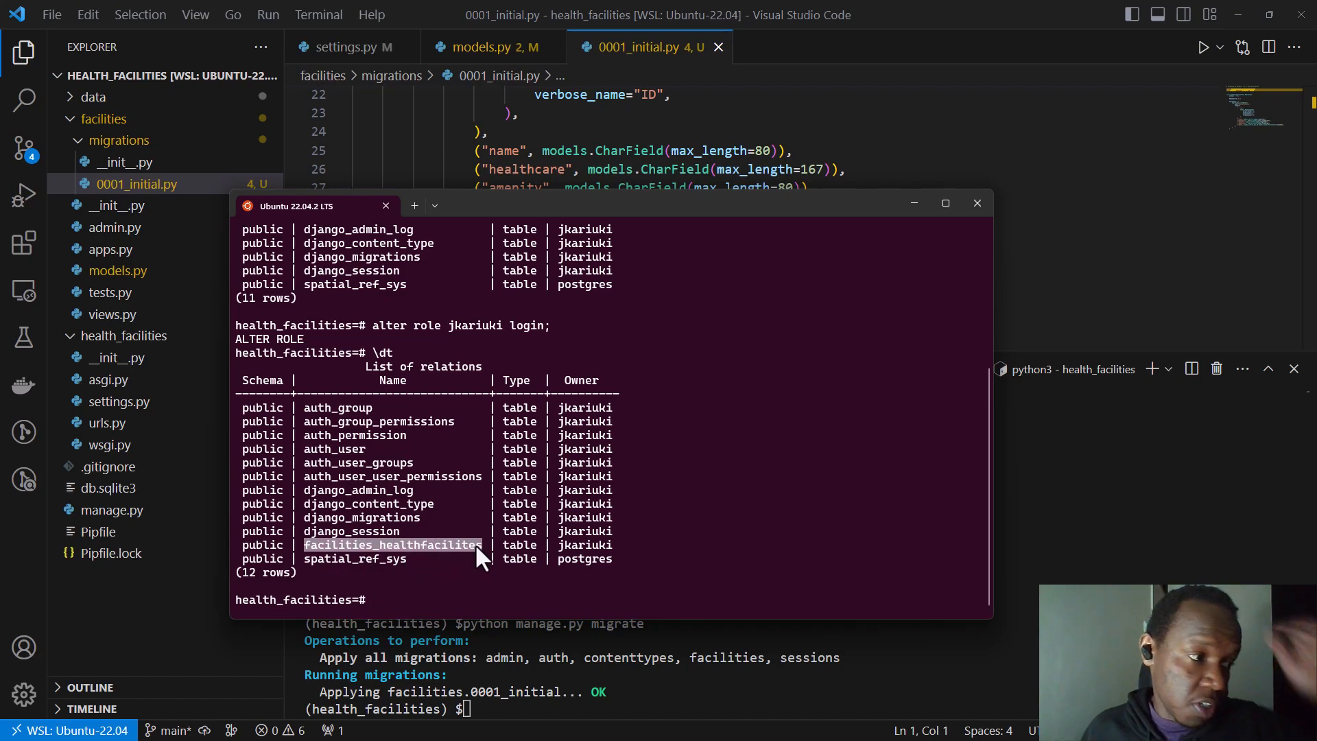
mouse_move(447, 557)
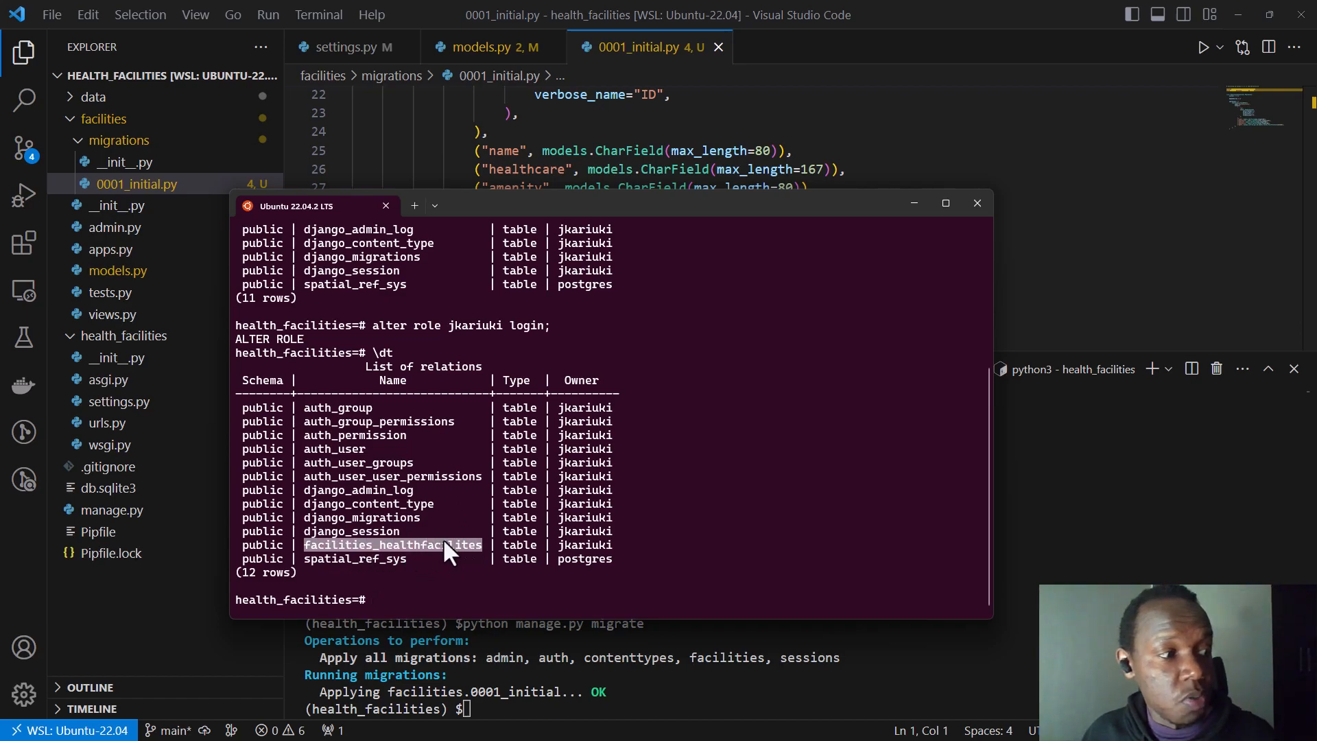
mouse_move(913, 204)
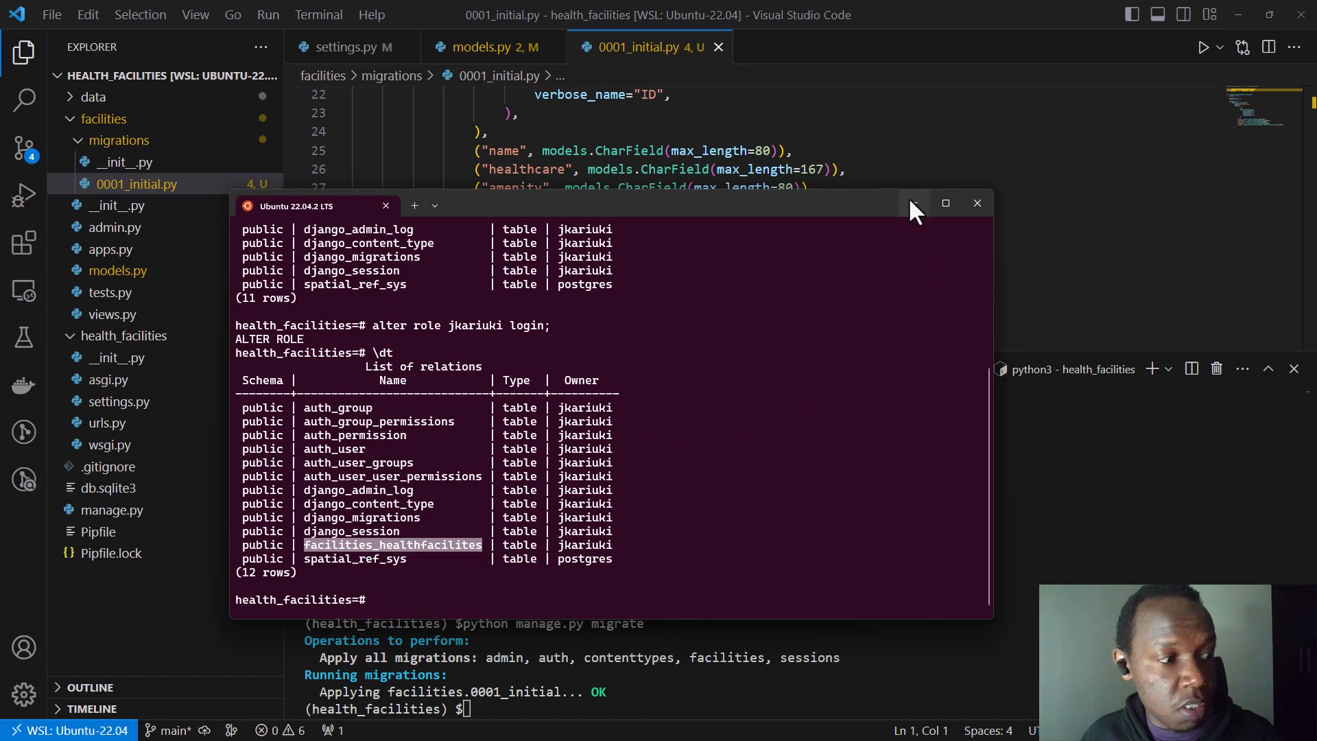
mouse_move(913, 203)
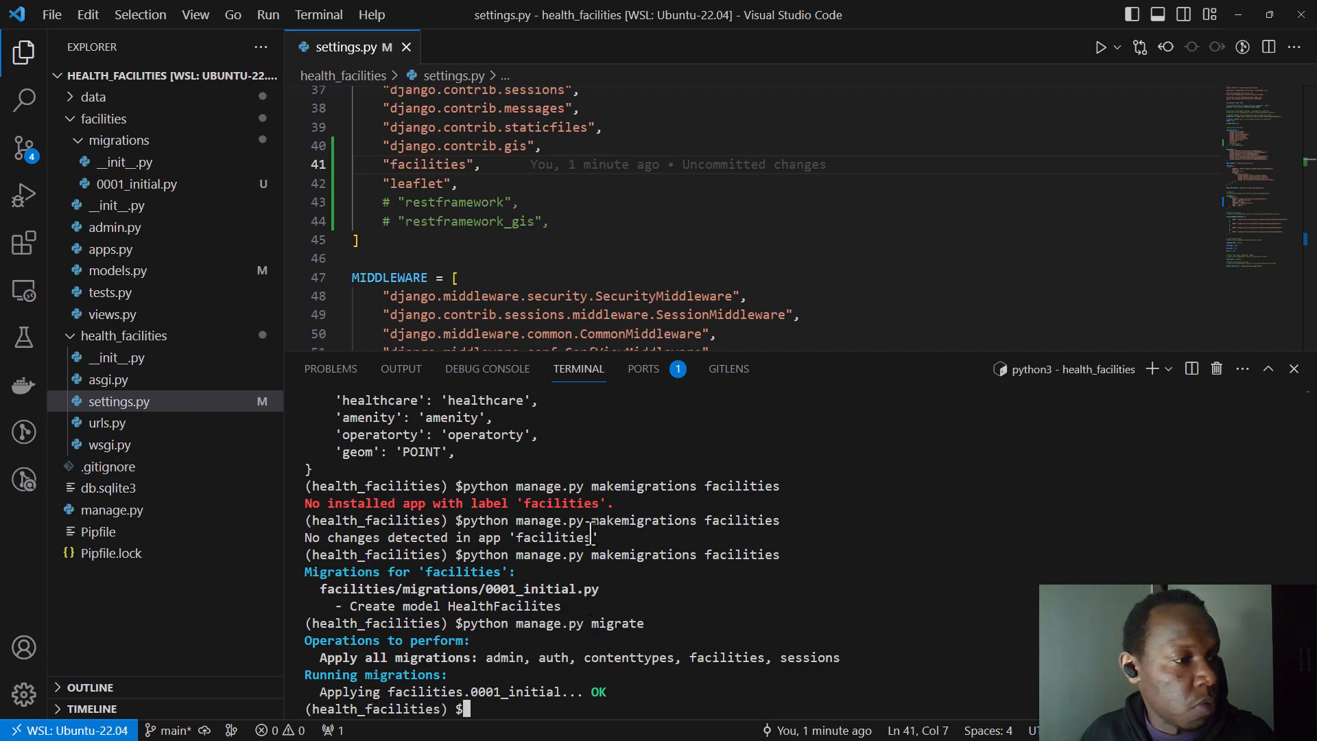
- Run clear in the integrated terminal to wipe the earlier output
text(clea)
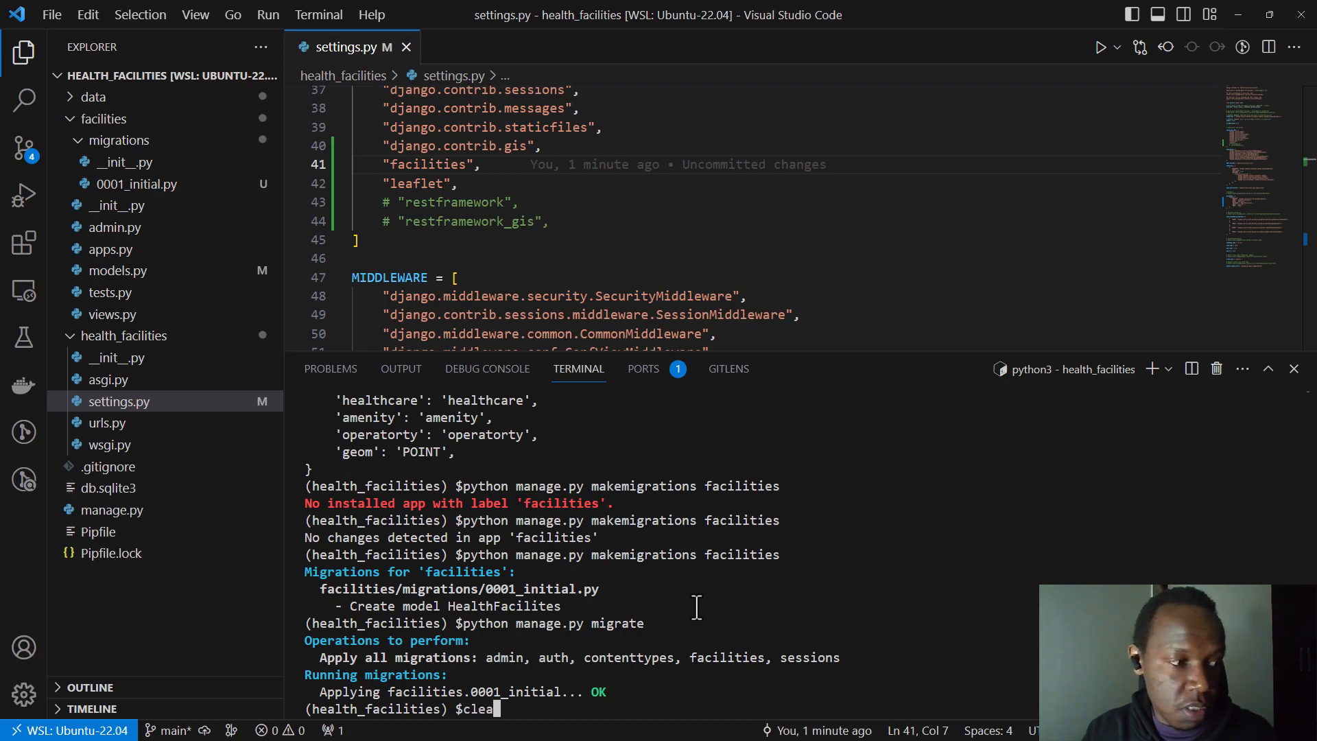
key(Enter)
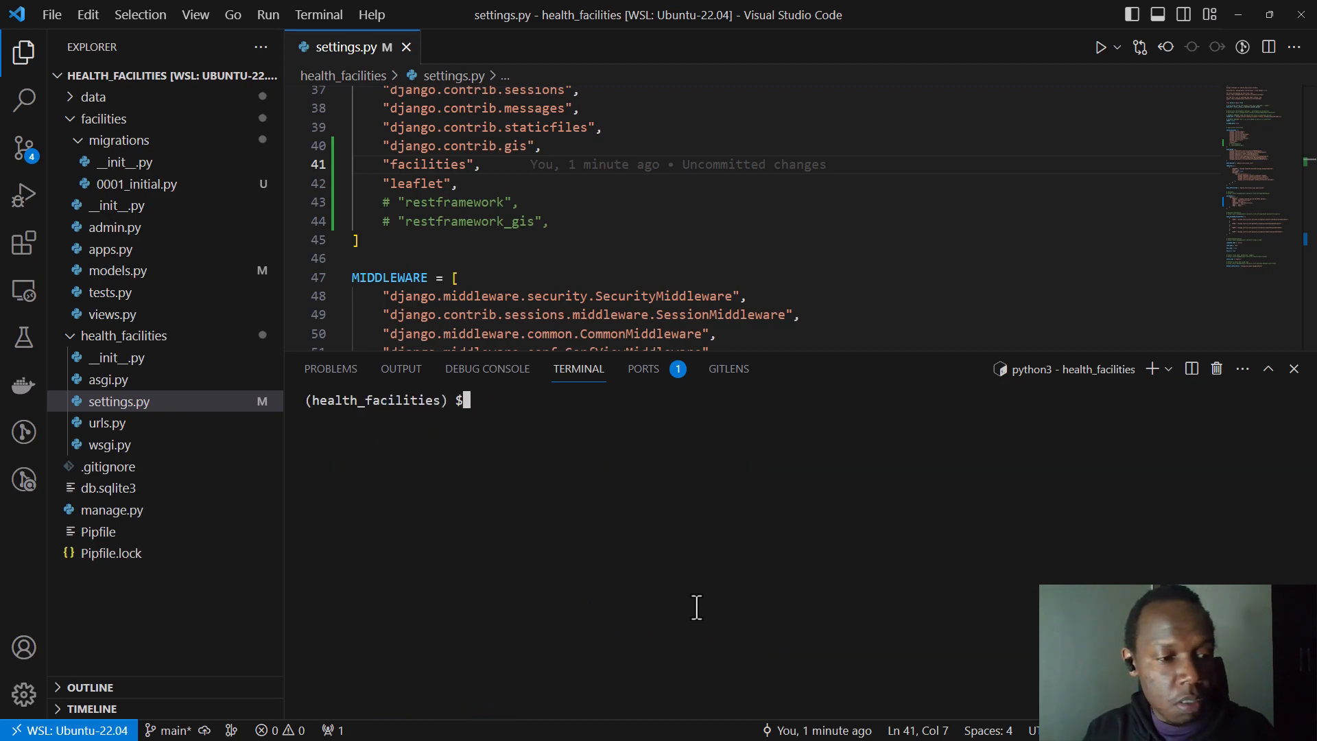